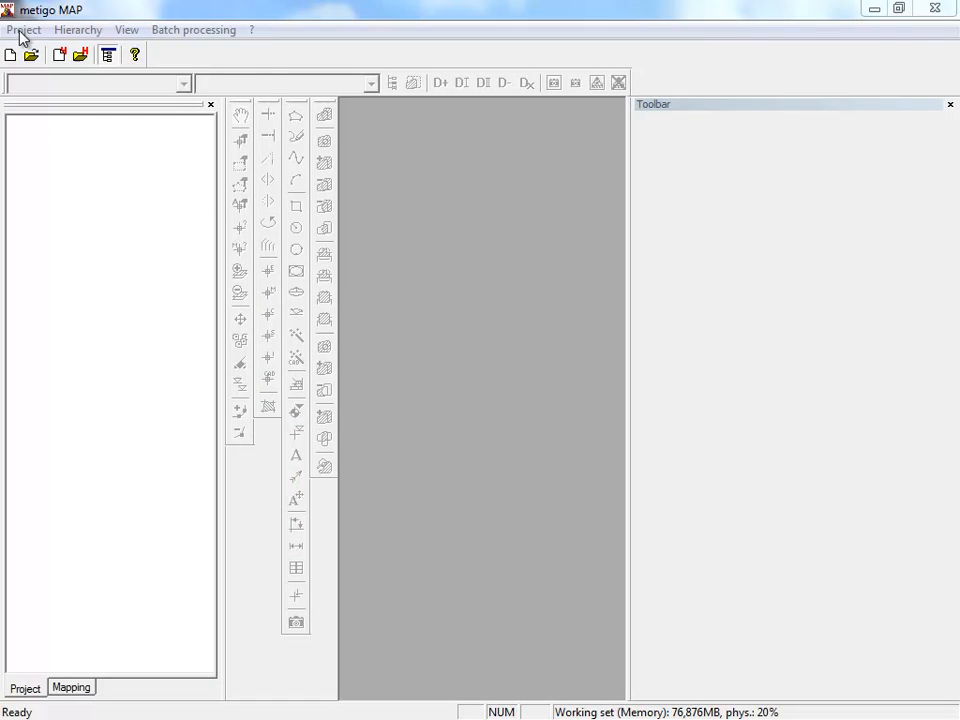
# Create a new project named Facade-01 with a resolution of 200 dpi
pyautogui.click(9, 55)
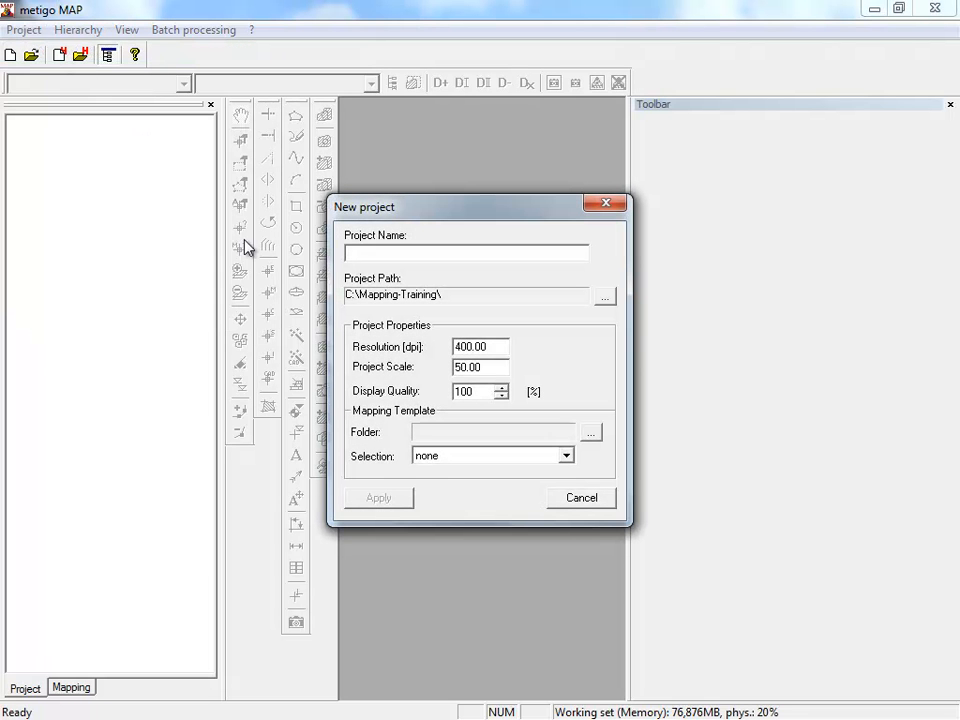
pyautogui.tripleClick(480, 346)
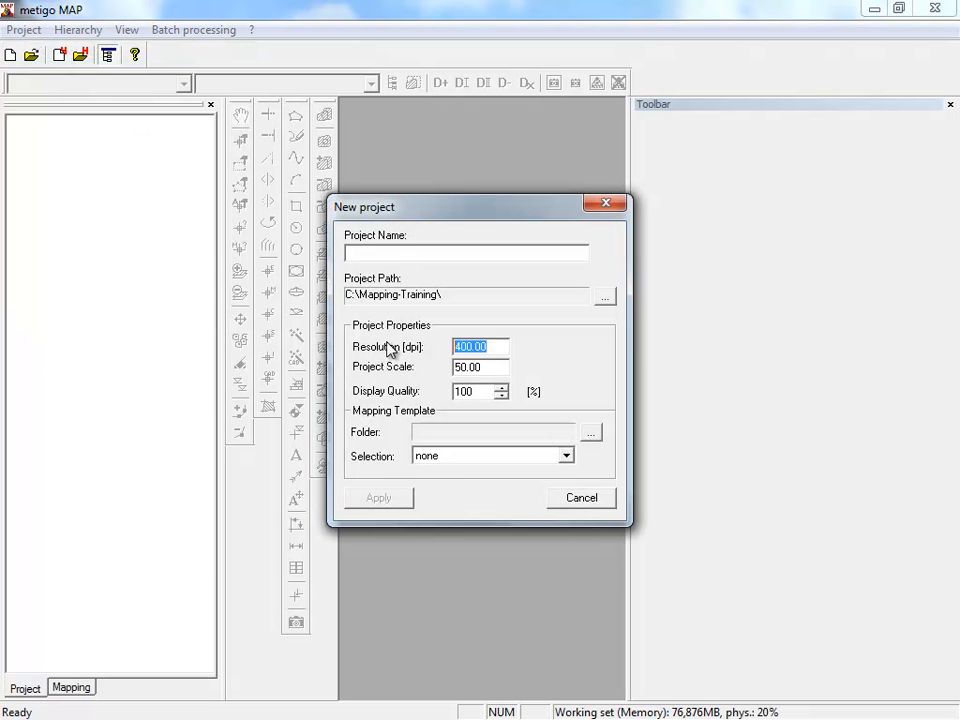
pyautogui.write('2000')
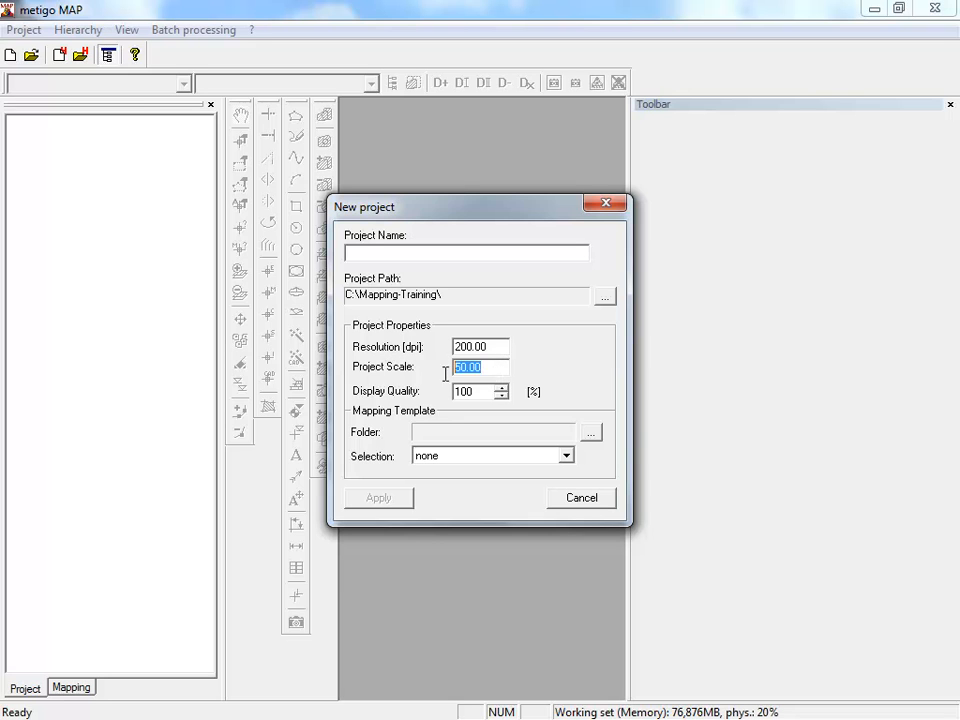
pyautogui.moveTo(413, 252)
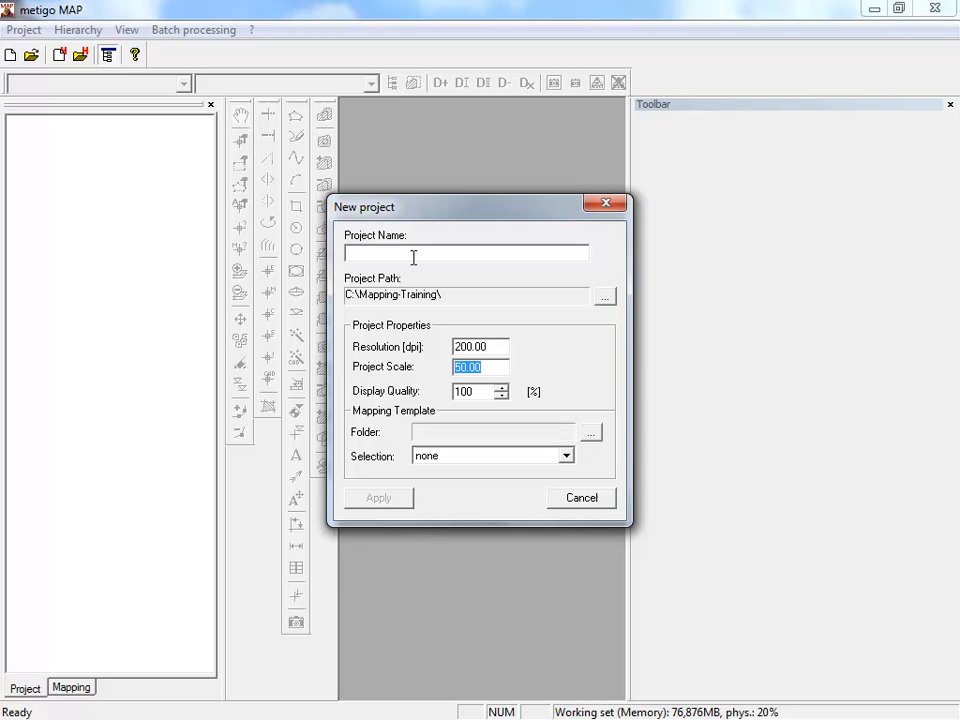
pyautogui.write('F')
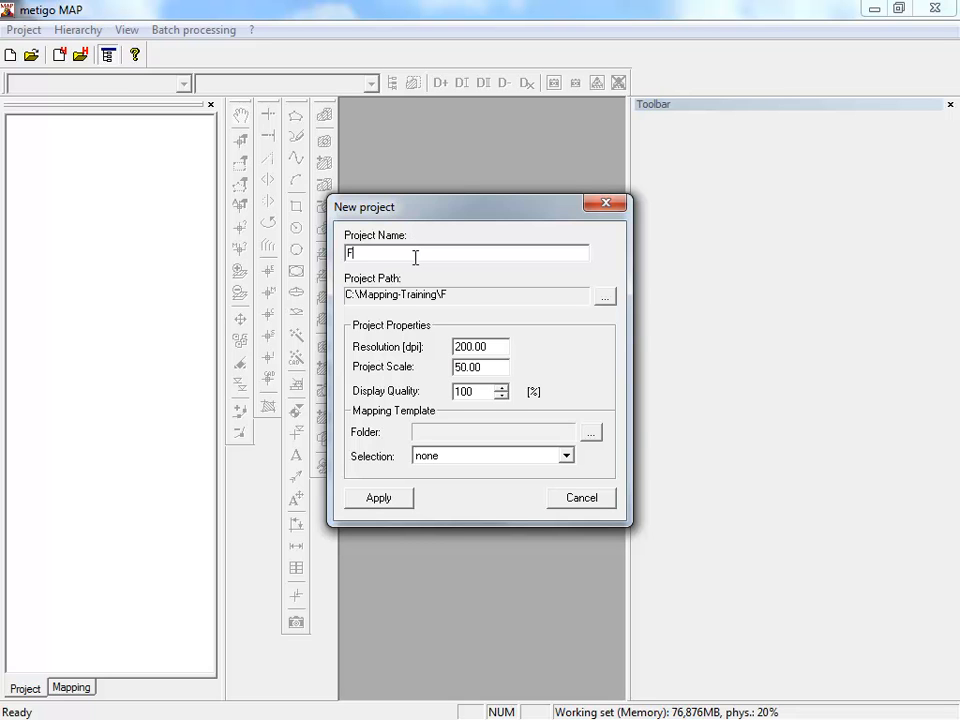
pyautogui.write('acade')
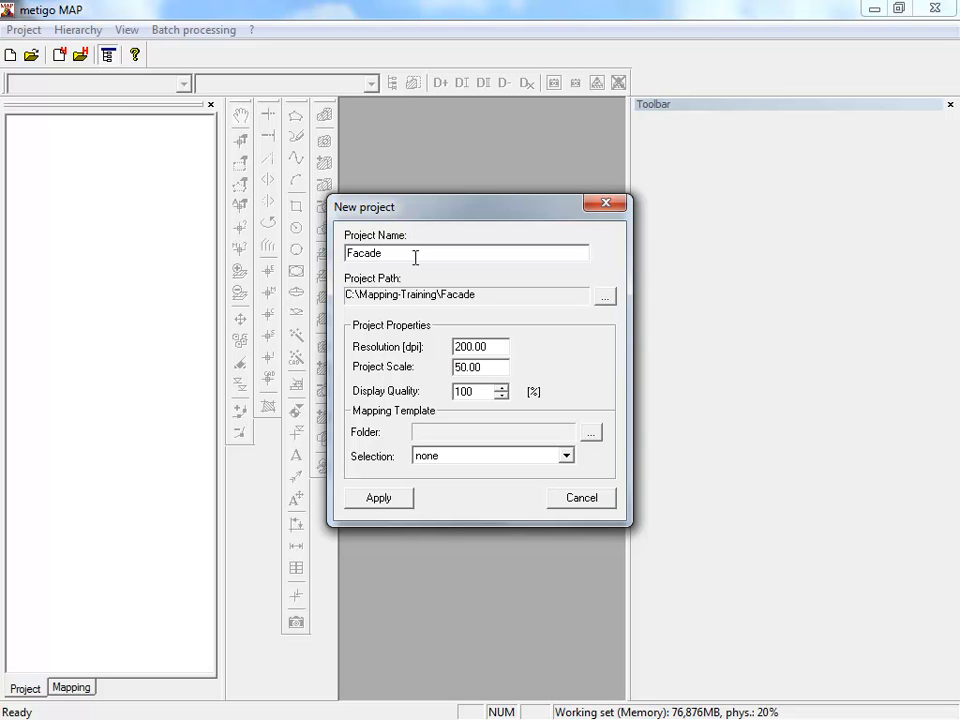
pyautogui.write('-')
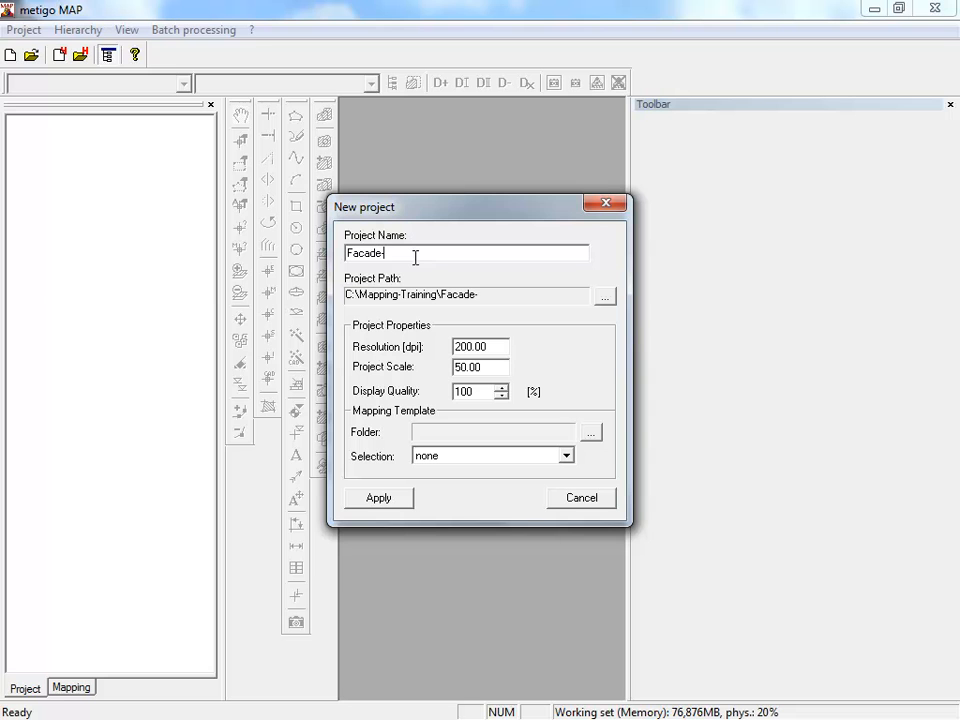
pyautogui.write('01')
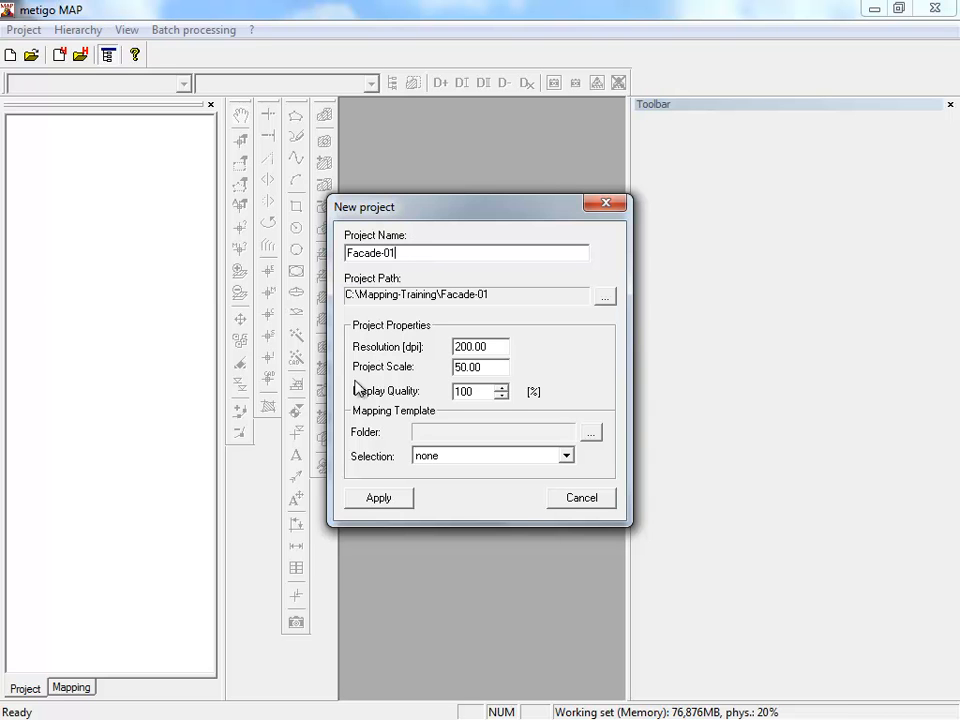
pyautogui.click(378, 497)
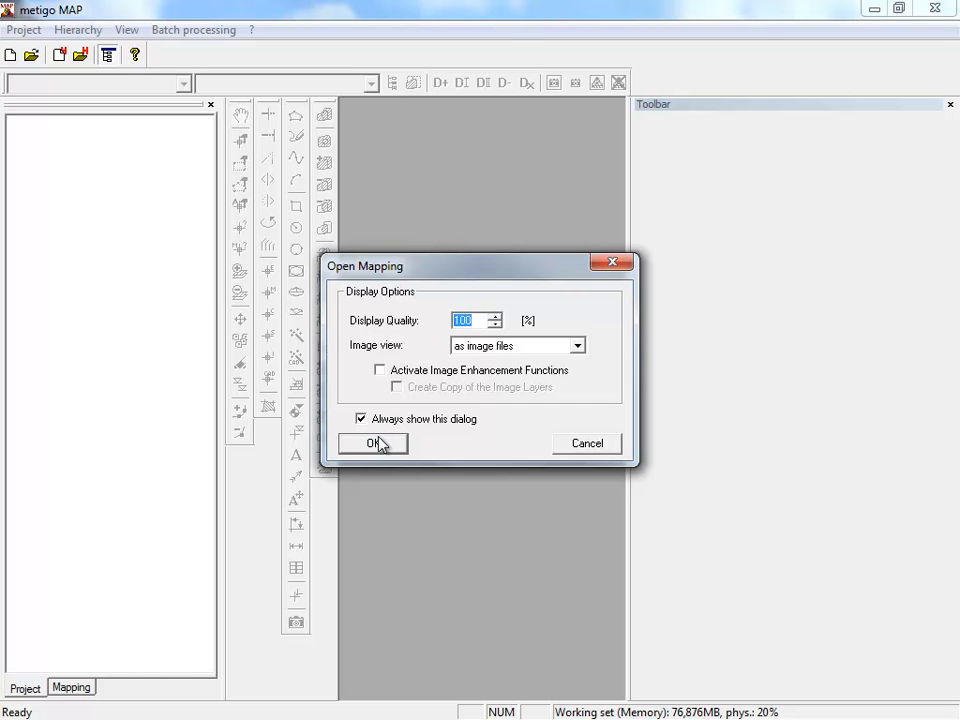
# Accept the mapping display options and load Facade-Dimension.tif as an original image
pyautogui.click(372, 443)
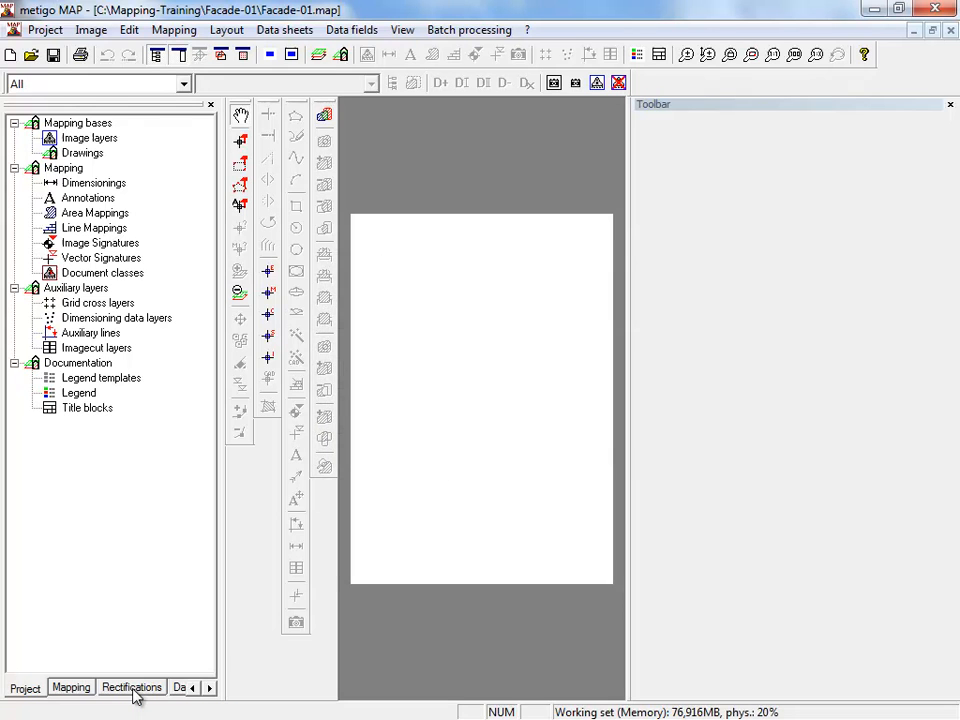
pyautogui.click(131, 687)
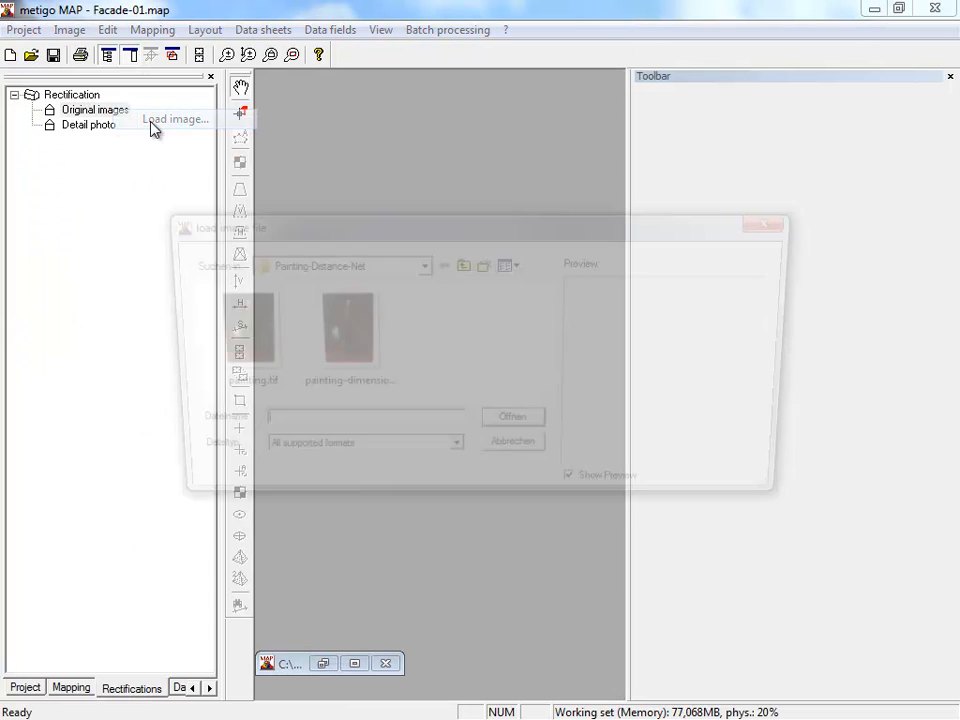
pyautogui.click(420, 264)
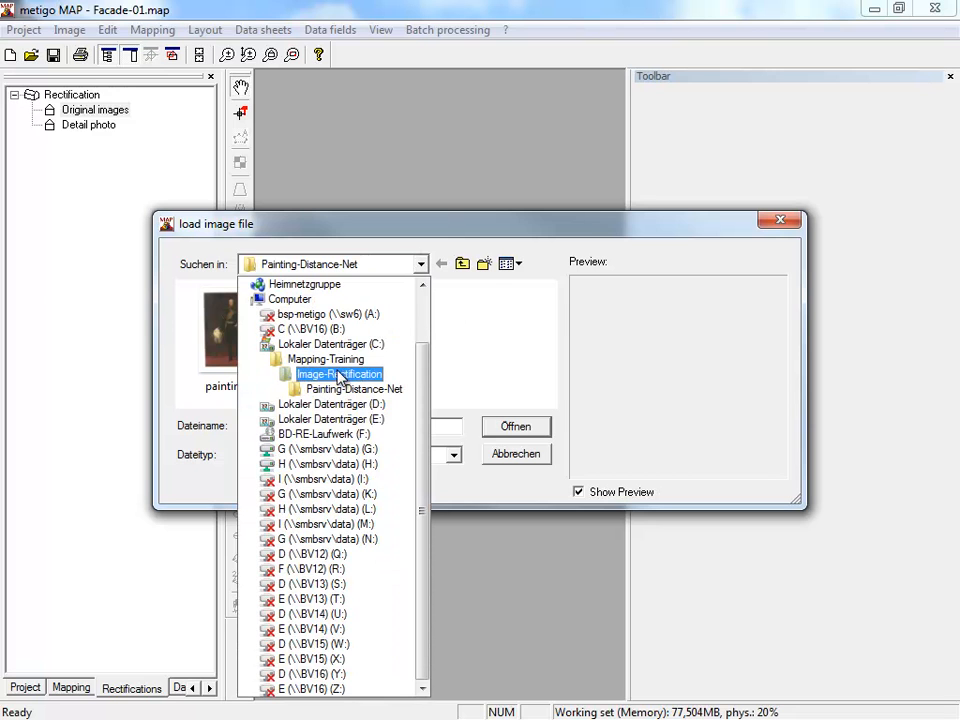
pyautogui.click(340, 373)
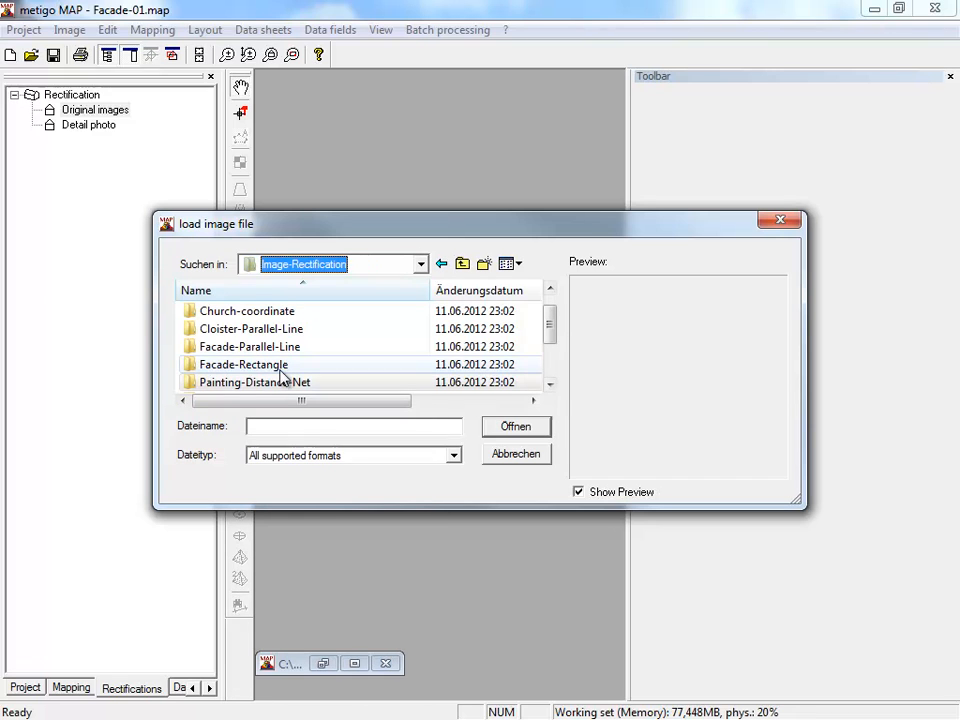
pyautogui.doubleClick(244, 364)
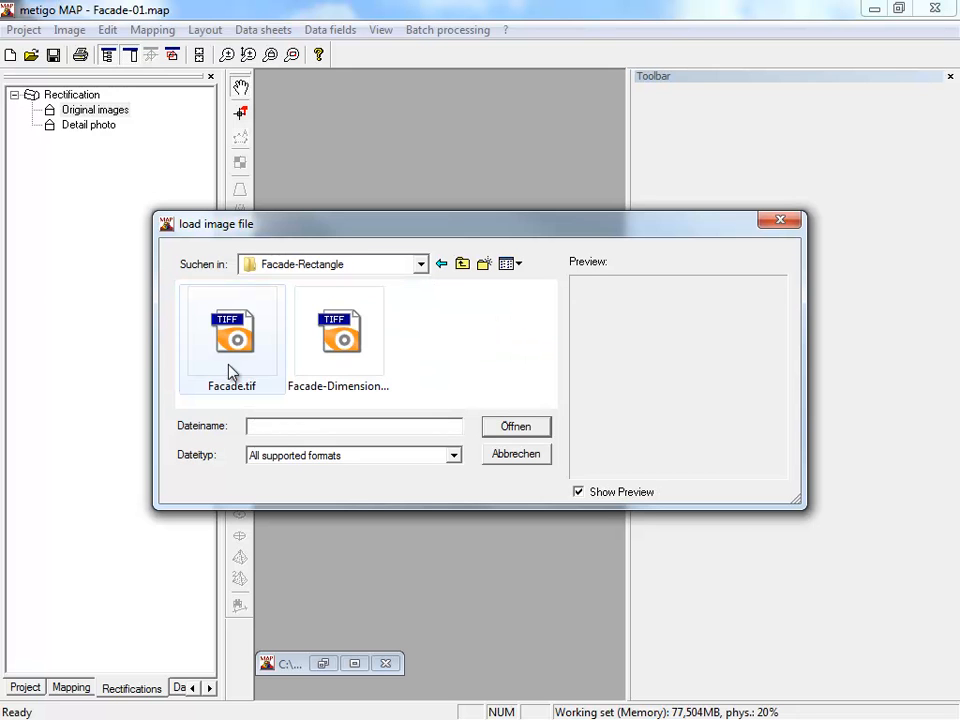
pyautogui.click(338, 330)
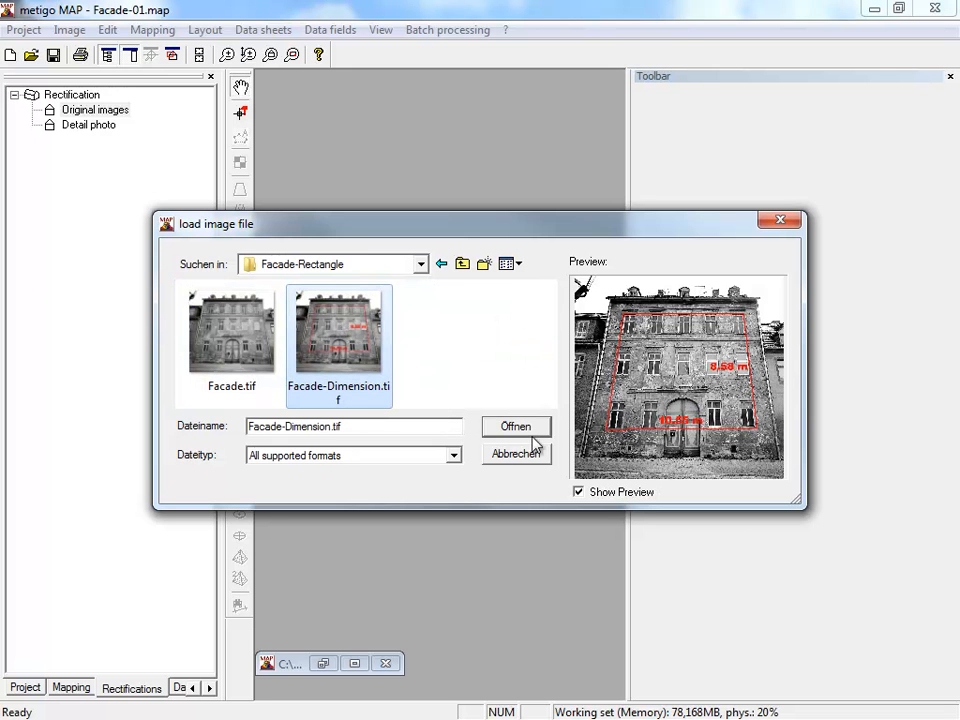
pyautogui.click(516, 426)
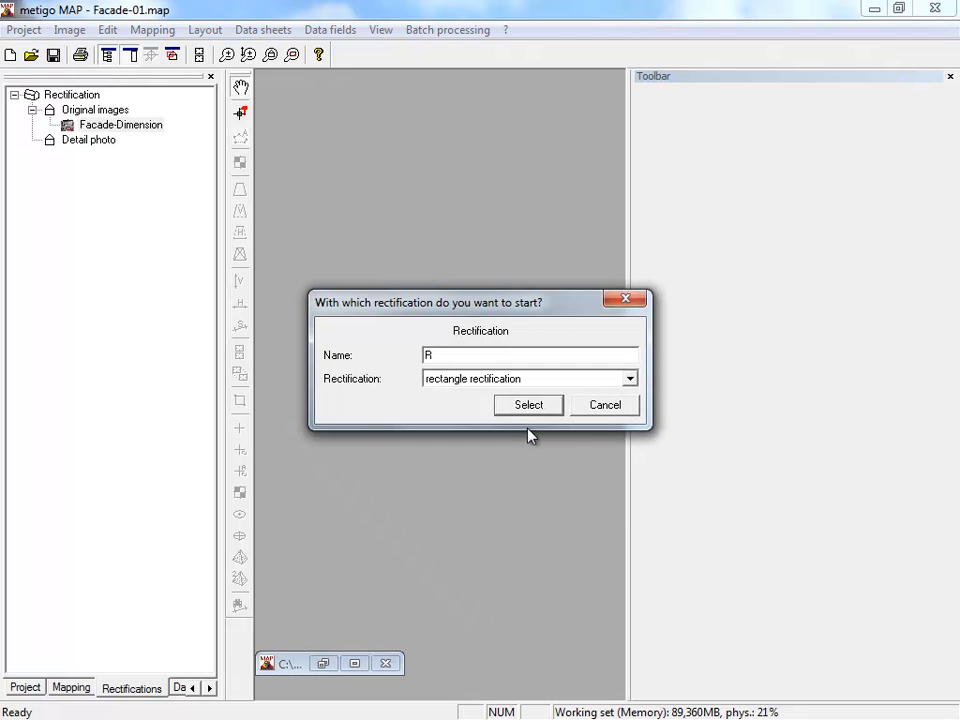
# Start a rectangle rectification named R for the facade image
pyautogui.click(629, 378)
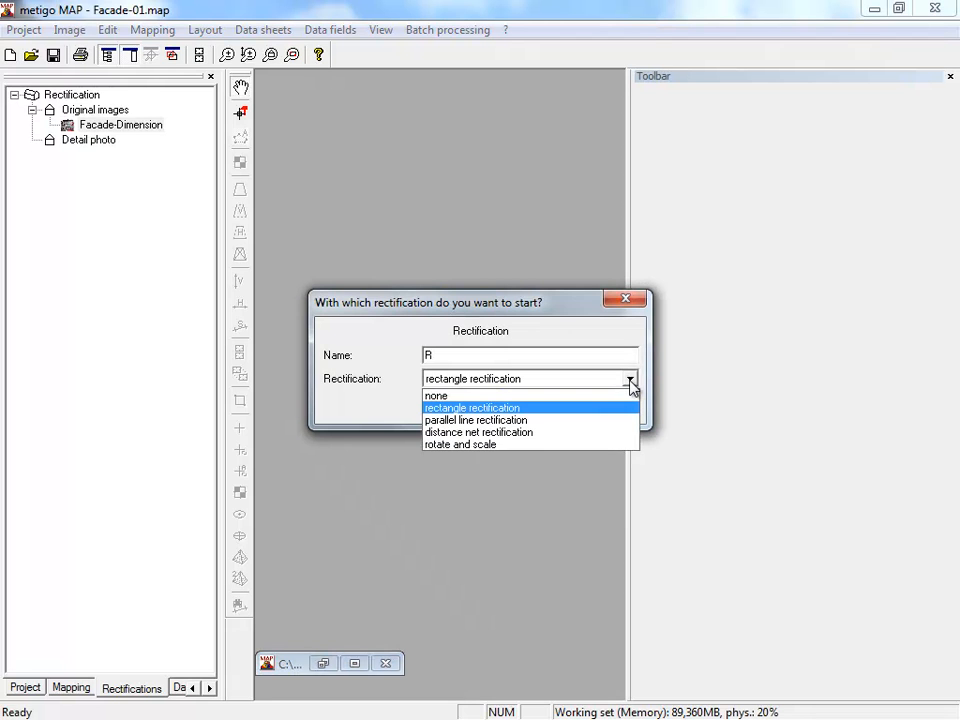
pyautogui.click(471, 407)
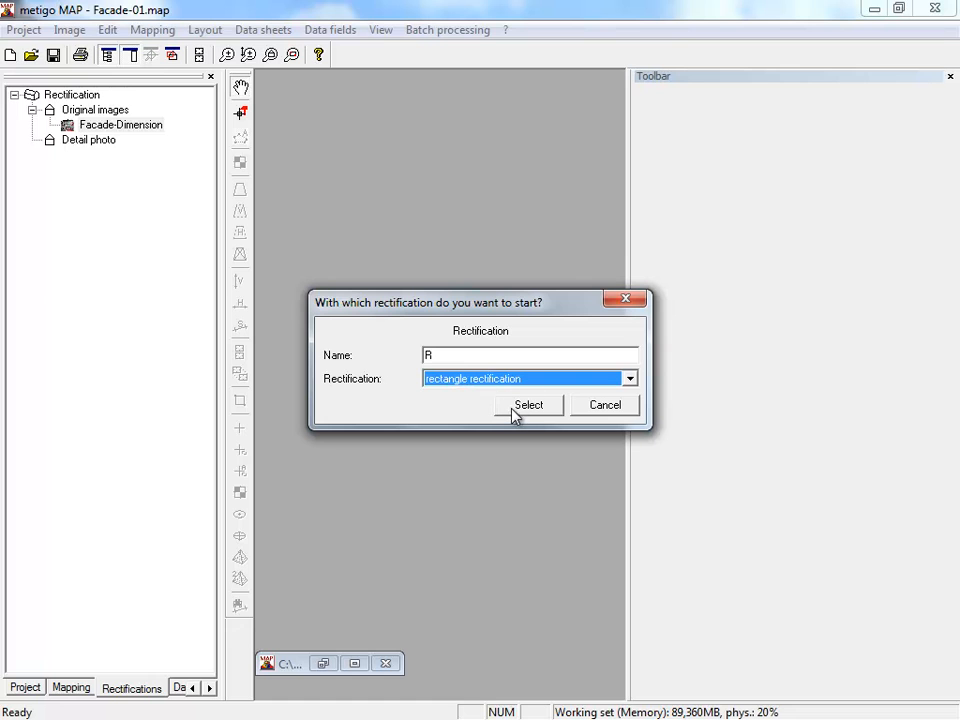
pyautogui.click(529, 405)
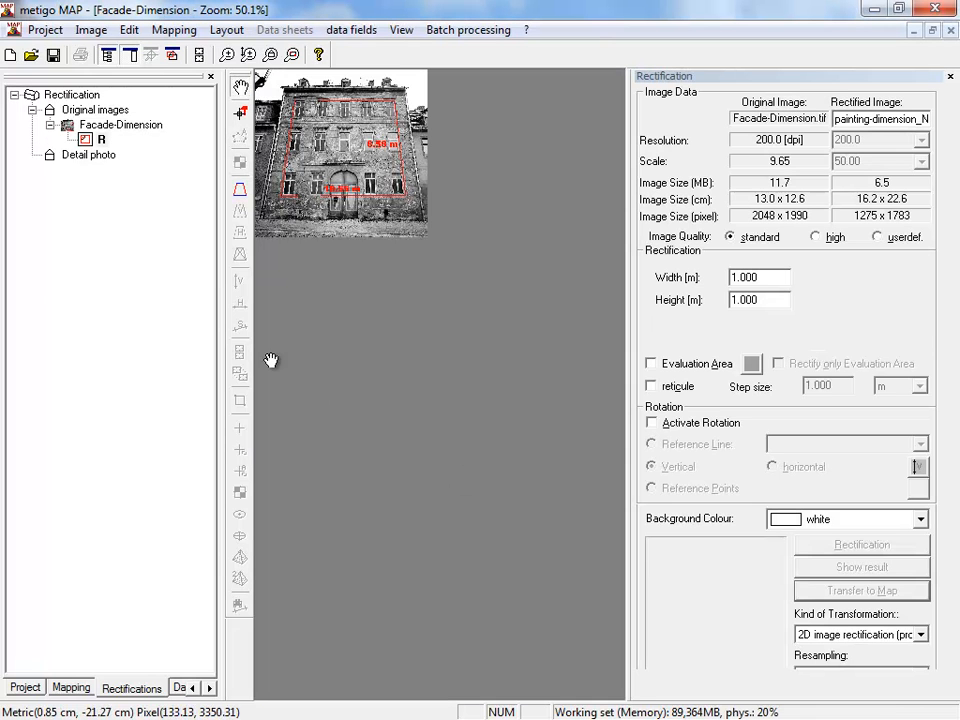
# Mark the four facade corners, then enter width 10.55 m and height 8.58 m
pyautogui.click(240, 190)
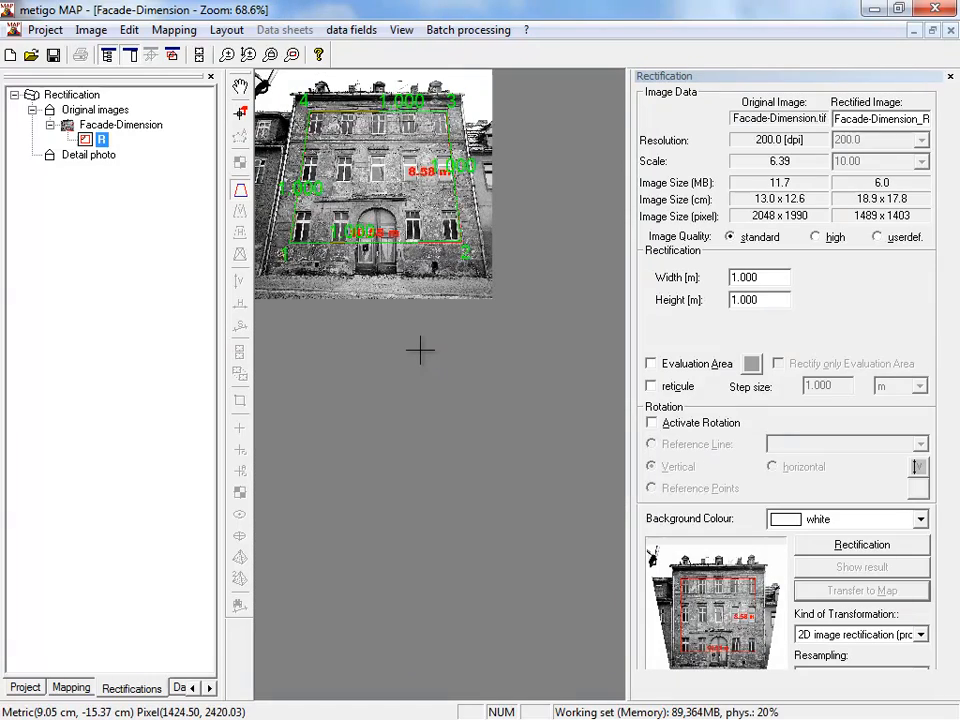
pyautogui.moveTo(625, 362)
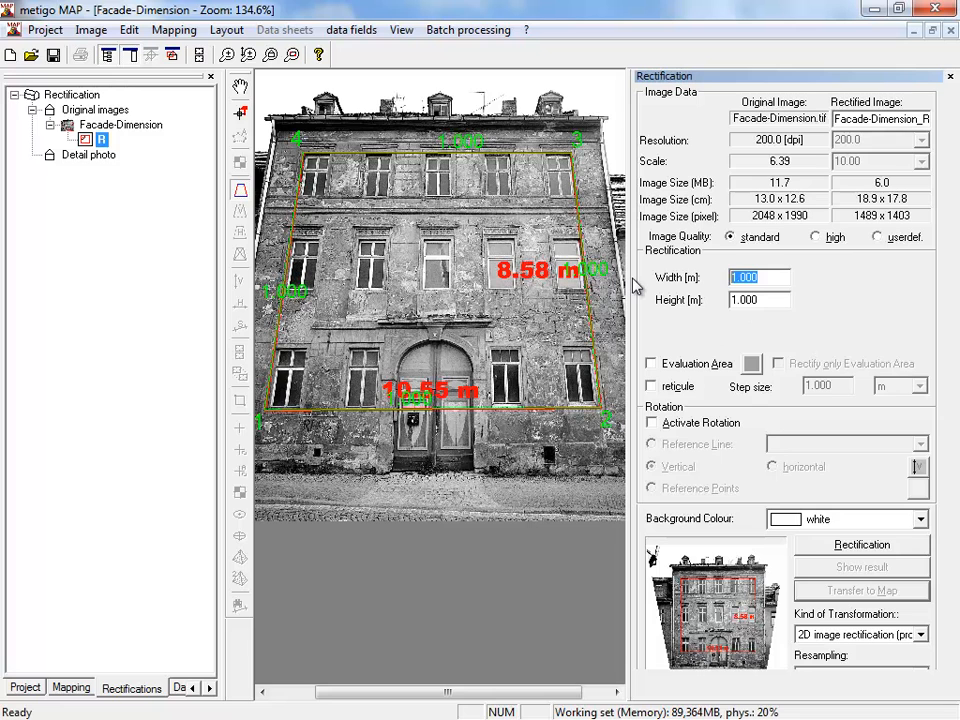
pyautogui.write('10.55')
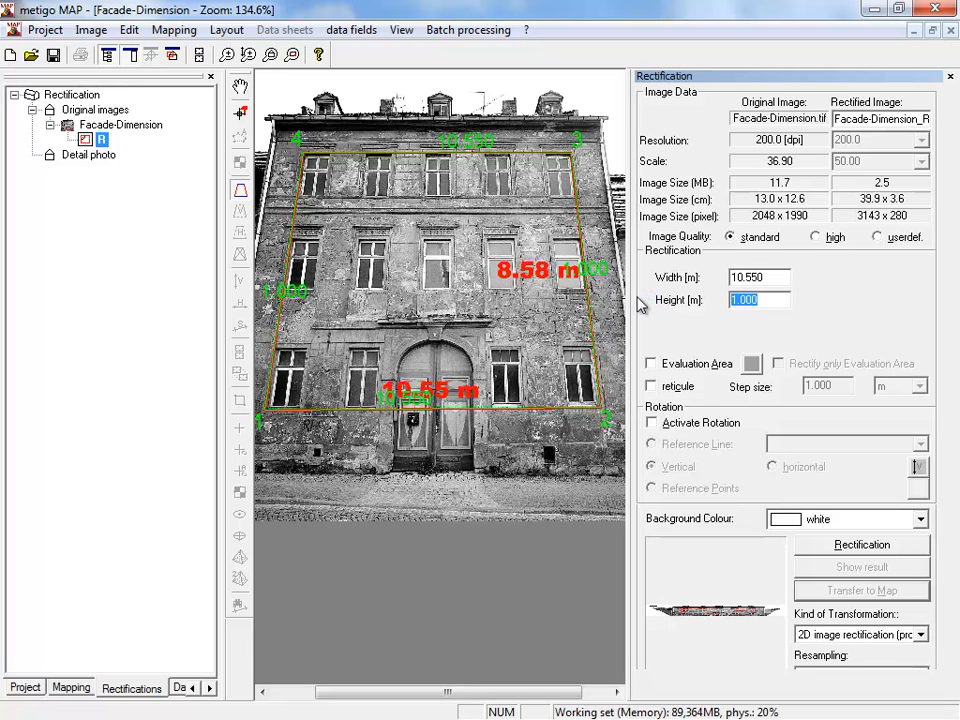
pyautogui.write('8.580')
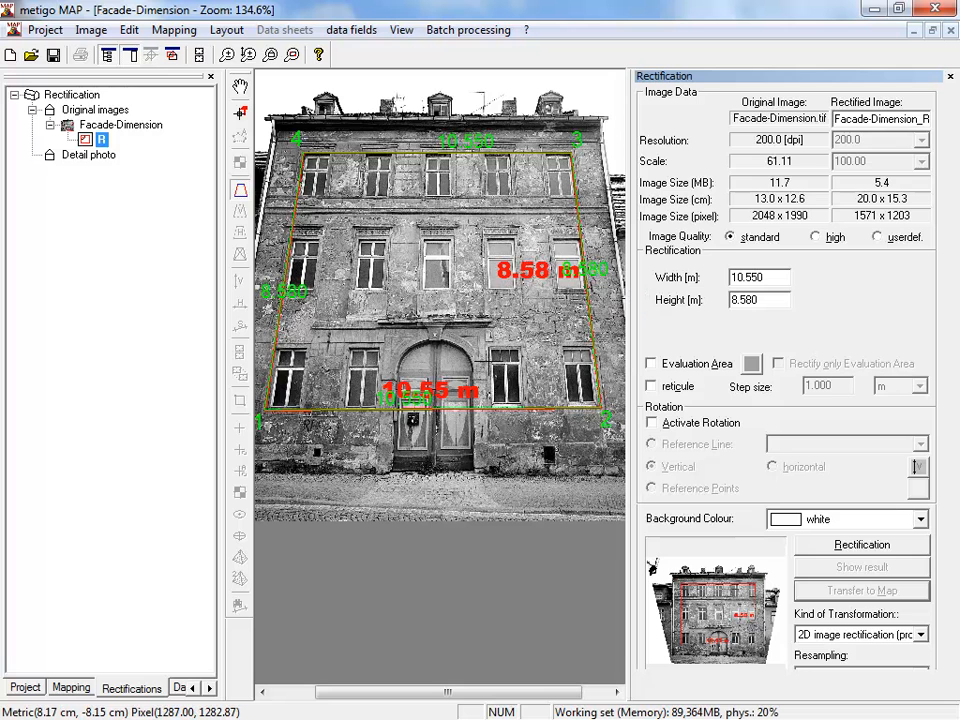
pyautogui.moveTo(485, 335)
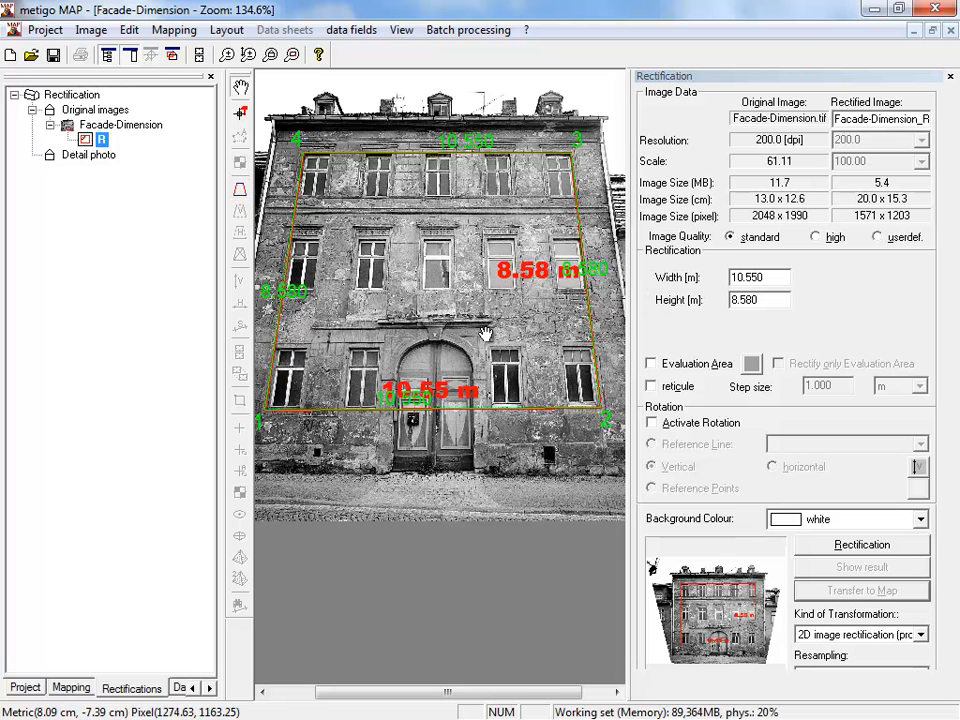
# Outline an evaluation area, then rectify at 200 dpi and scale 50 and save
pyautogui.click(651, 363)
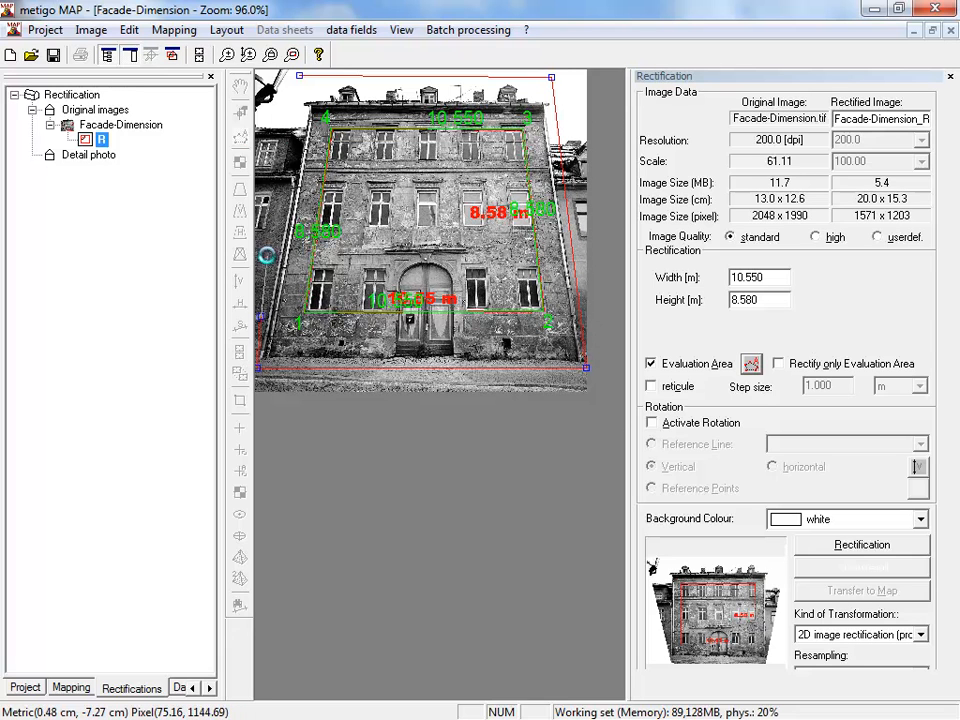
pyautogui.click(862, 544)
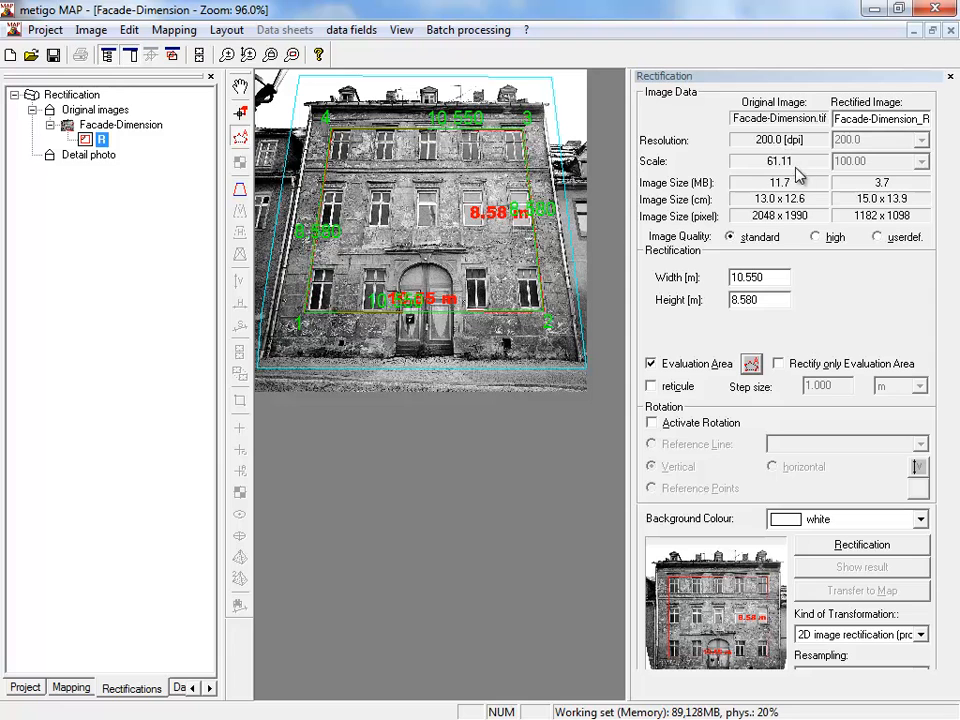
pyautogui.moveTo(785, 185)
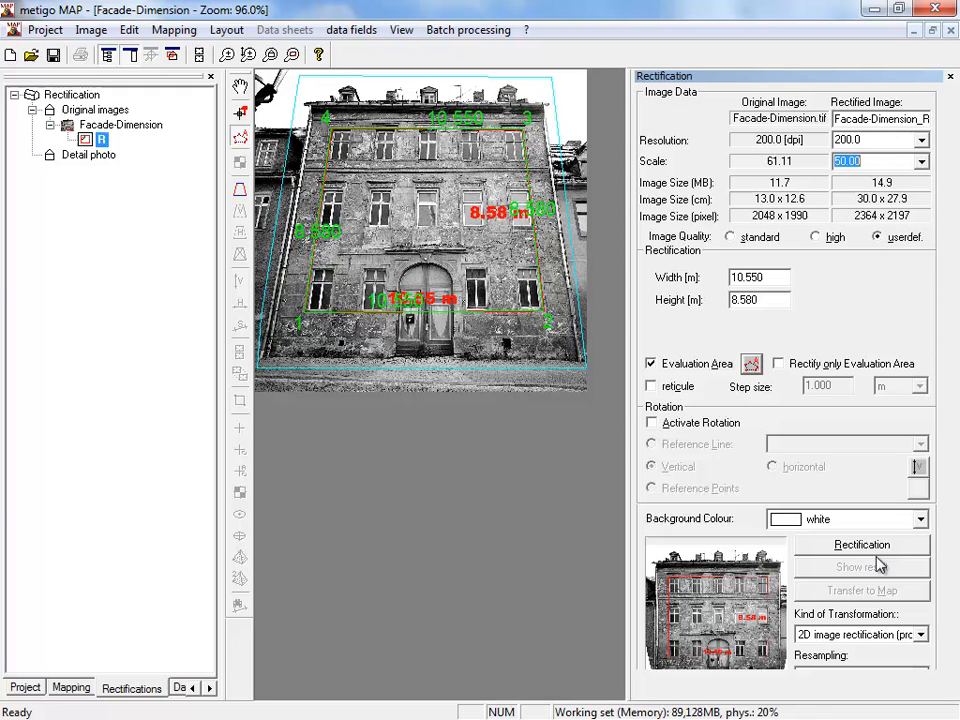
pyautogui.click(862, 545)
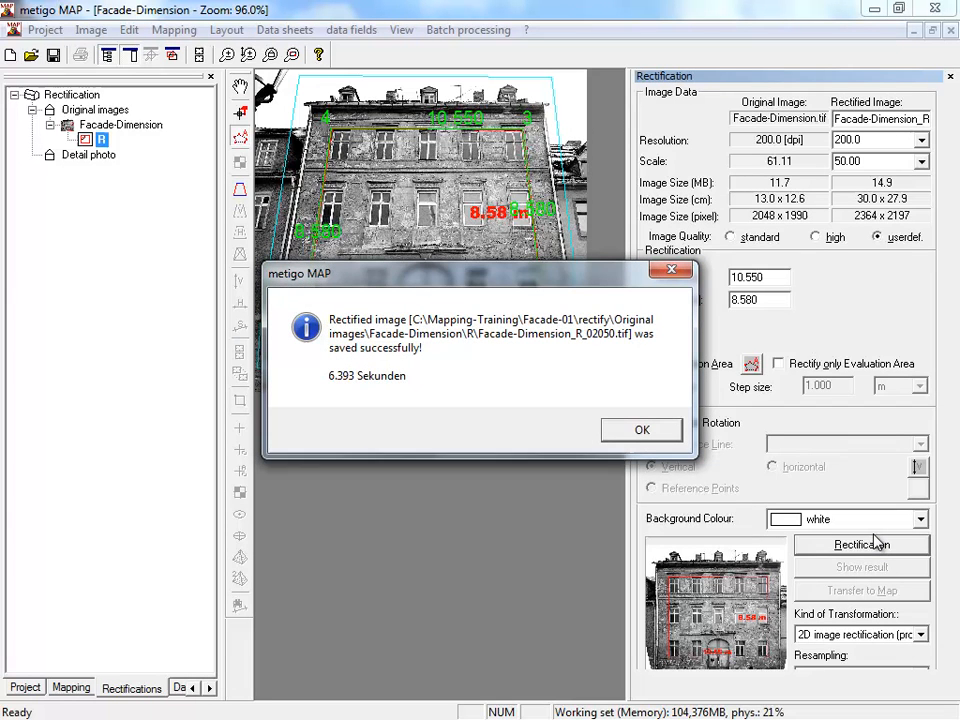
pyautogui.moveTo(617, 392)
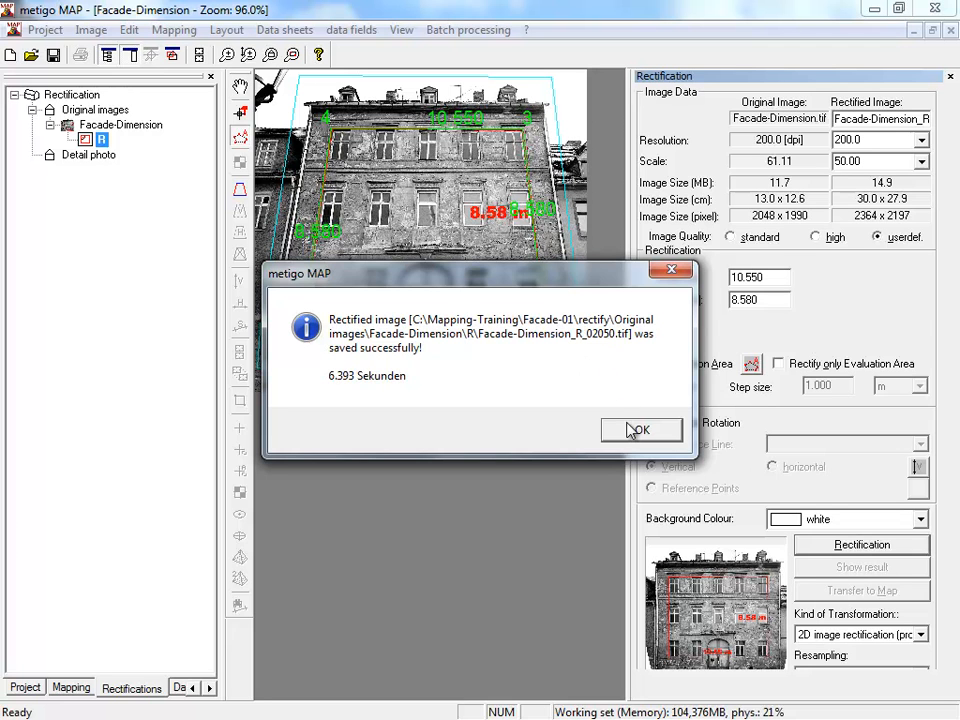
# Dismiss the save confirmation and send the rectified facade image to the map
pyautogui.click(641, 429)
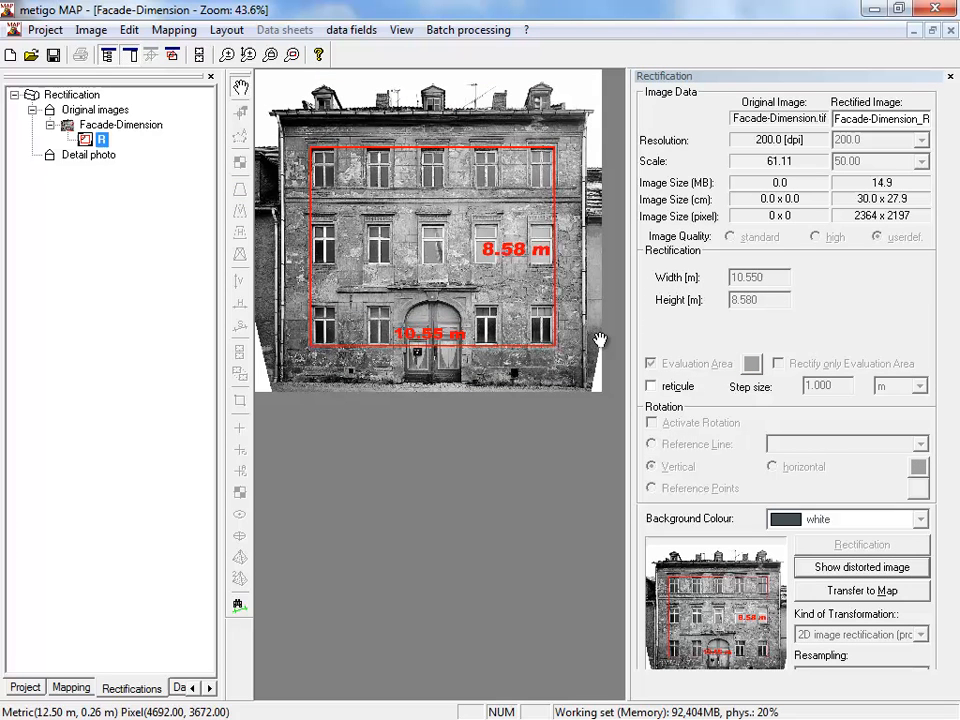
pyautogui.moveTo(240, 605)
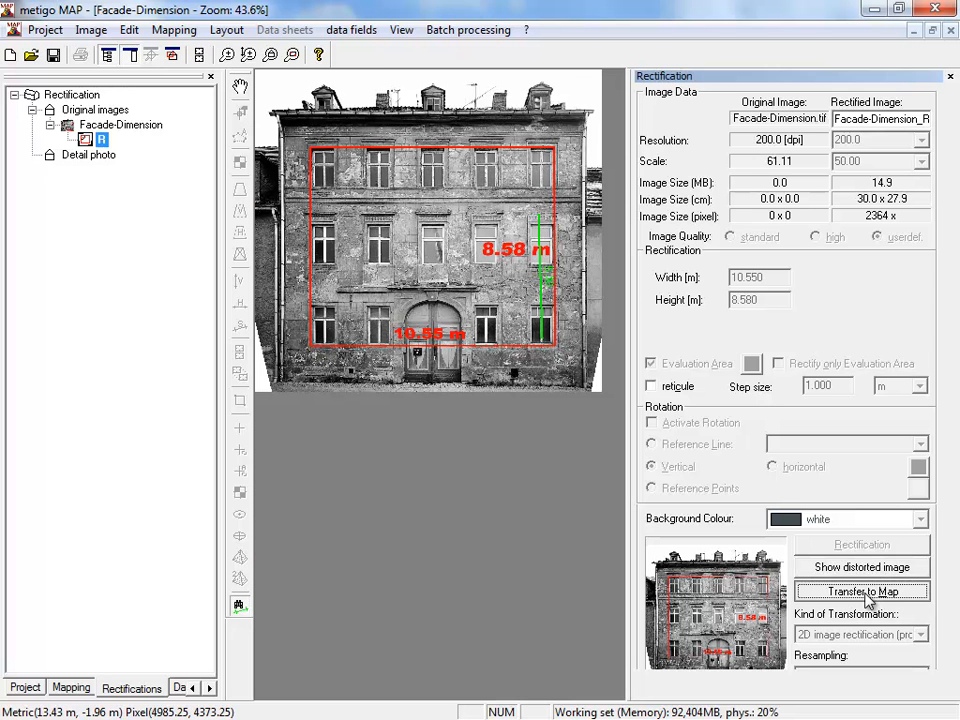
pyautogui.click(862, 591)
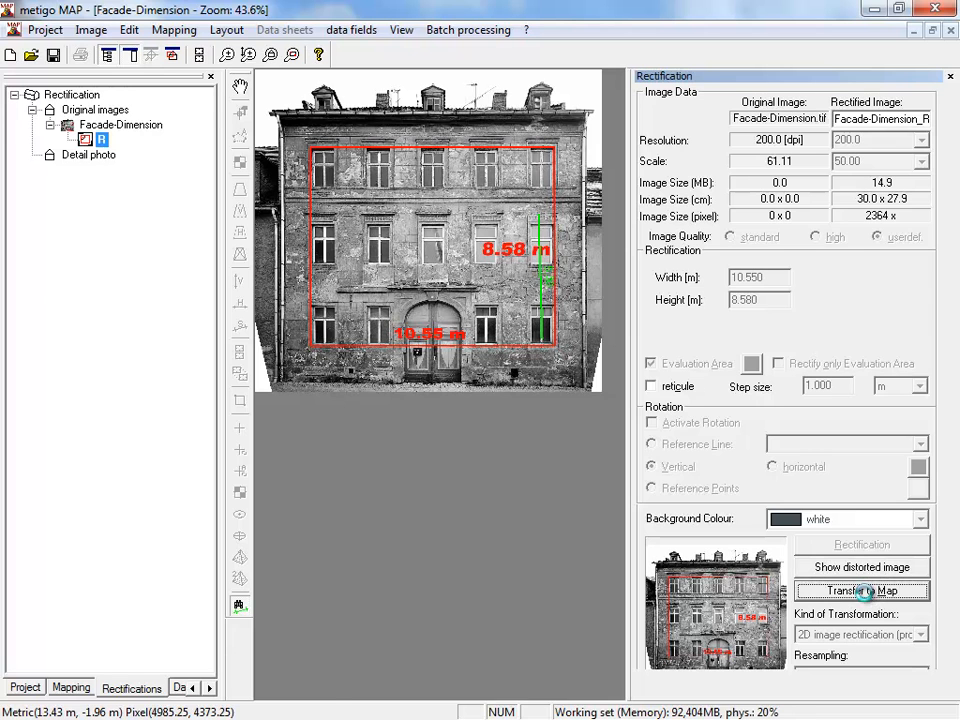
# Set the paper area to A2 format in landscape orientation
pyautogui.click(855, 591)
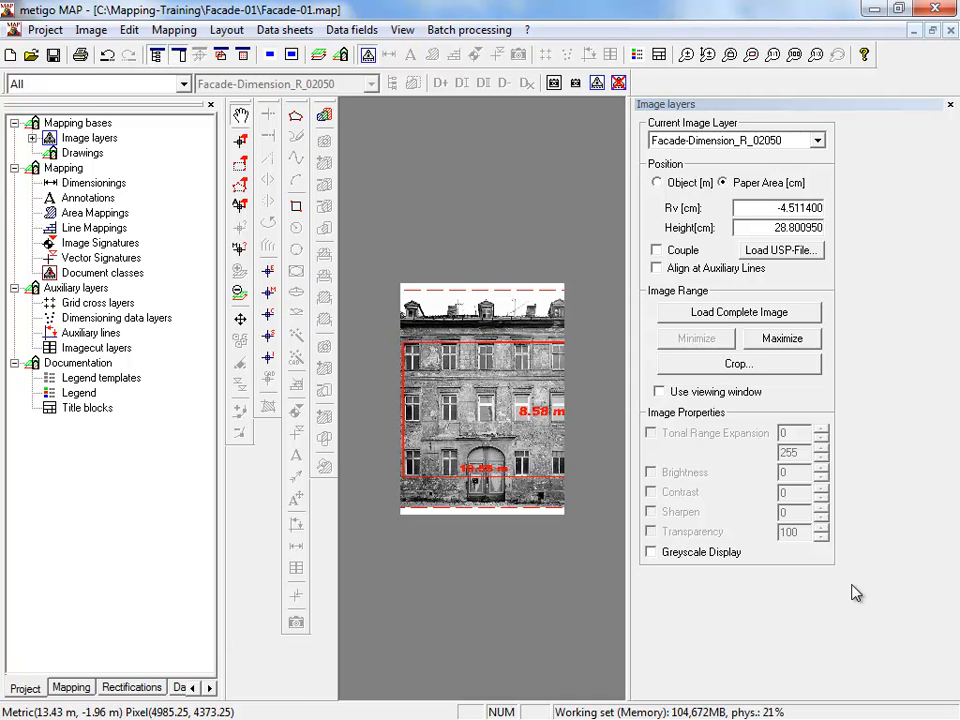
pyautogui.click(226, 29)
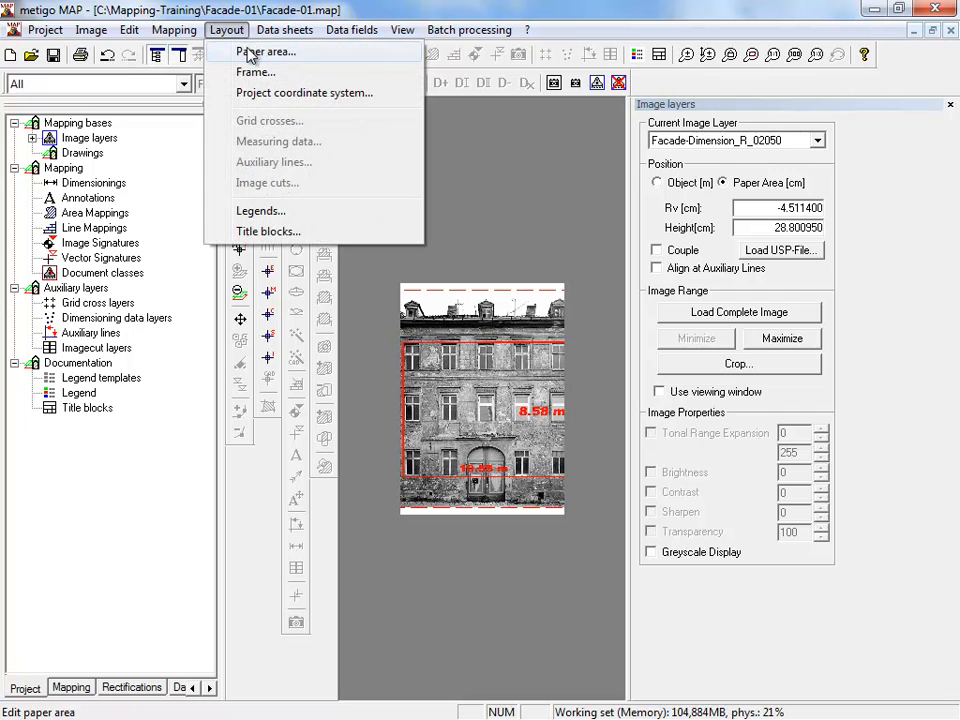
pyautogui.click(265, 51)
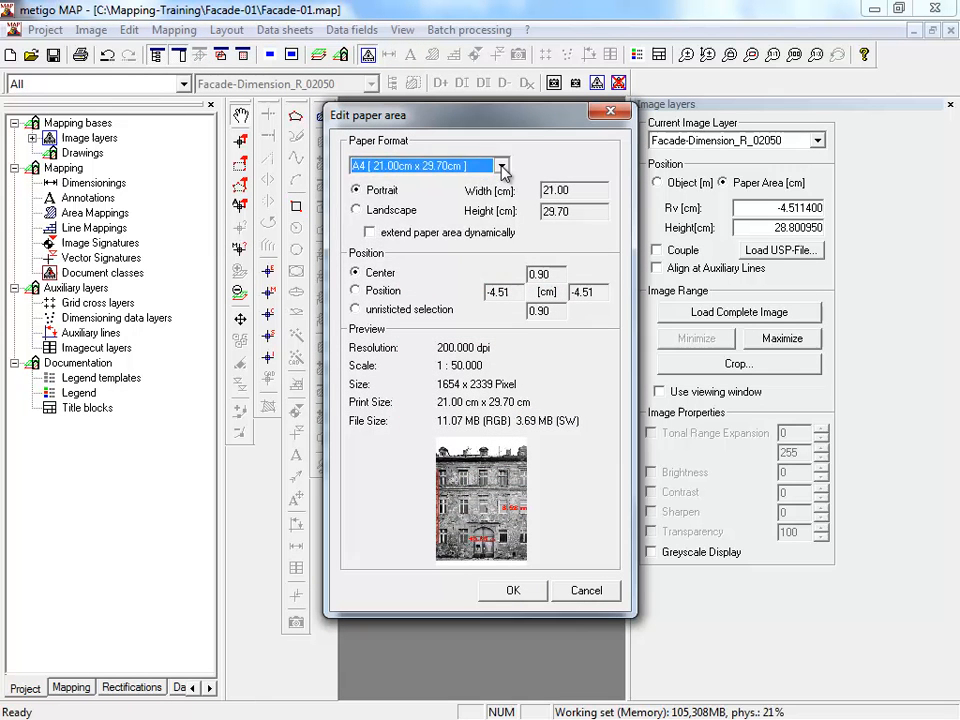
pyautogui.click(502, 165)
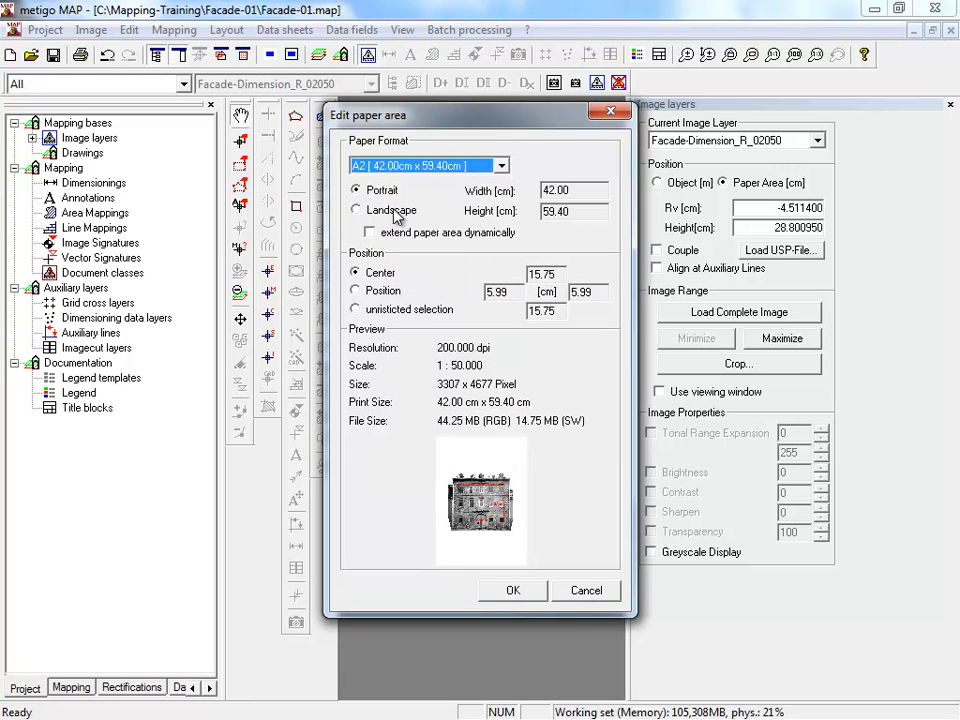
pyautogui.click(356, 210)
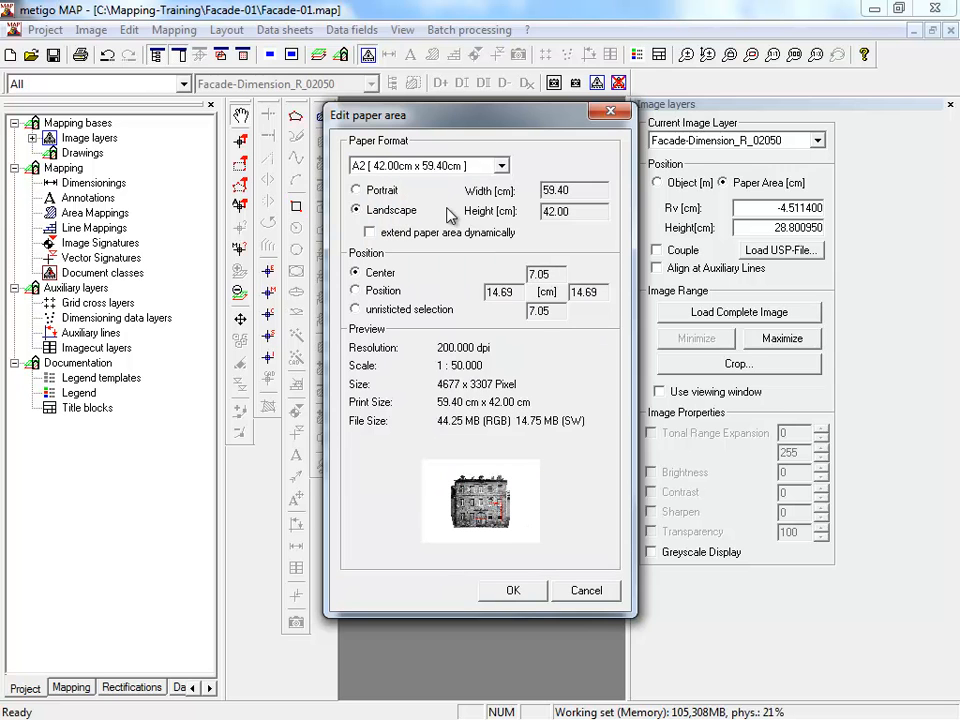
pyautogui.click(513, 590)
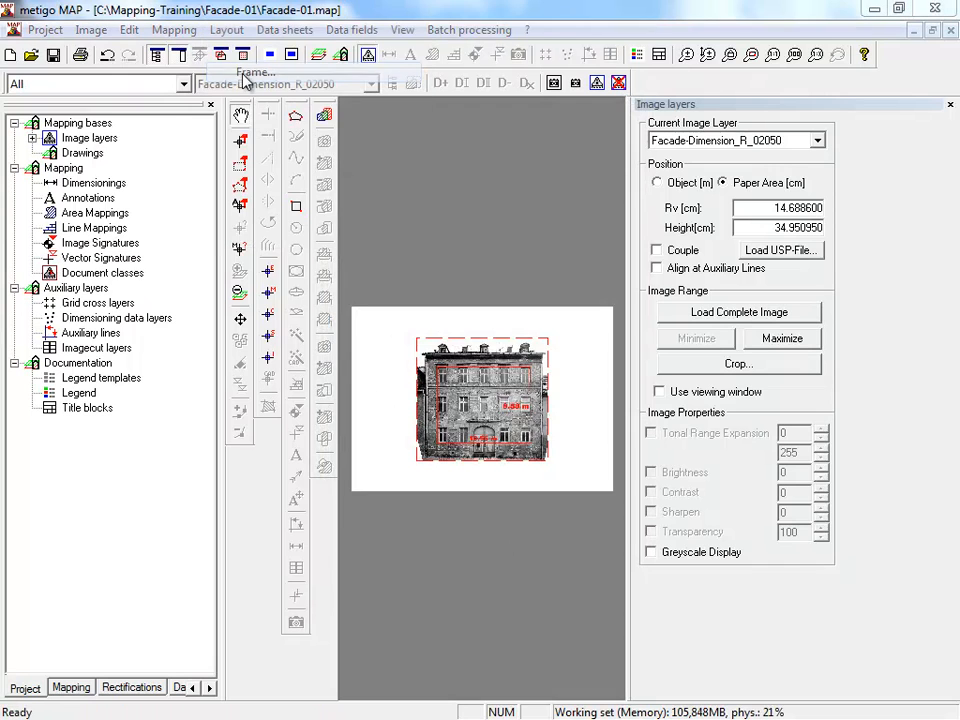
# Add a sheet frame offset 1.00 cm from all four edges
pyautogui.click(250, 72)
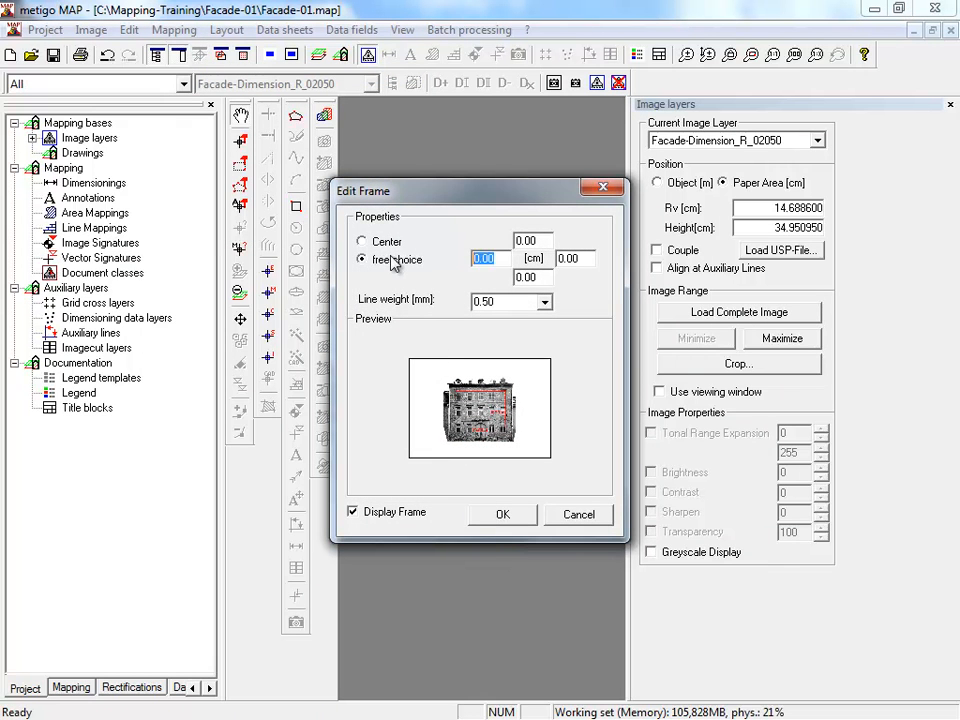
pyautogui.write('1.00')
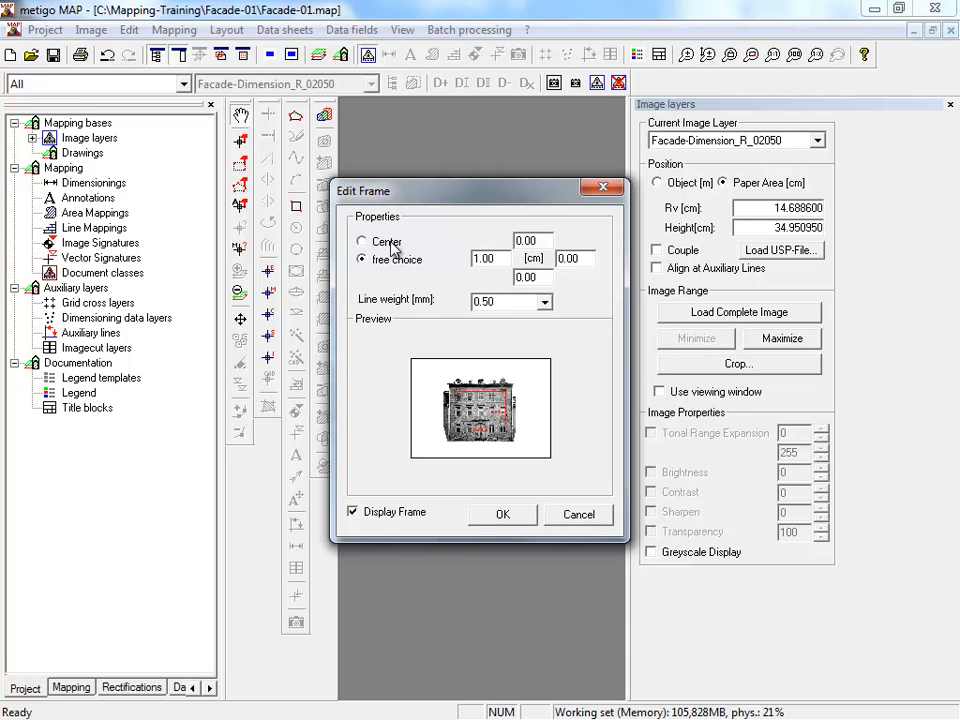
pyautogui.click(531, 240)
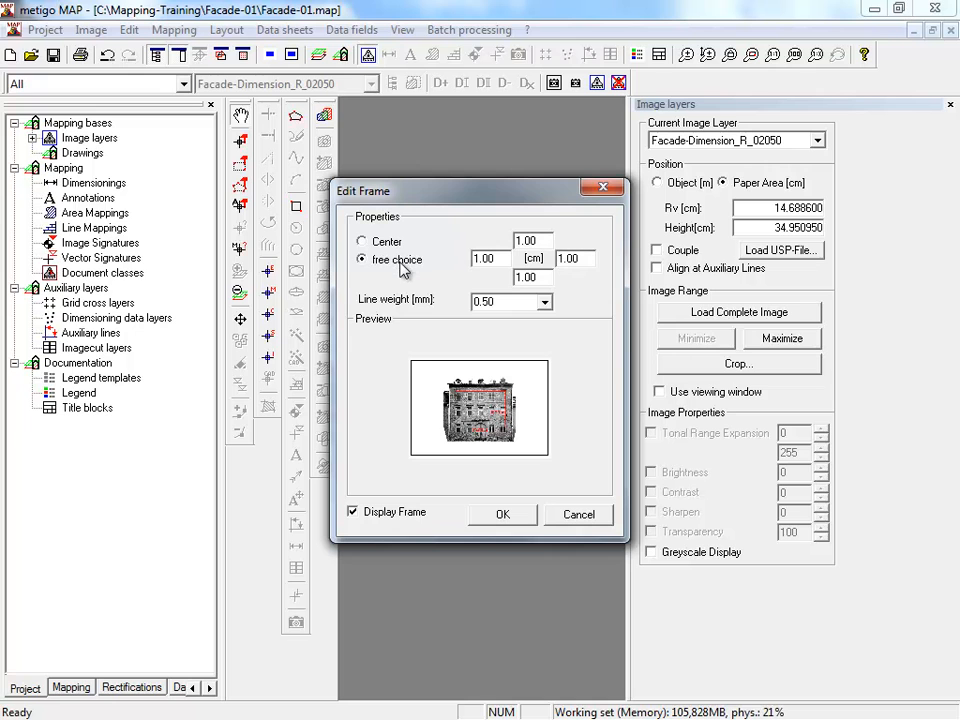
pyautogui.moveTo(510, 258)
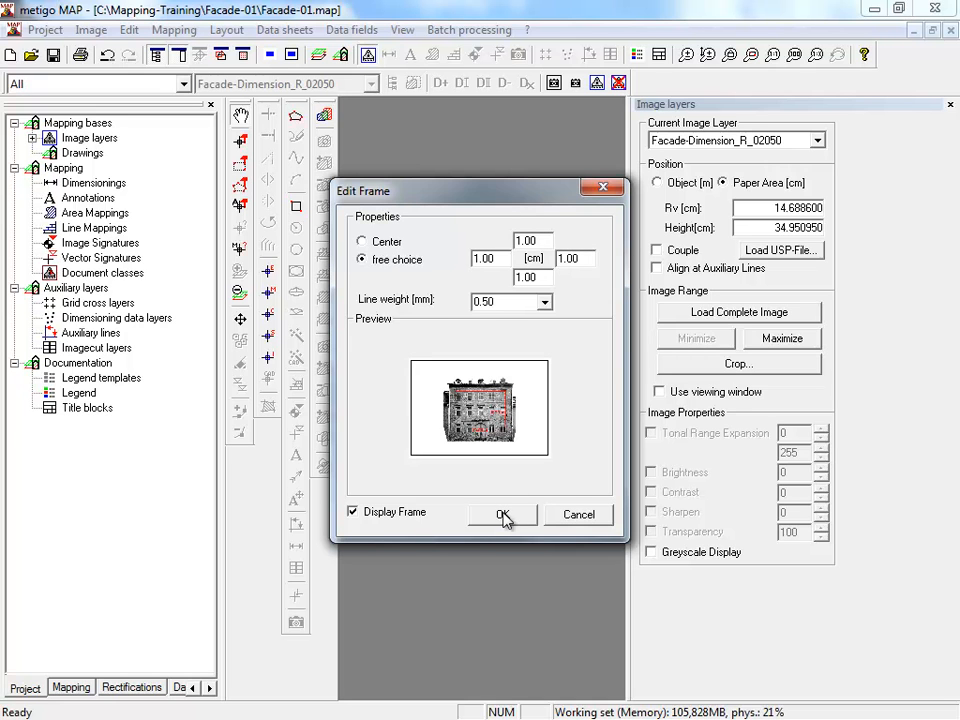
pyautogui.click(503, 514)
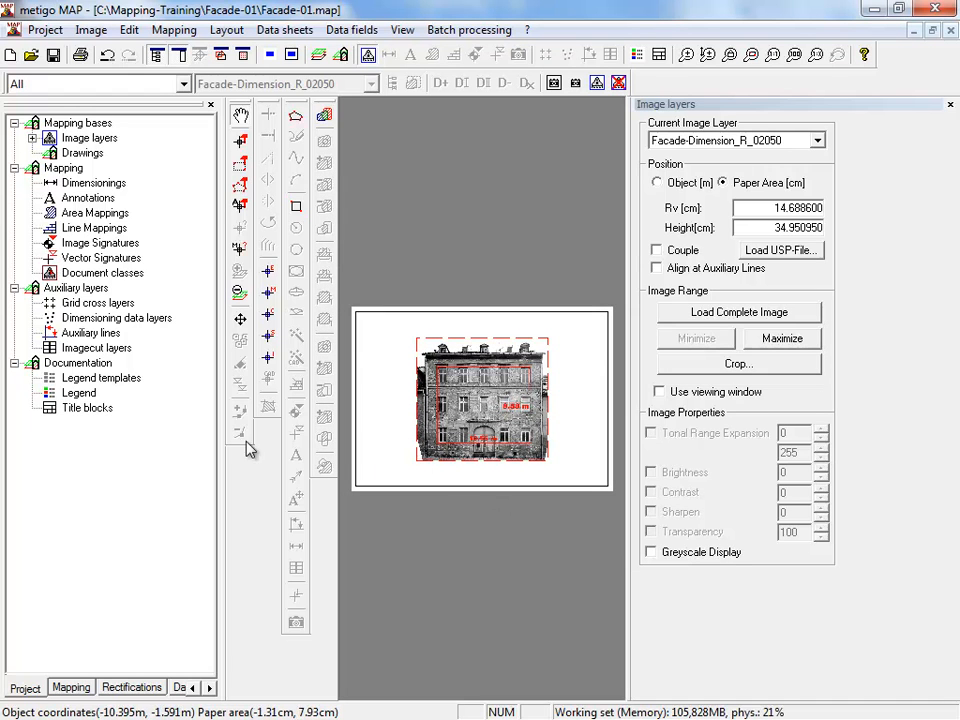
pyautogui.moveTo(58, 610)
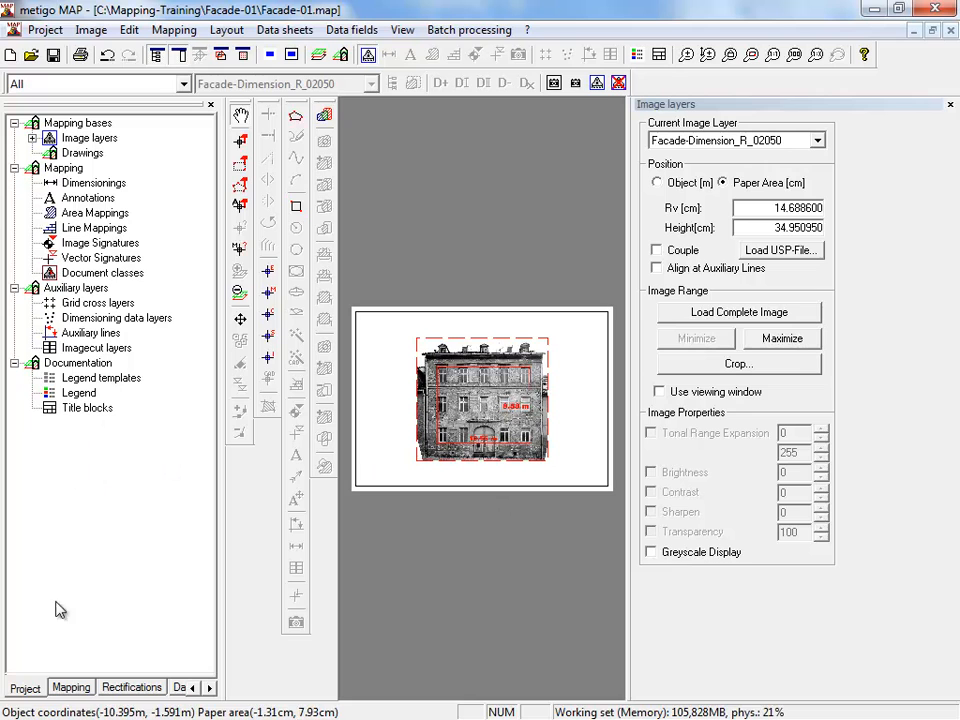
# Show the Mapping tree with the All group and the Facade-Dimension_R layer
pyautogui.click(71, 687)
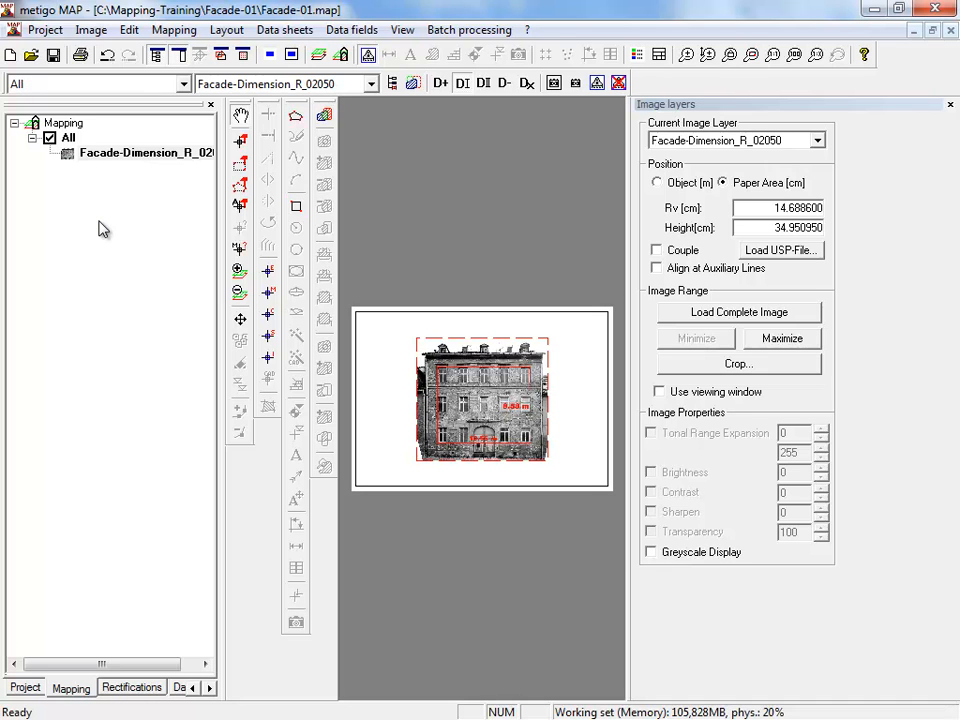
pyautogui.moveTo(84, 263)
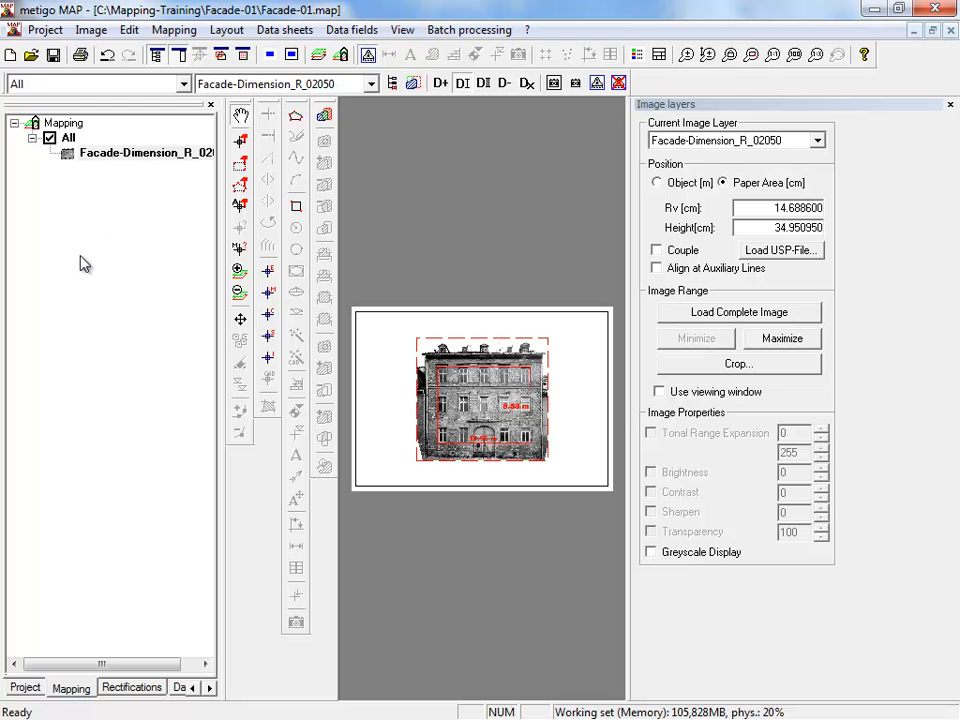
pyautogui.moveTo(174, 29)
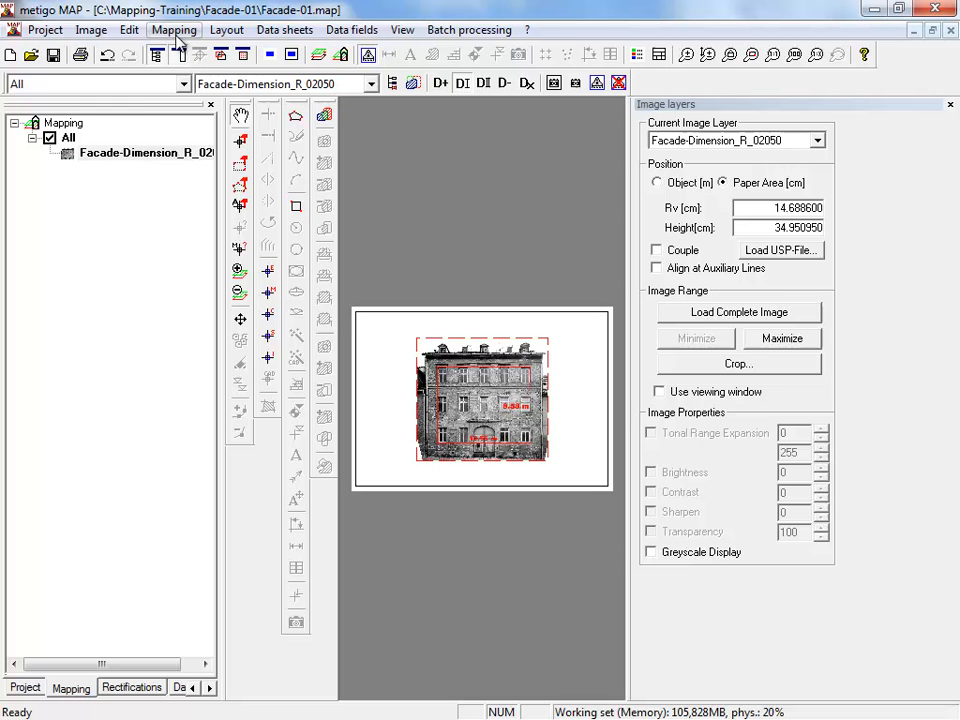
# From Class management, load WALL.map in Mapping-Training/Project-Wall as a template
pyautogui.click(174, 29)
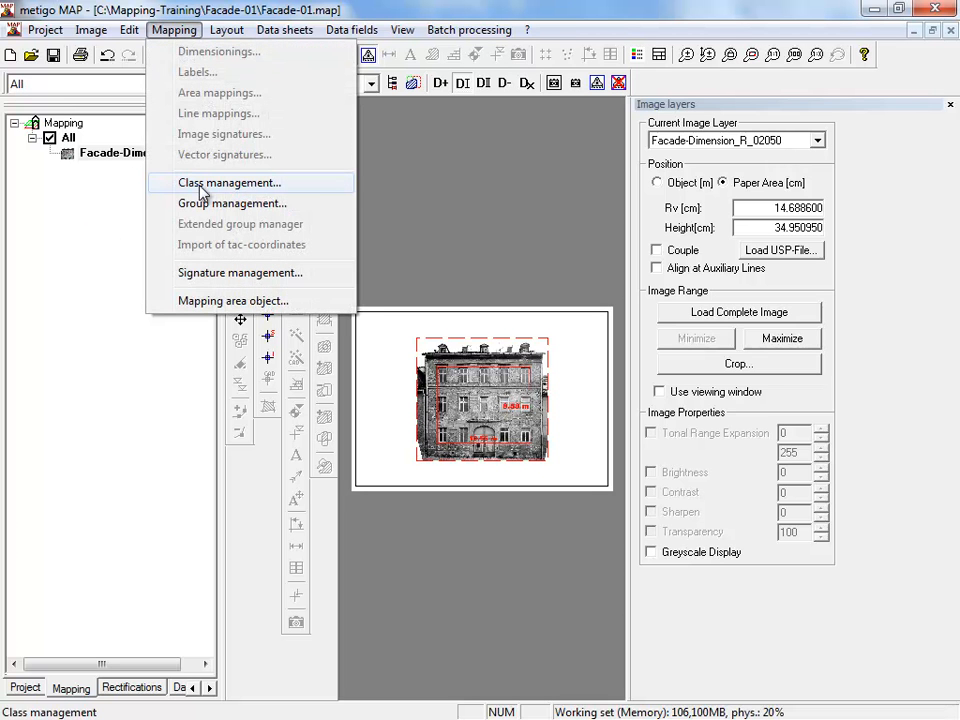
pyautogui.click(229, 182)
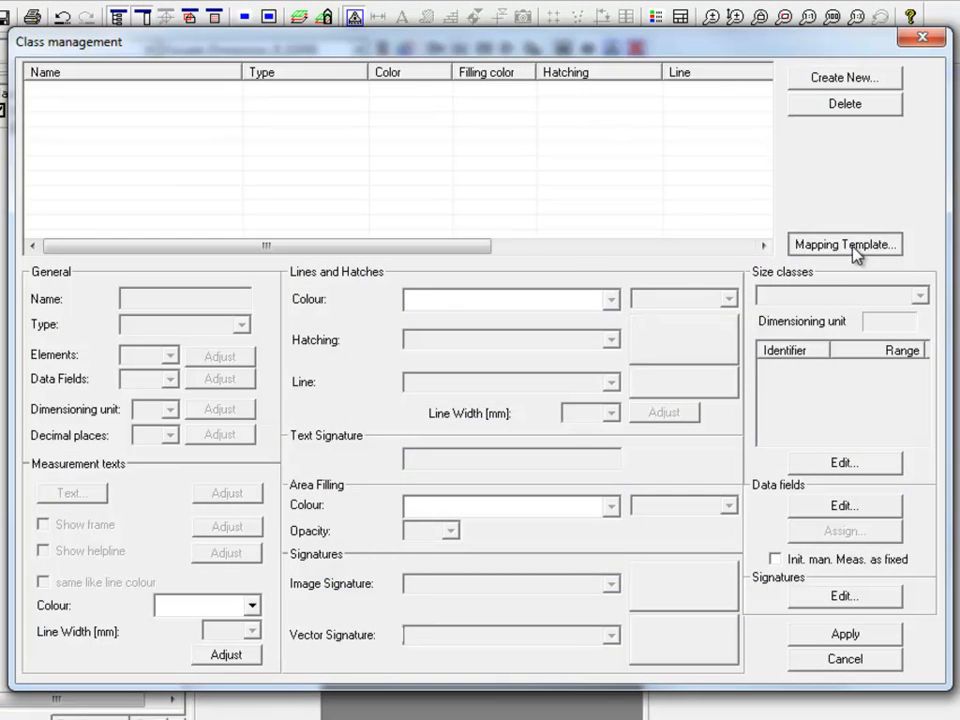
pyautogui.click(843, 244)
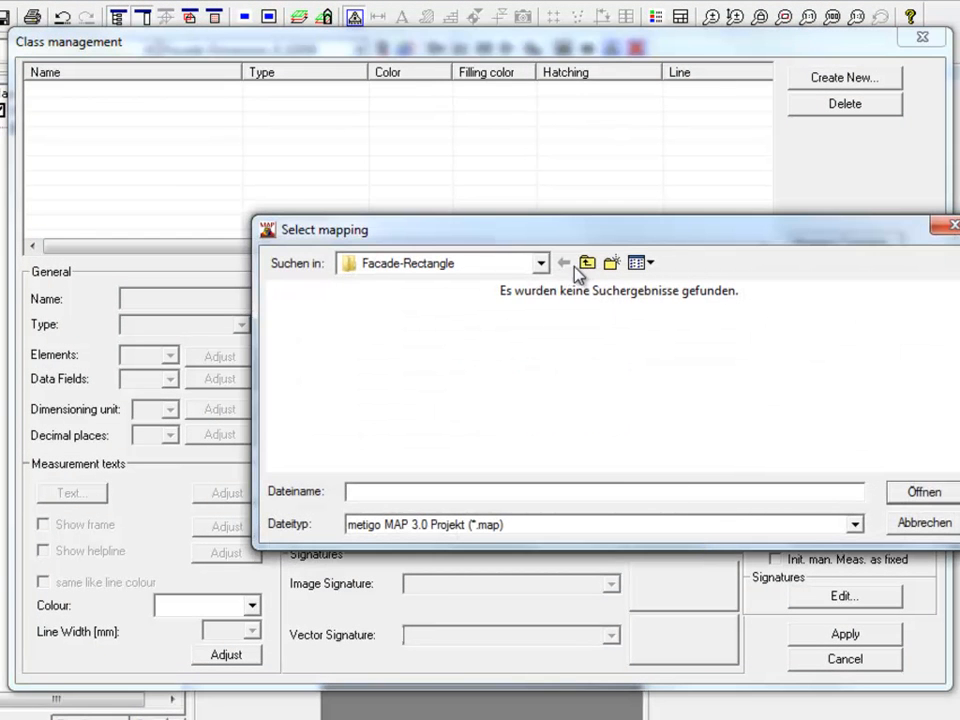
pyautogui.click(588, 262)
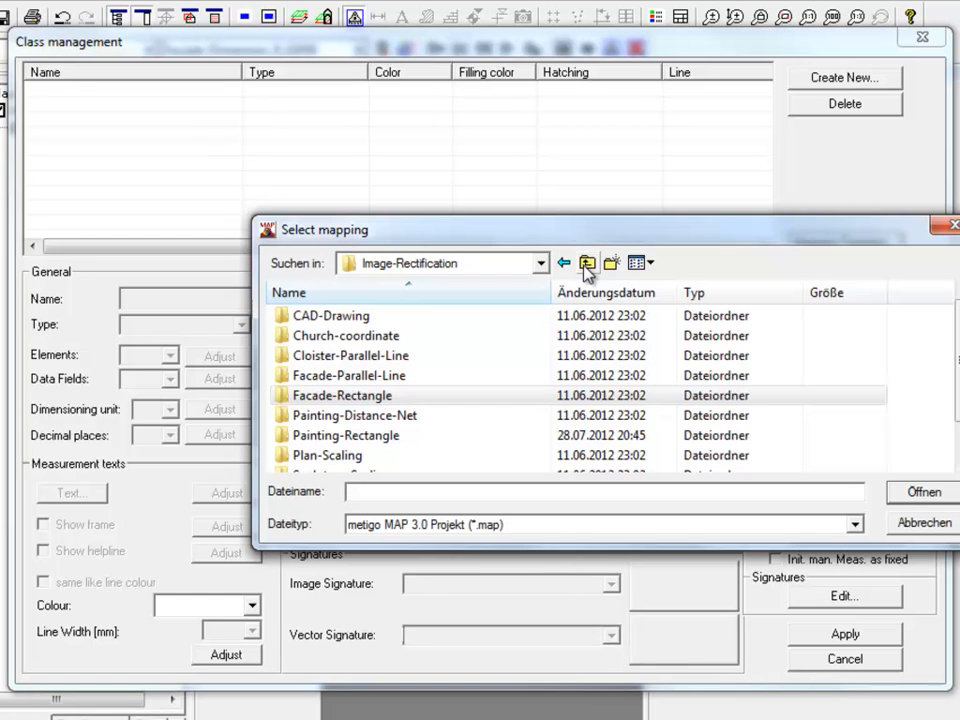
pyautogui.moveTo(595, 280)
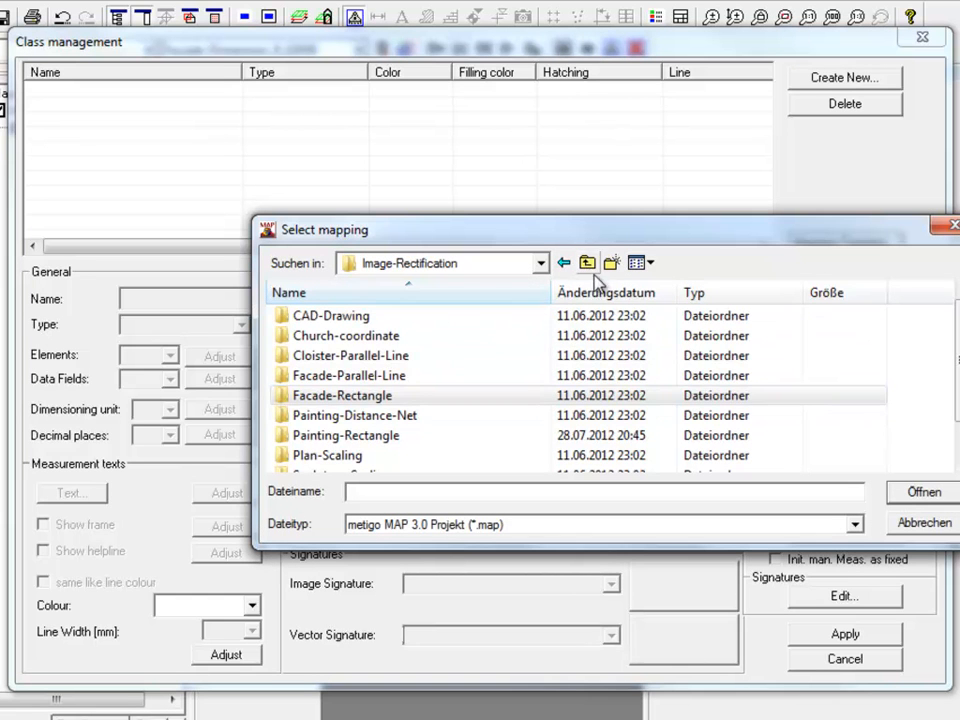
pyautogui.click(587, 262)
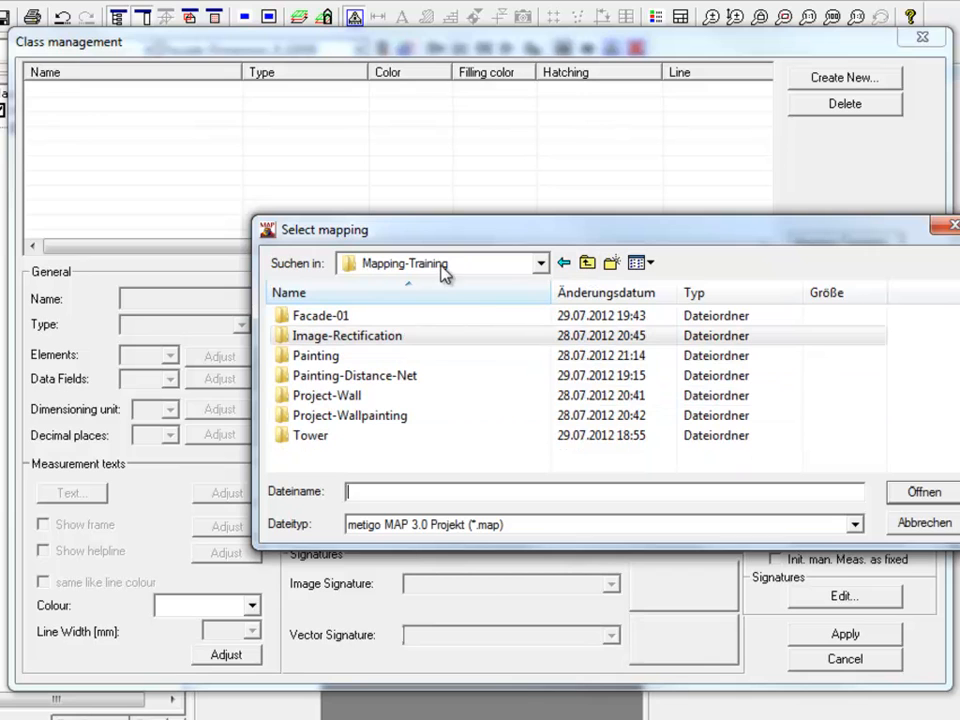
pyautogui.moveTo(327, 395)
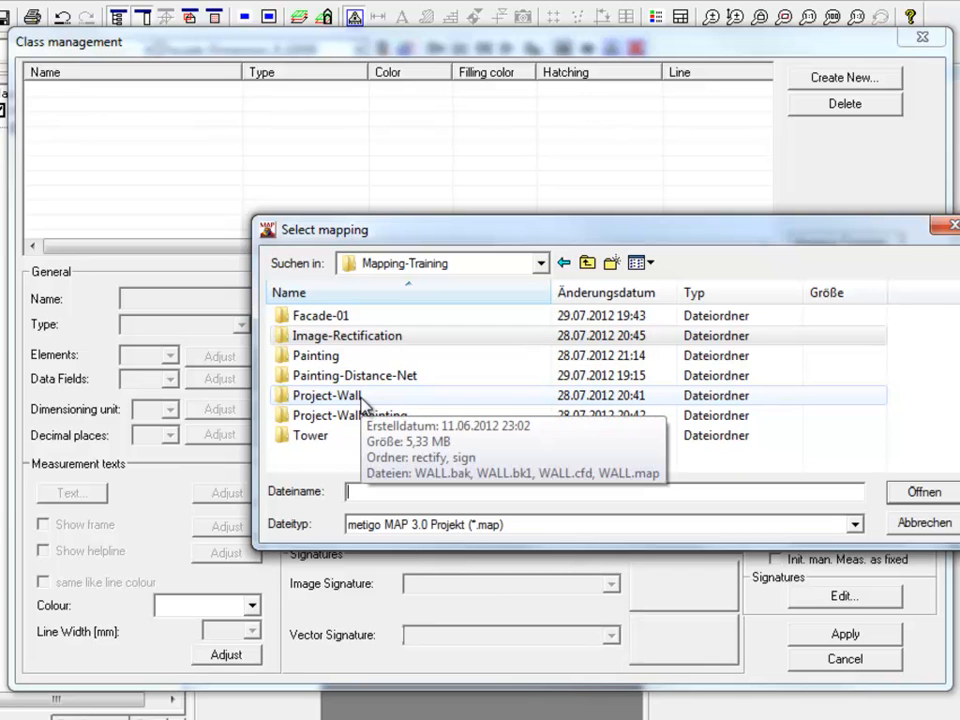
pyautogui.moveTo(337, 407)
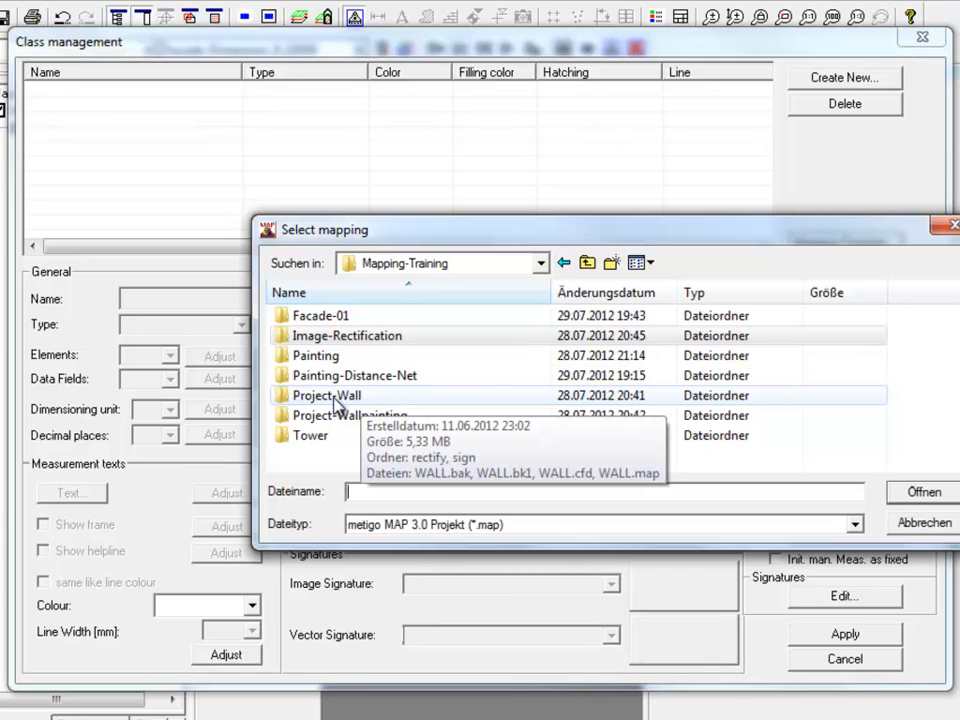
pyautogui.doubleClick(324, 395)
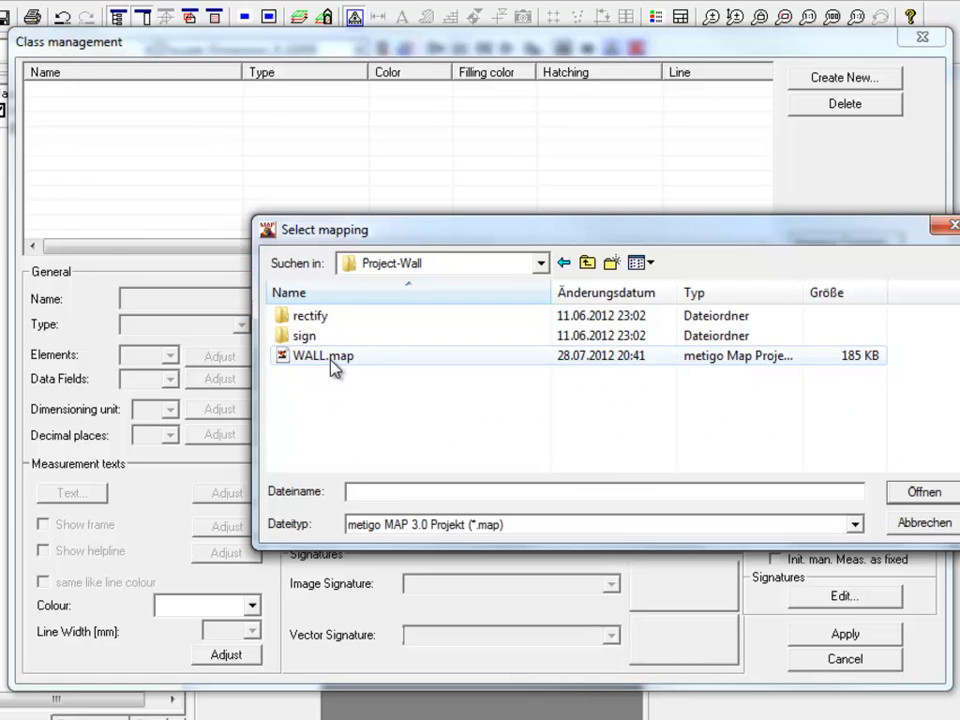
pyautogui.doubleClick(322, 355)
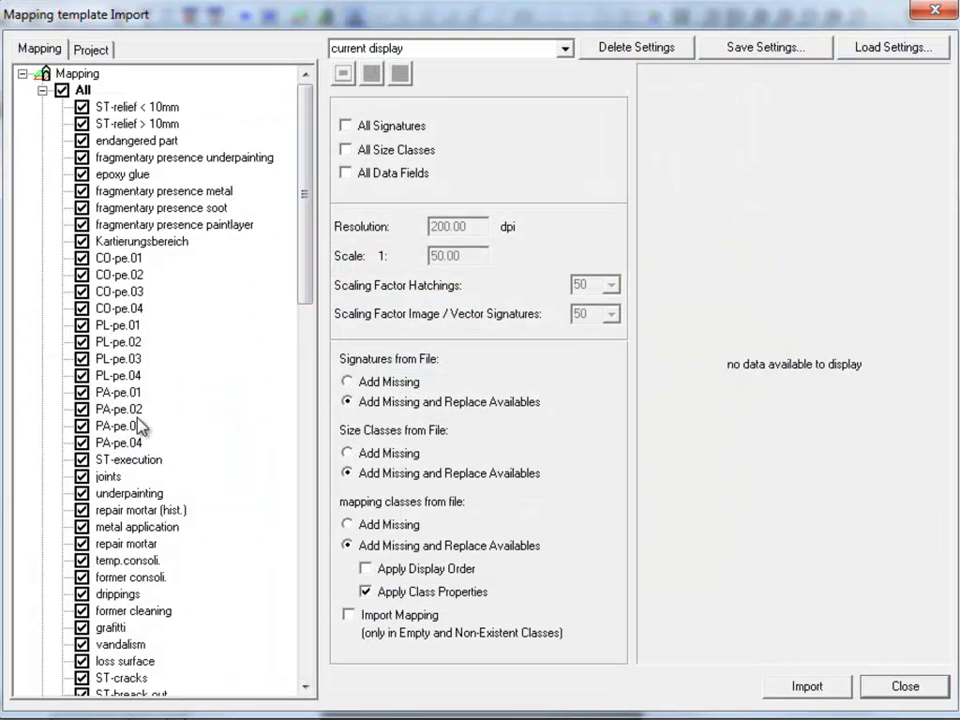
# Uncheck all template classes, tick only Inventory and Condition_all, and import them
pyautogui.click(162, 190)
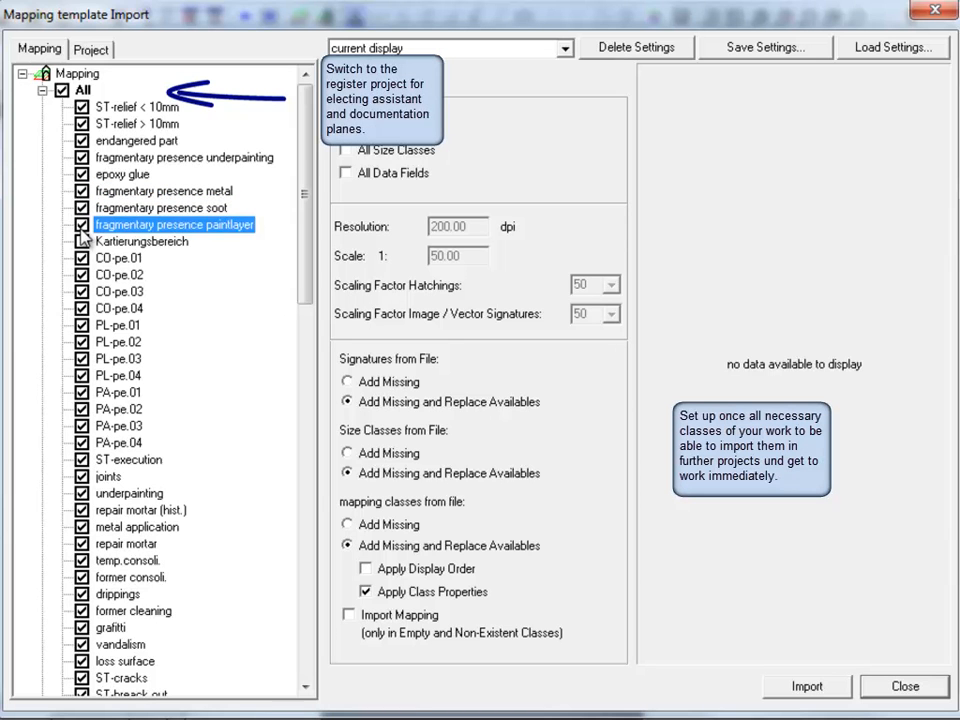
pyautogui.click(61, 90)
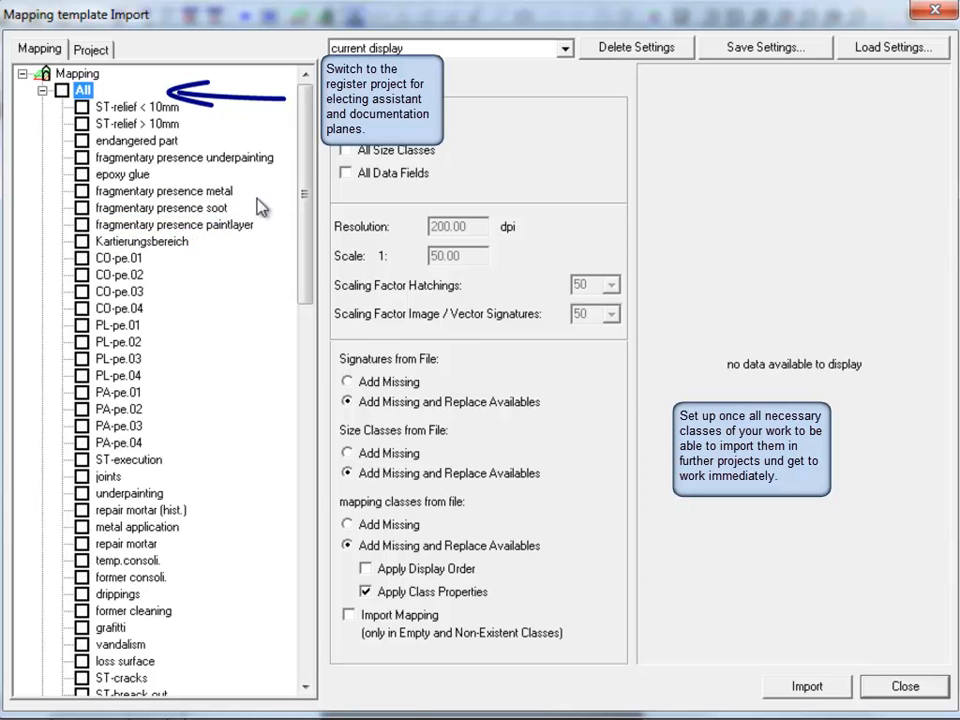
pyautogui.scroll(-3)
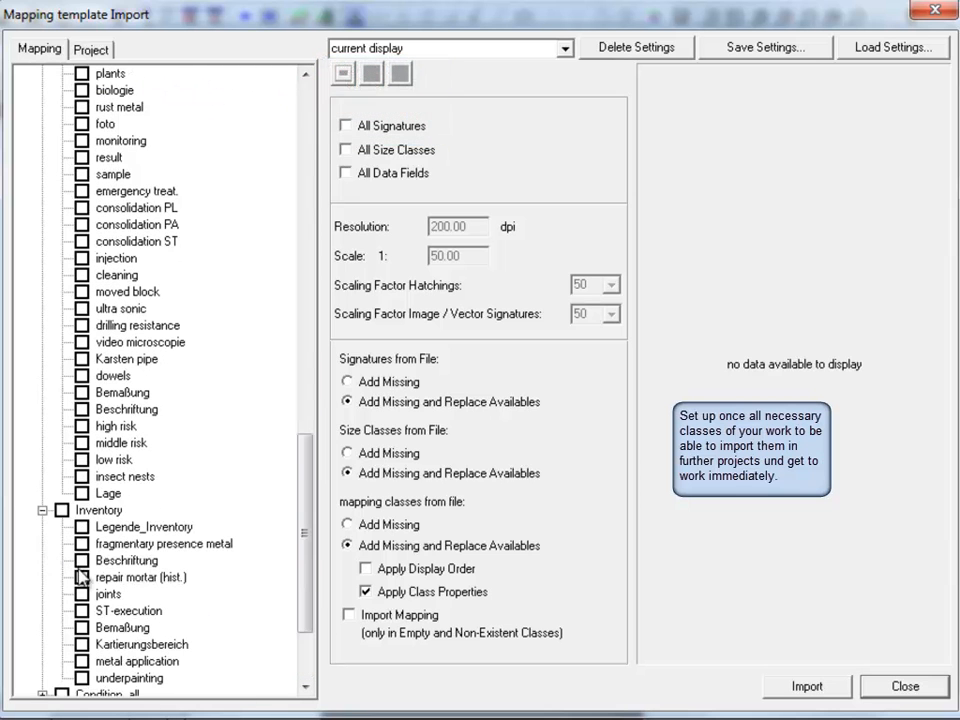
pyautogui.click(63, 375)
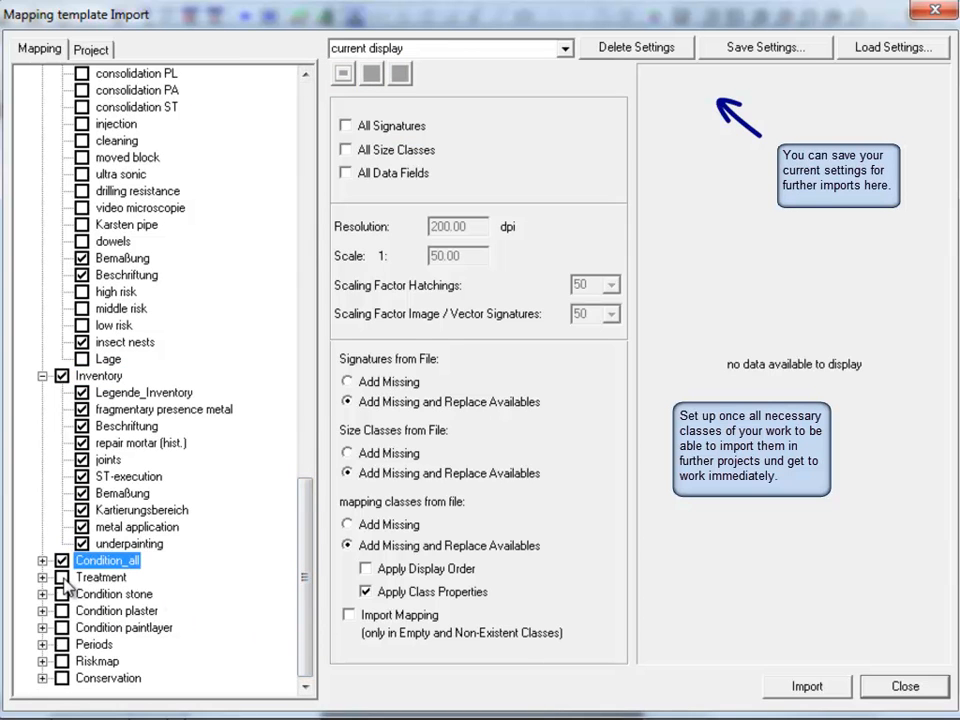
pyautogui.click(114, 593)
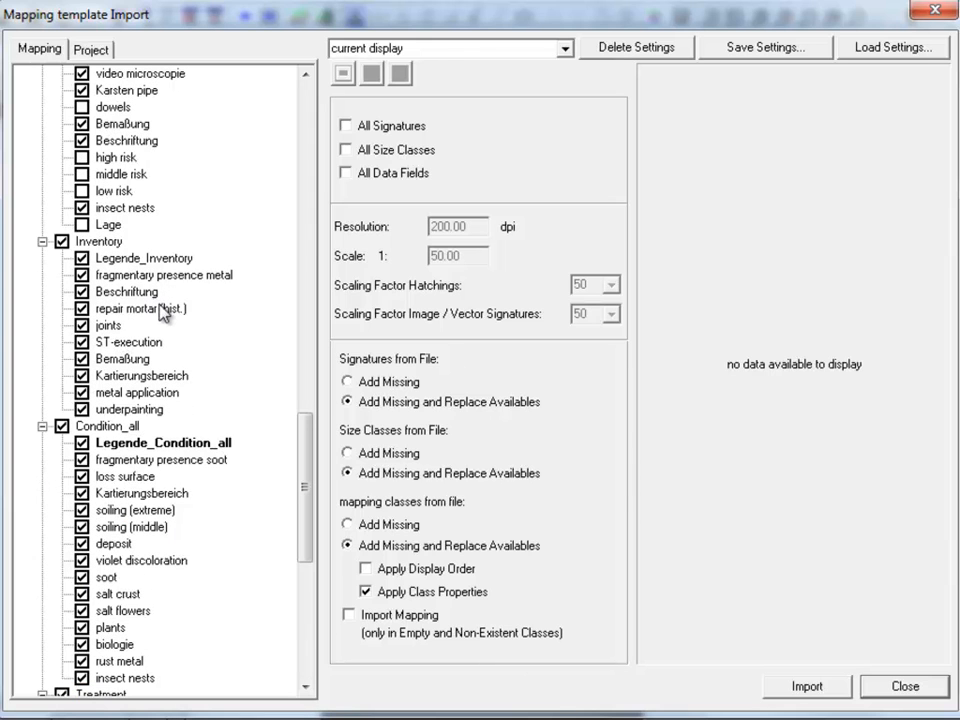
pyautogui.click(806, 686)
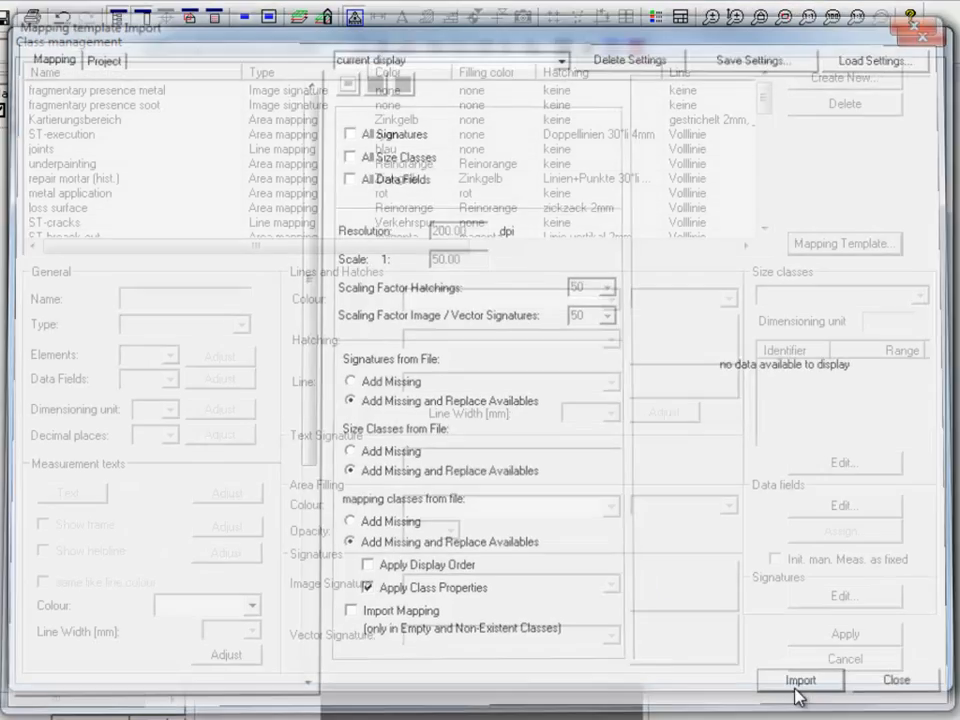
# Close the template import window and the class overview, returning to the mapping tree
pyautogui.click(800, 680)
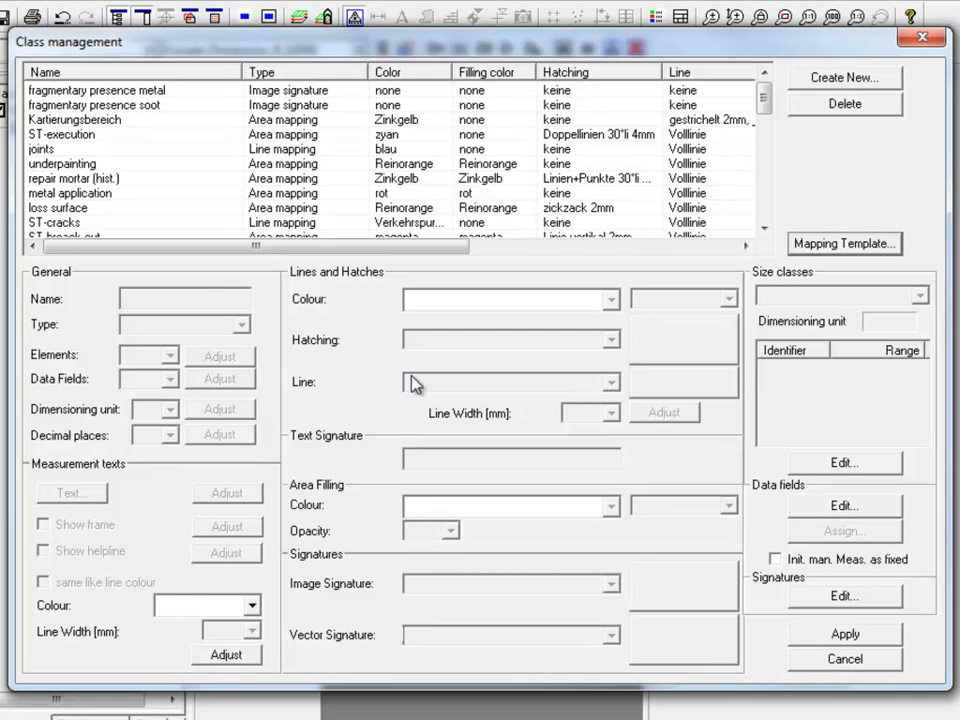
pyautogui.click(74, 119)
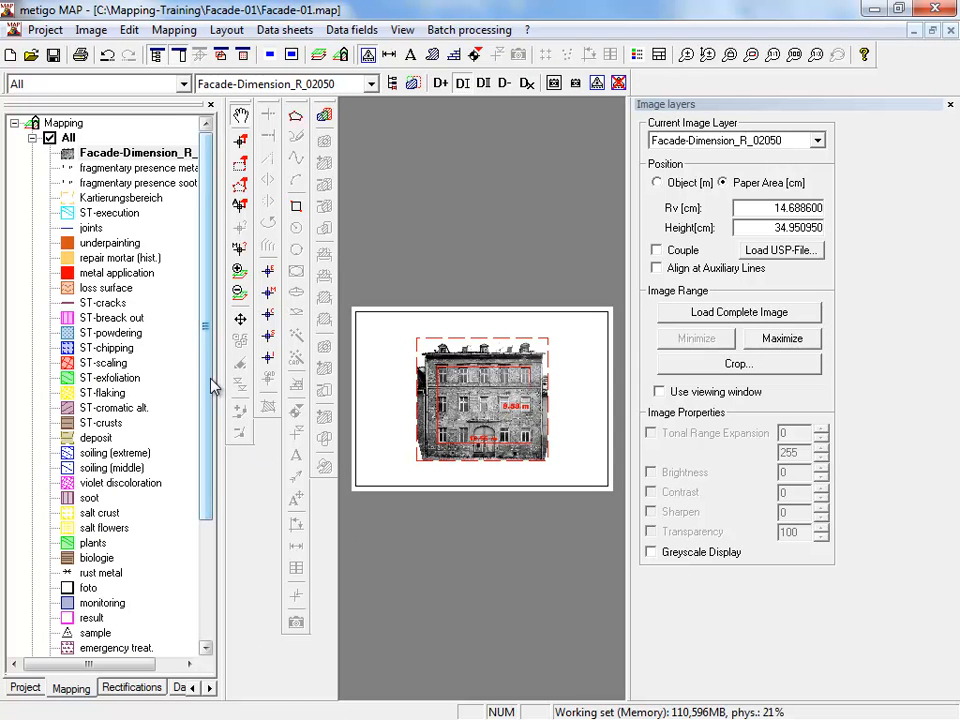
pyautogui.scroll(-3)
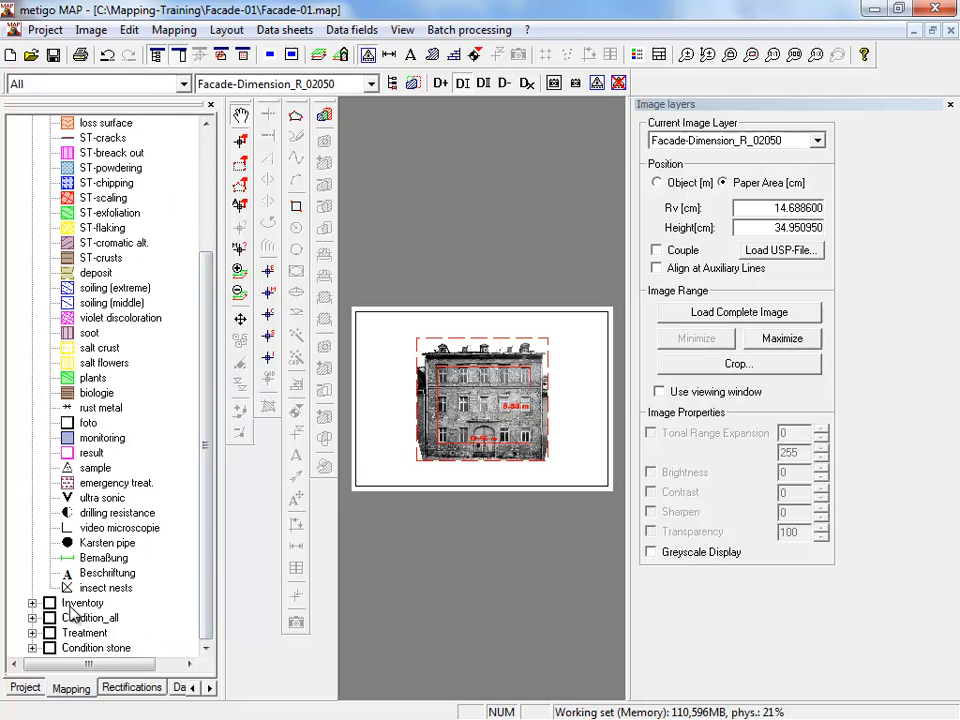
pyautogui.click(32, 512)
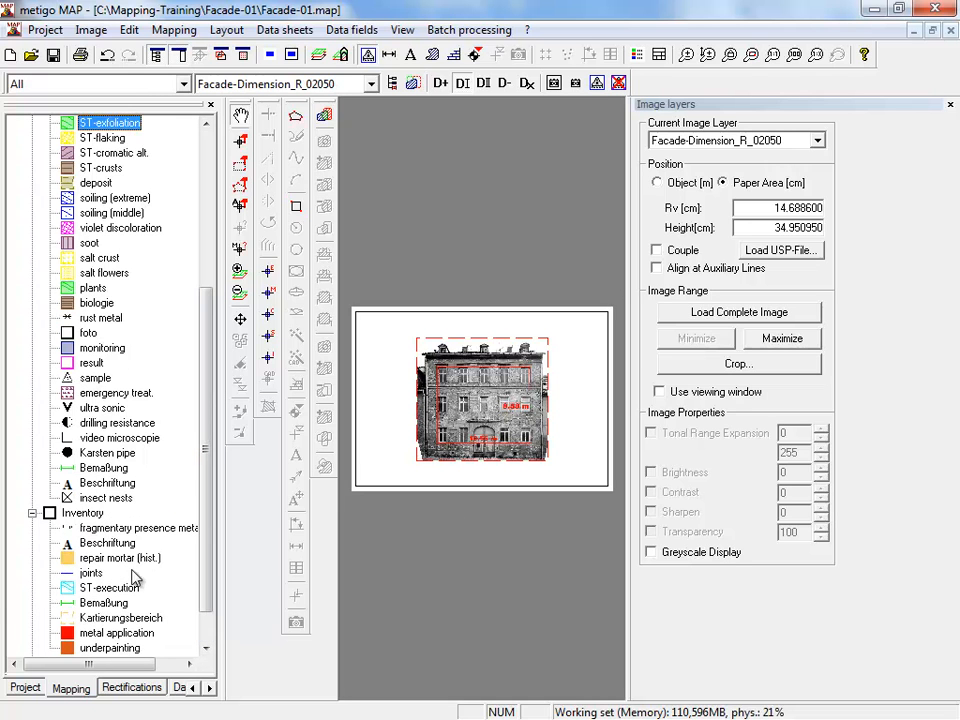
pyautogui.scroll(-3)
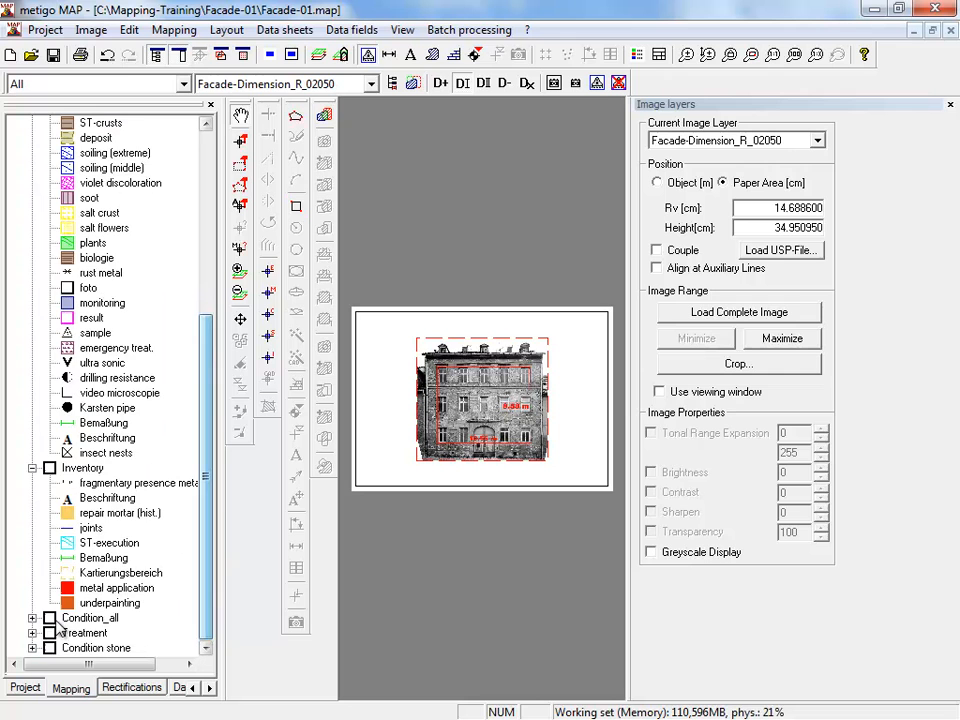
pyautogui.scroll(-3)
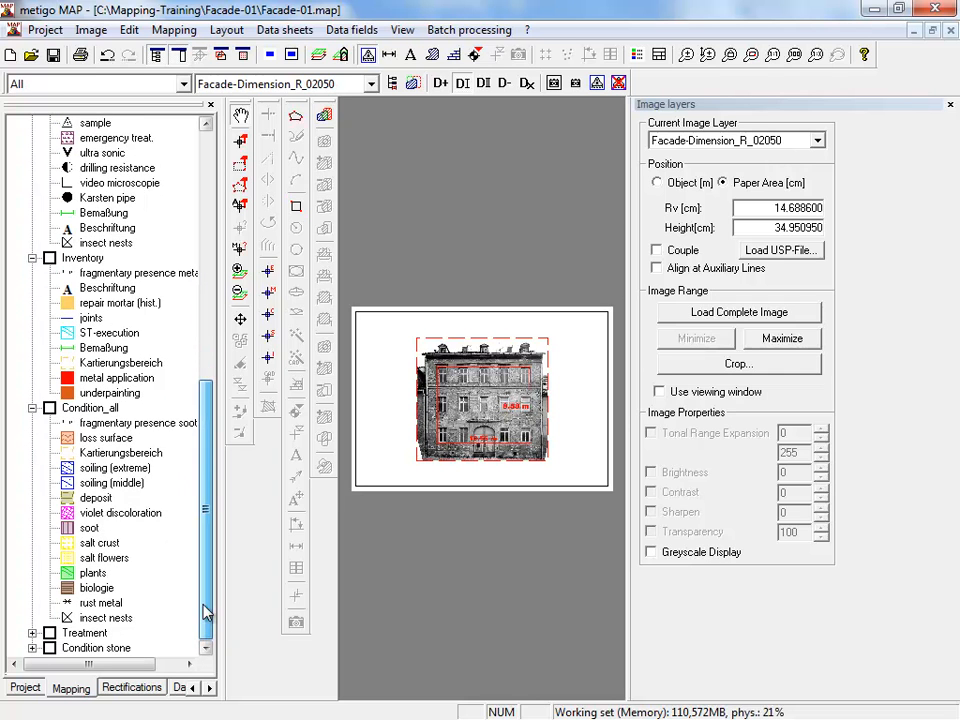
pyautogui.scroll(-3)
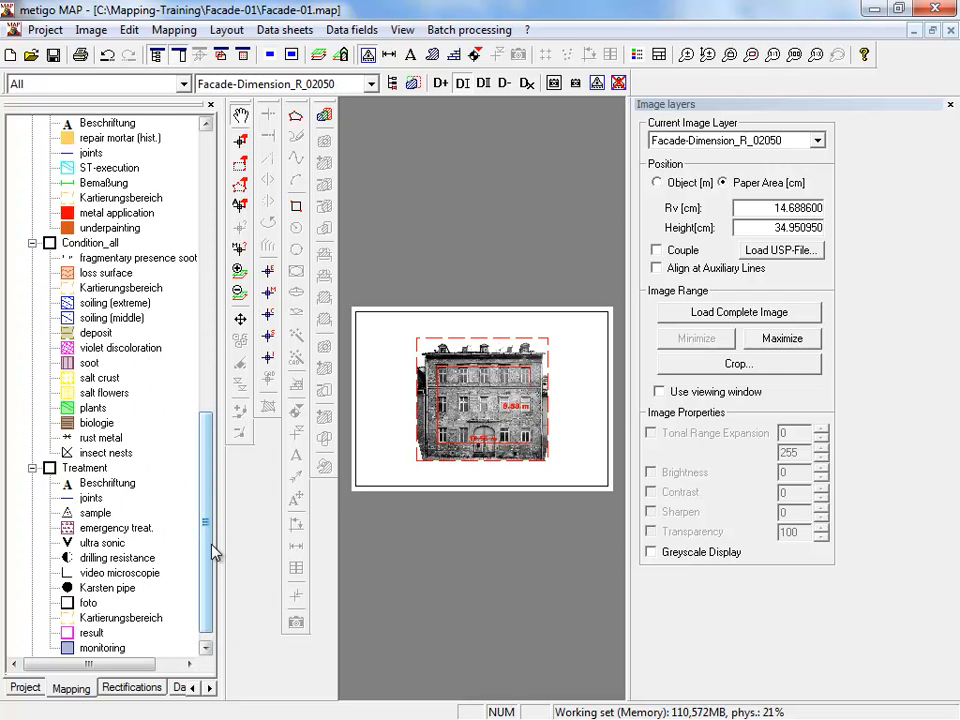
pyautogui.scroll(-3)
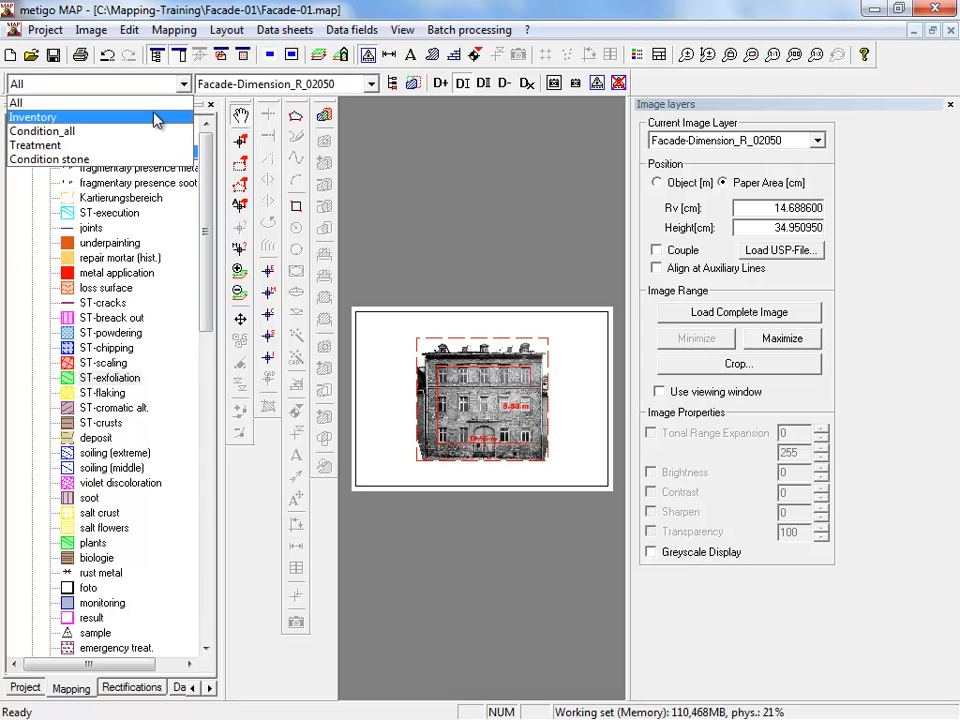
pyautogui.click(32, 117)
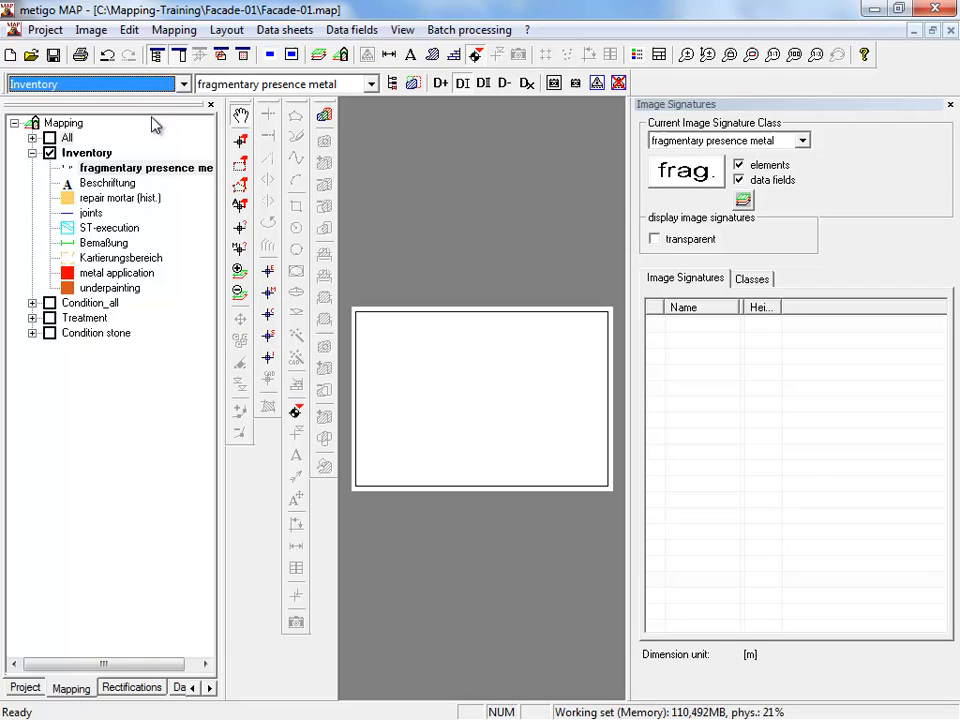
pyautogui.moveTo(90, 290)
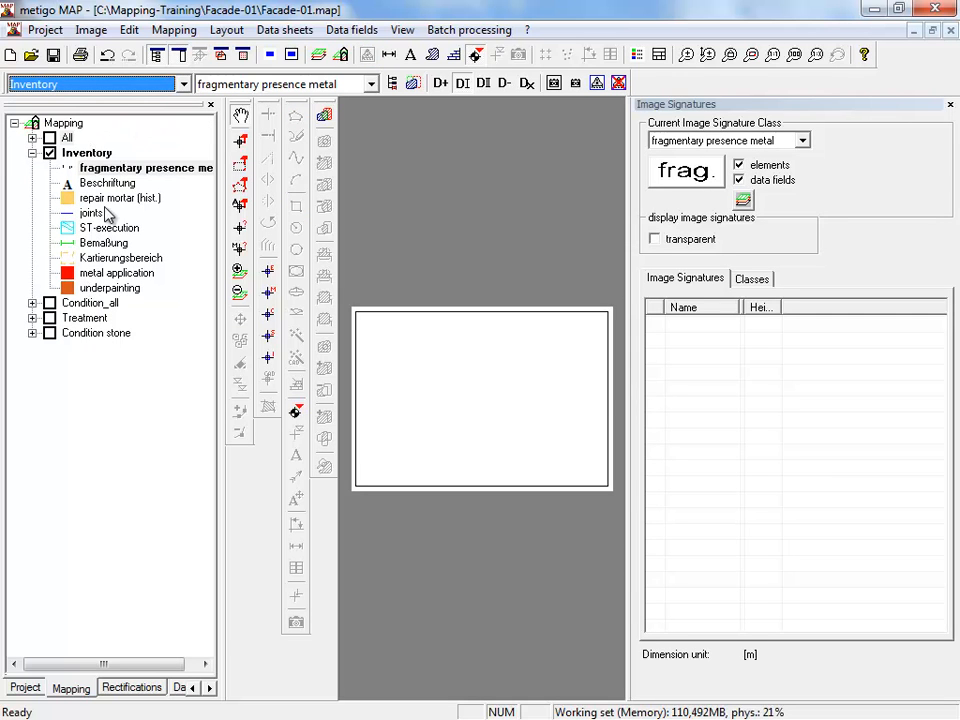
pyautogui.click(183, 83)
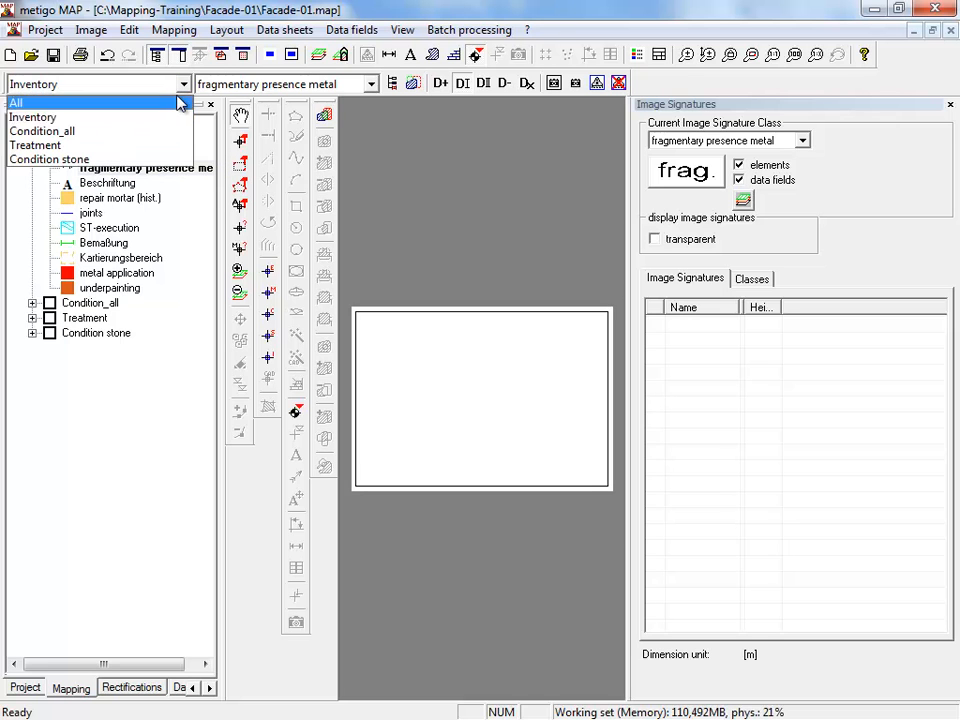
pyautogui.click(42, 131)
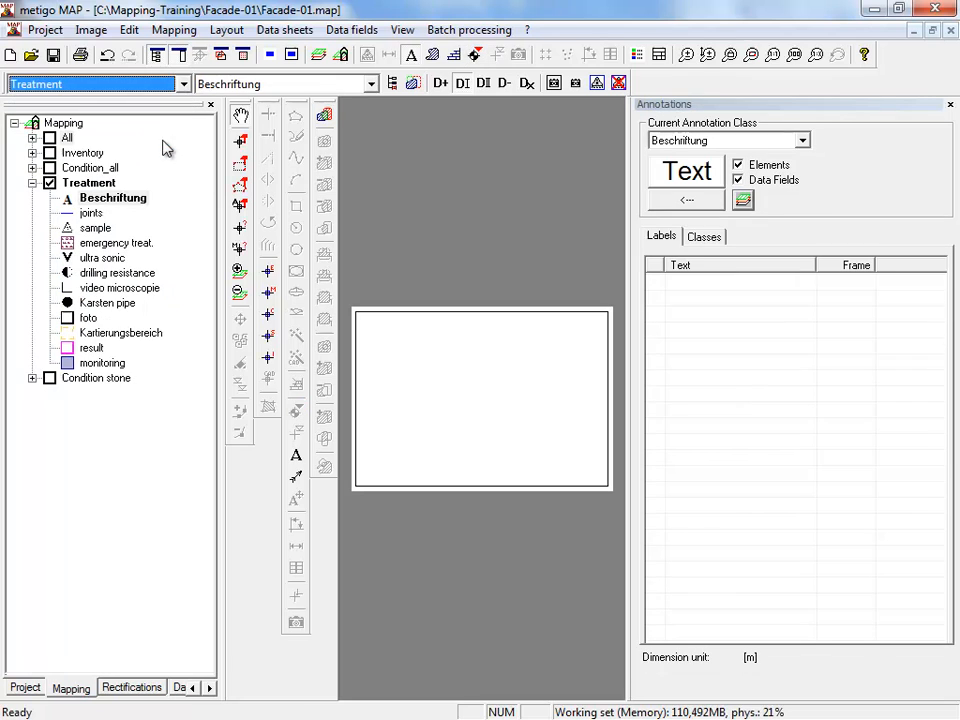
pyautogui.click(182, 84)
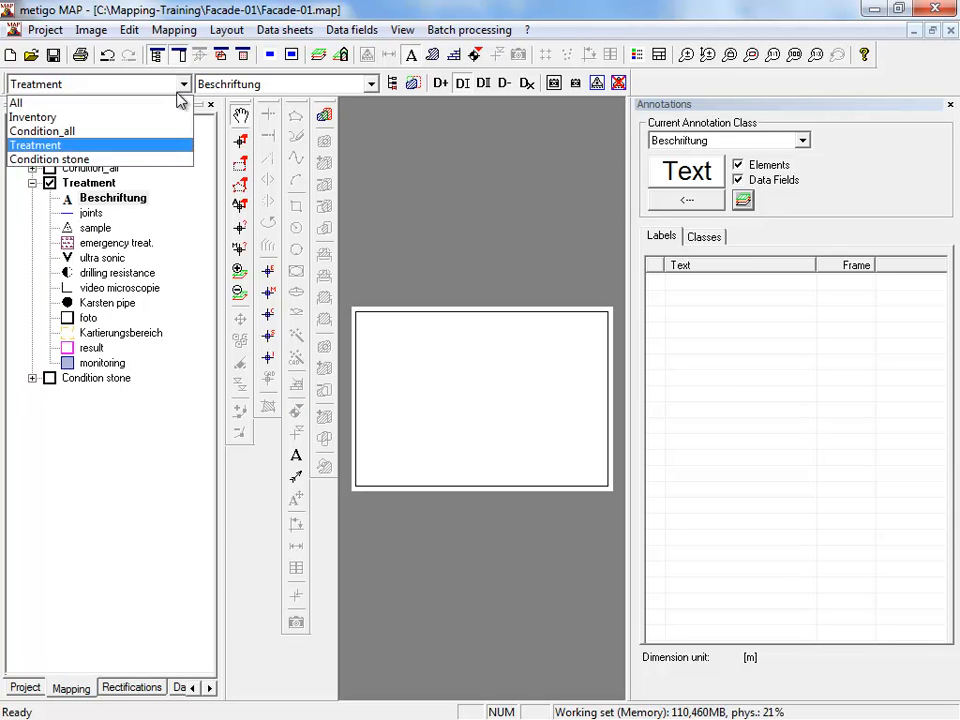
pyautogui.click(17, 102)
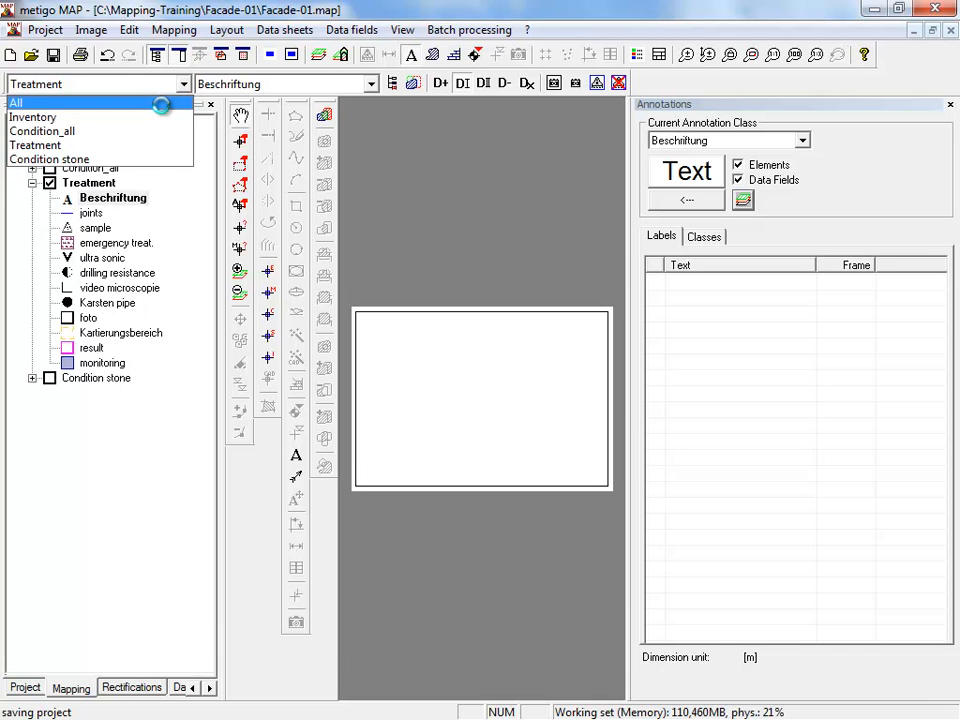
pyautogui.click(16, 102)
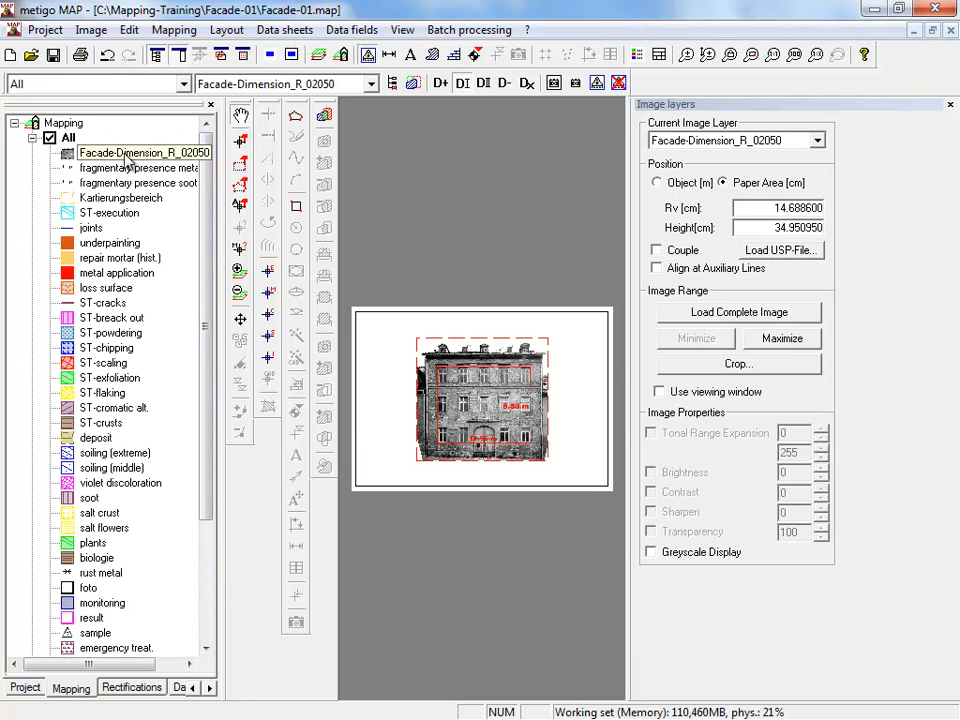
# Add Facade-Dimension_R_02050 to All, Inventory, Condition_all, Treatment and Condition stone
pyautogui.rightClick(140, 152)
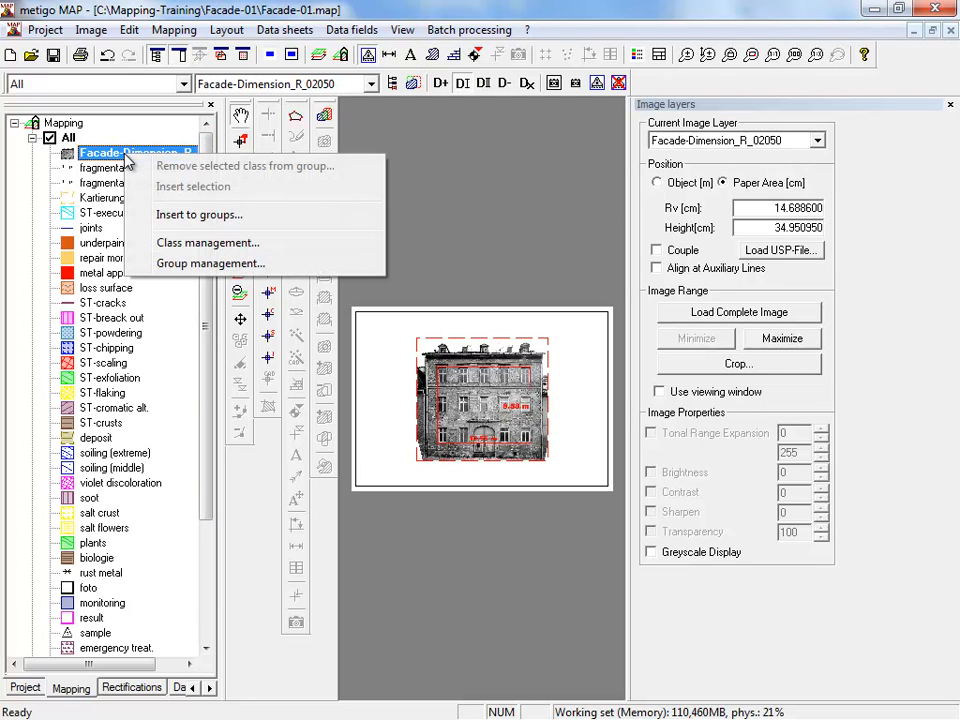
pyautogui.moveTo(240, 218)
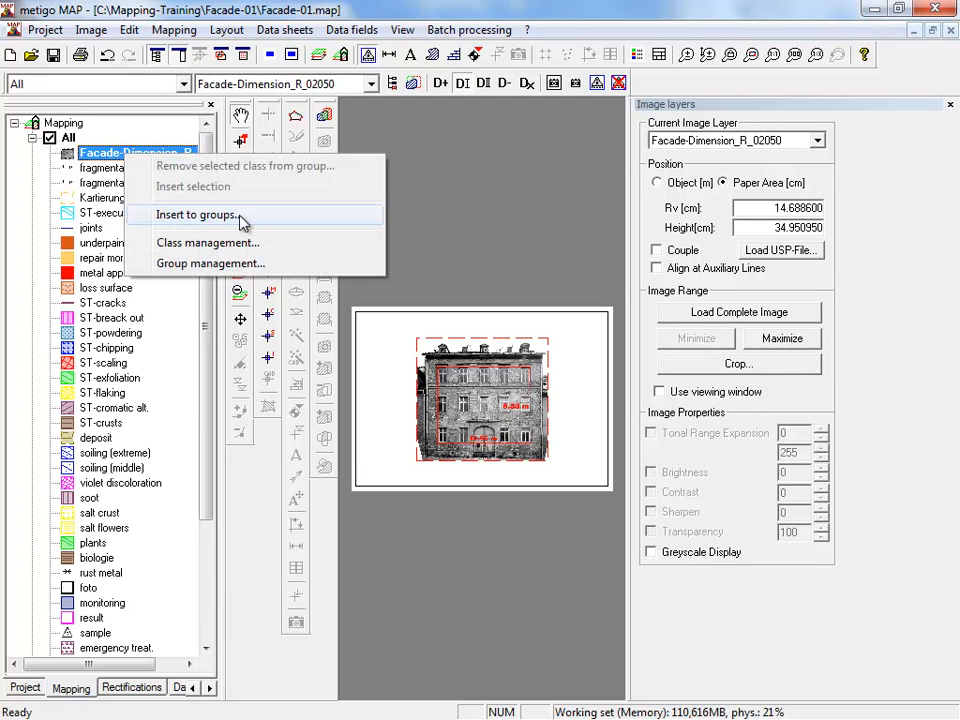
pyautogui.click(196, 214)
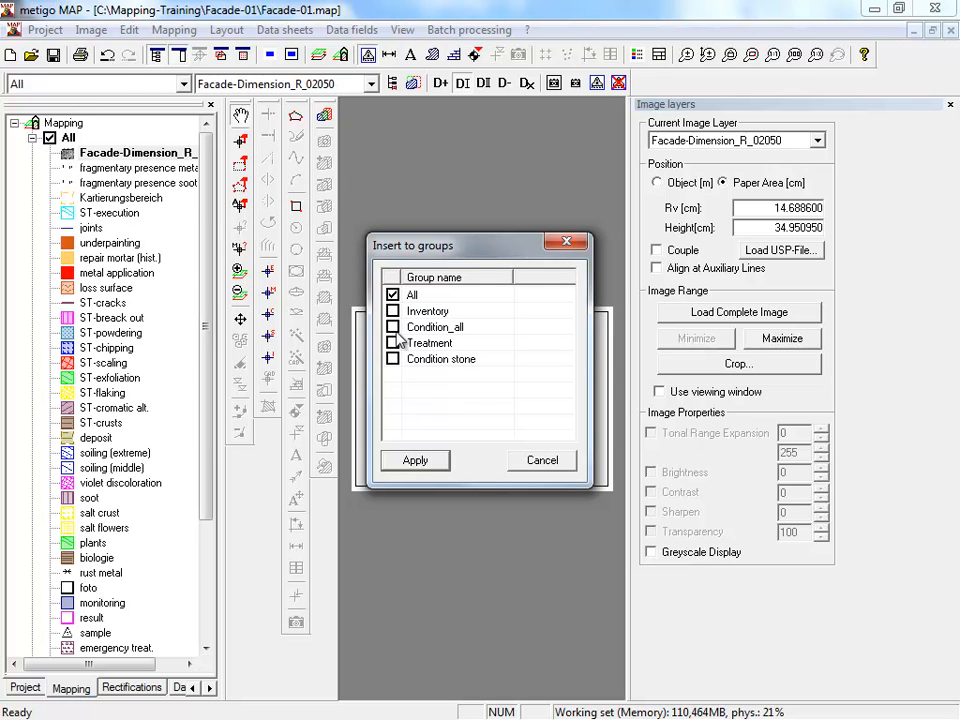
pyautogui.click(393, 342)
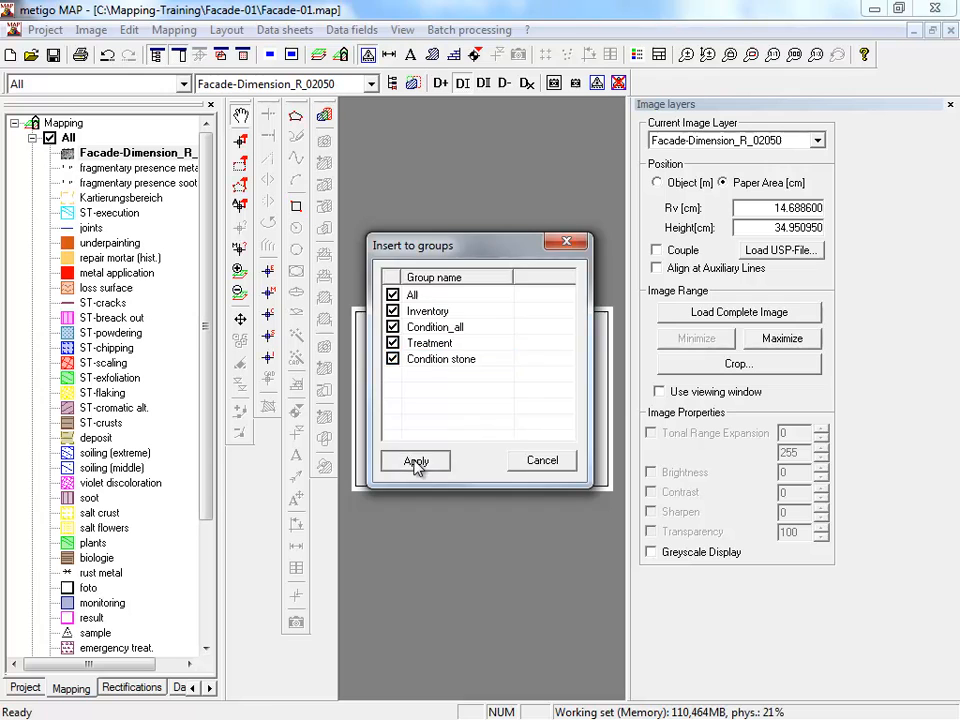
pyautogui.click(415, 461)
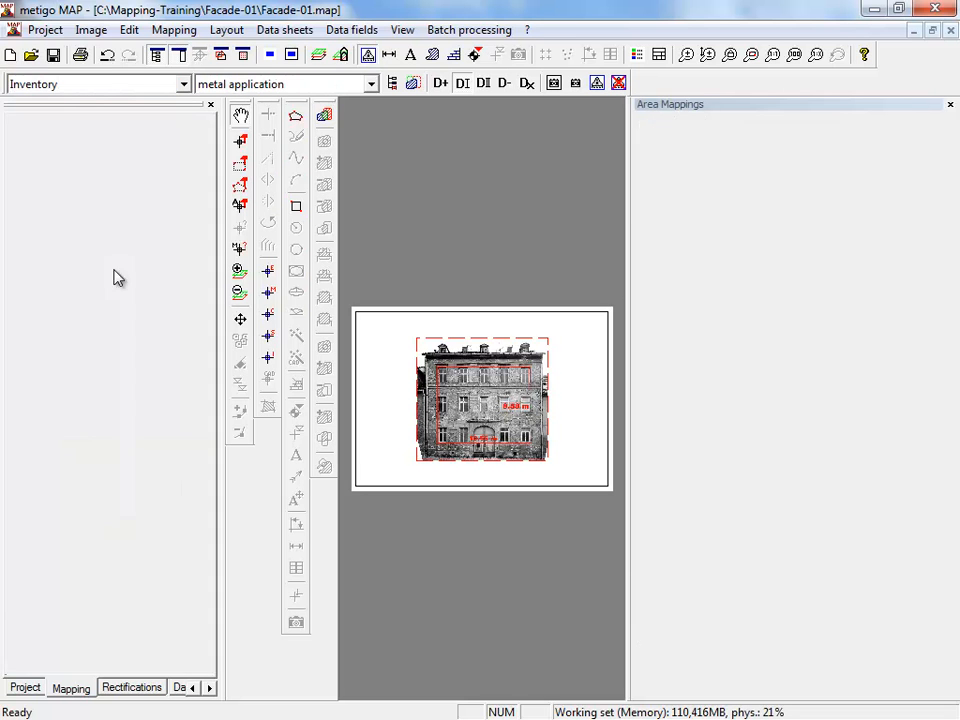
# Assign metal application to All and Inventory only, dropping Condition_all
pyautogui.click(70, 687)
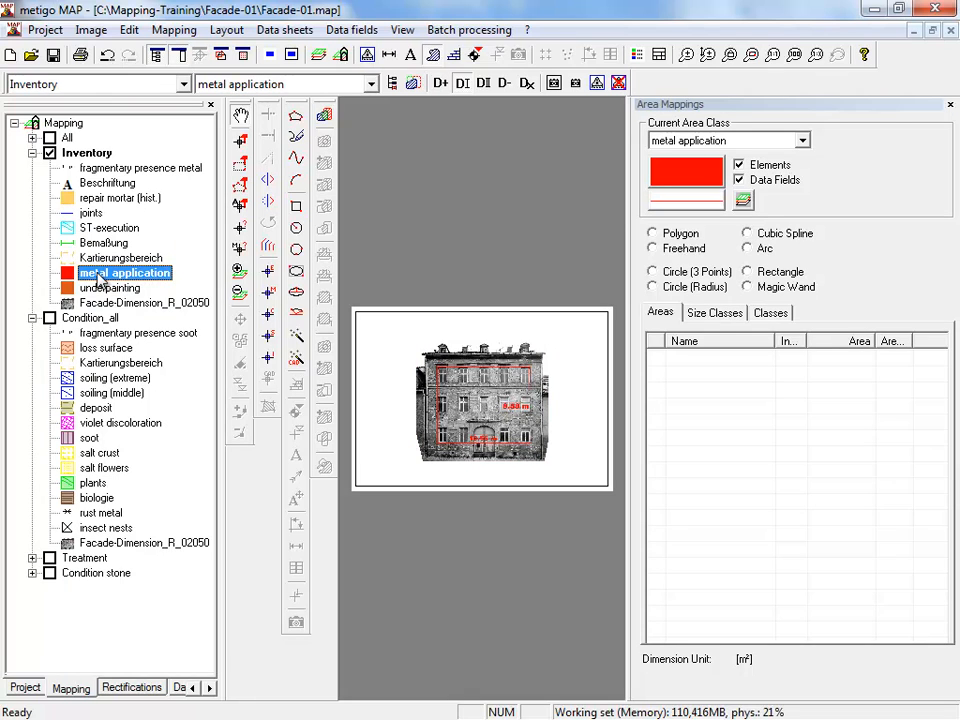
pyautogui.click(90, 317)
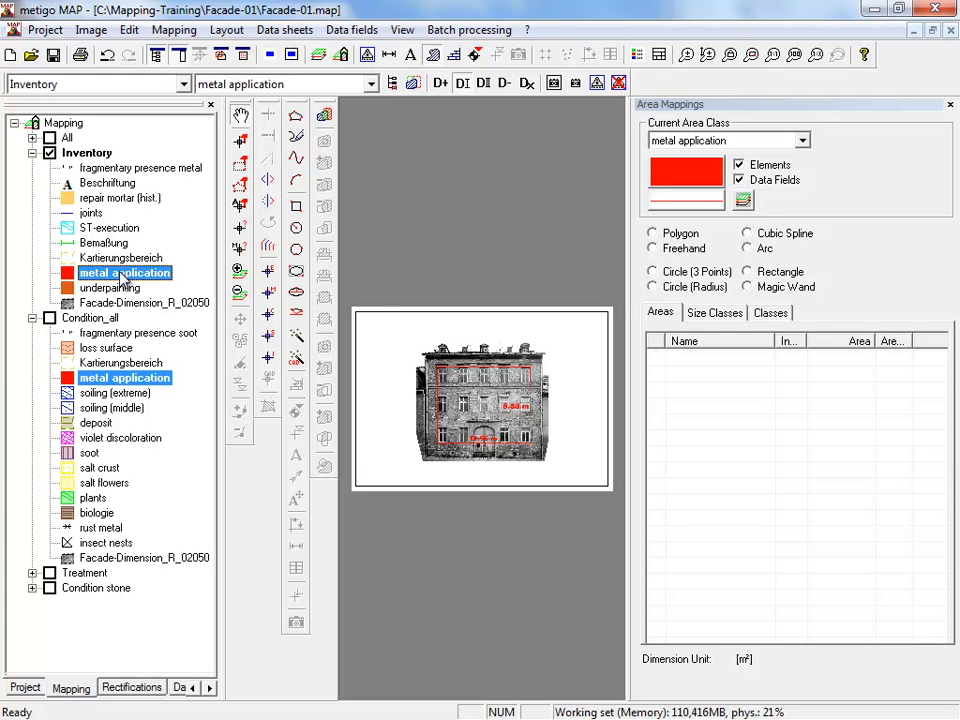
pyautogui.rightClick(125, 272)
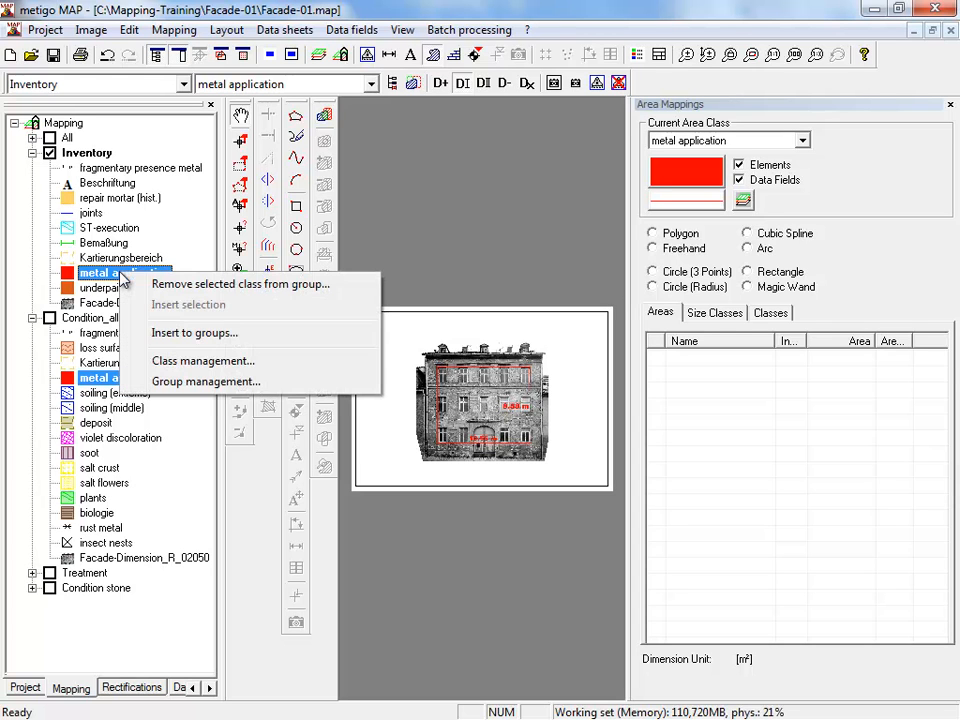
pyautogui.click(194, 332)
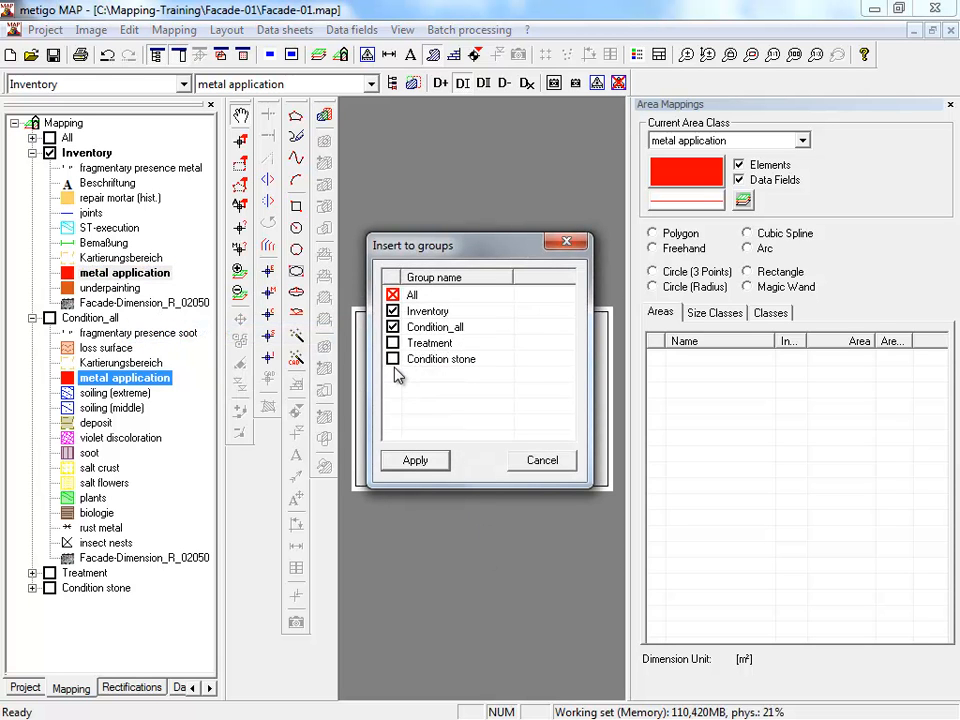
pyautogui.click(392, 327)
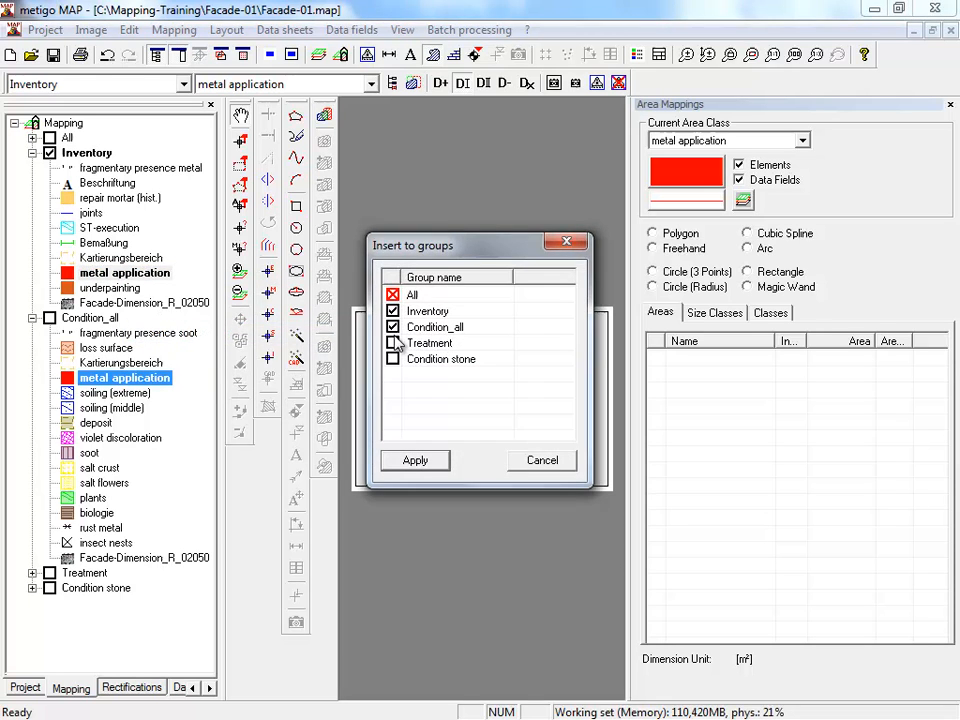
pyautogui.click(392, 342)
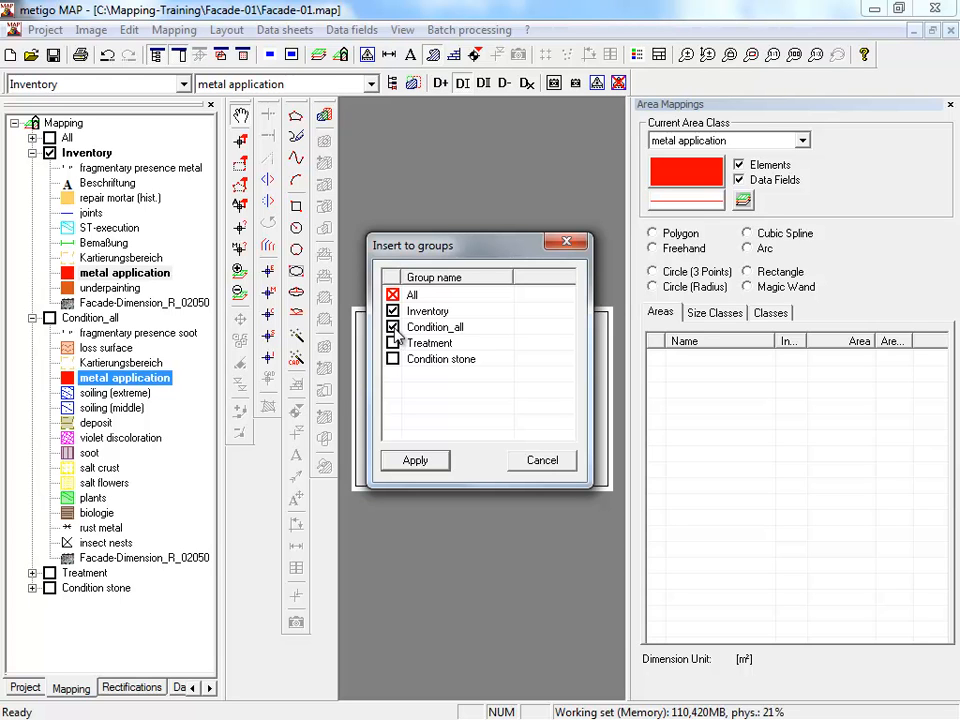
pyautogui.click(435, 327)
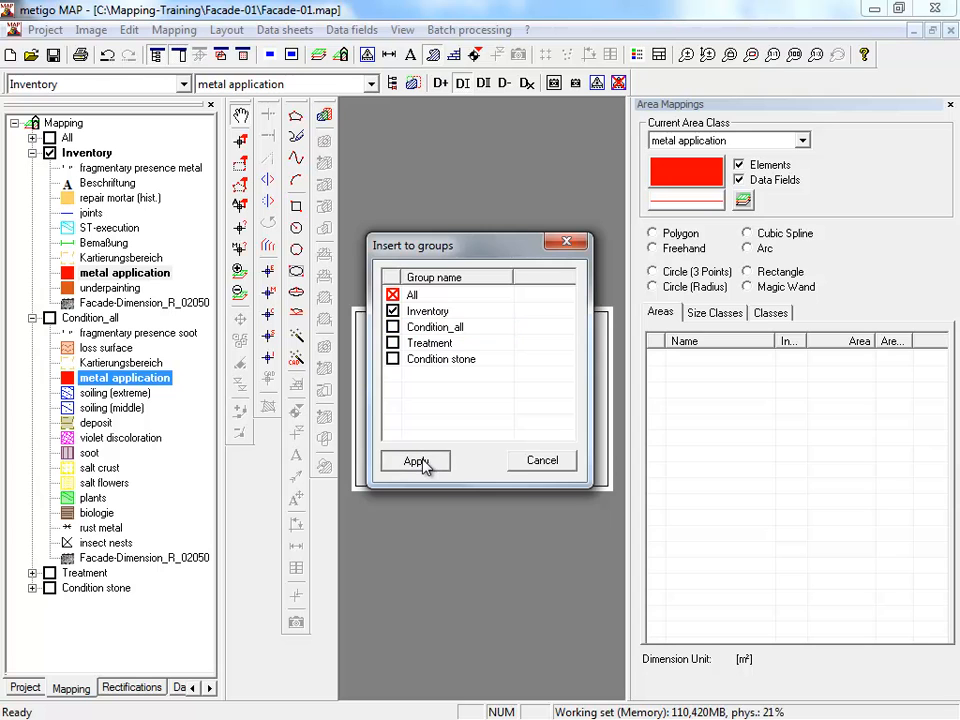
pyautogui.click(414, 460)
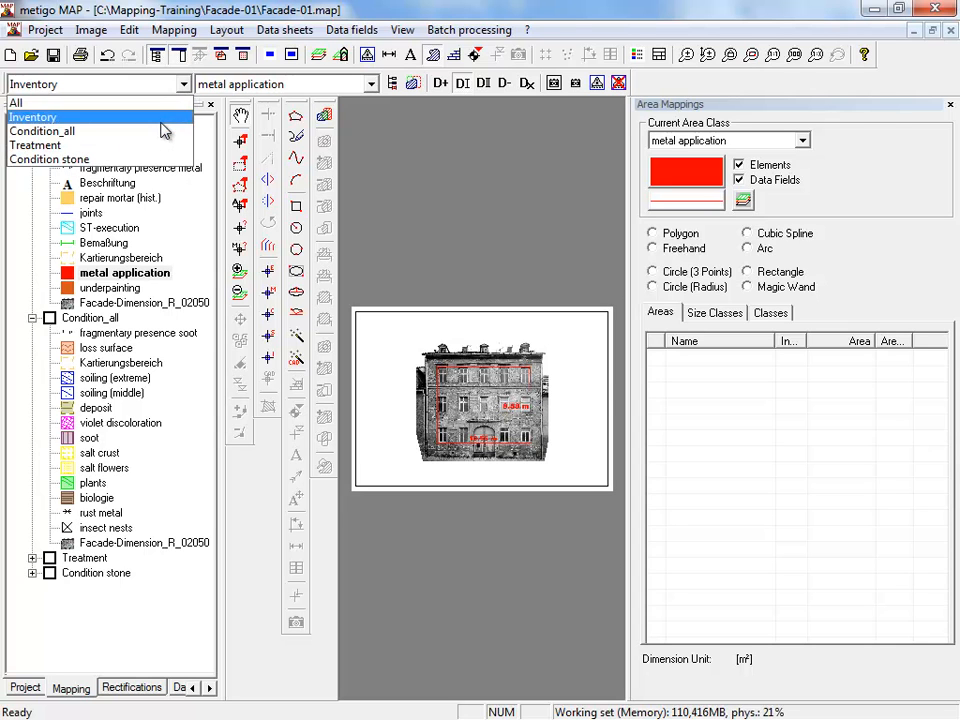
# Make Inventory the current group in the toolbar dropdown
pyautogui.click(32, 117)
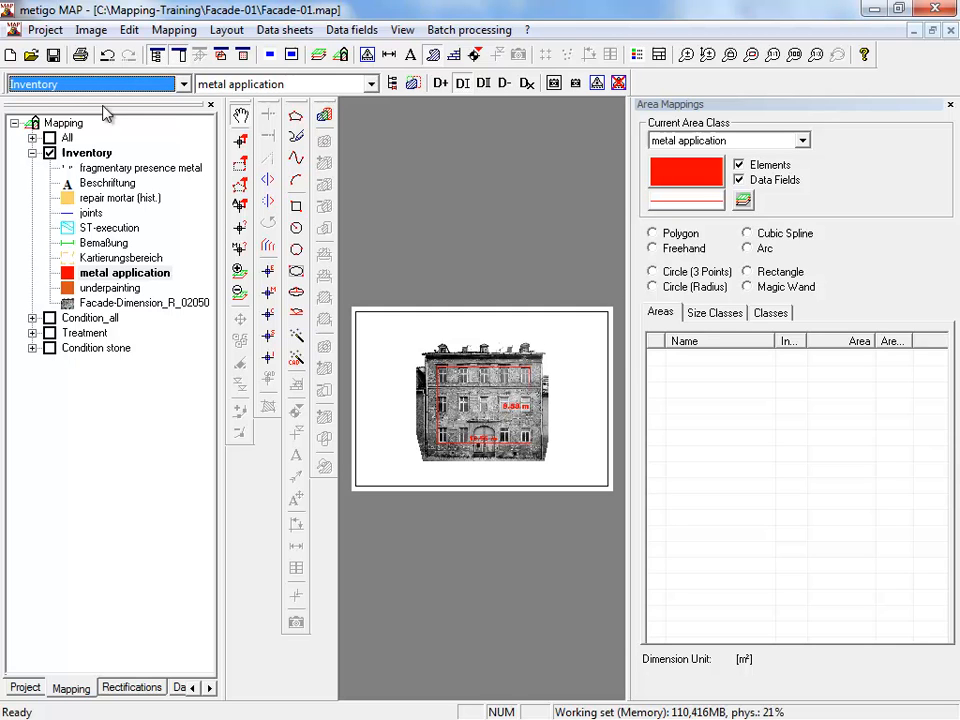
pyautogui.click(173, 29)
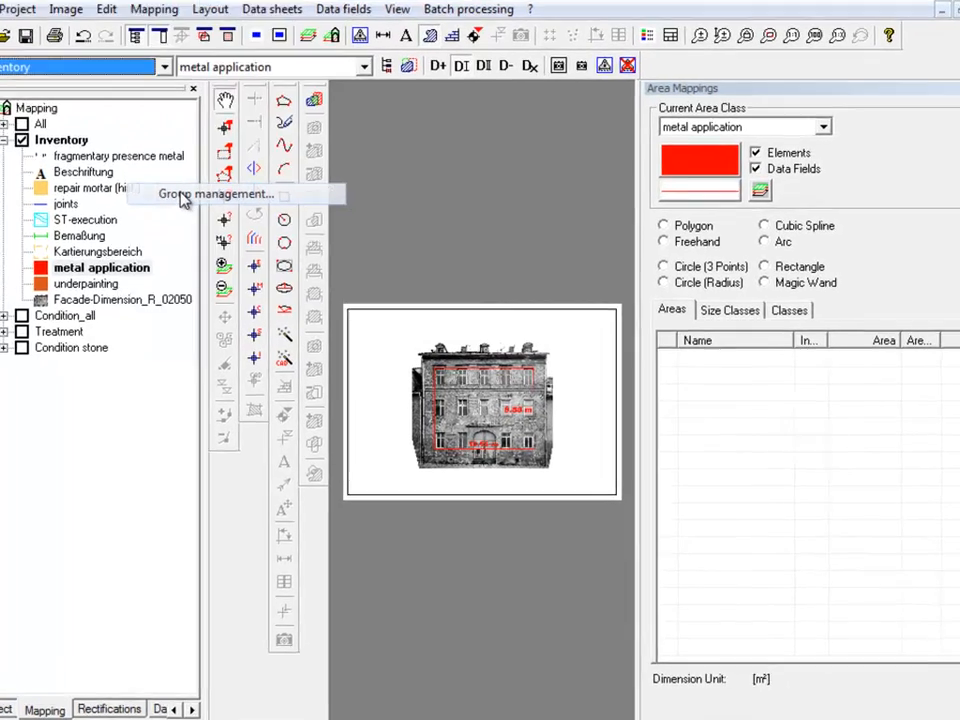
# In Group management for Treatment, remove monitoring from the assigned classes
pyautogui.click(216, 193)
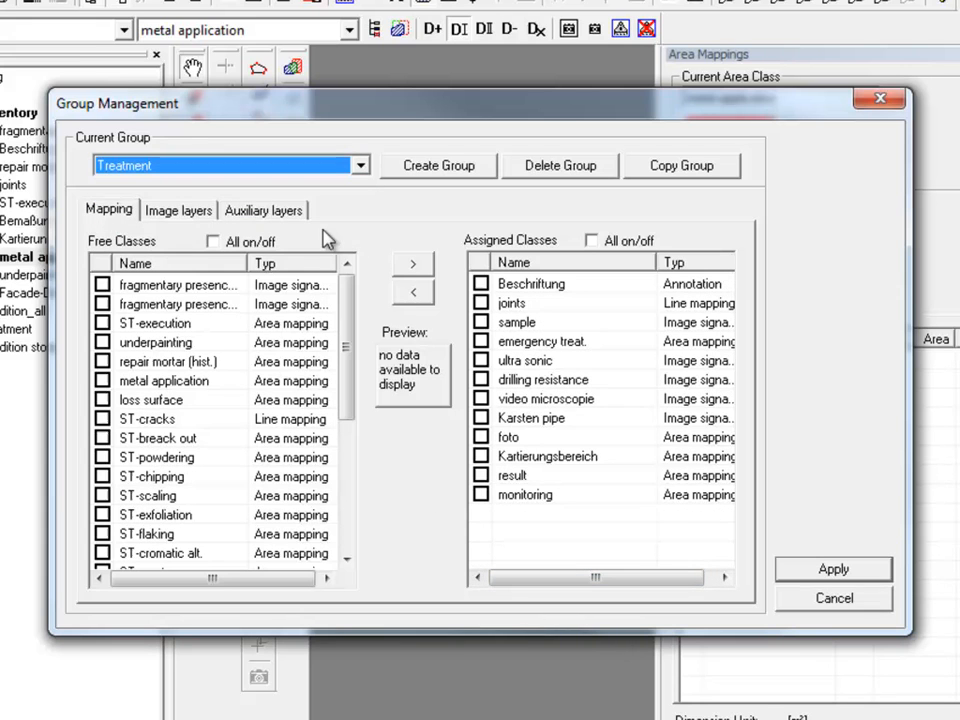
pyautogui.moveTo(190, 390)
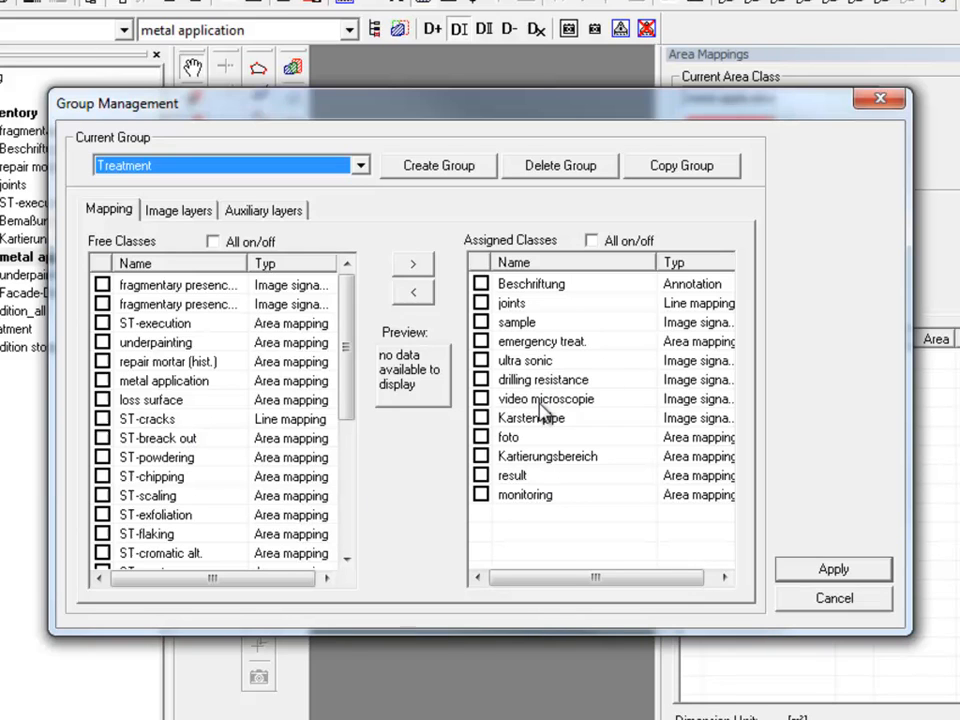
pyautogui.moveTo(570, 418)
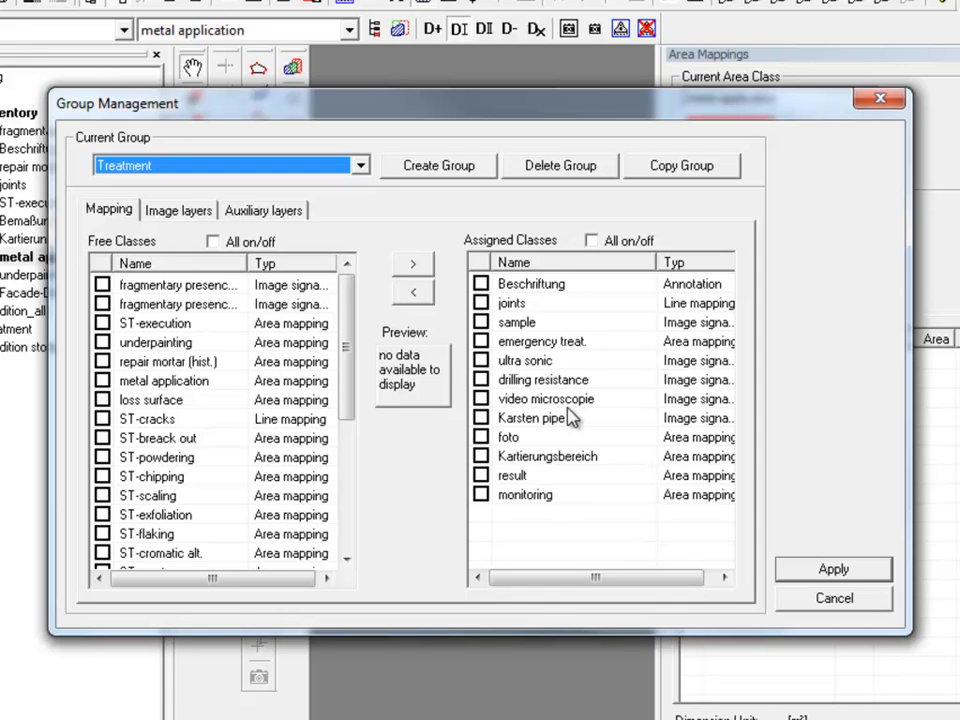
pyautogui.moveTo(547, 470)
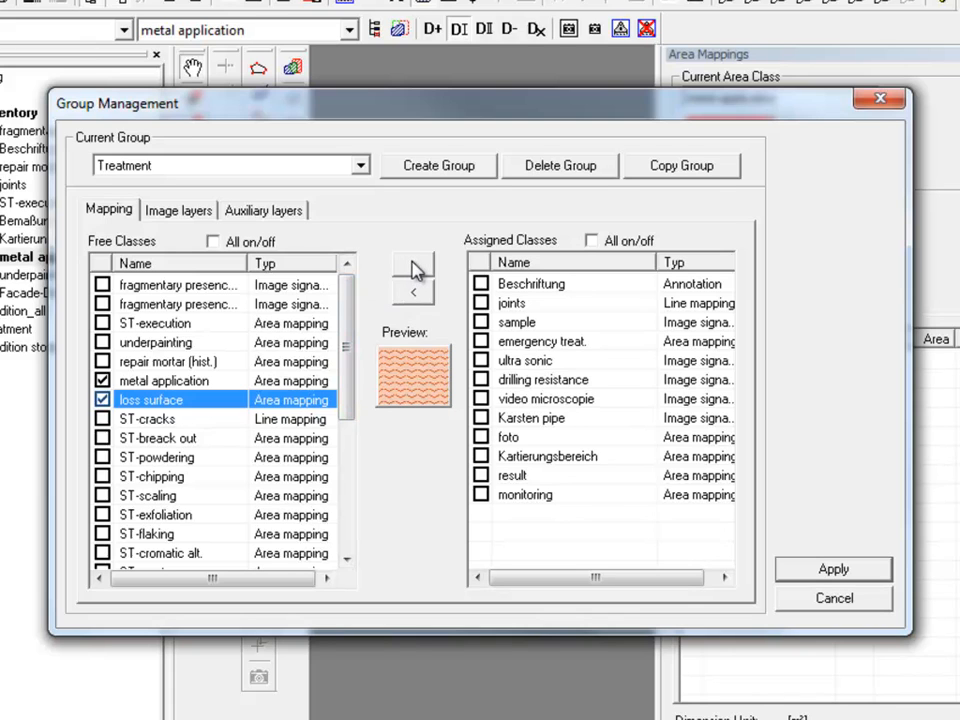
pyautogui.click(413, 260)
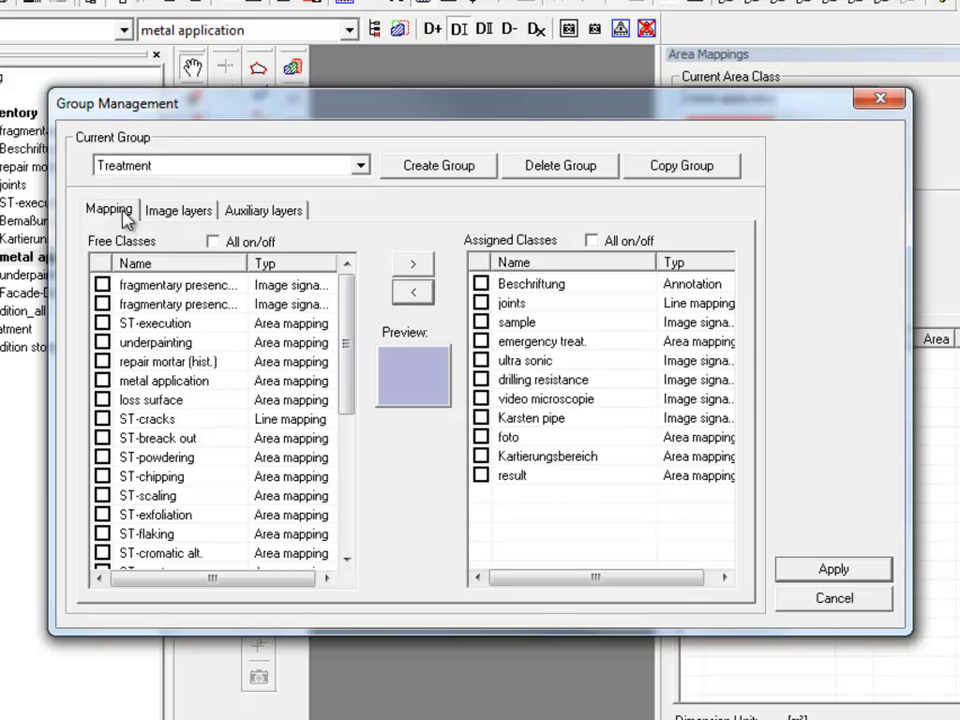
pyautogui.click(179, 210)
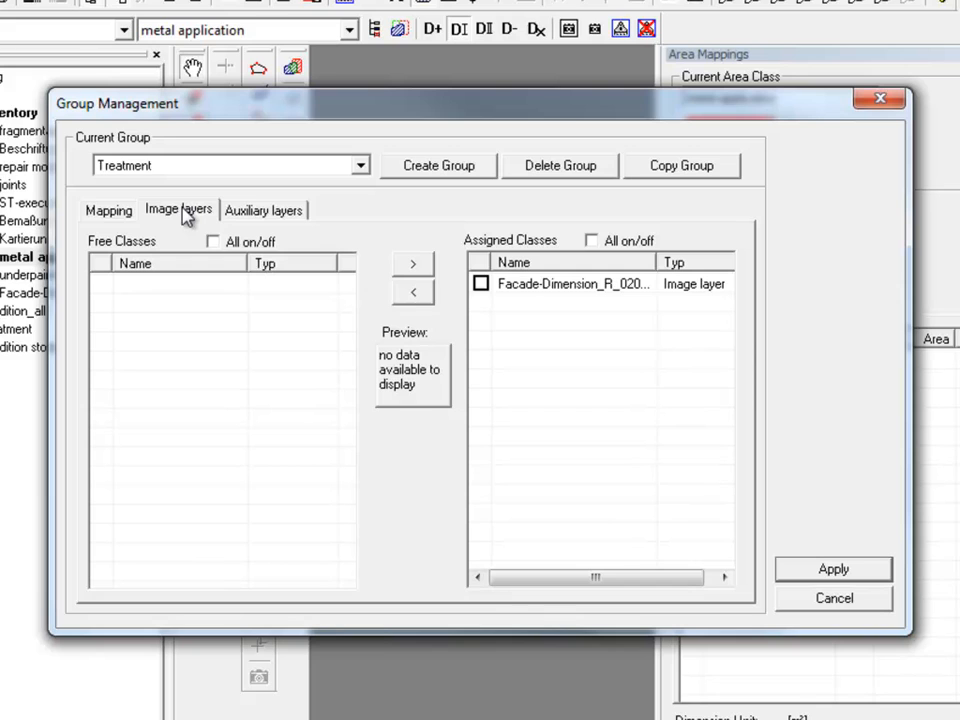
pyautogui.moveTo(128, 312)
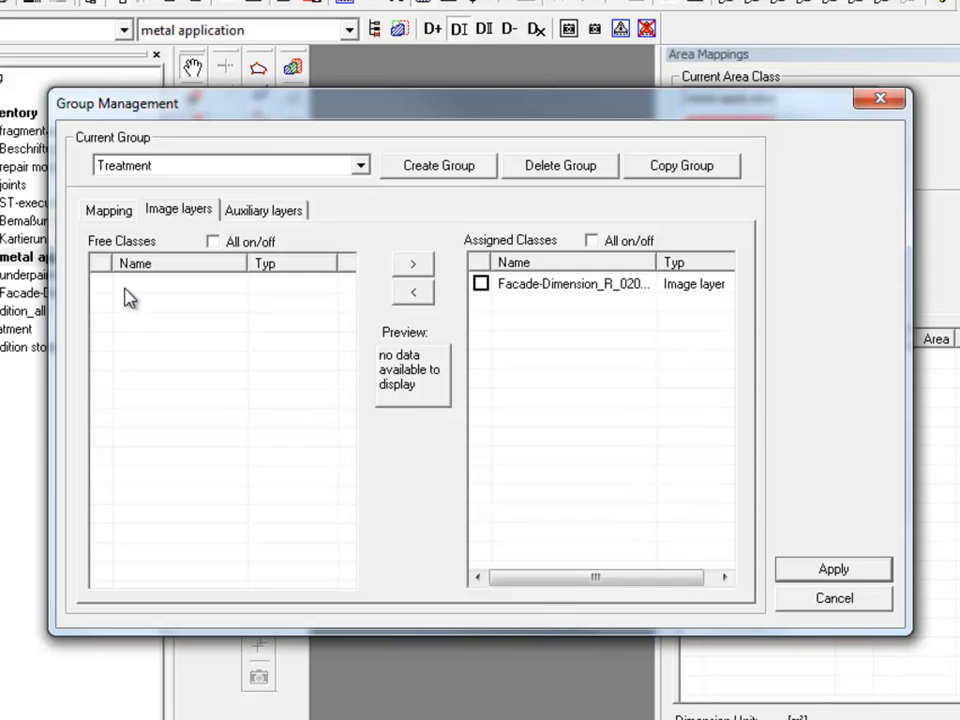
pyautogui.moveTo(178, 310)
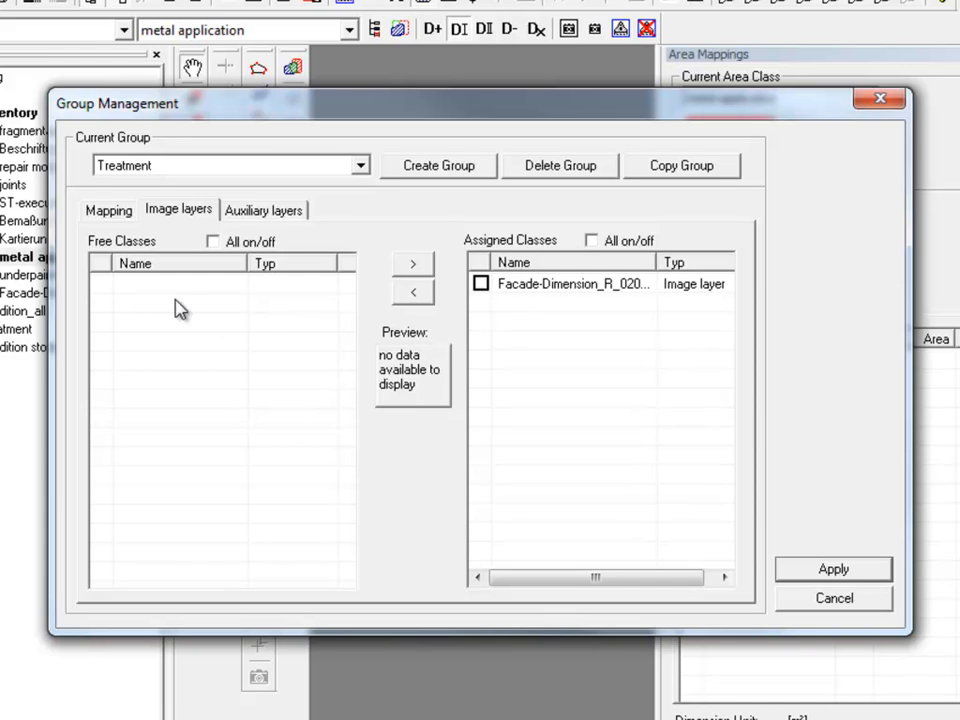
pyautogui.moveTo(168, 213)
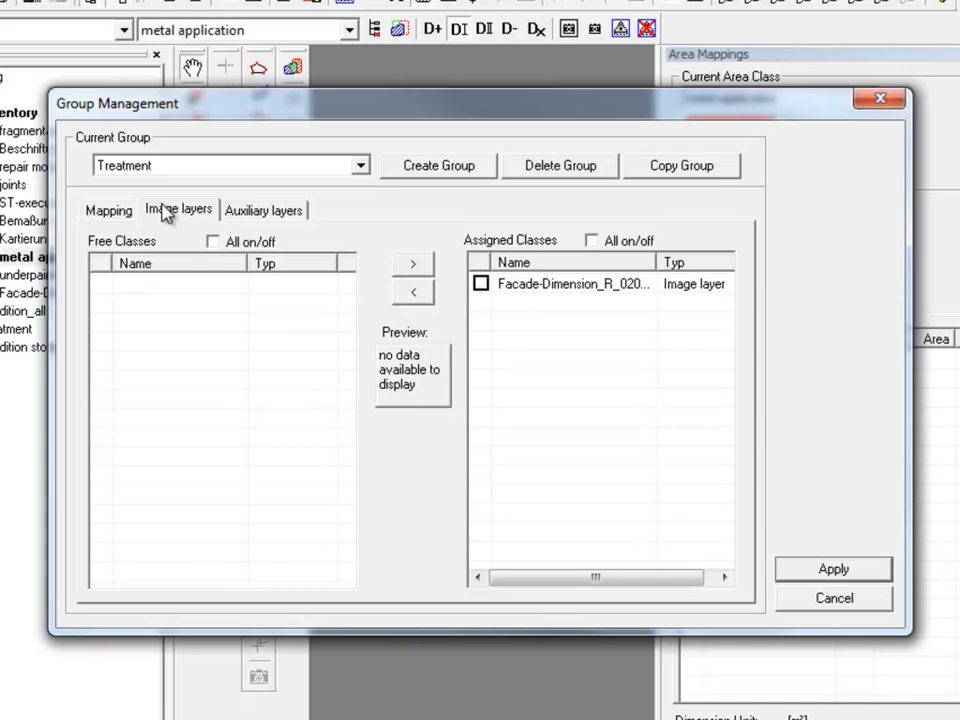
pyautogui.moveTo(265, 210)
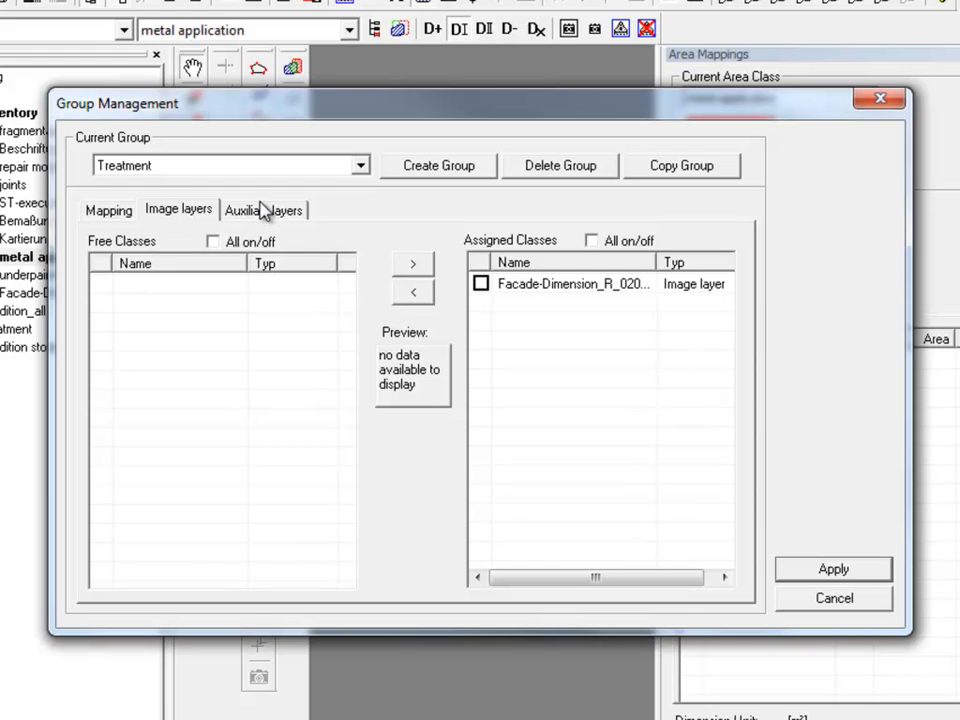
pyautogui.click(263, 209)
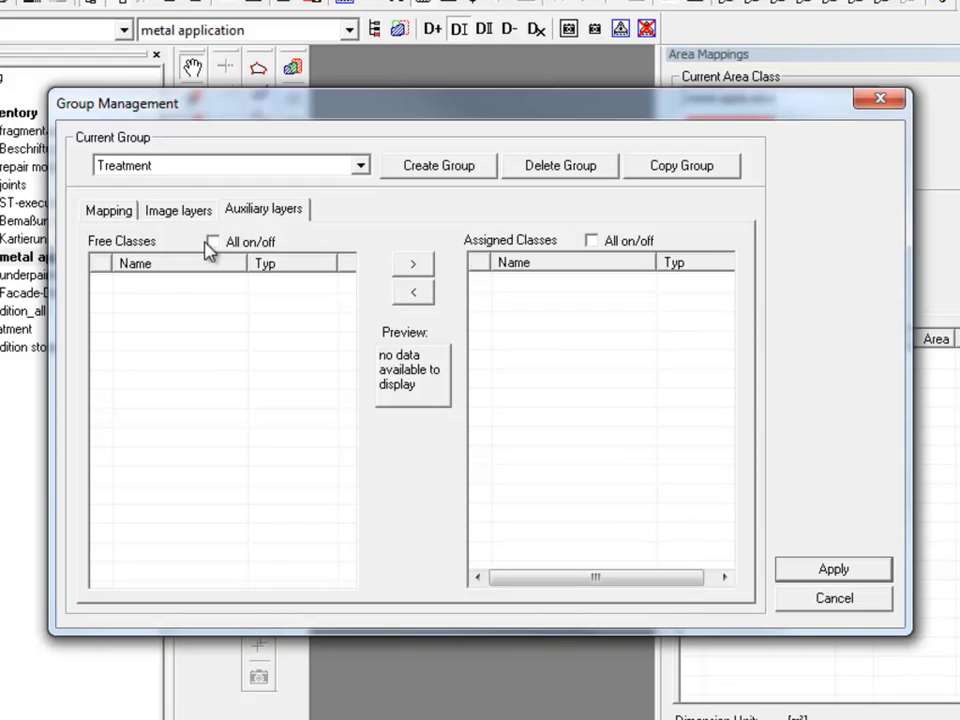
pyautogui.moveTo(148, 338)
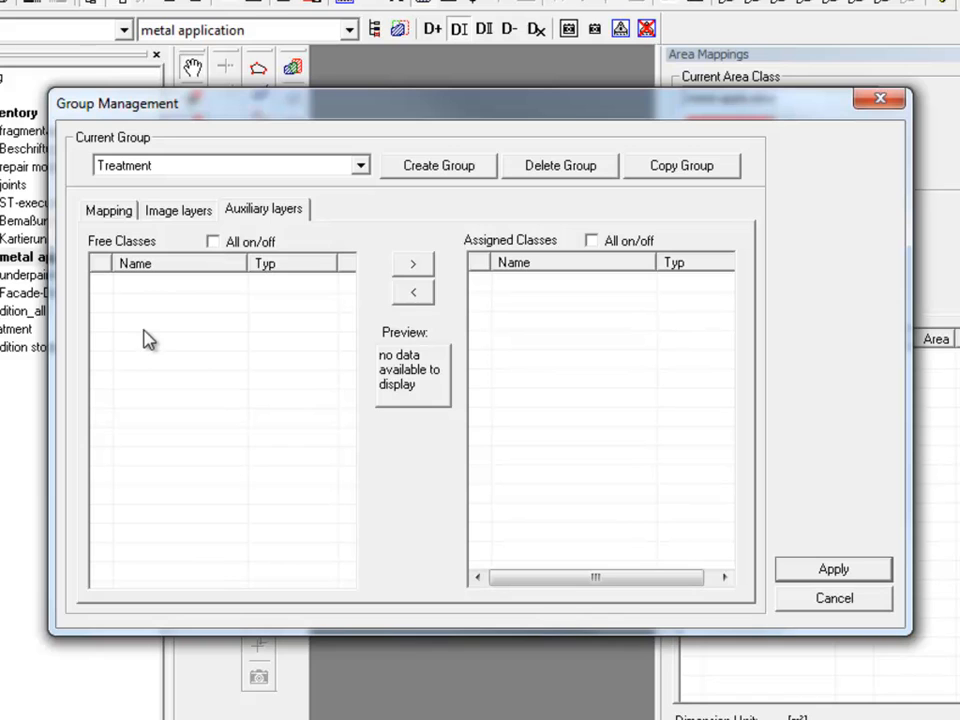
pyautogui.moveTo(218, 335)
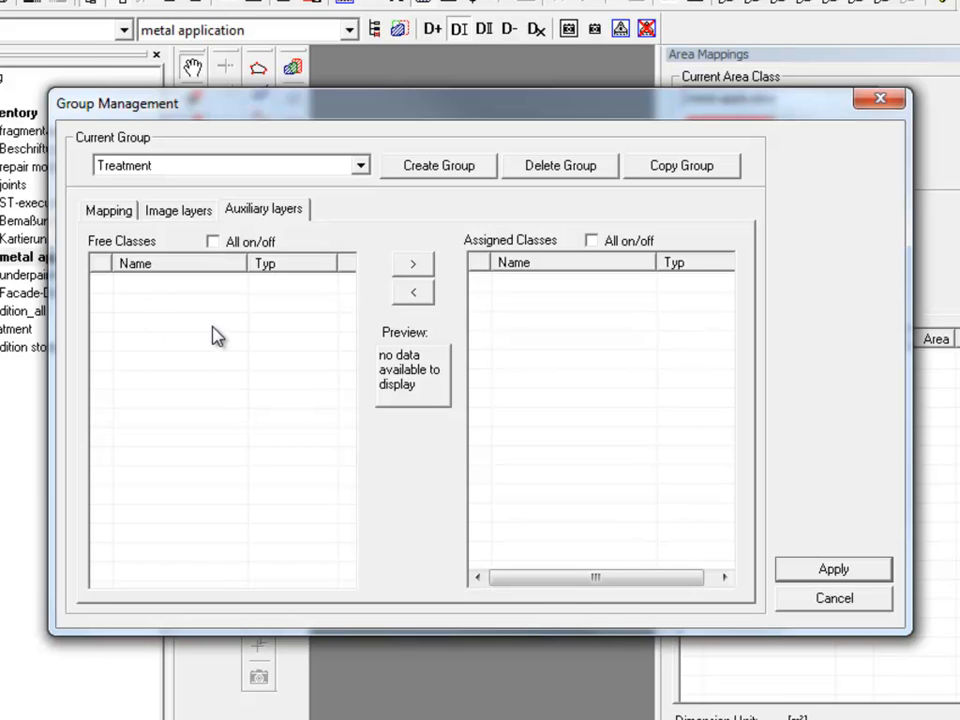
pyautogui.click(178, 209)
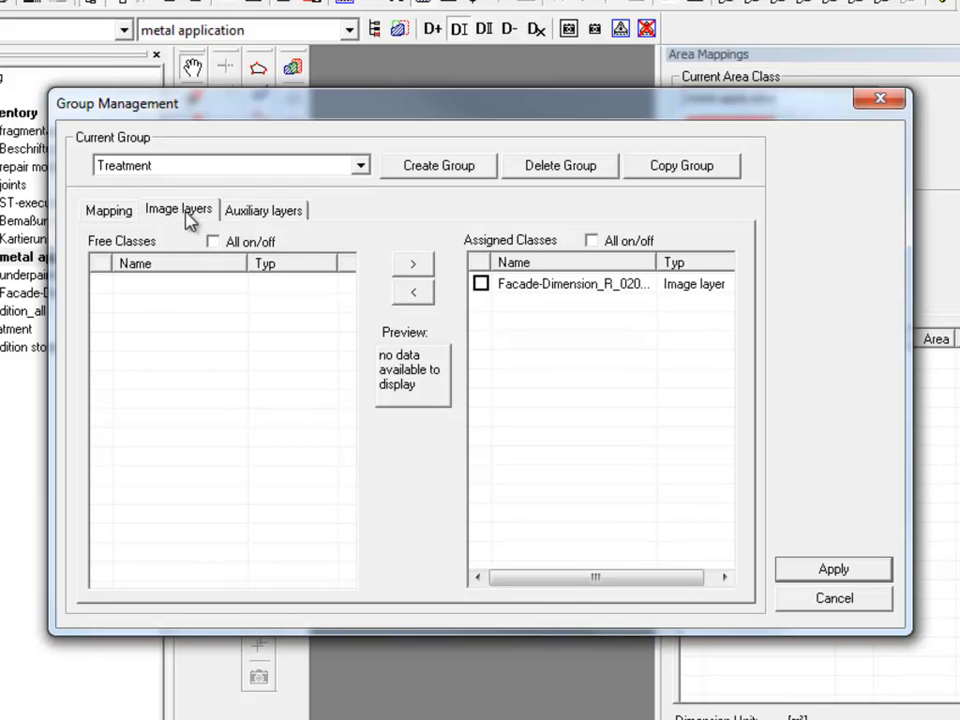
pyautogui.click(108, 210)
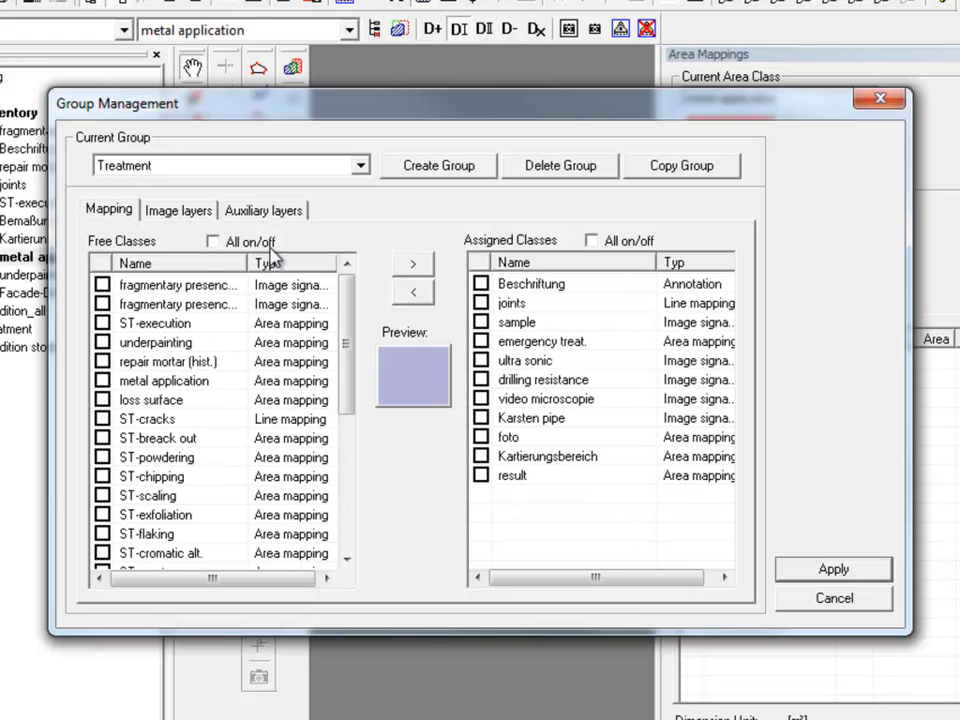
pyautogui.moveTo(447, 171)
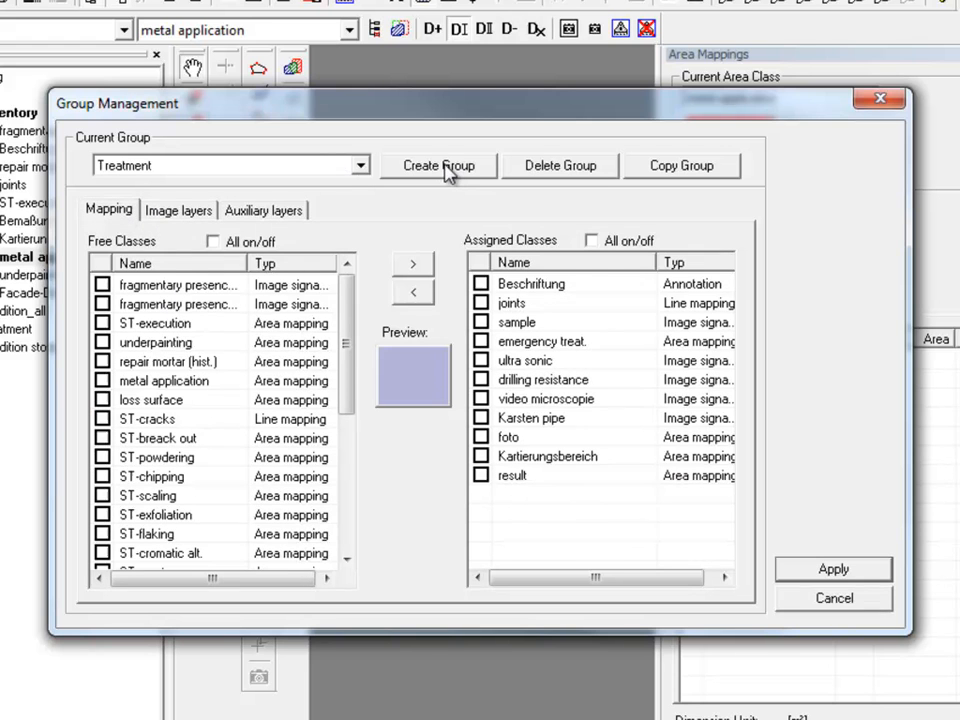
# Create a new group named 'Material'
pyautogui.click(437, 165)
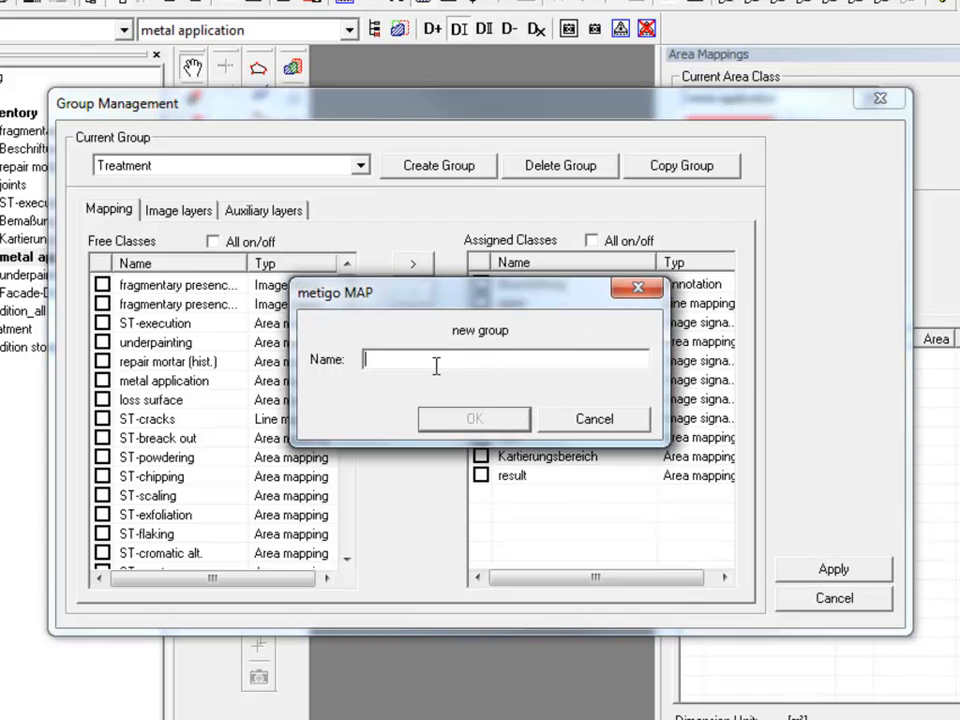
pyautogui.write('Mate')
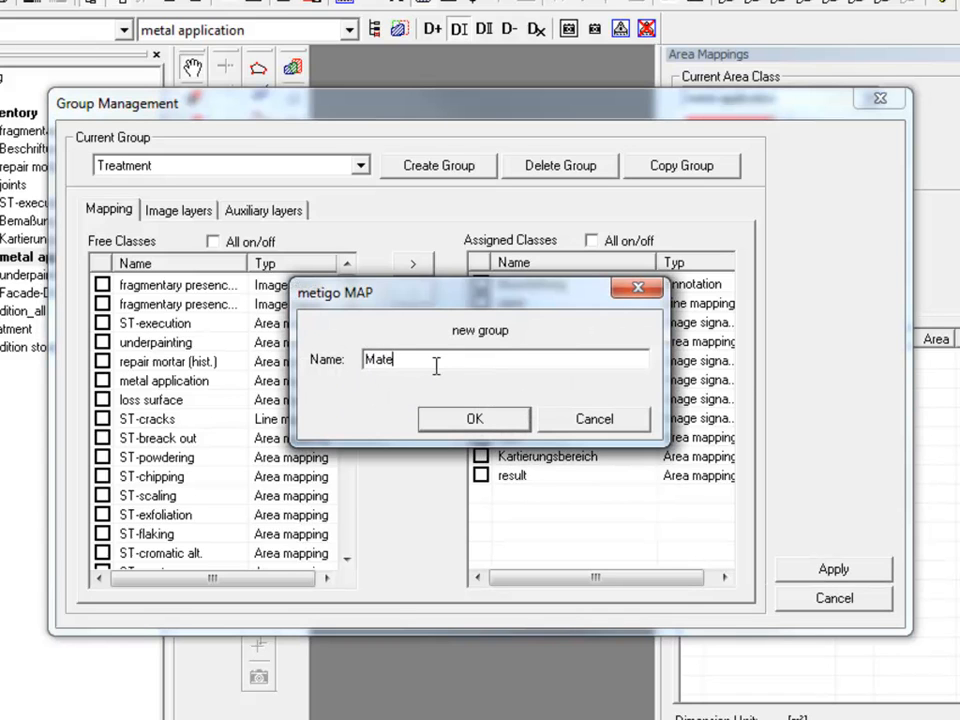
pyautogui.write('rial')
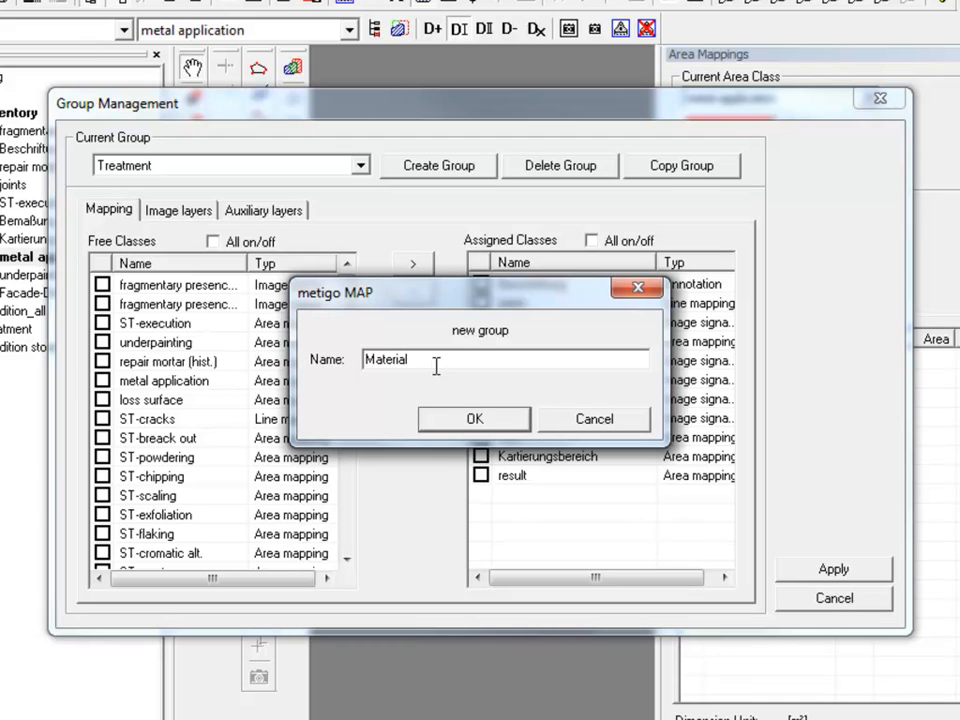
pyautogui.click(474, 418)
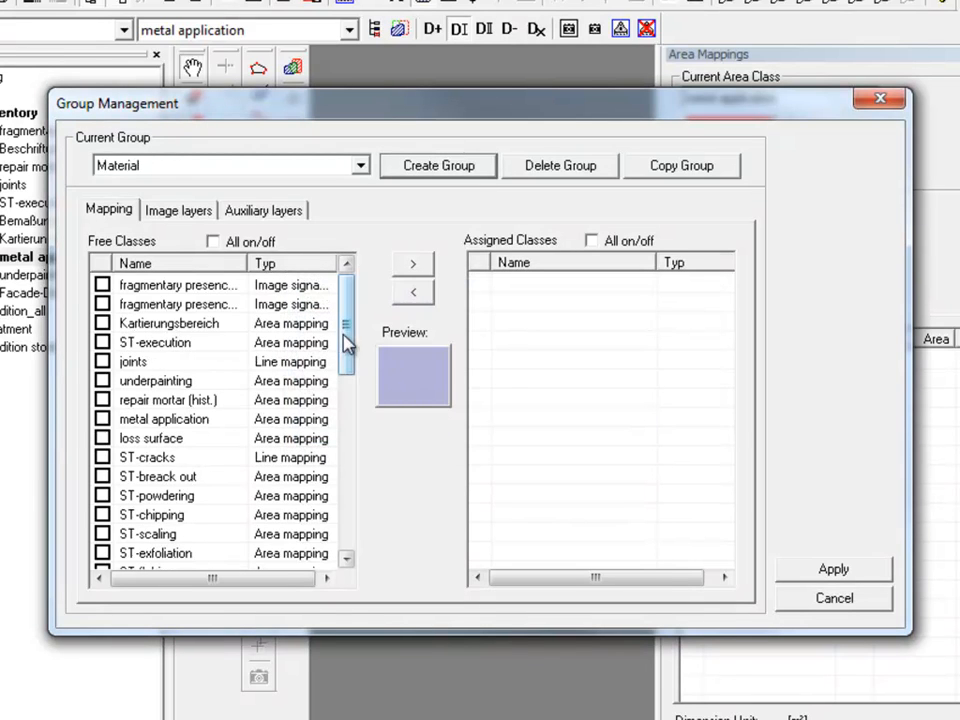
pyautogui.moveTo(580, 438)
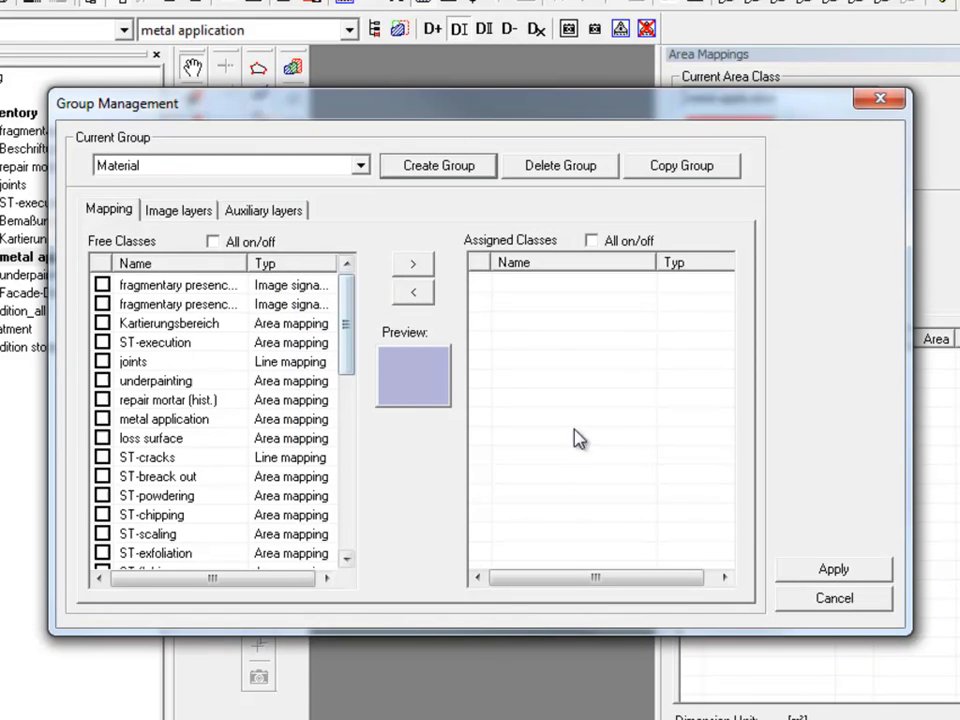
pyautogui.moveTo(567, 380)
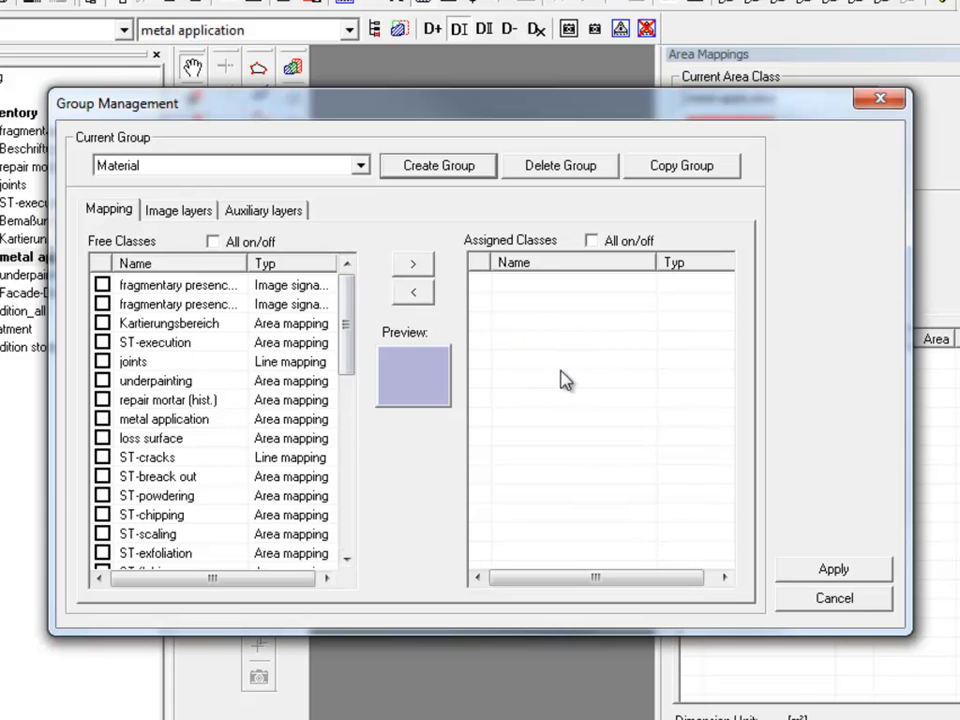
# Assign biologie and further classes to Material, reorder them, and apply
pyautogui.scroll(-3)
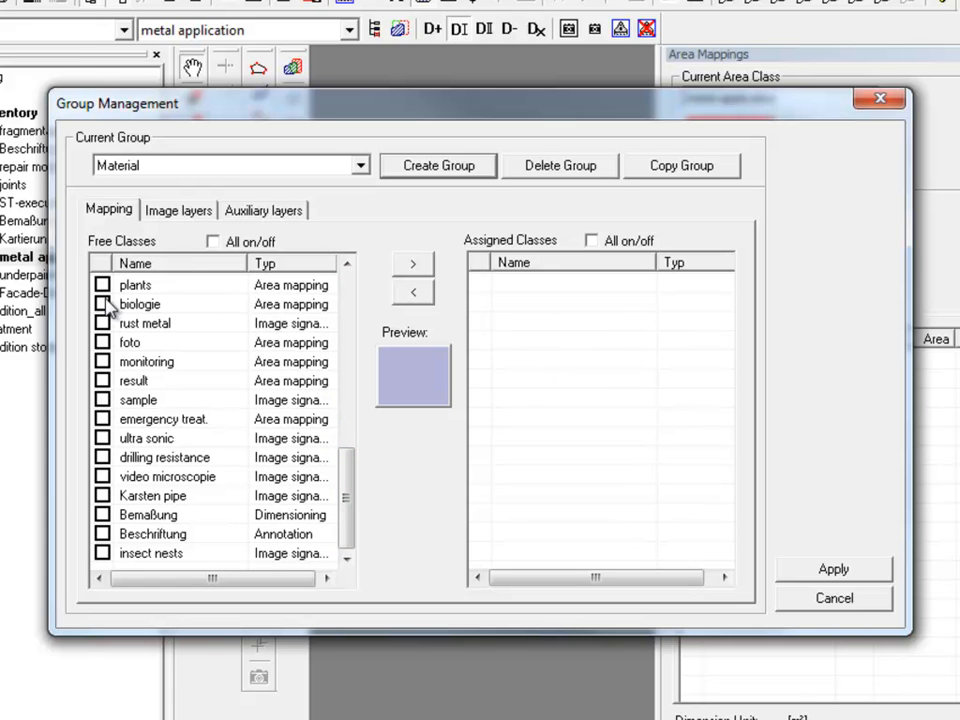
pyautogui.click(129, 342)
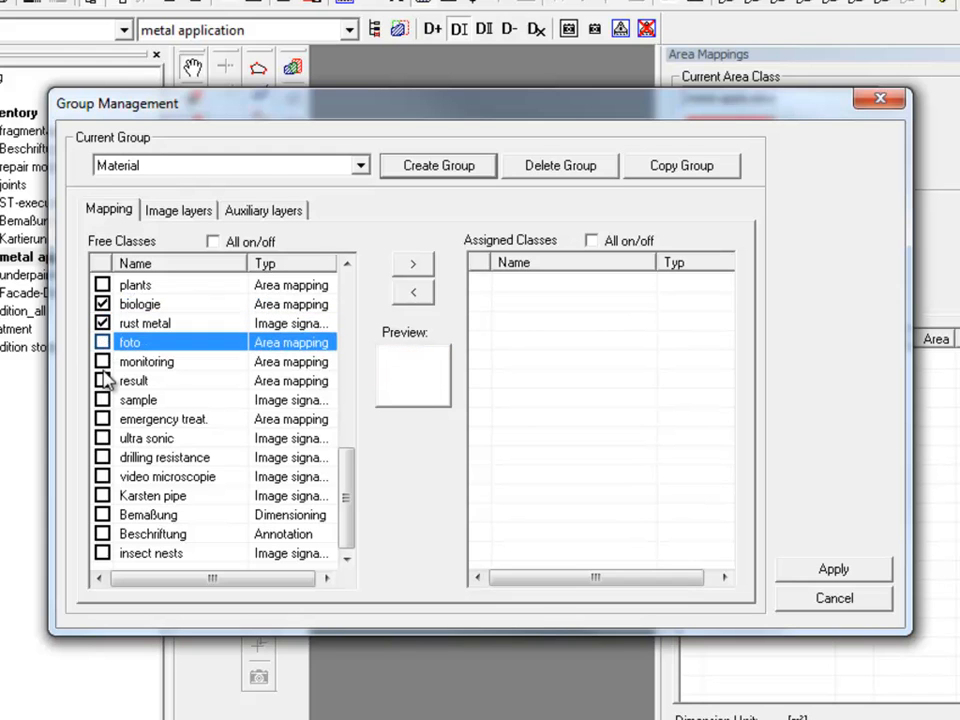
pyautogui.click(101, 380)
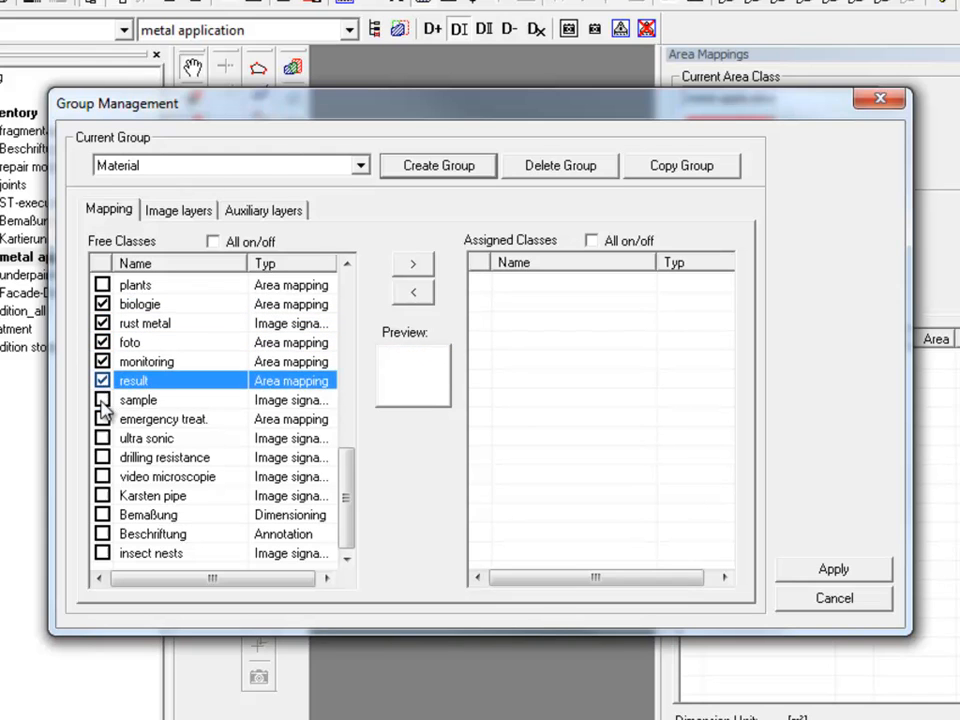
pyautogui.click(102, 438)
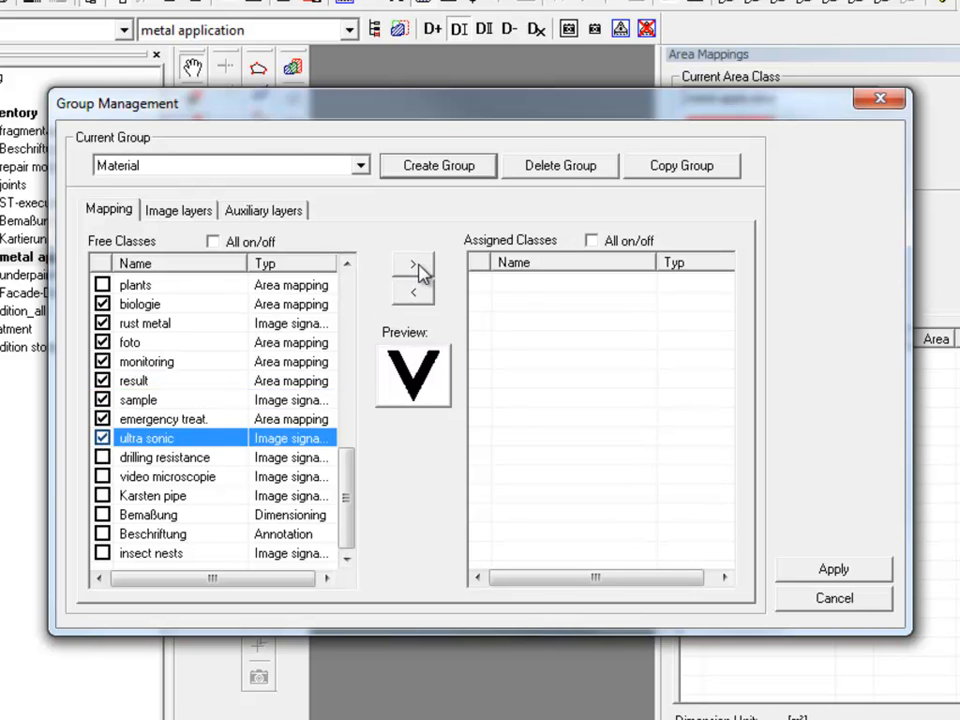
pyautogui.click(413, 263)
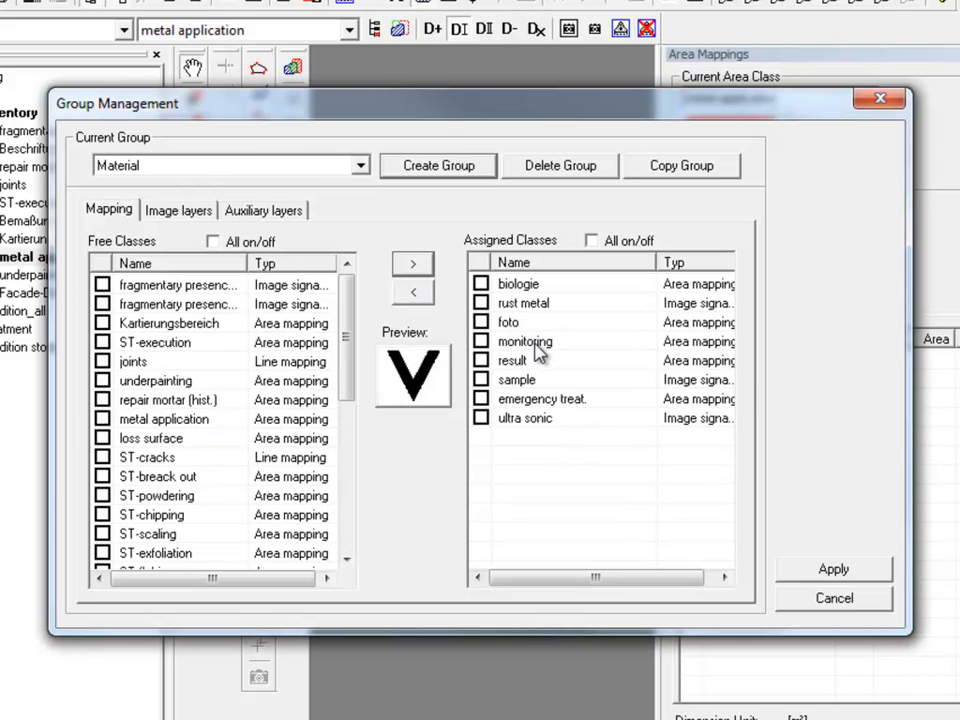
pyautogui.moveTo(665, 318)
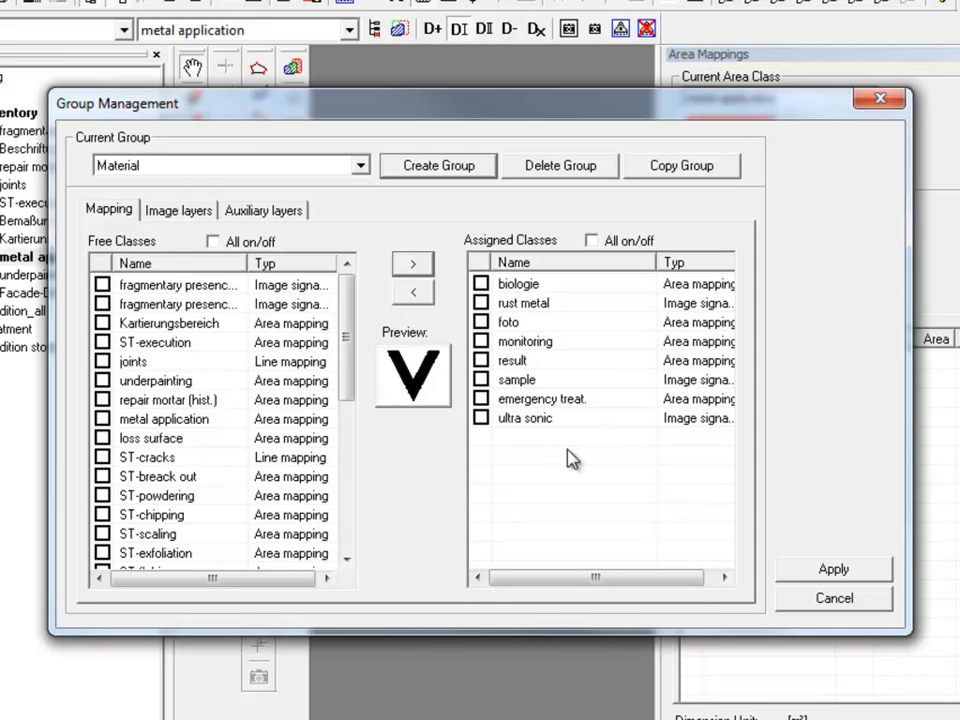
pyautogui.moveTo(578, 462)
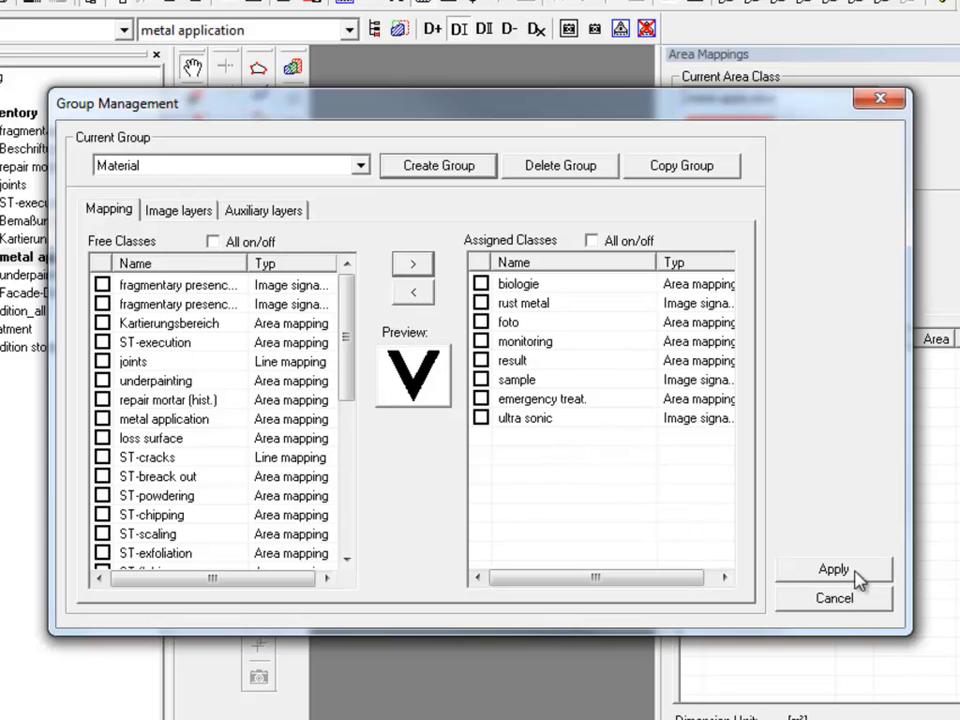
pyautogui.click(833, 568)
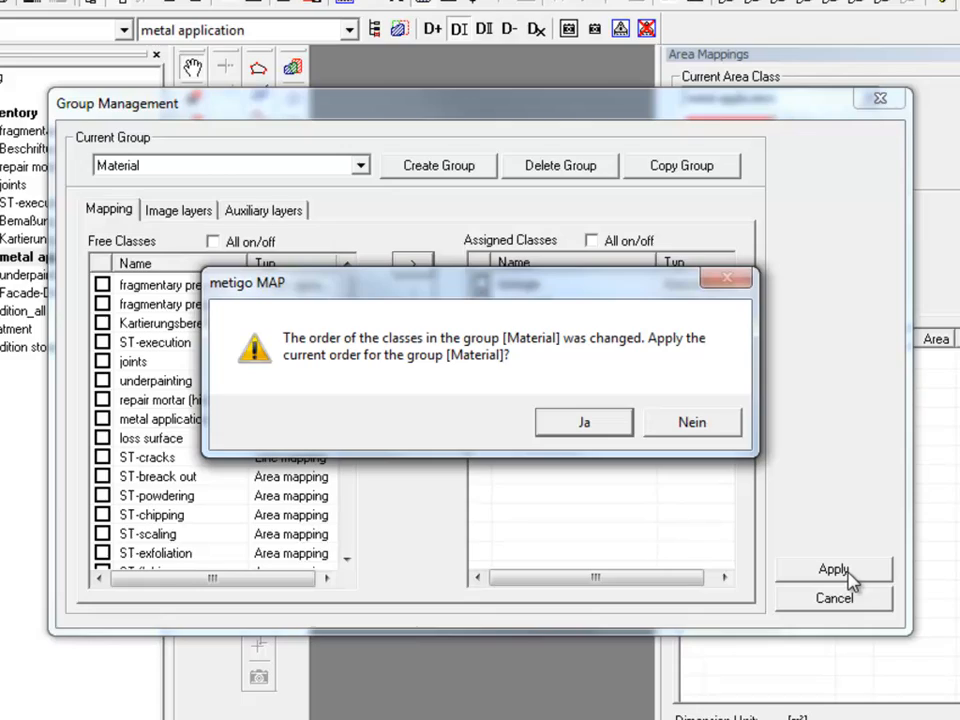
# Keep Material's new class order, expand Material, and select Condition stone
pyautogui.click(584, 421)
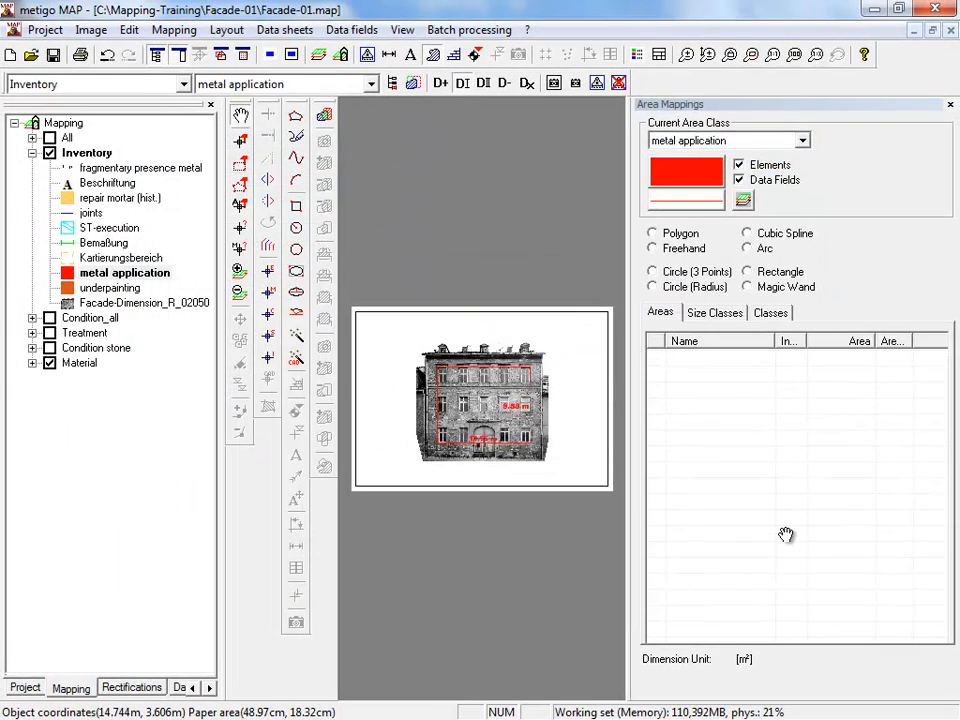
pyautogui.click(32, 362)
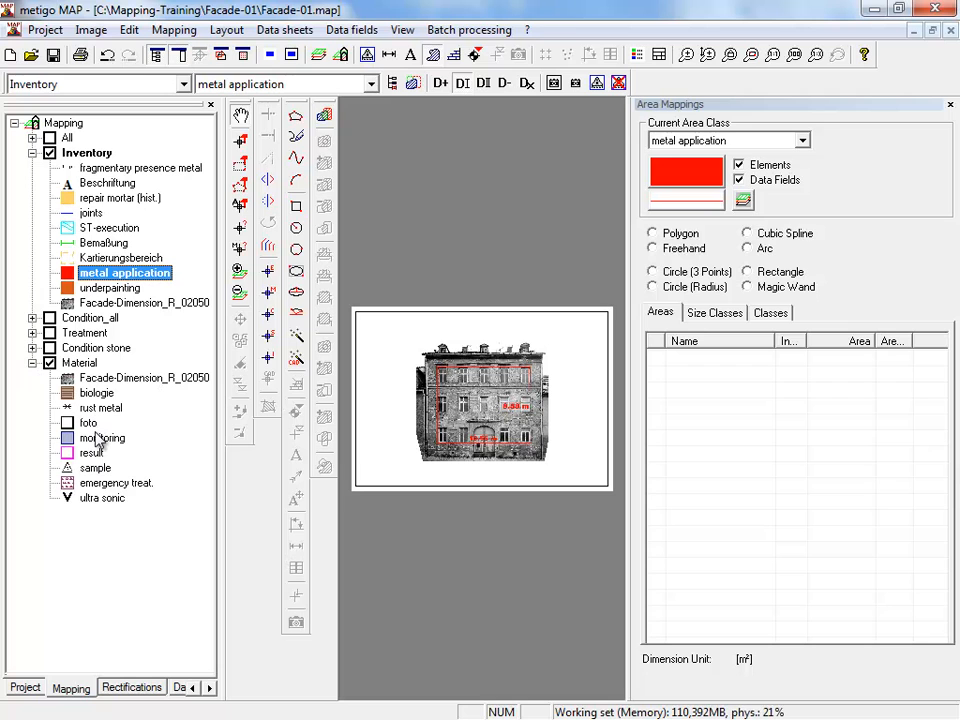
pyautogui.click(184, 84)
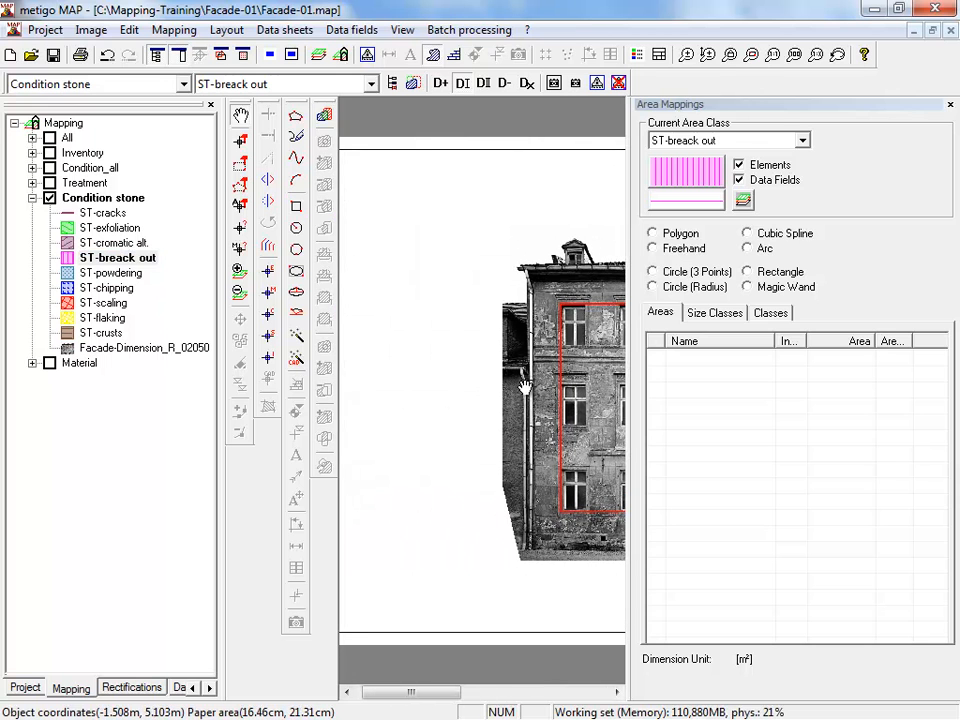
pyautogui.moveTo(525, 390); pyautogui.dragTo(433, 522)
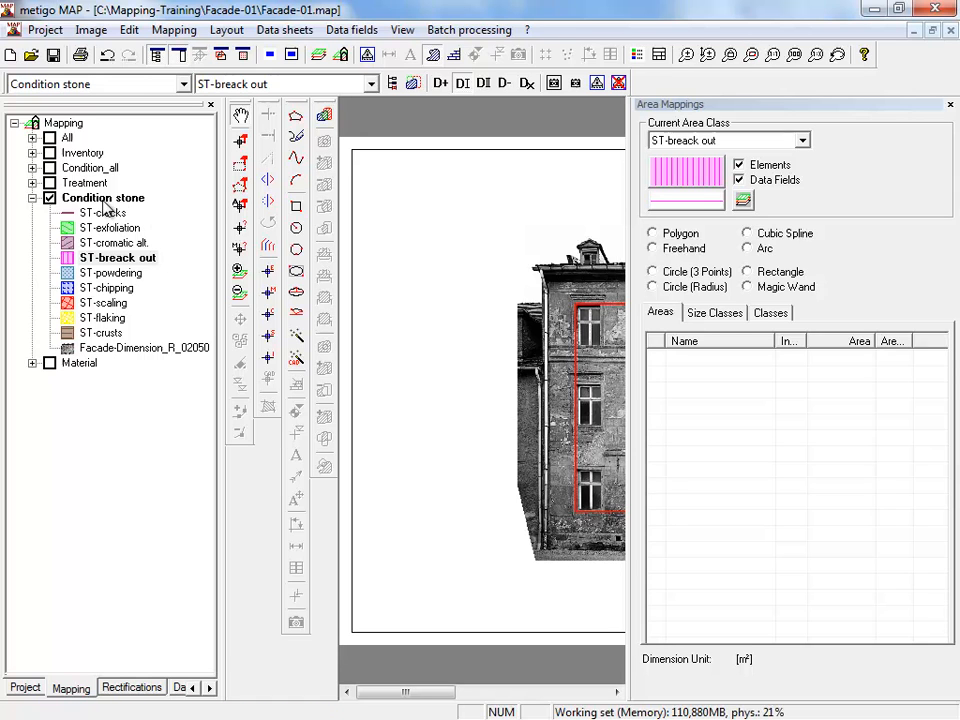
pyautogui.click(103, 197)
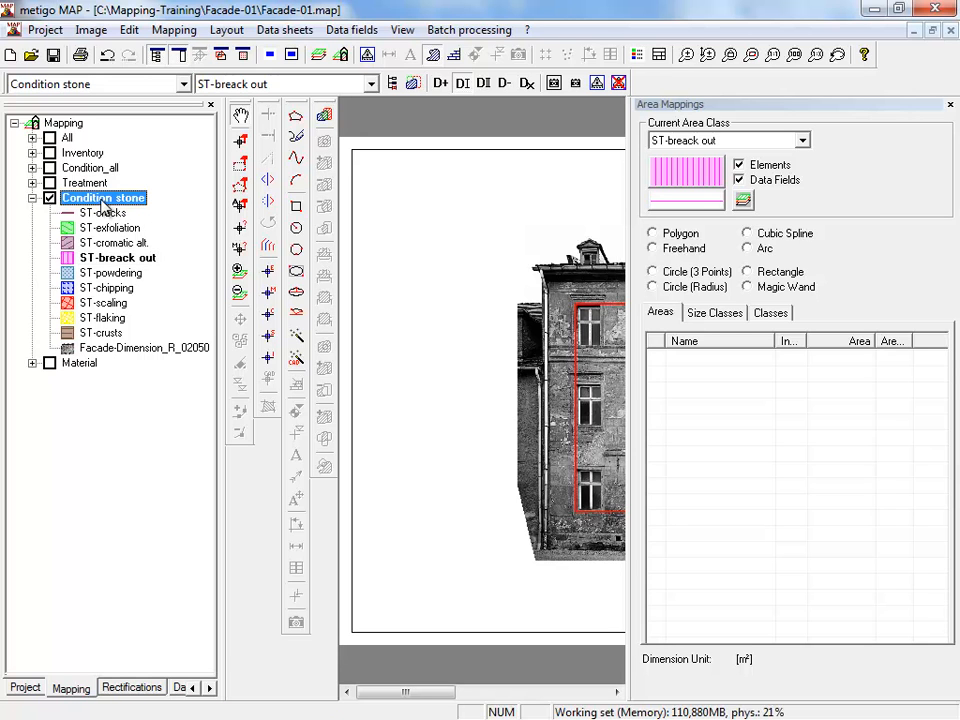
# Create a group-bound legend for Condition stone with the bottom template
pyautogui.rightClick(103, 197)
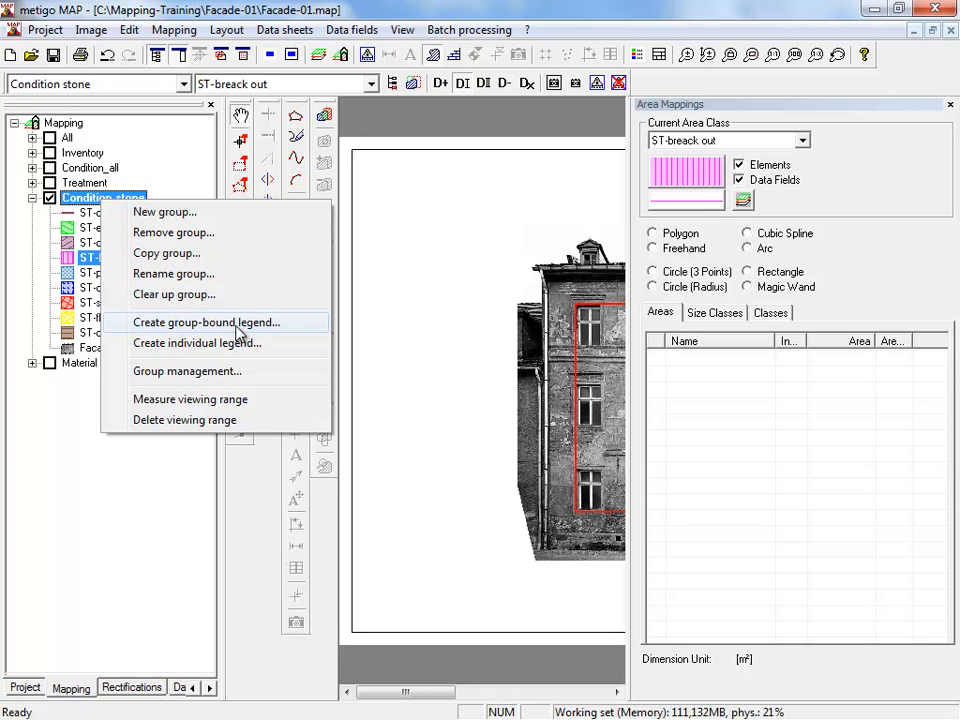
pyautogui.moveTo(240, 325)
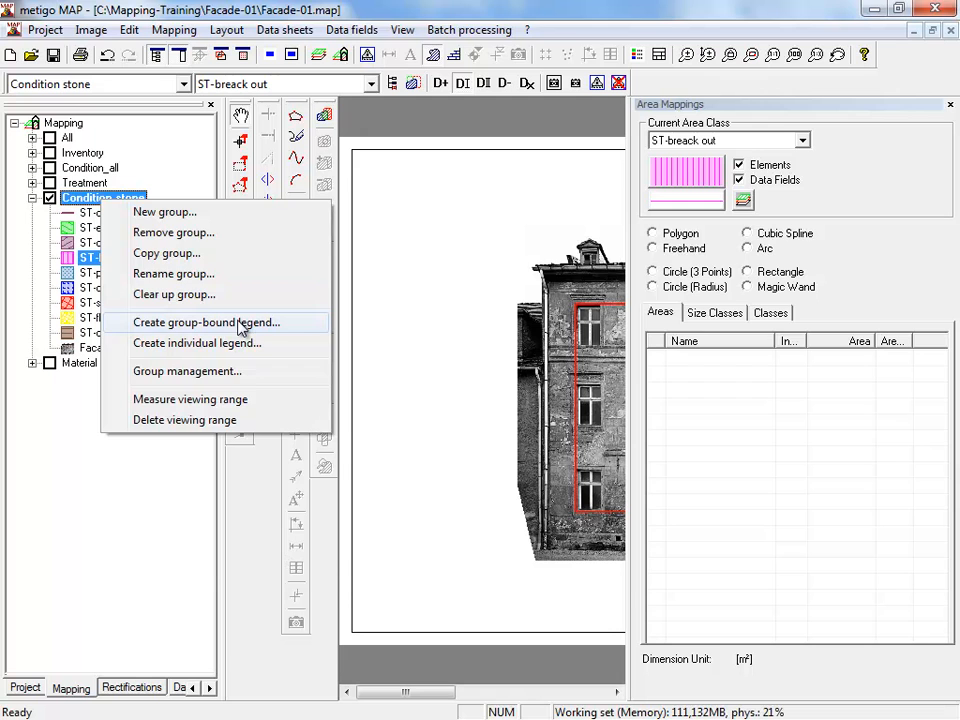
pyautogui.click(207, 322)
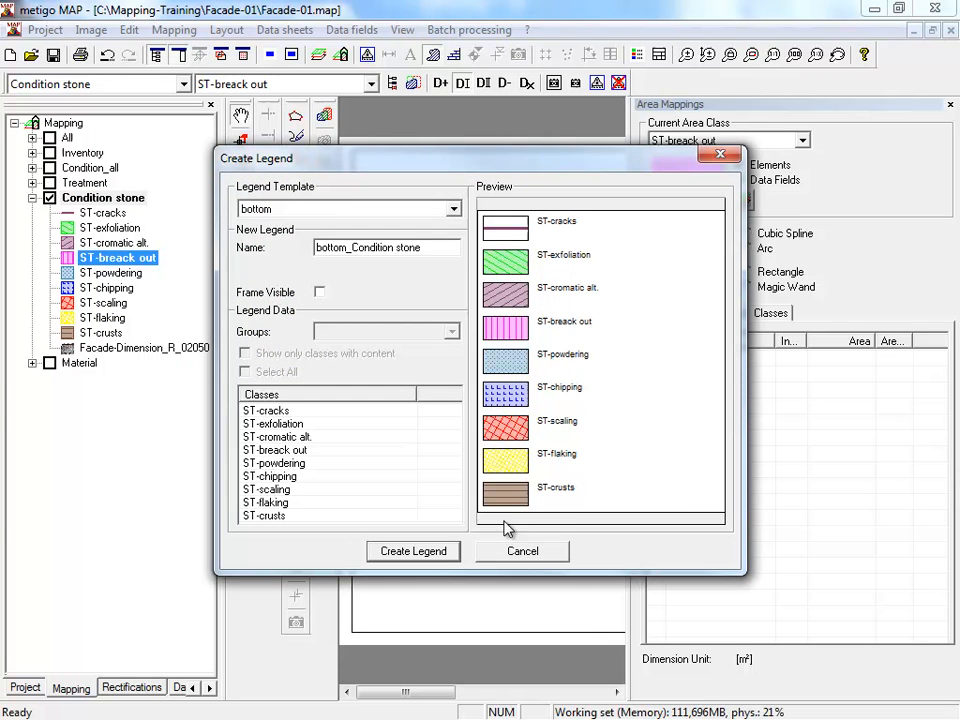
pyautogui.moveTo(512, 225)
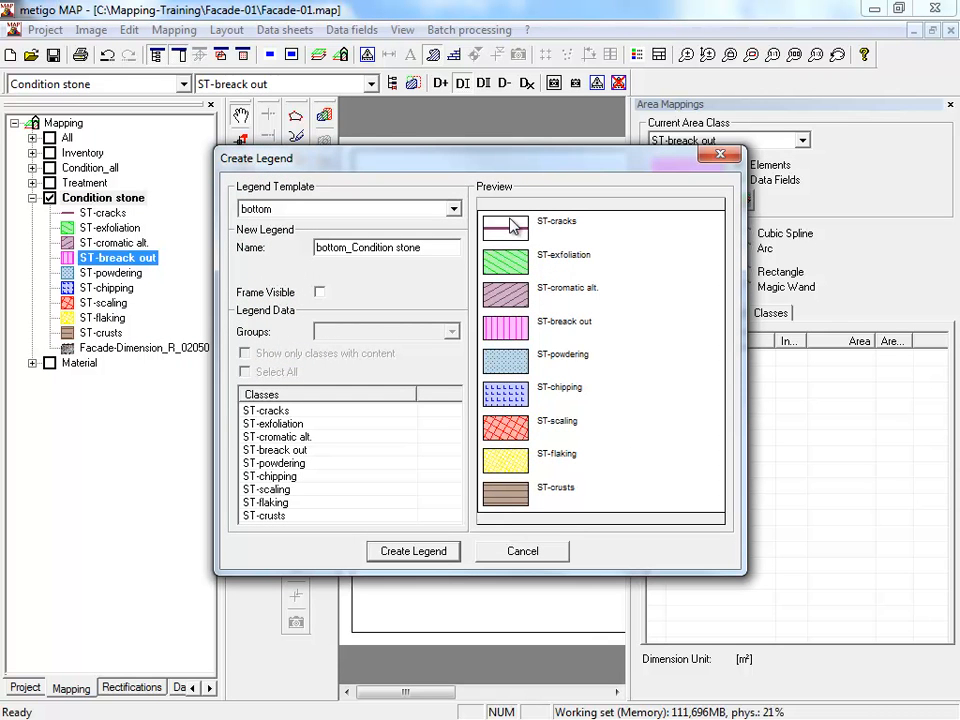
pyautogui.moveTo(480, 457)
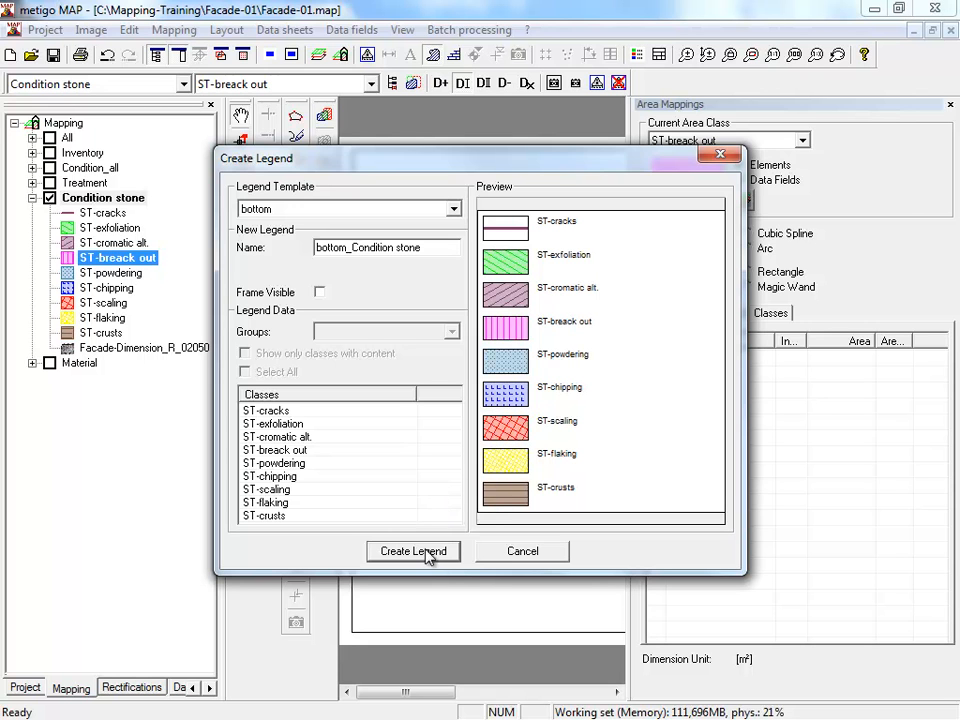
pyautogui.click(413, 551)
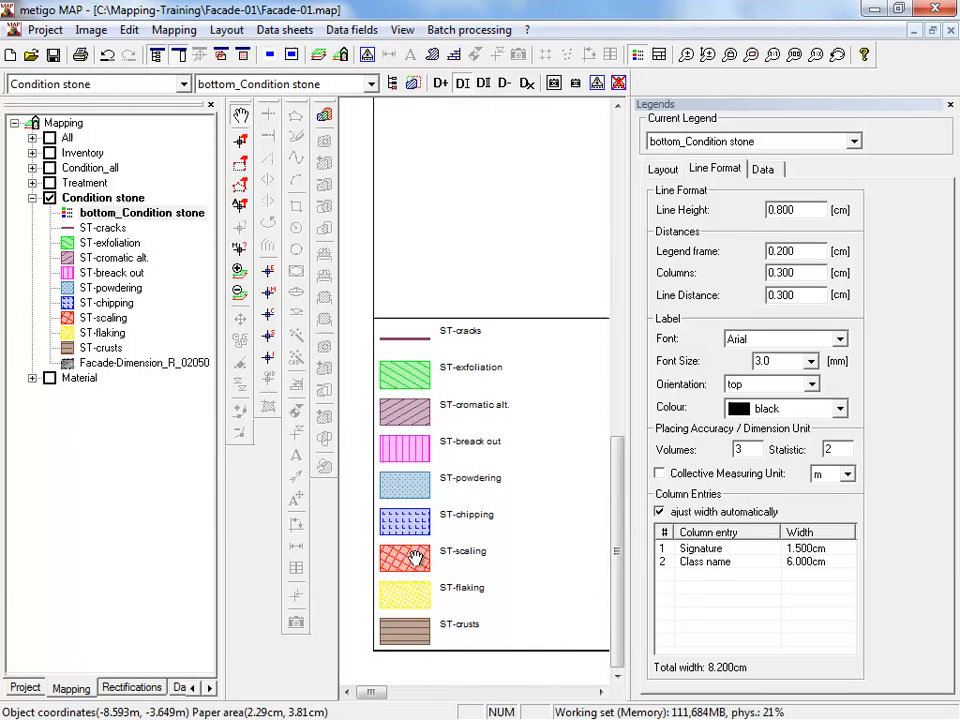
# Remove ST-cracks from the Condition stone group, leaving eight legend classes
pyautogui.scroll(3)
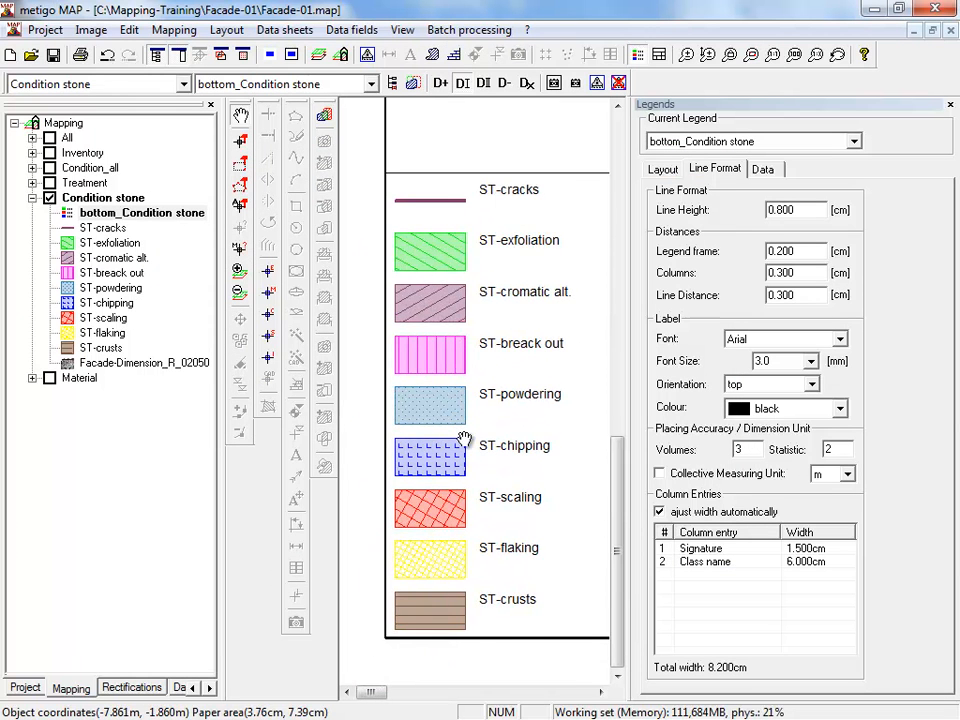
pyautogui.scroll(-3)
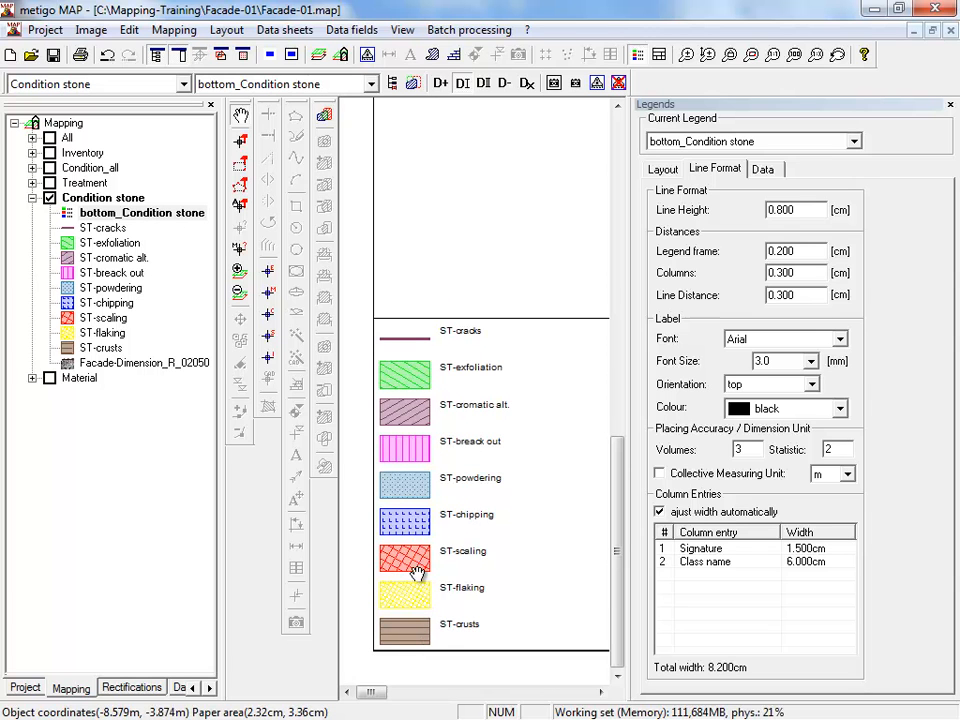
pyautogui.moveTo(414, 390)
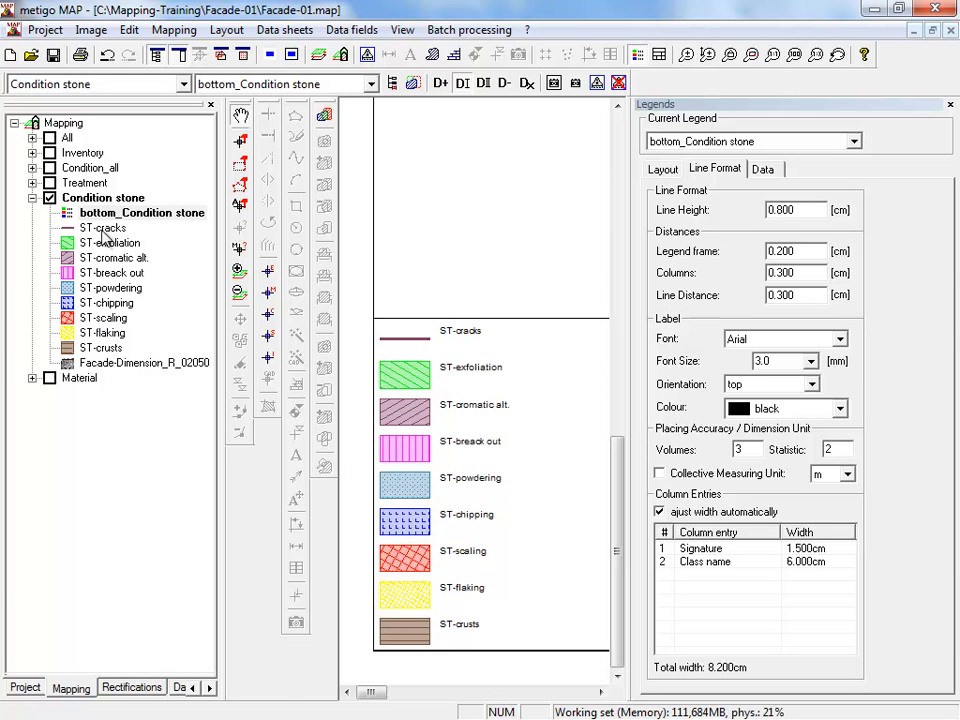
pyautogui.rightClick(103, 227)
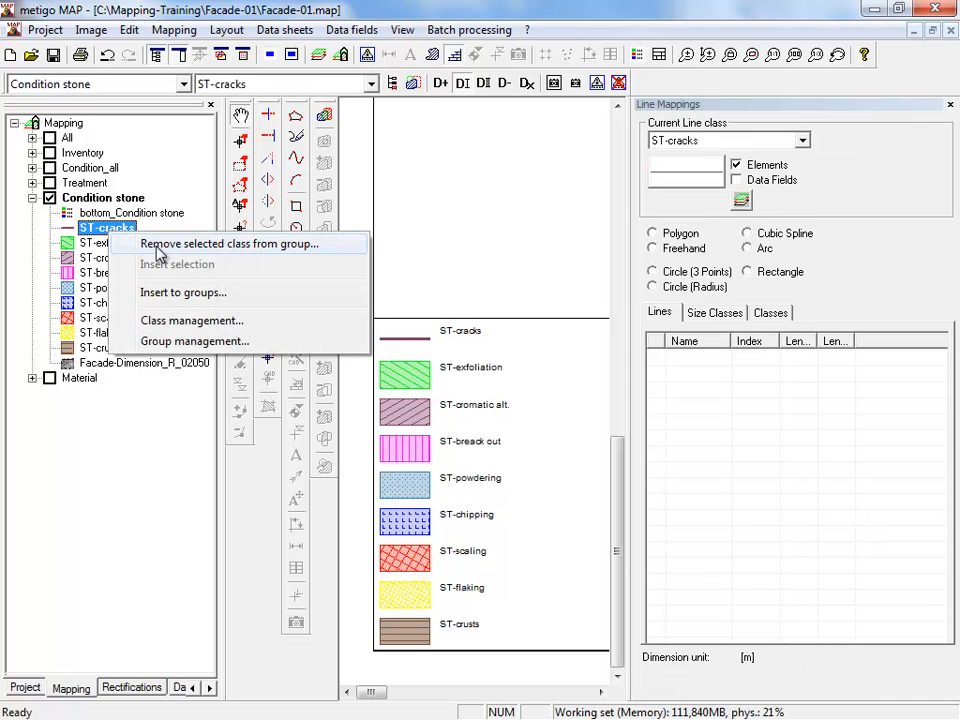
pyautogui.click(183, 292)
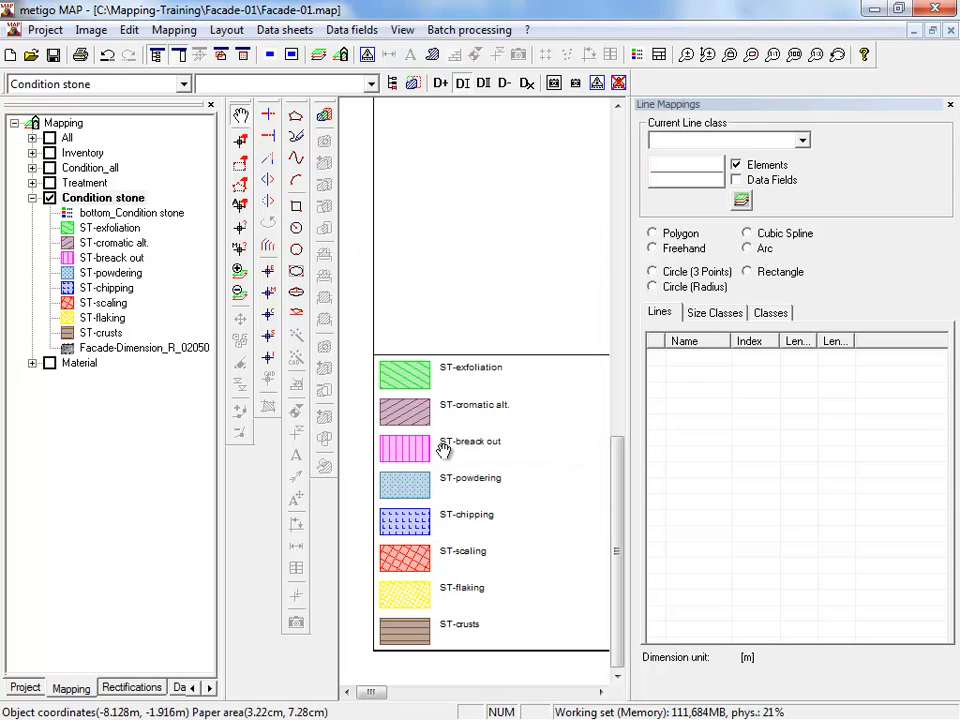
pyautogui.moveTo(415, 428)
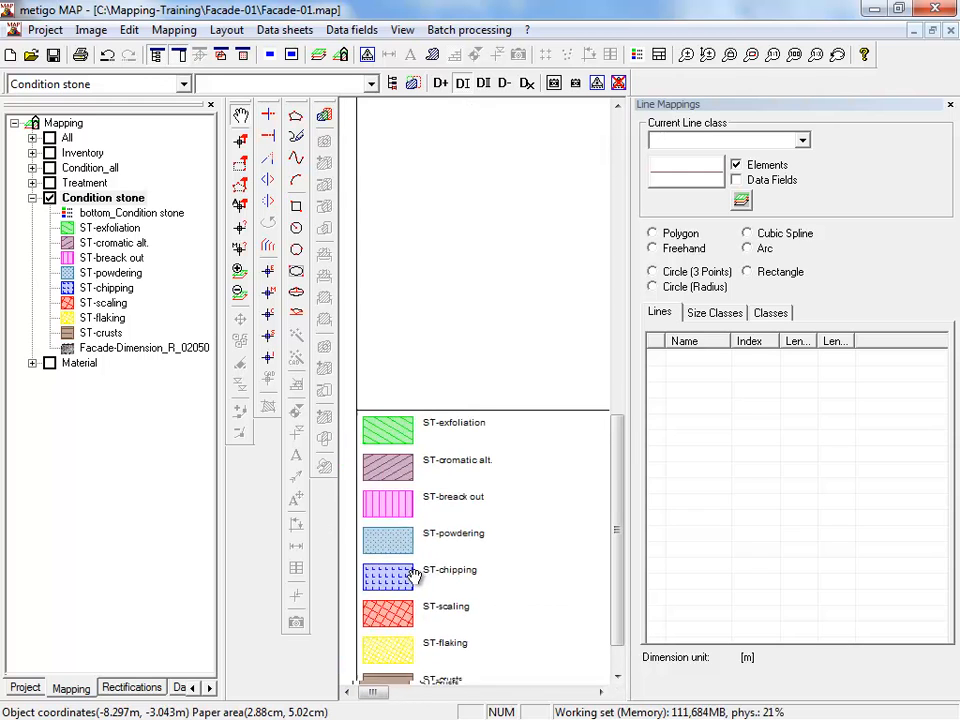
pyautogui.scroll(3)
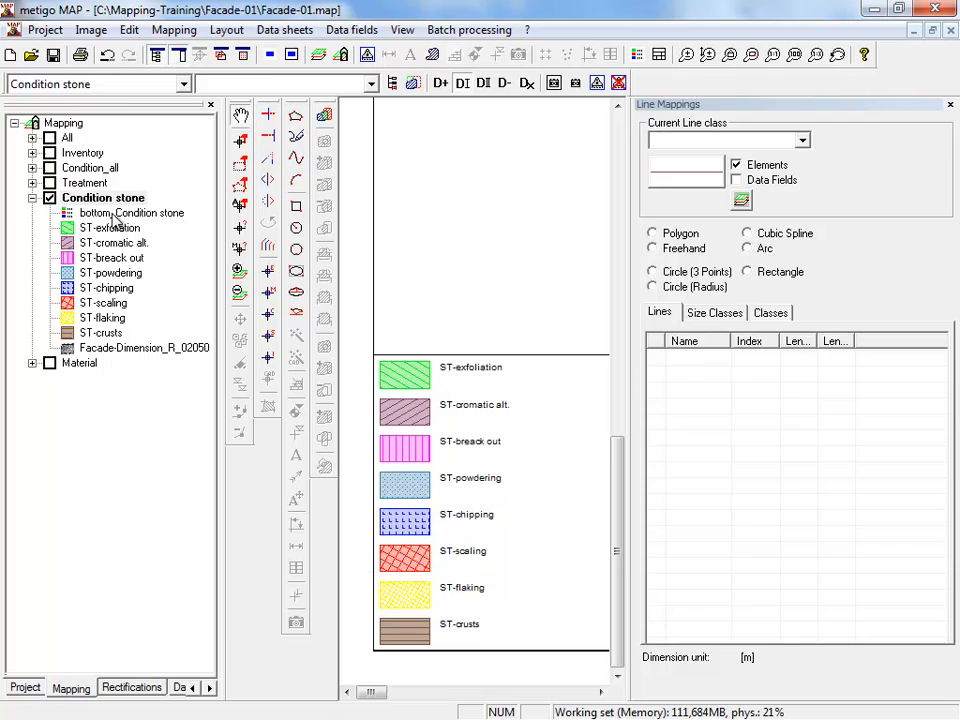
# Select the bottom_Condition stone legend and review its Layout, Line Format and Data settings
pyautogui.click(131, 212)
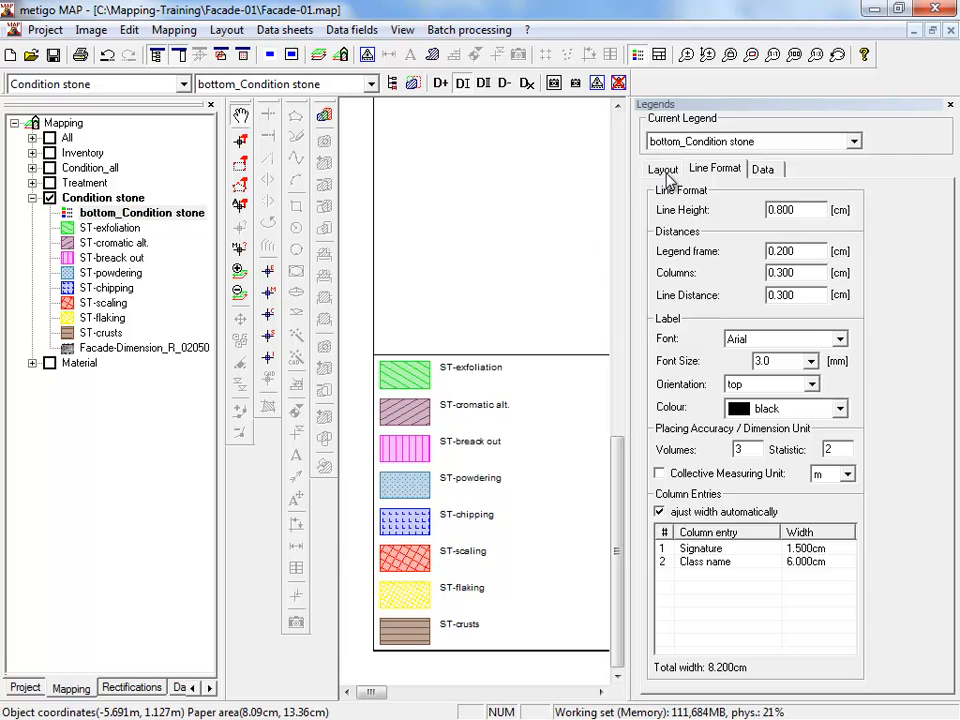
pyautogui.click(663, 168)
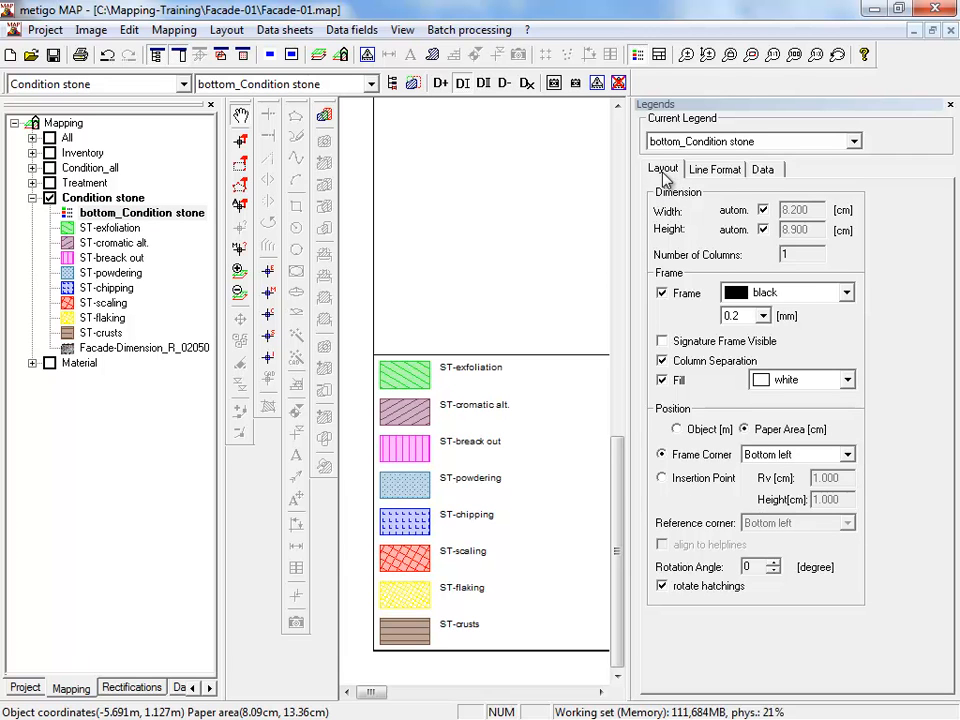
pyautogui.click(715, 168)
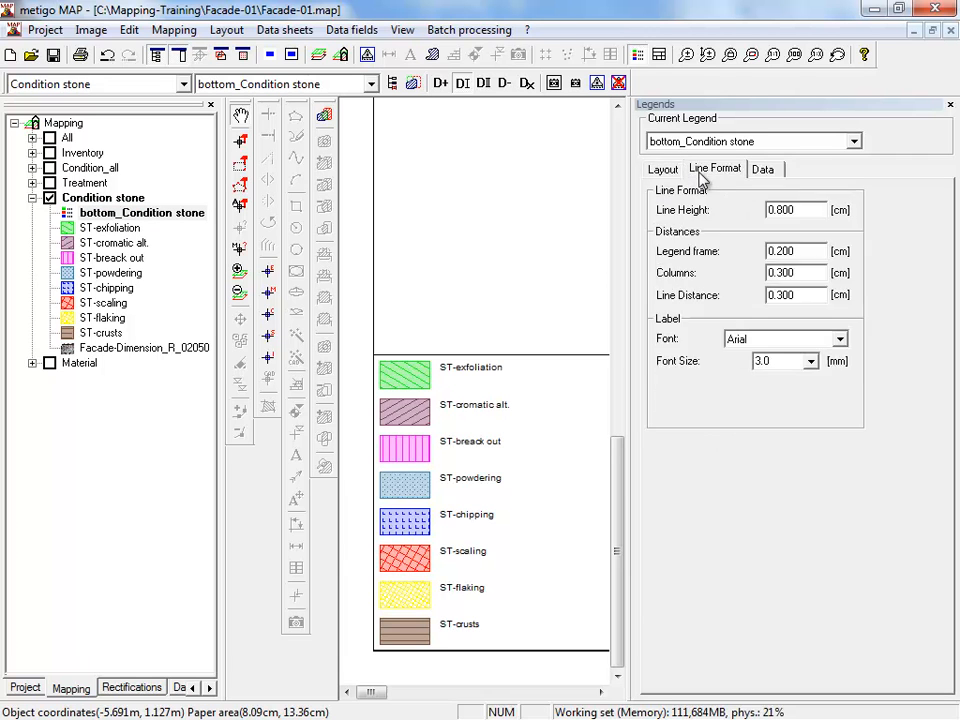
pyautogui.click(763, 168)
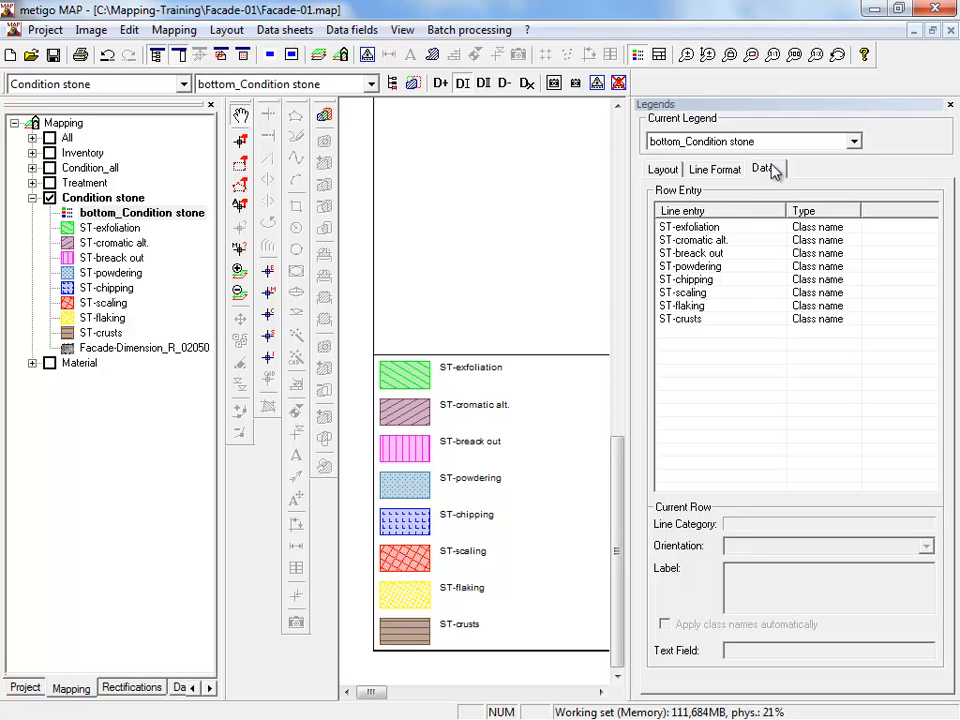
pyautogui.moveTo(727, 178)
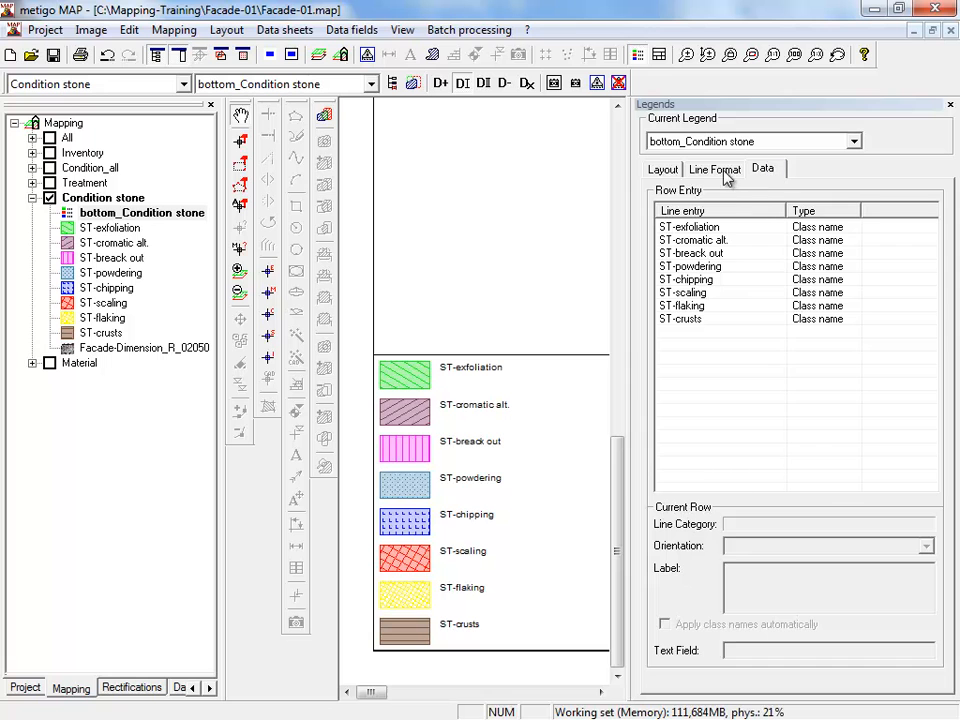
pyautogui.click(662, 168)
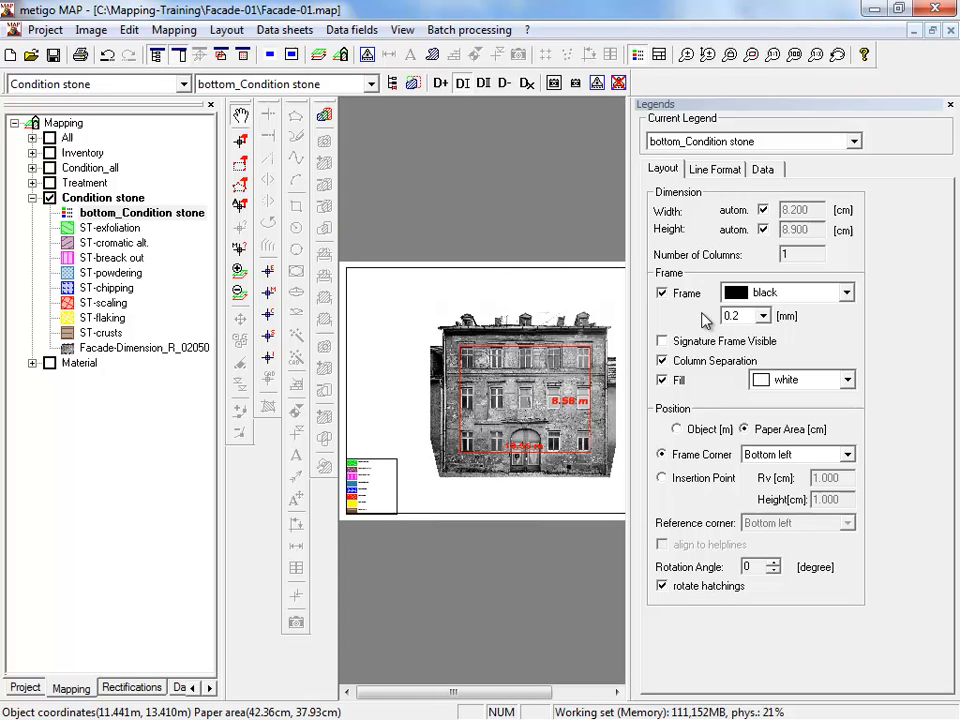
pyautogui.moveTo(670, 418)
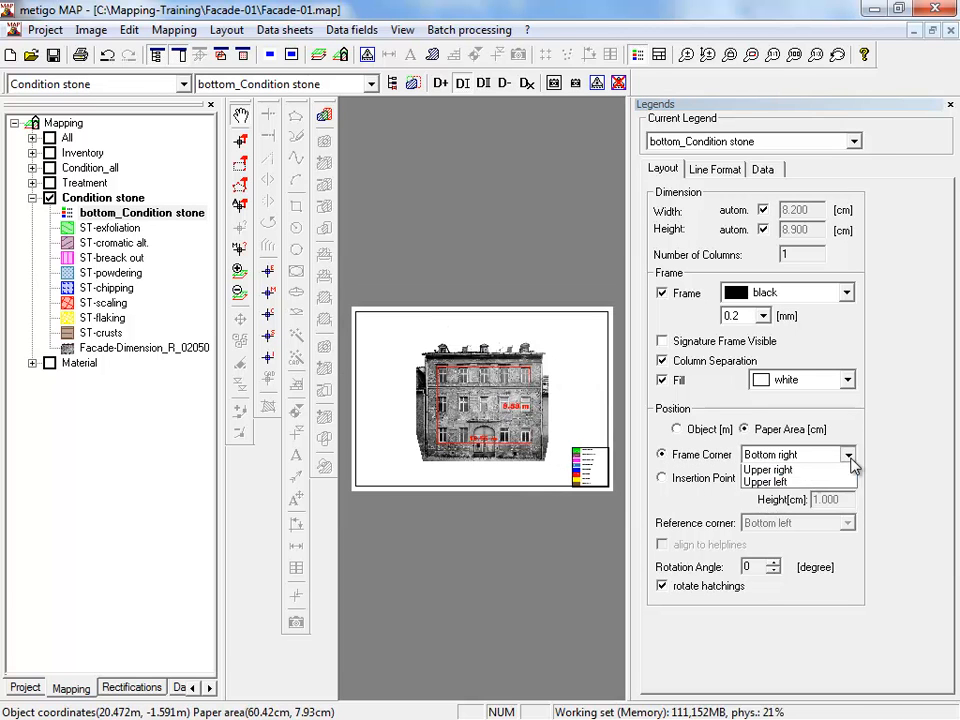
pyautogui.click(768, 481)
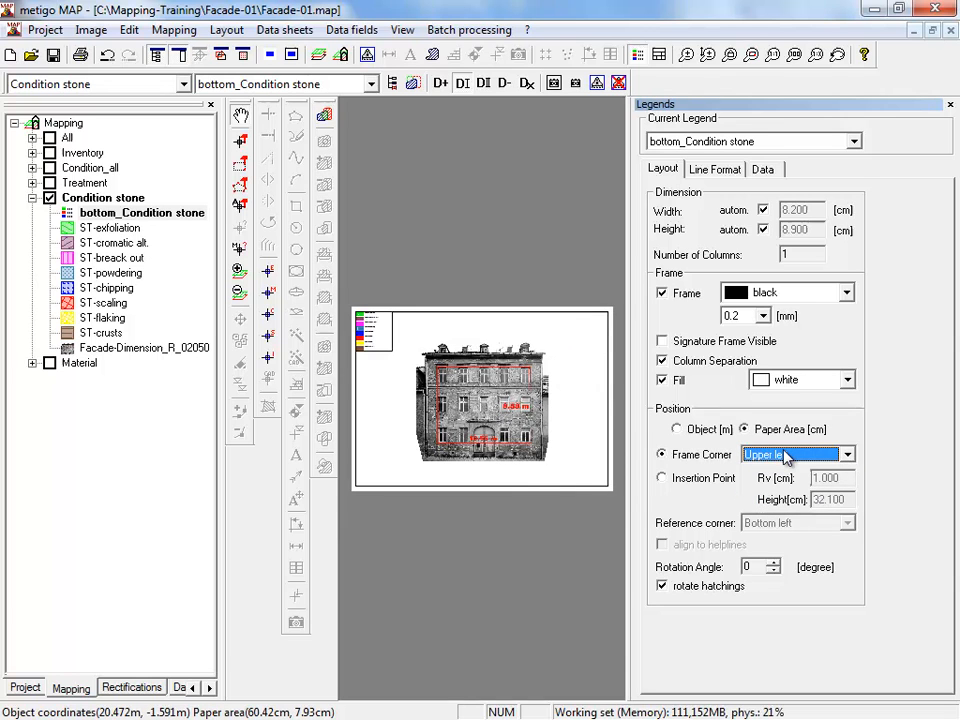
pyautogui.click(790, 454)
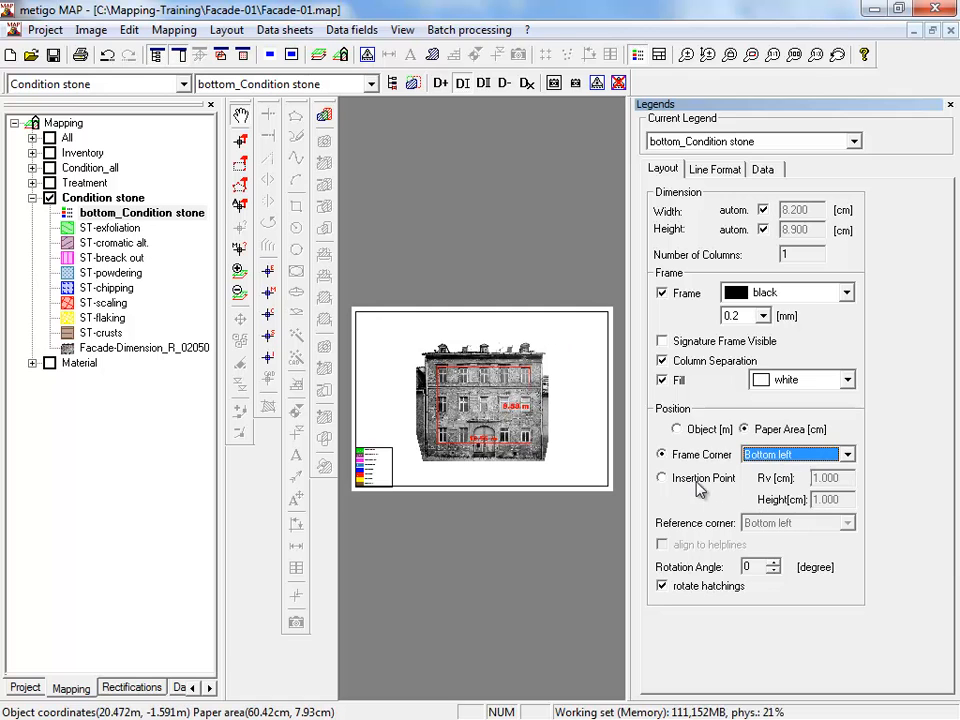
pyautogui.click(661, 477)
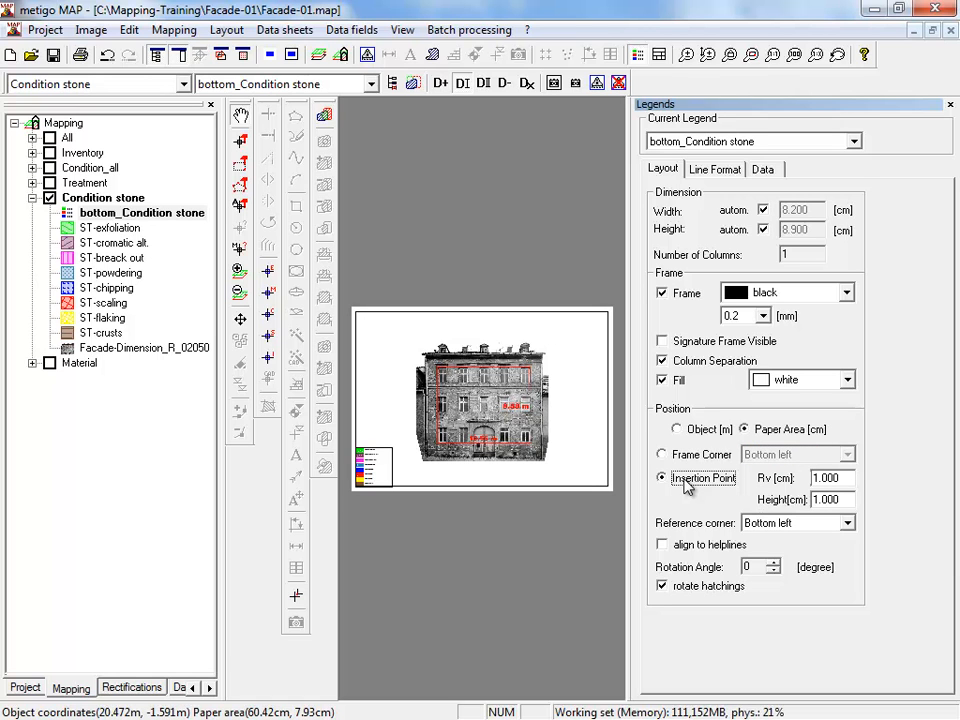
pyautogui.tripleClick(826, 477)
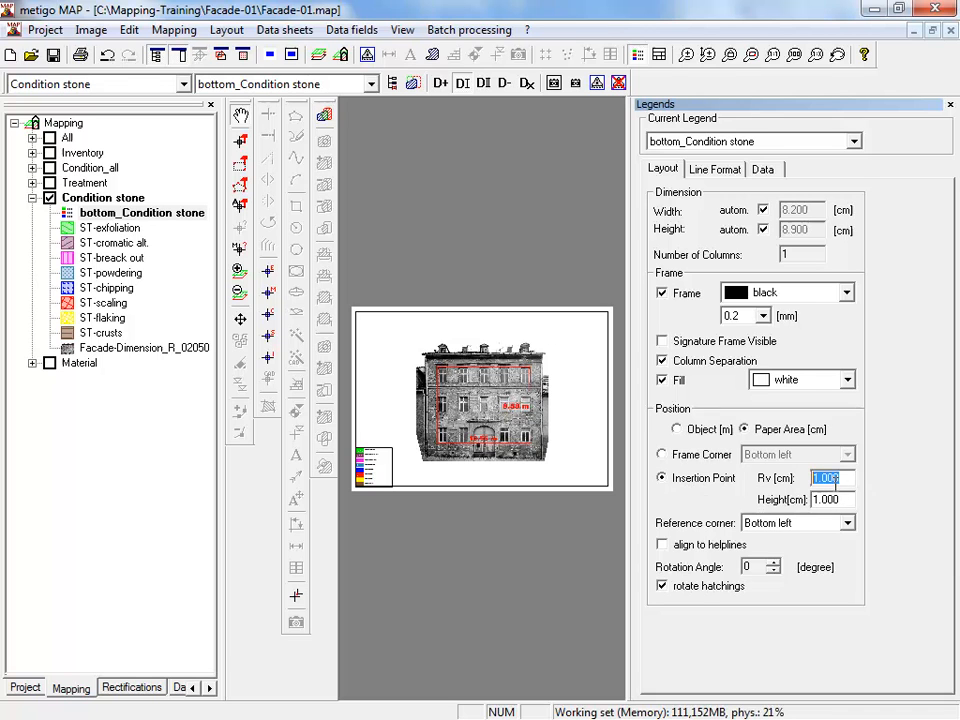
pyautogui.moveTo(351, 489)
pyautogui.write('2.000')
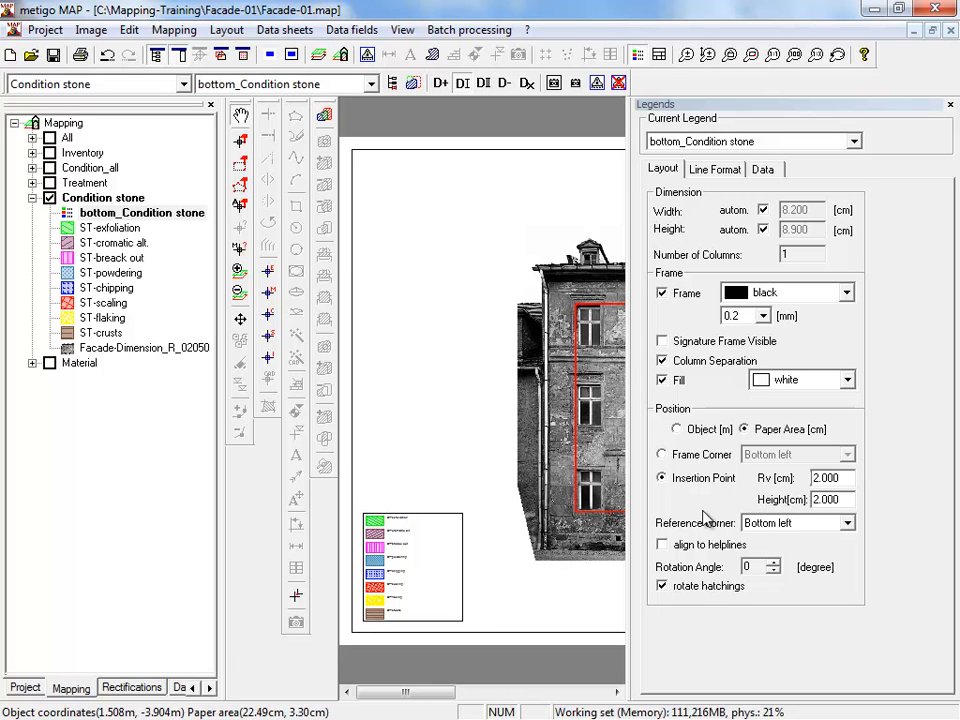
pyautogui.click(661, 454)
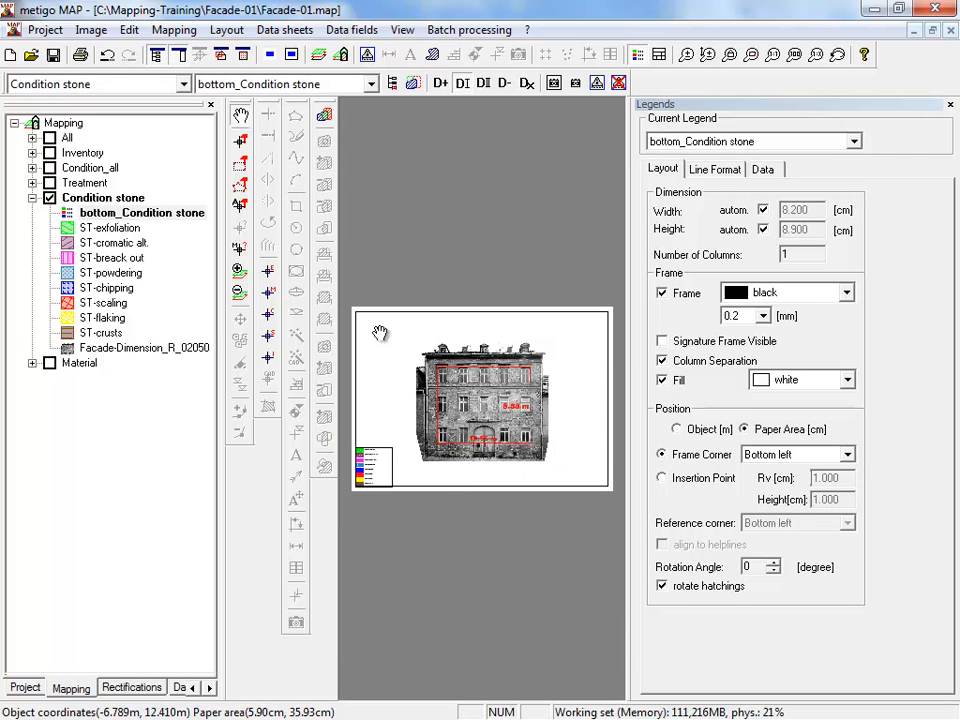
pyautogui.moveTo(357, 419)
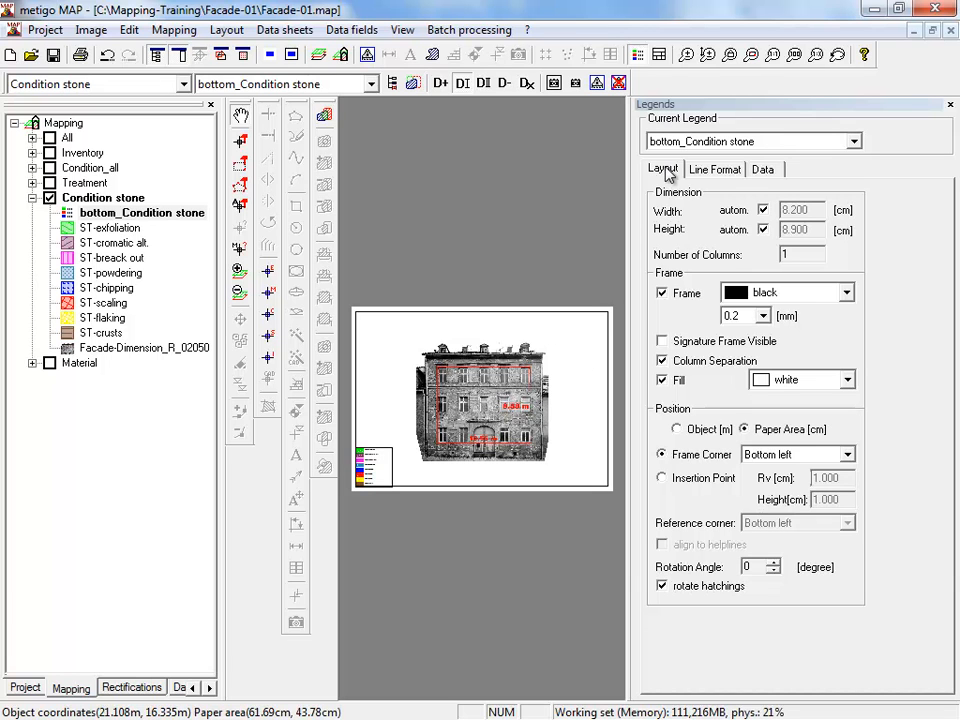
# Show the bottom_Condition stone legend's line format: 0.800 cm line height, Arial 3.0 mm labels
pyautogui.click(714, 168)
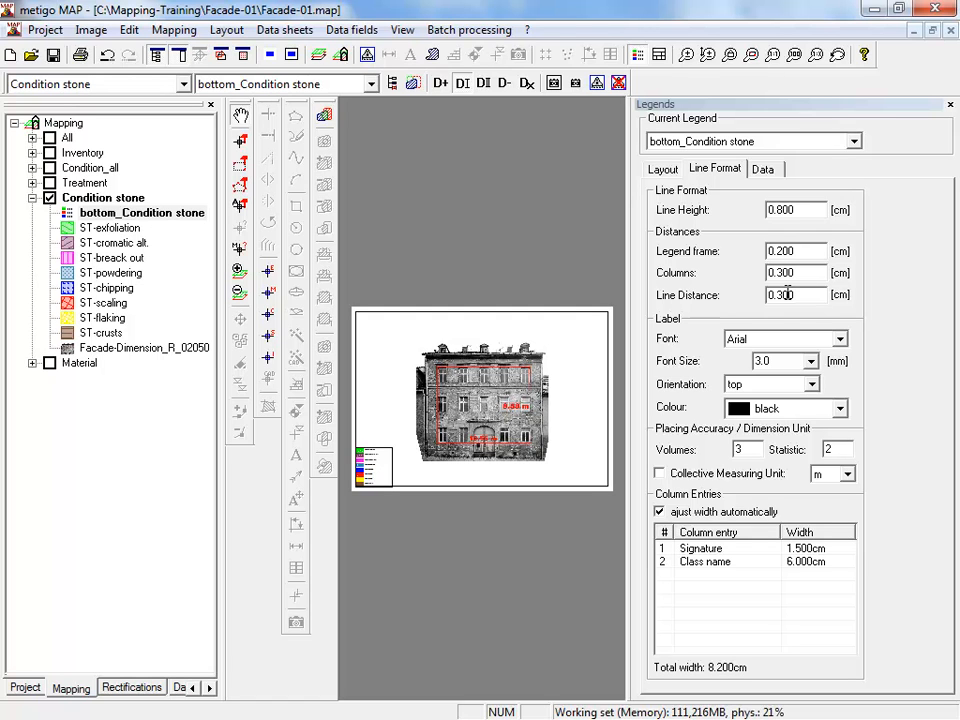
pyautogui.moveTo(775, 398)
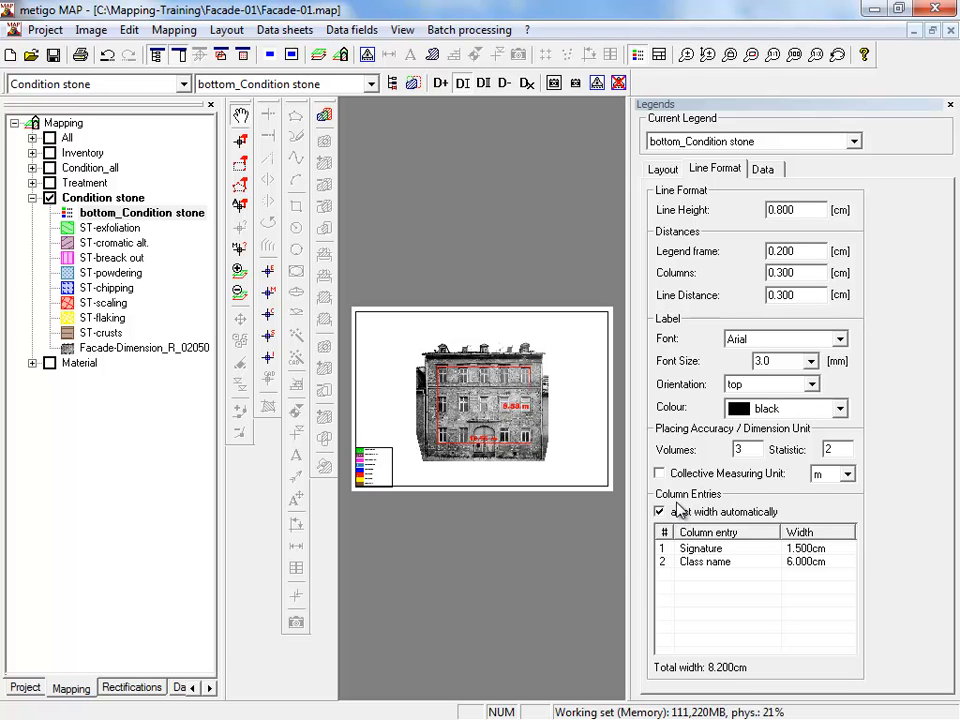
pyautogui.moveTo(592, 540)
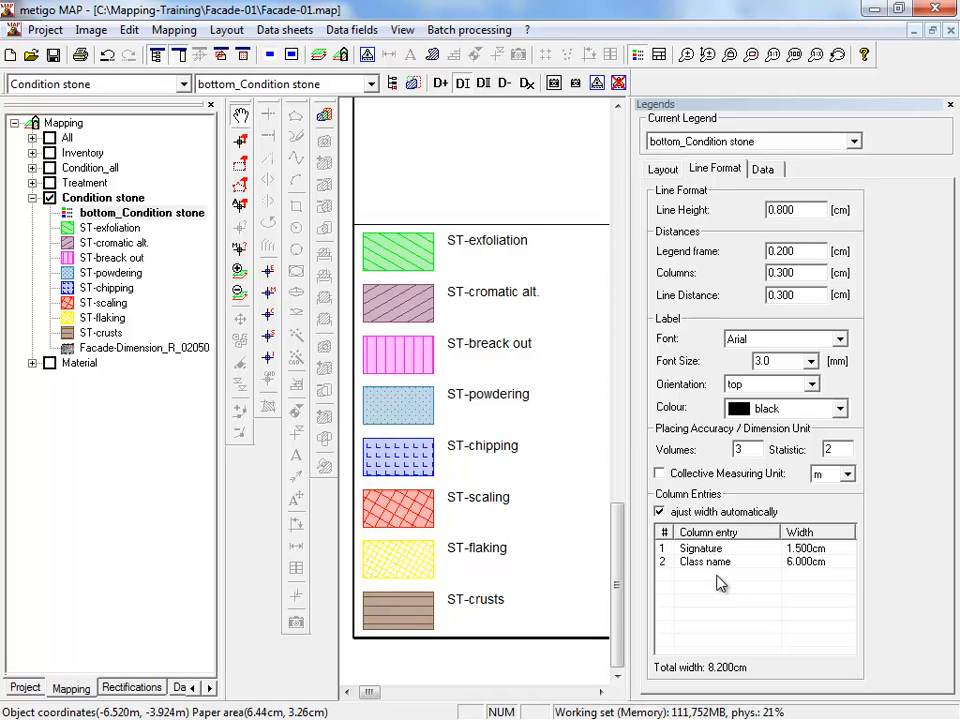
pyautogui.moveTo(723, 585)
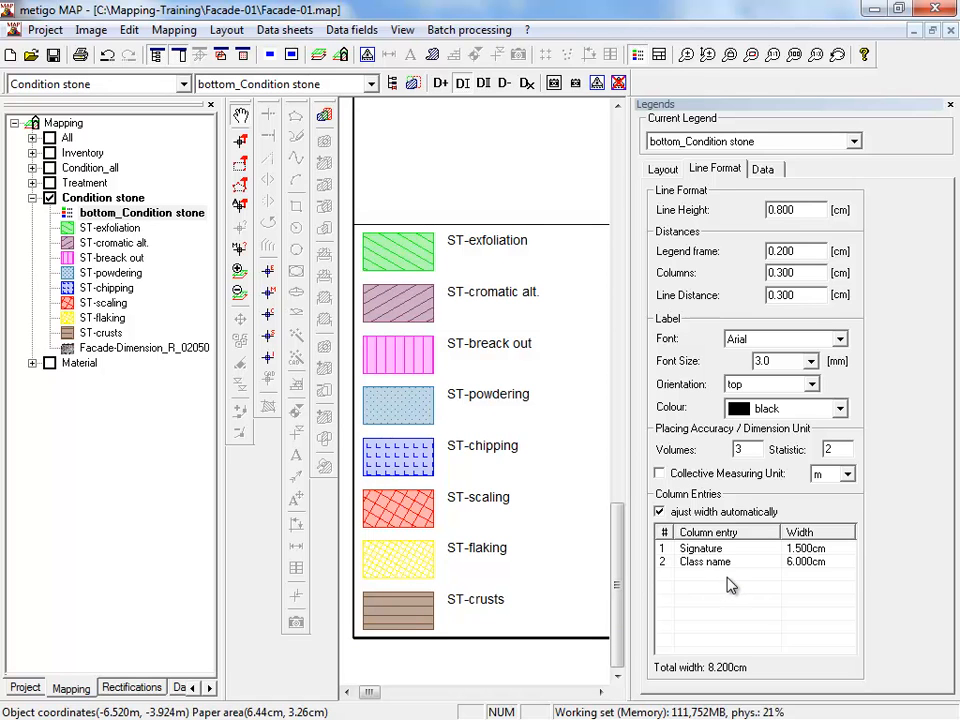
# Add a 1.500 cm Number column entry, bringing the legend width to 10.000 cm
pyautogui.rightClick(728, 585)
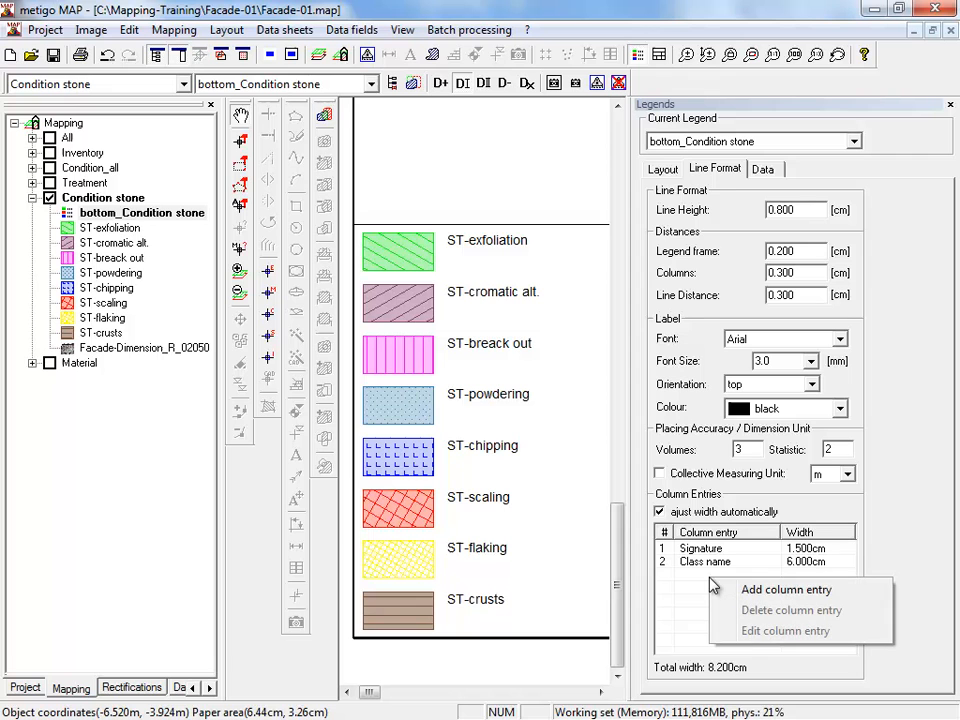
pyautogui.moveTo(760, 595)
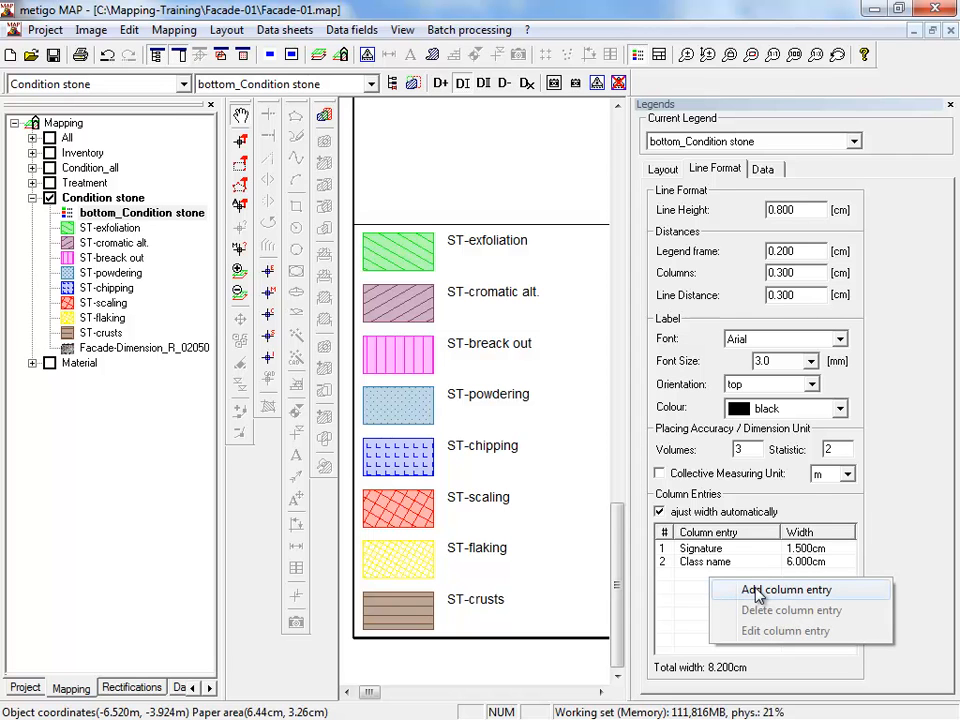
pyautogui.click(784, 589)
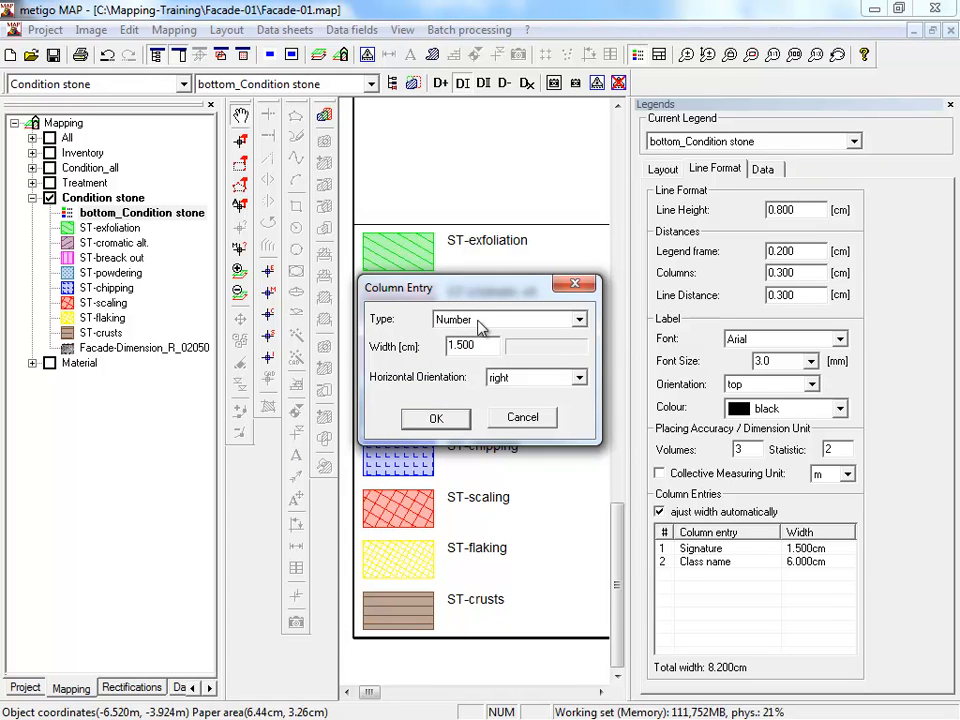
pyautogui.click(435, 418)
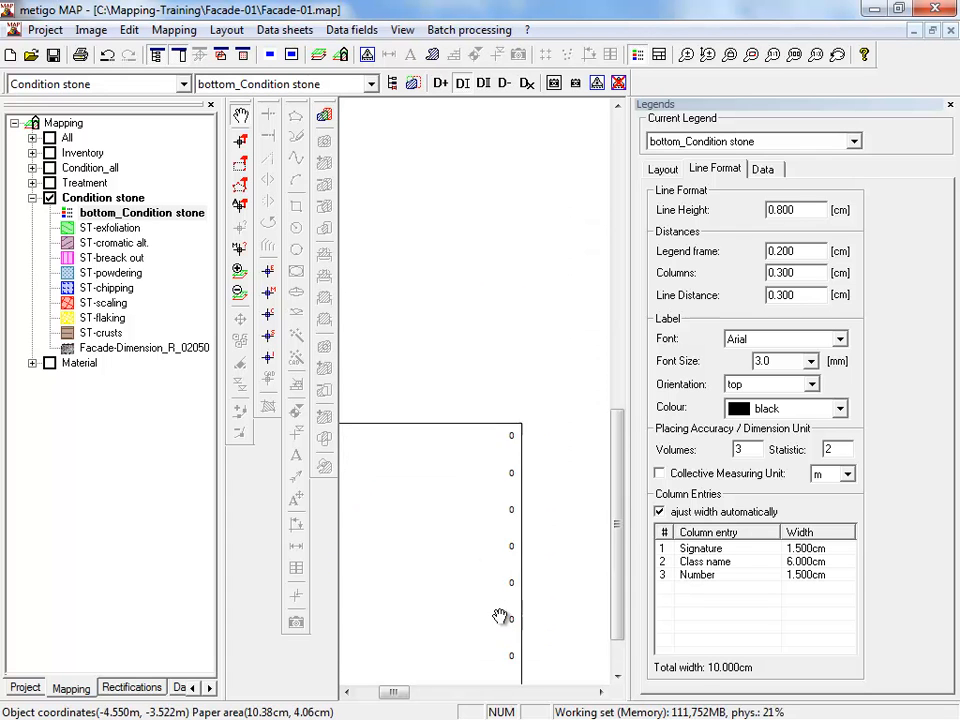
pyautogui.click(113, 243)
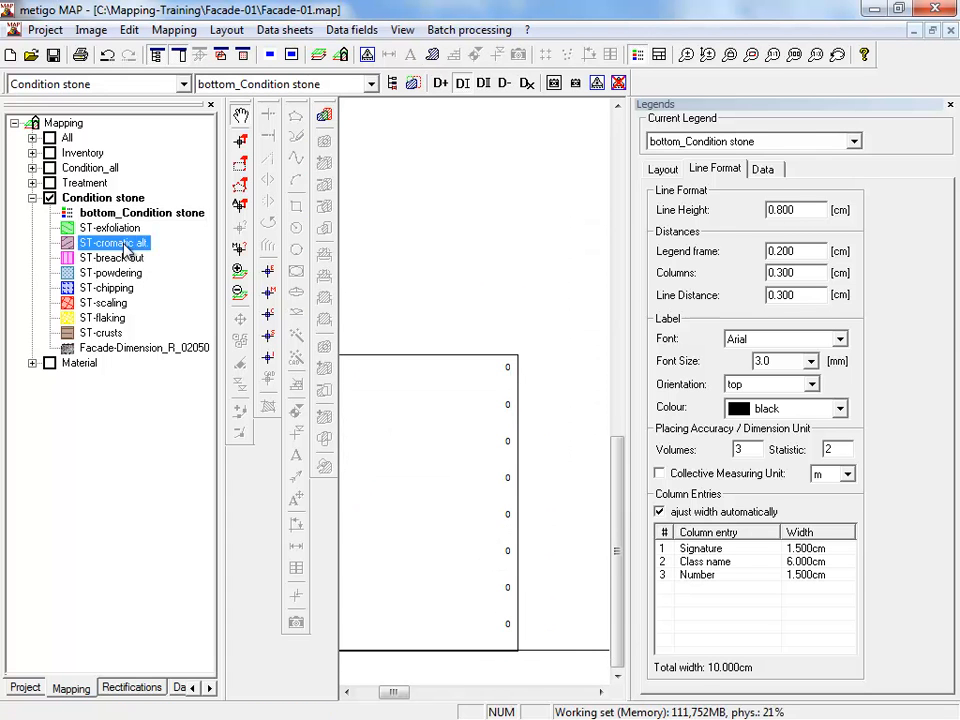
pyautogui.click(113, 242)
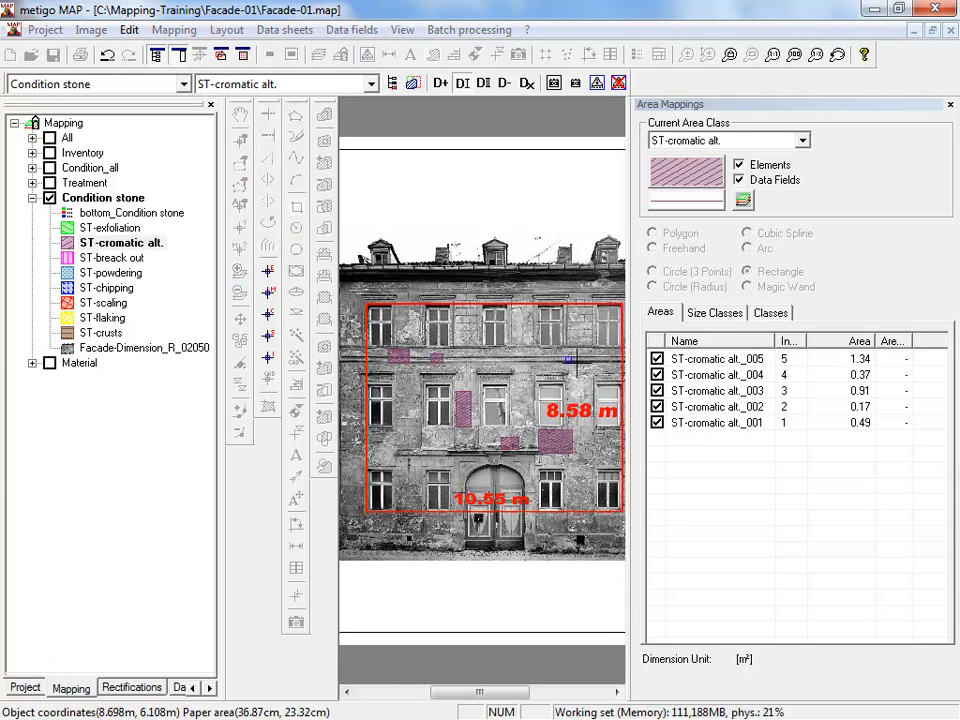
pyautogui.click(117, 257)
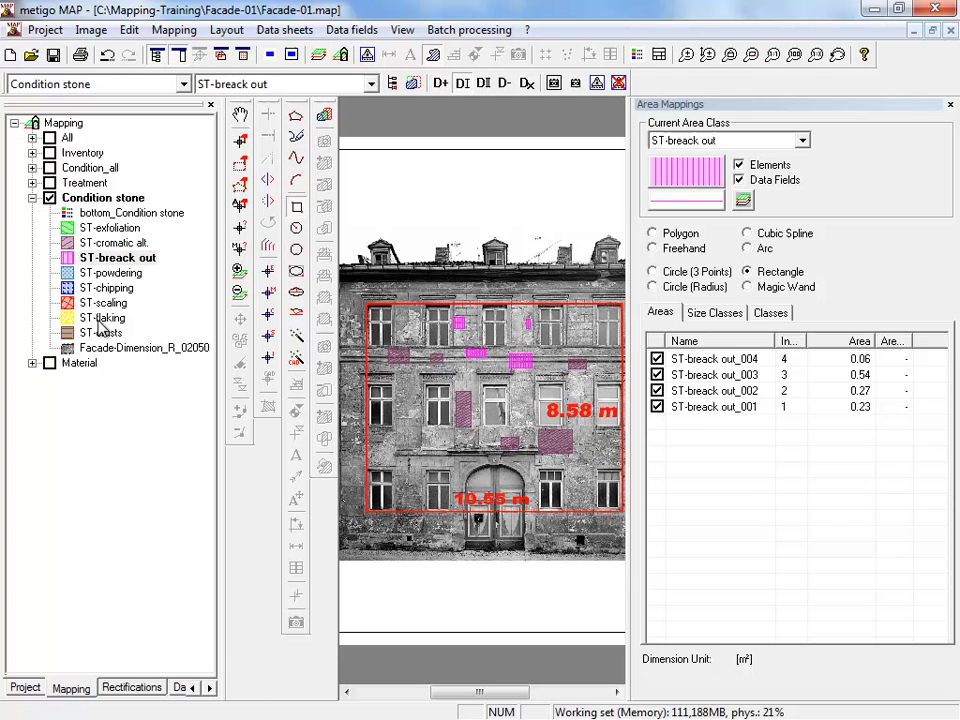
pyautogui.click(103, 302)
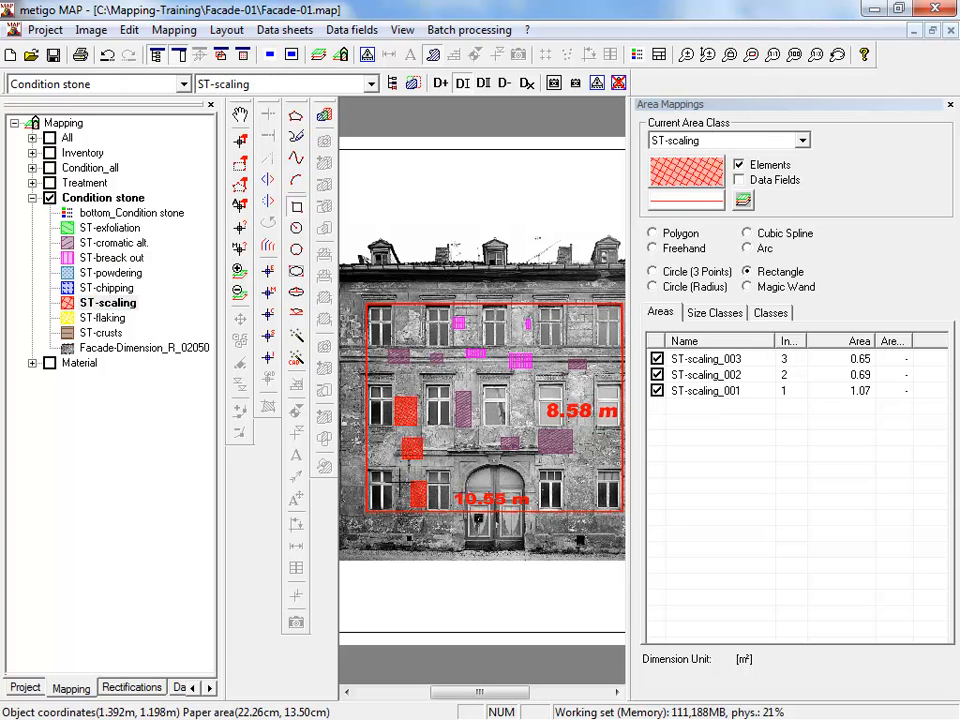
pyautogui.click(107, 317)
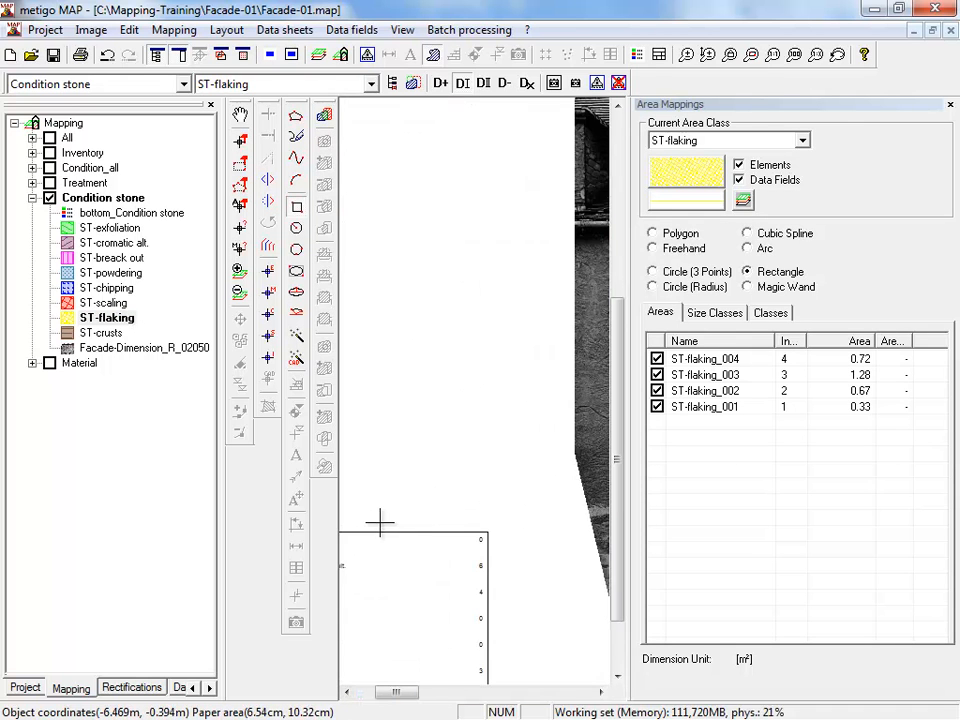
pyautogui.scroll(-3)
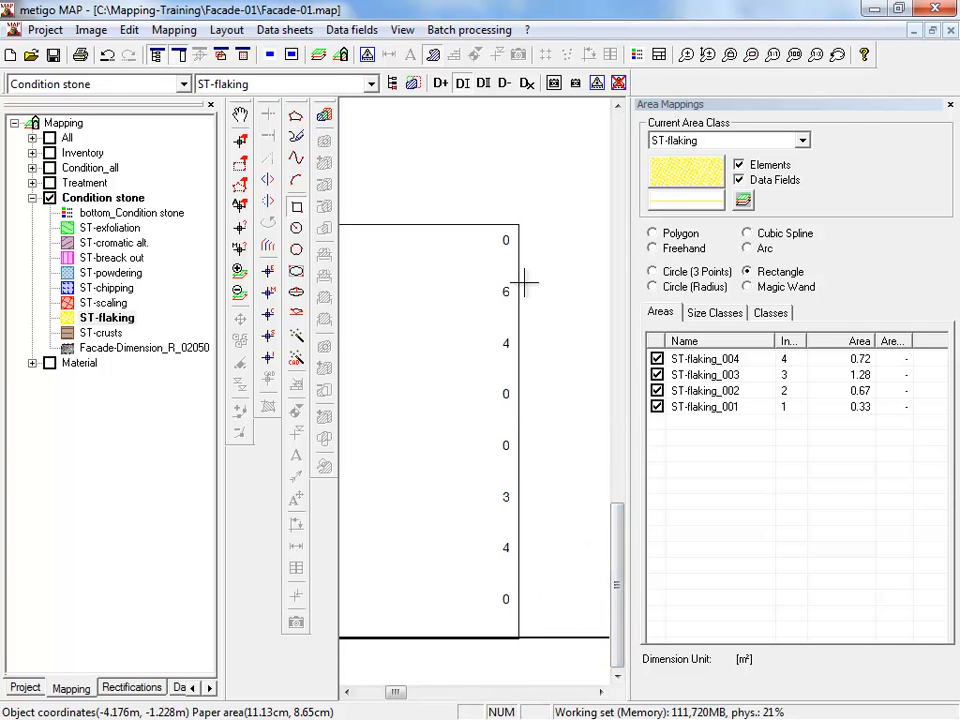
pyautogui.click(131, 212)
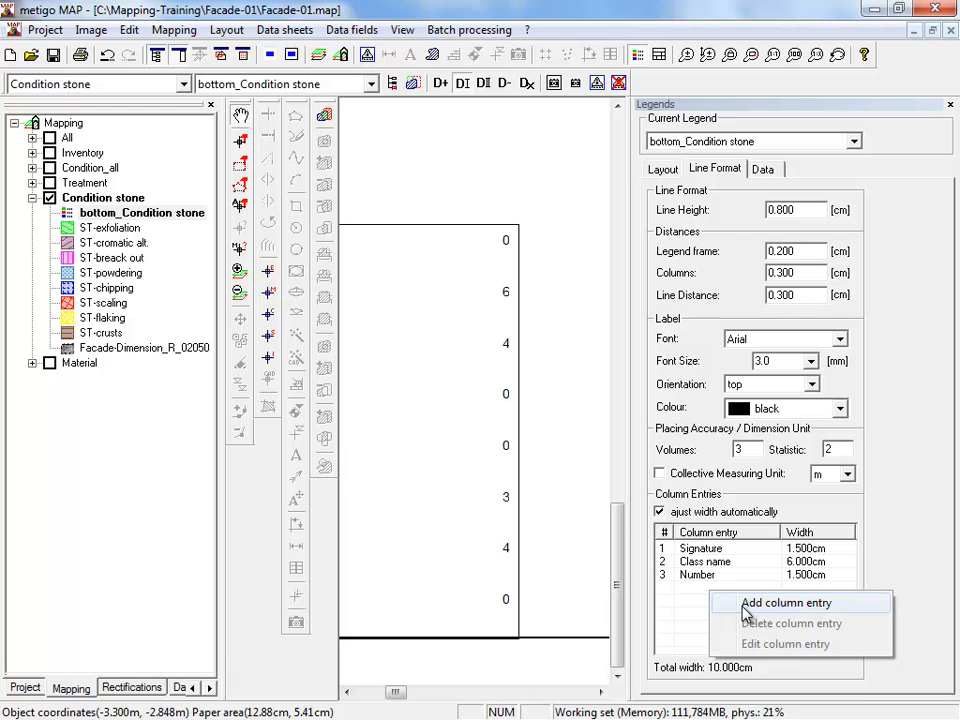
# Add Total masses and %Mass (selection) column entries to the Condition stone legend
pyautogui.click(785, 602)
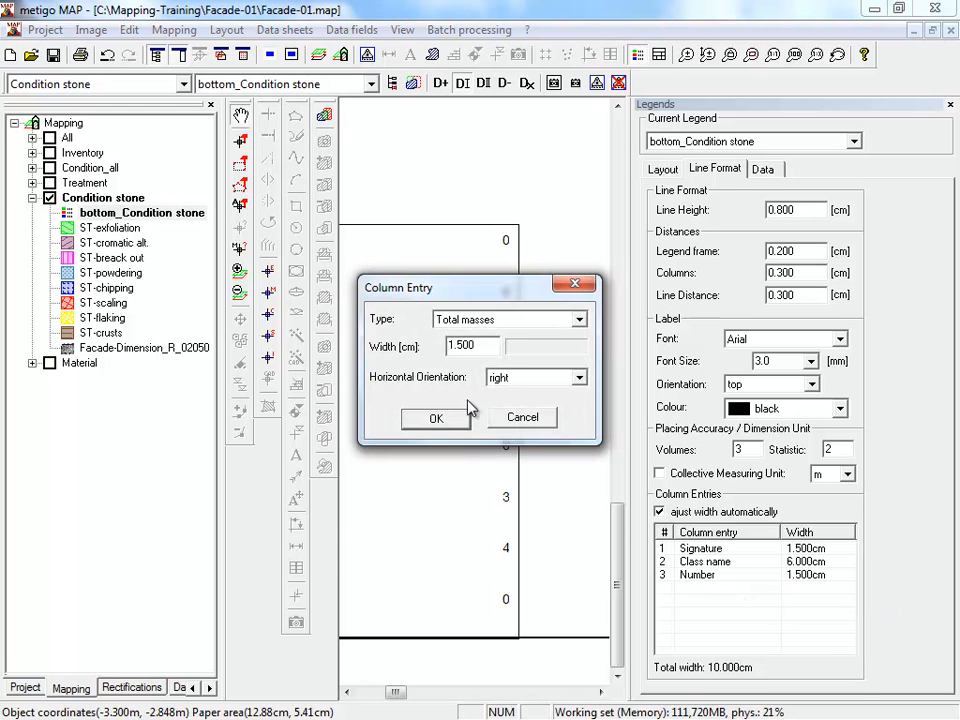
pyautogui.click(436, 417)
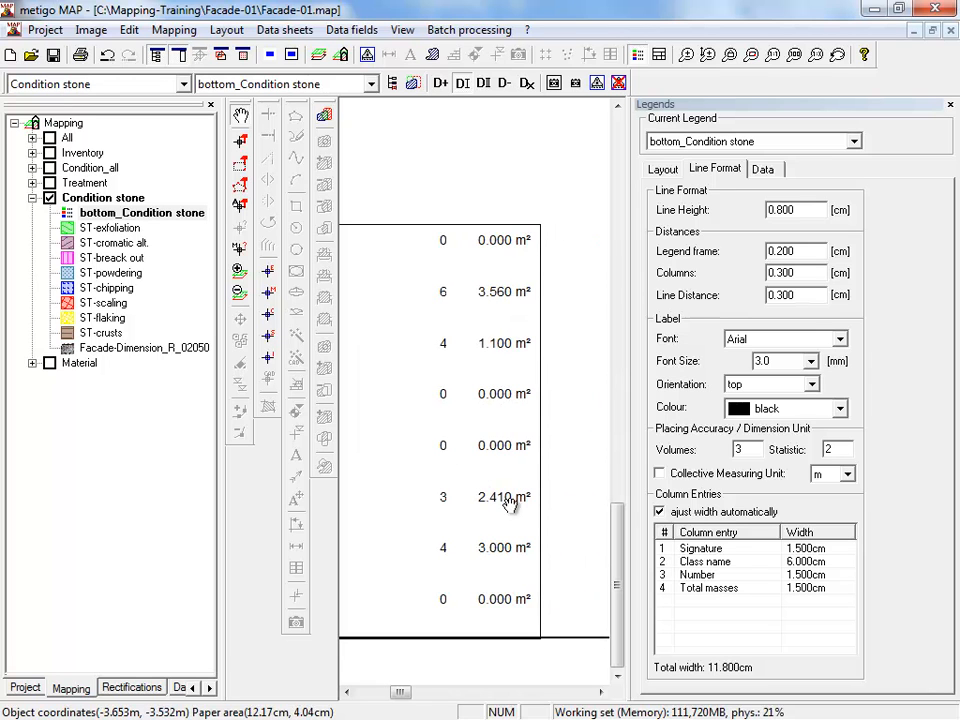
pyautogui.moveTo(510, 310)
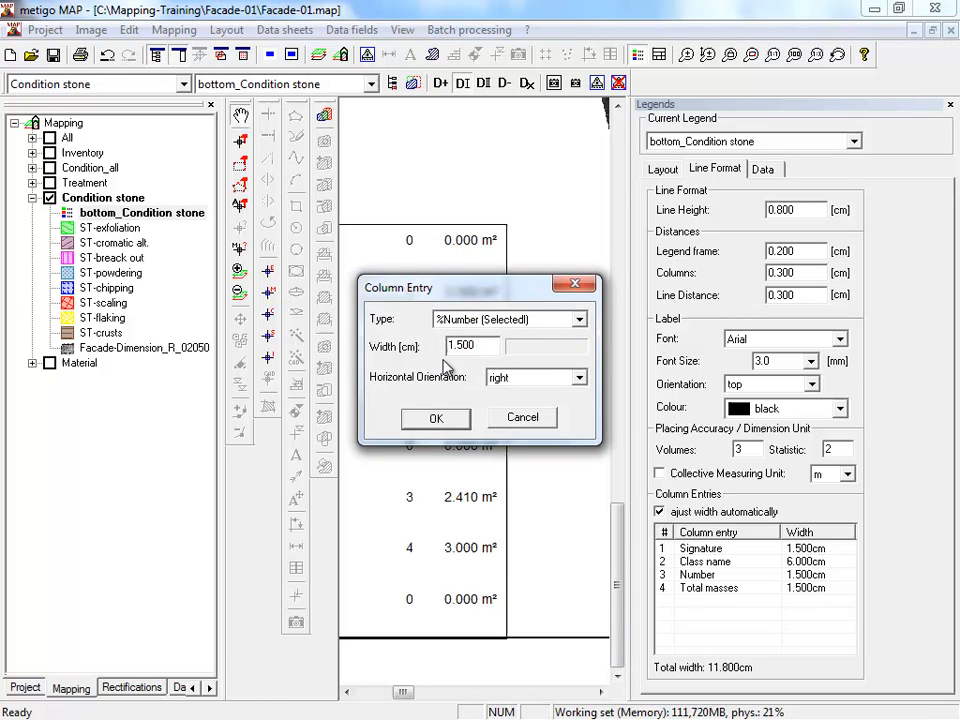
pyautogui.click(580, 318)
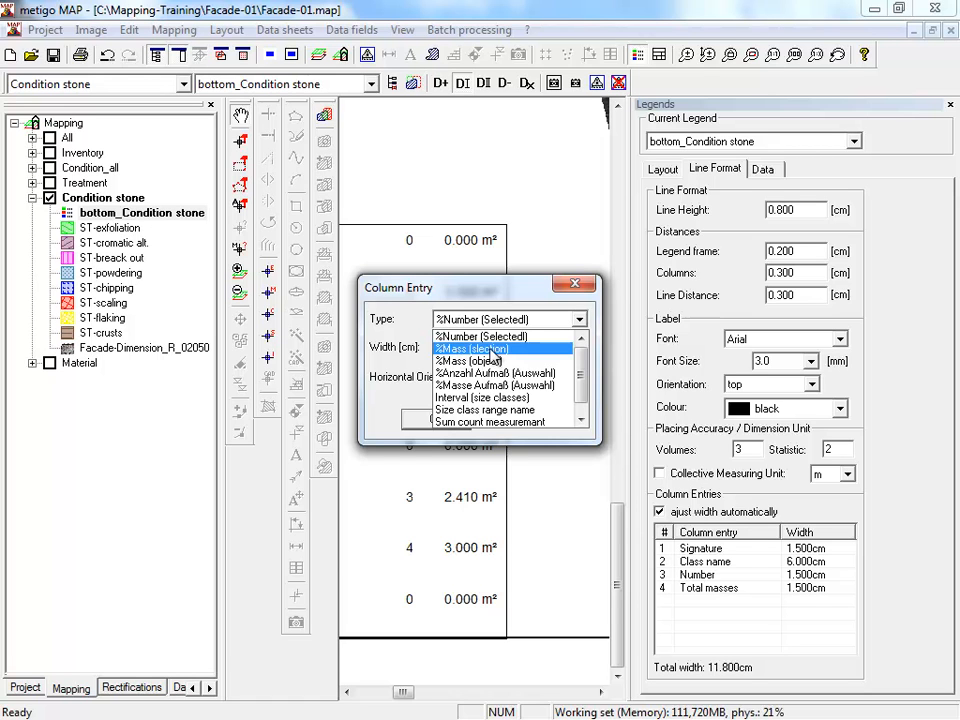
pyautogui.click(470, 348)
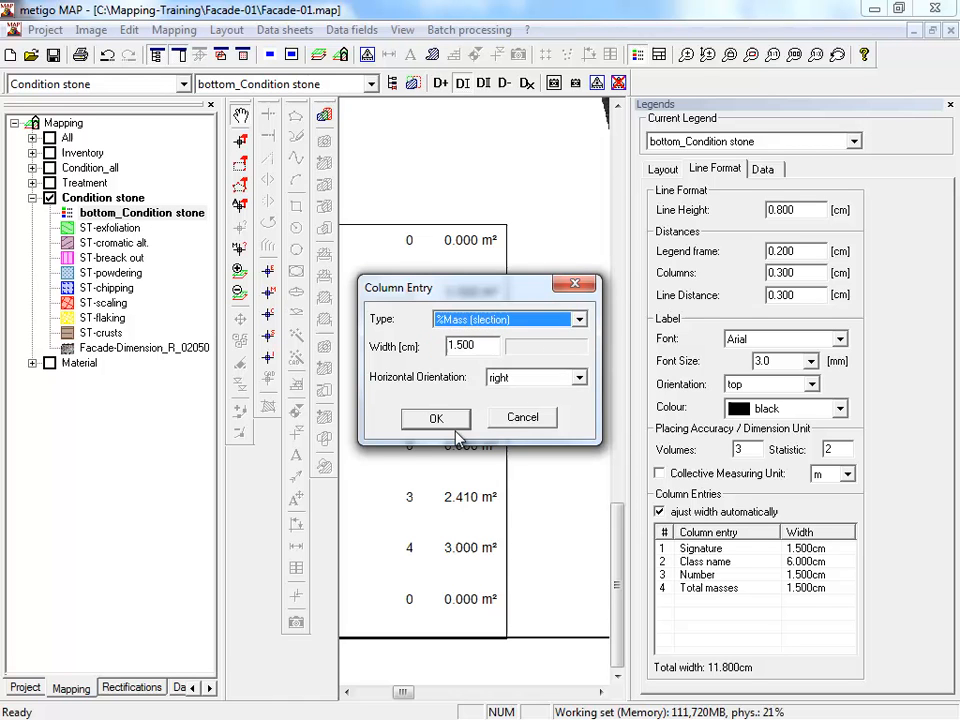
pyautogui.click(435, 417)
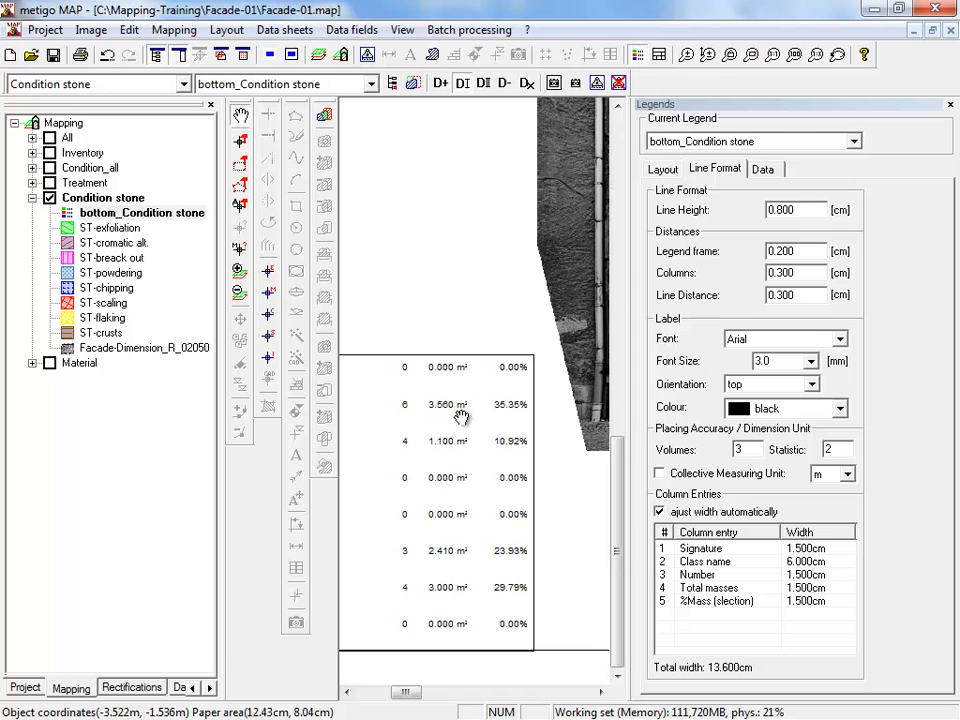
pyautogui.moveTo(430, 441)
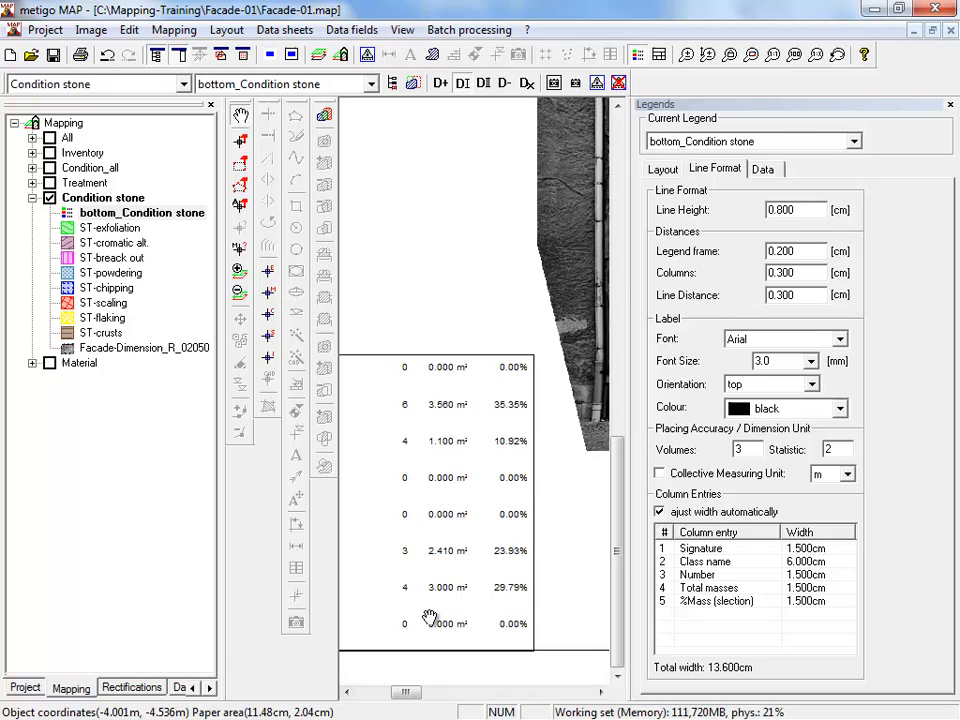
pyautogui.moveTo(450, 637)
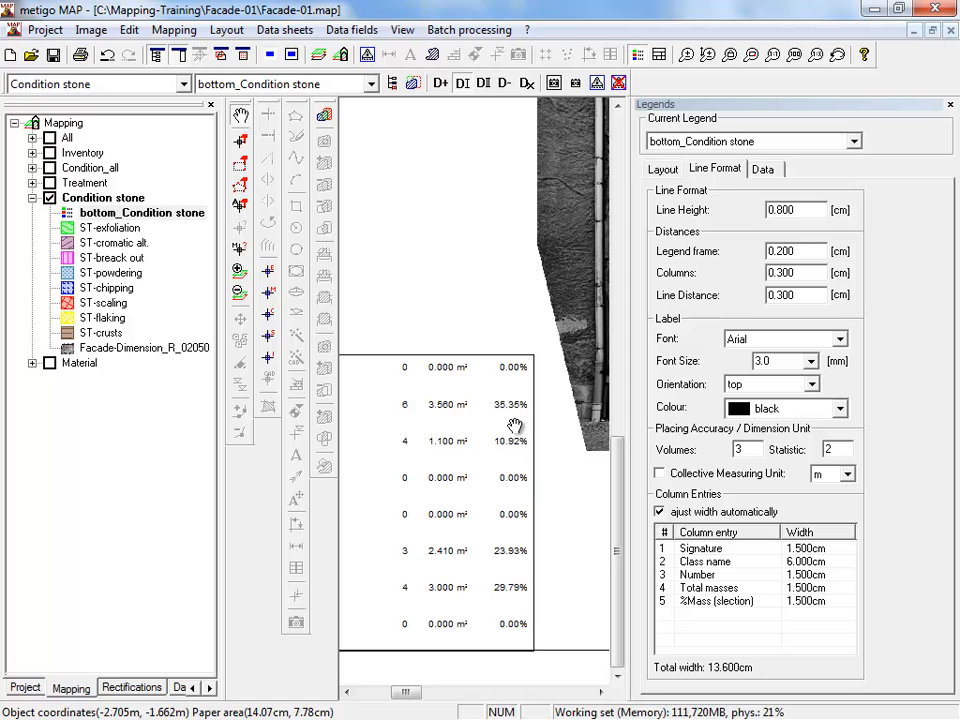
pyautogui.moveTo(515, 432)
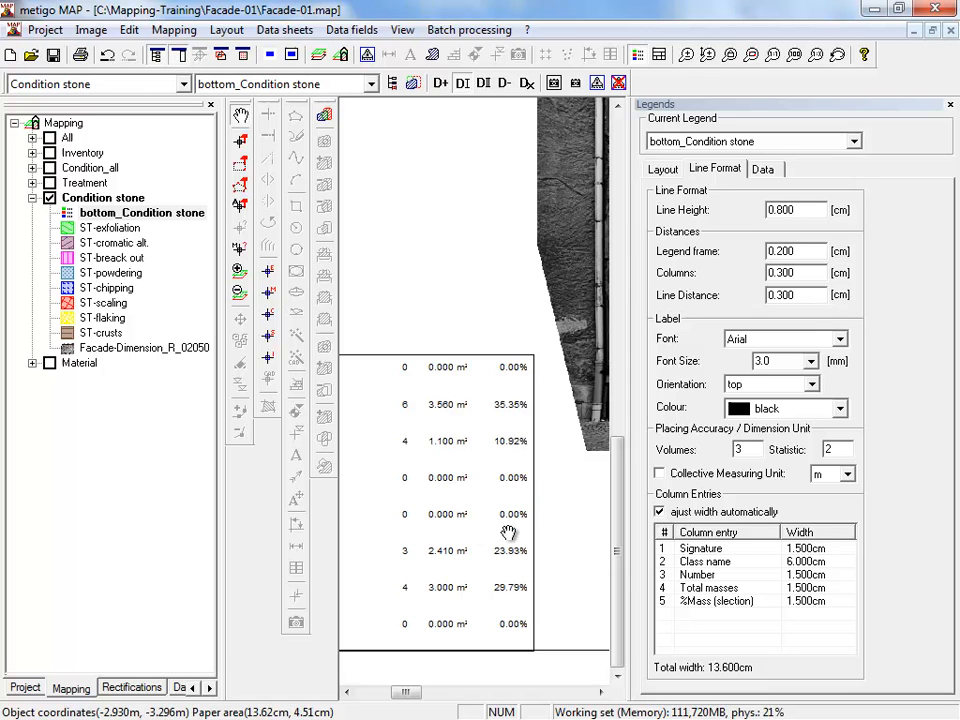
pyautogui.moveTo(512, 586)
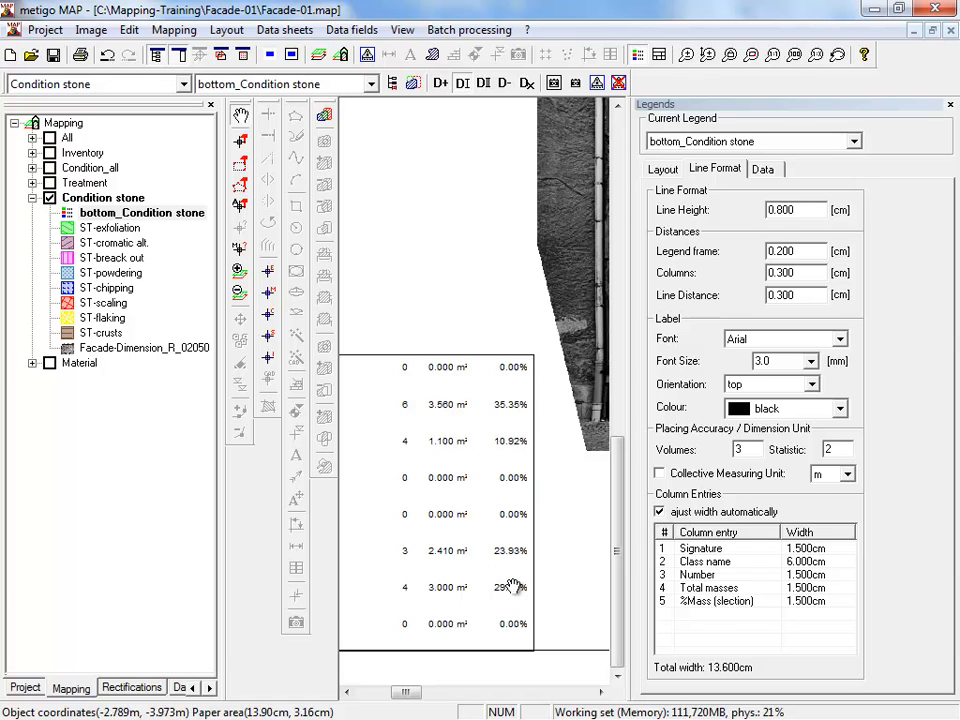
pyautogui.moveTo(700, 625)
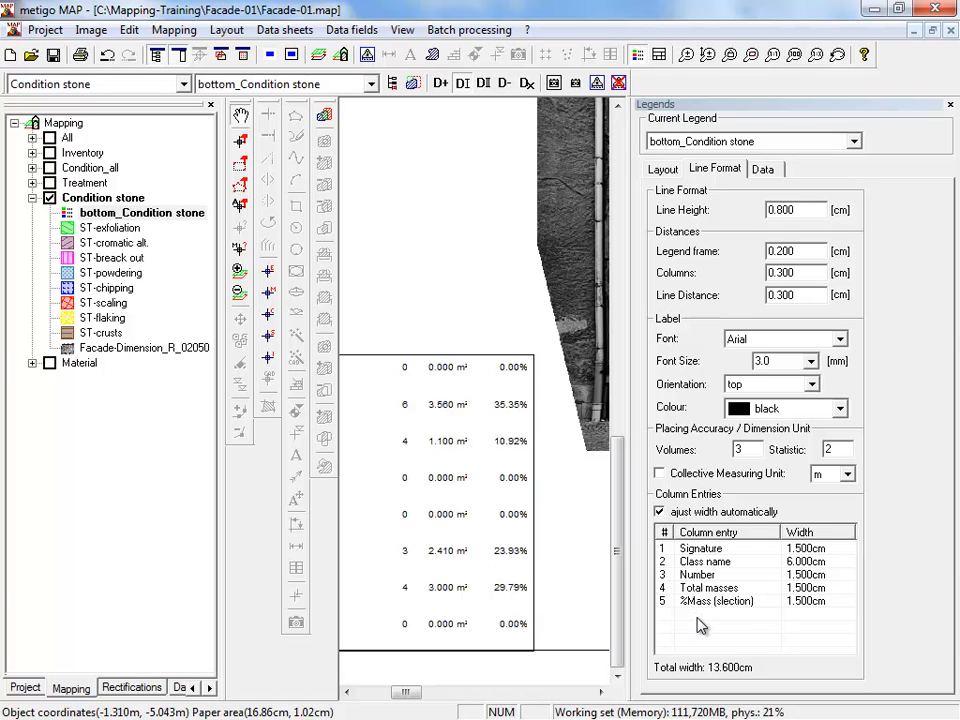
# Add a %Mass (object) column entry, widening the legend to 15.400 cm
pyautogui.rightClick(700, 620)
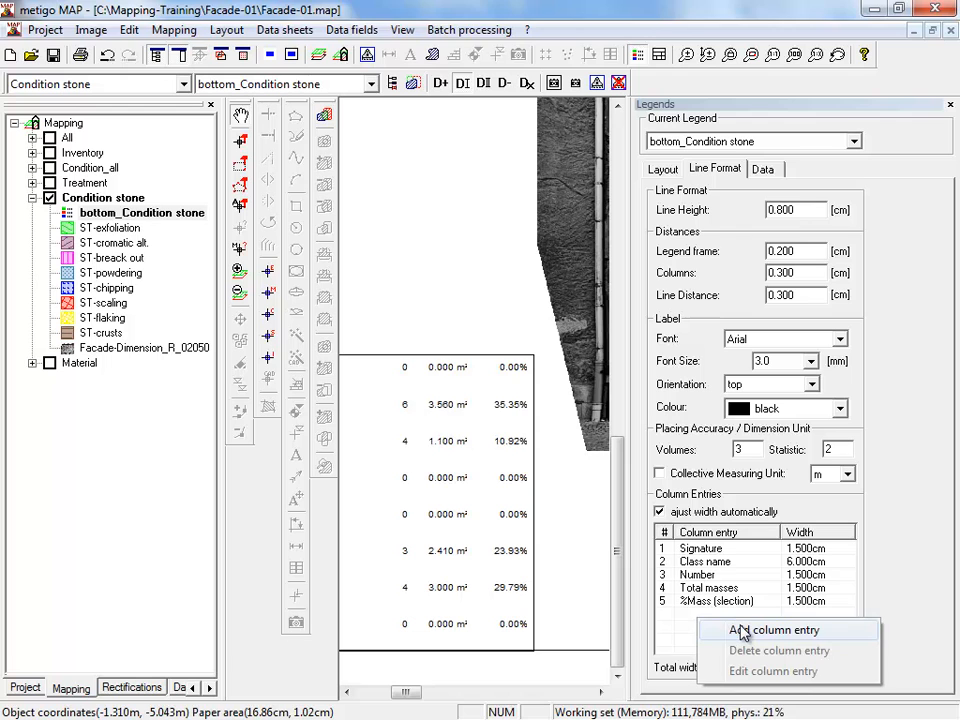
pyautogui.click(772, 629)
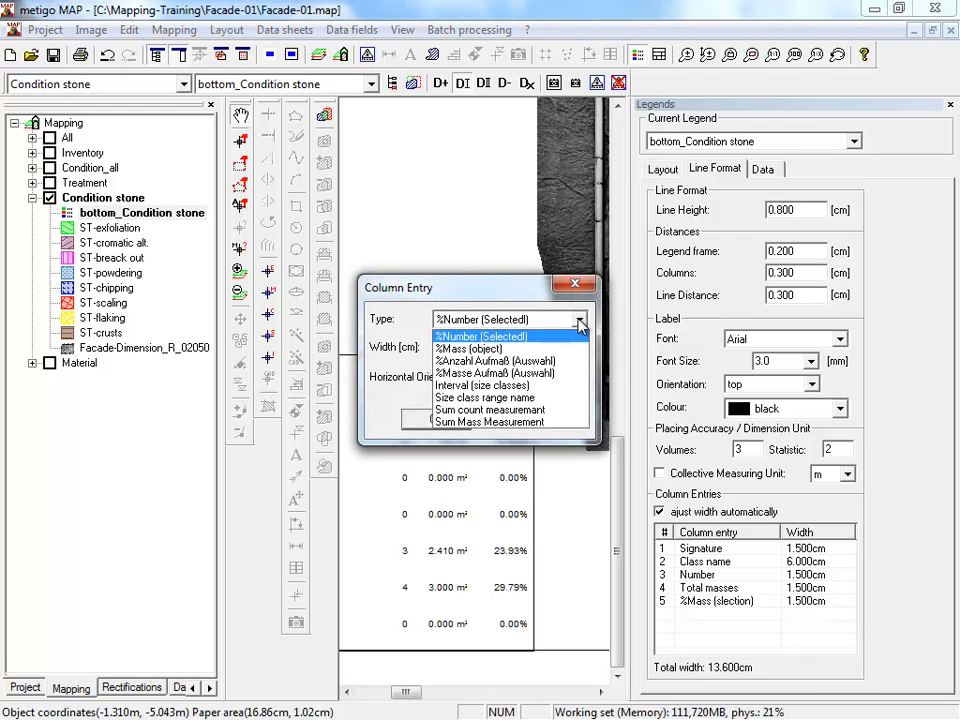
pyautogui.moveTo(480, 349)
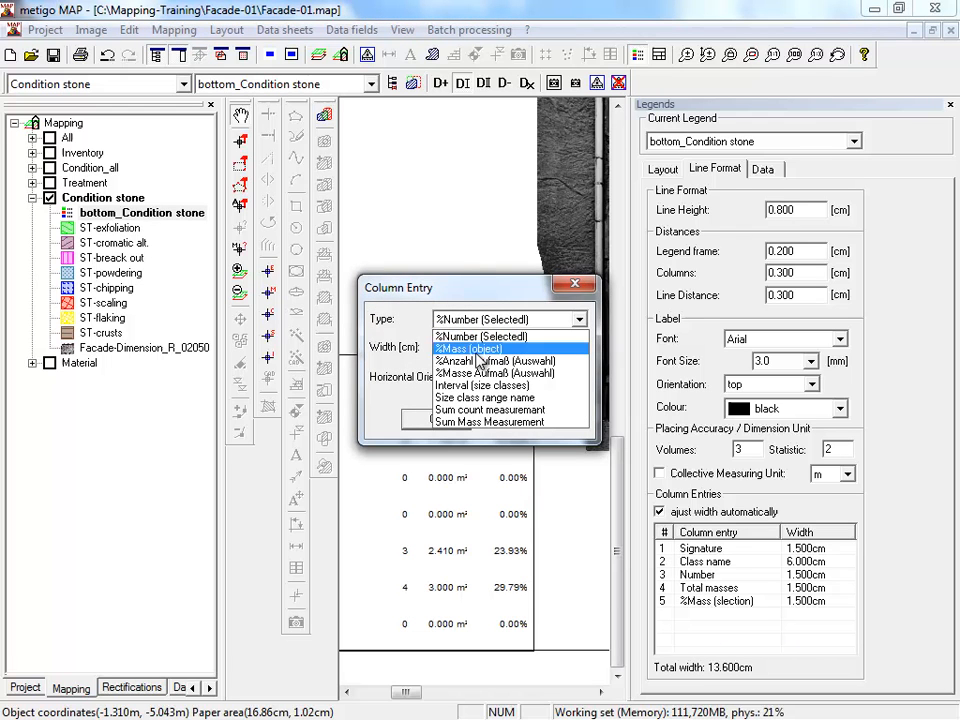
pyautogui.click(468, 348)
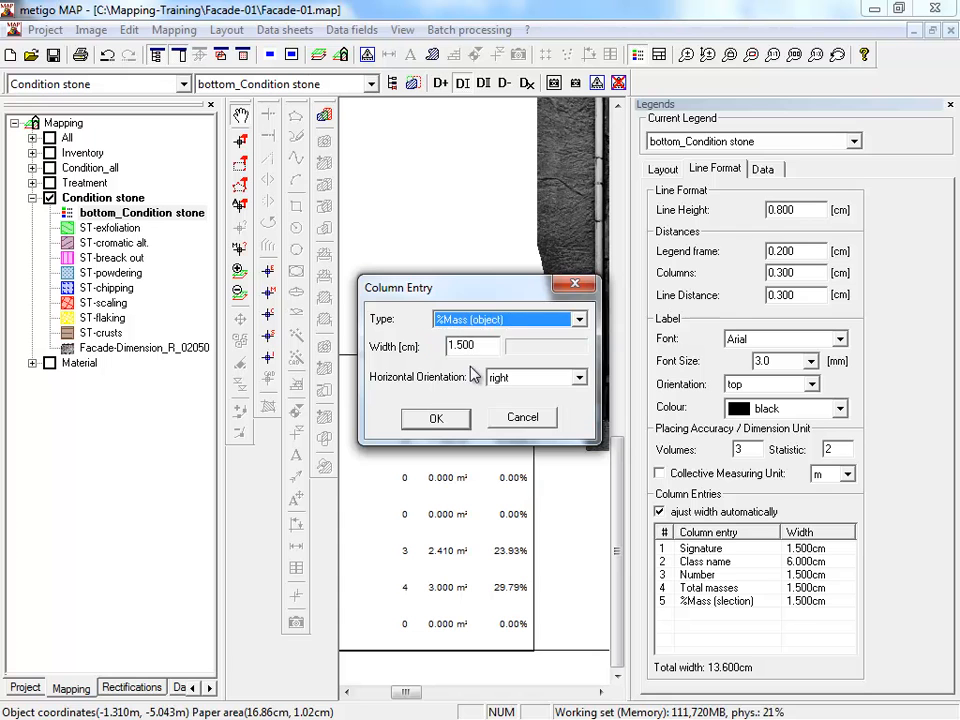
pyautogui.click(436, 418)
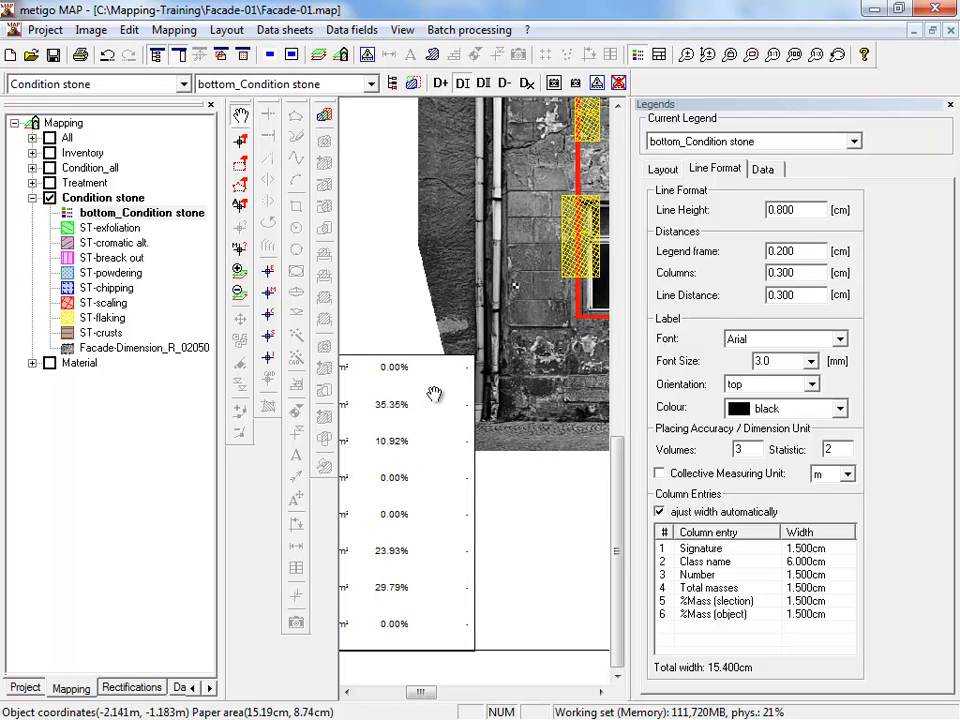
pyautogui.moveTo(462, 470)
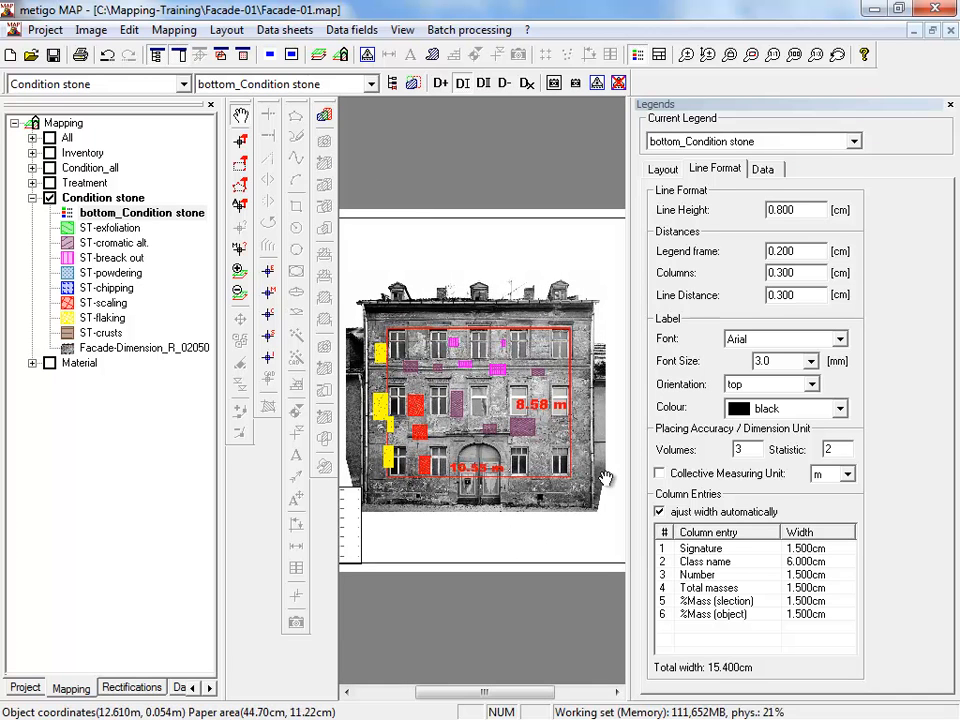
pyautogui.moveTo(360, 318)
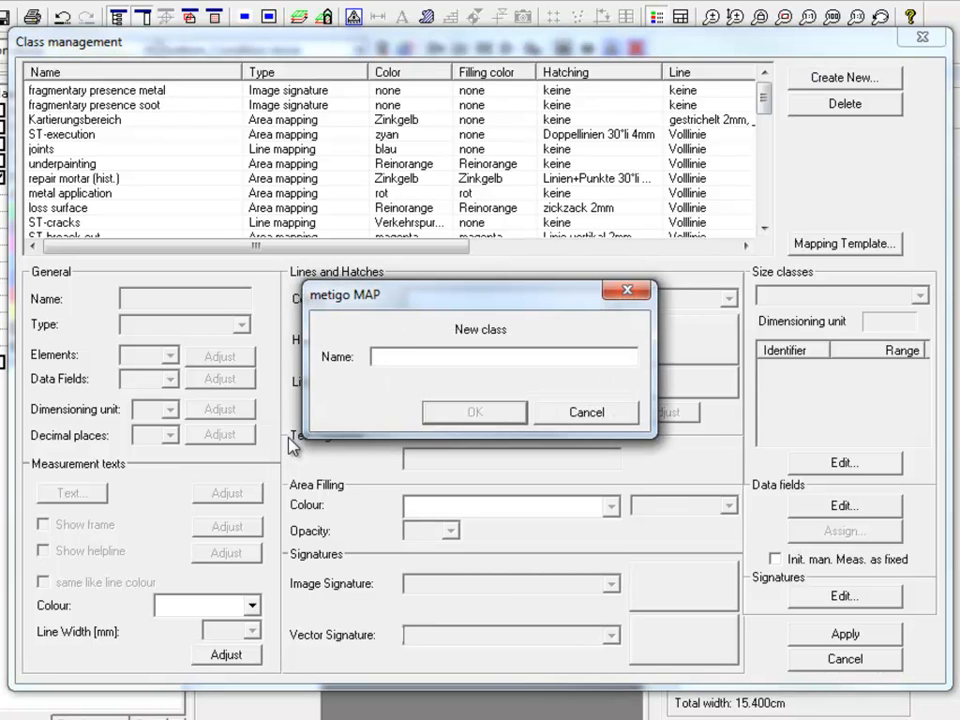
# Create the total-area class with black outline, yellow filling and adjusted fill opacity
pyautogui.write('total')
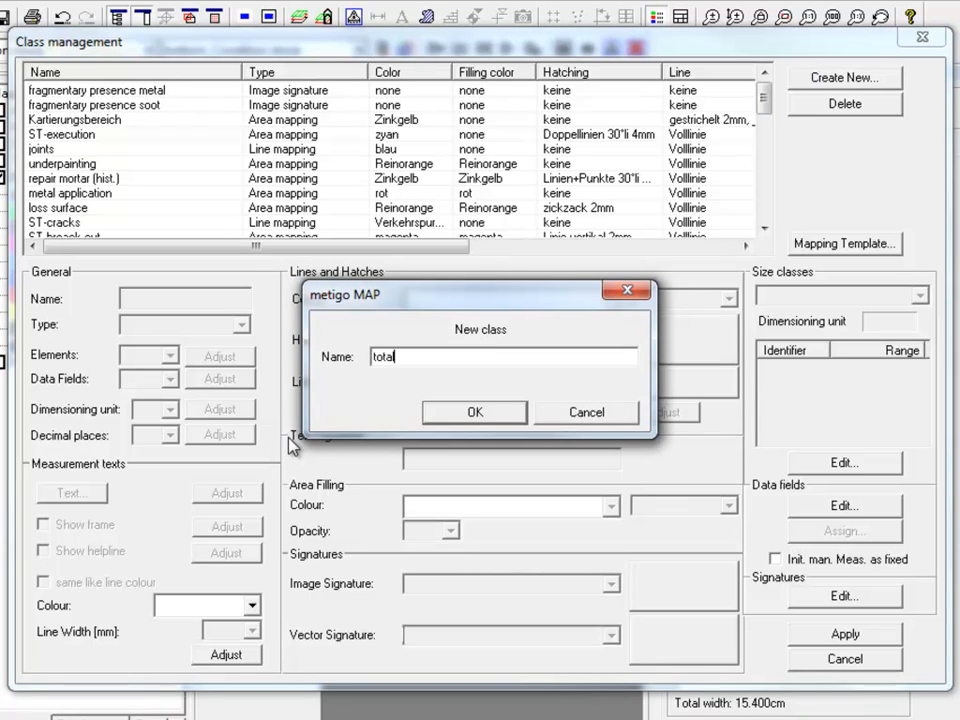
pyautogui.write('-area')
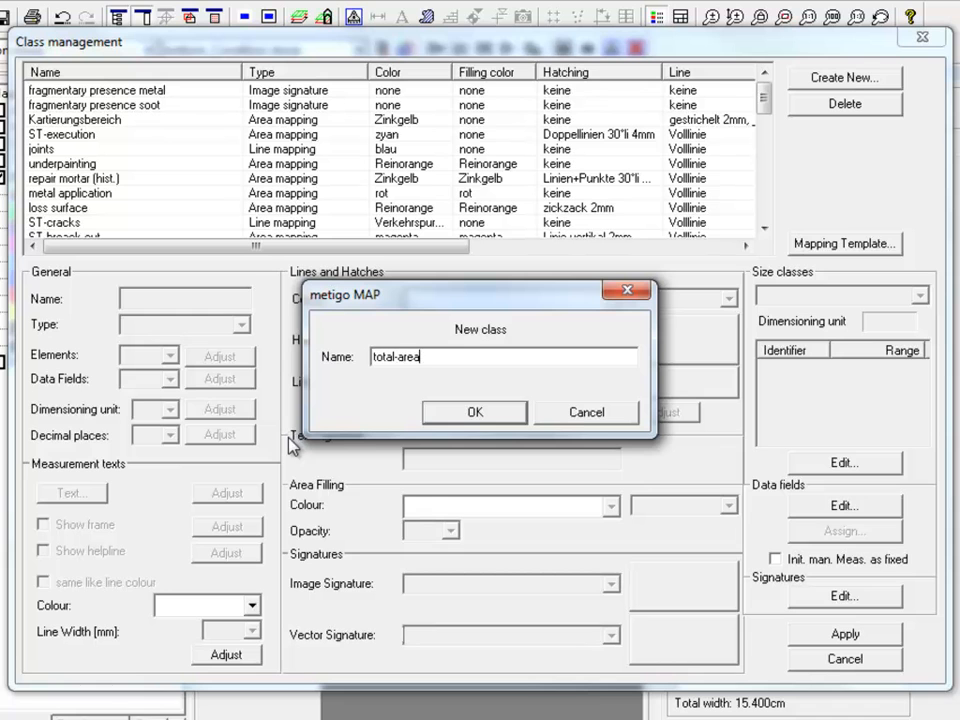
pyautogui.click(474, 412)
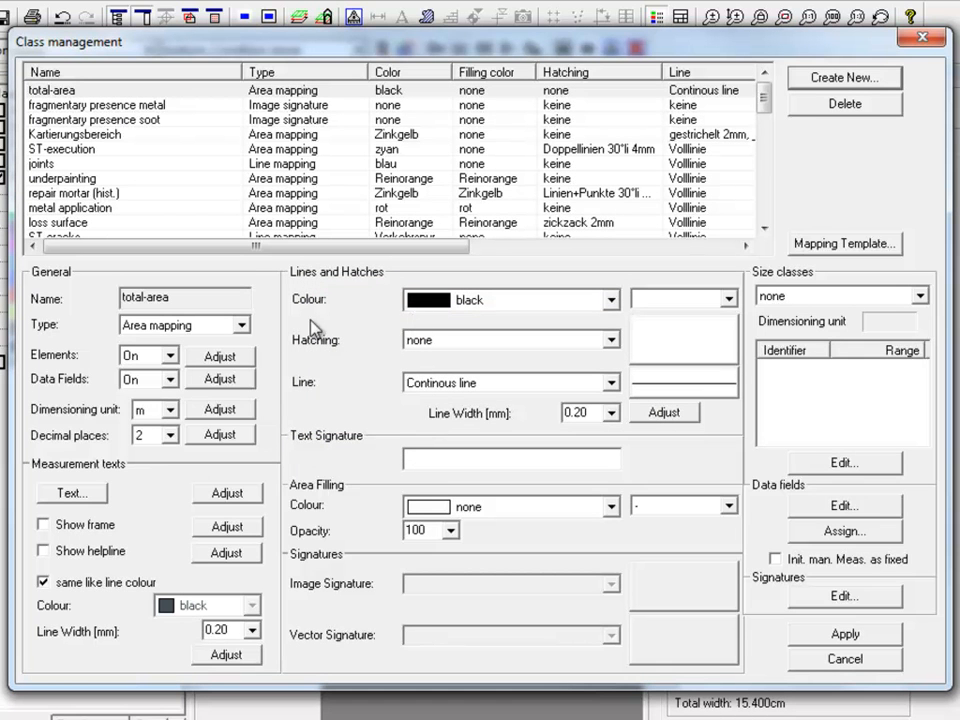
pyautogui.moveTo(167, 337)
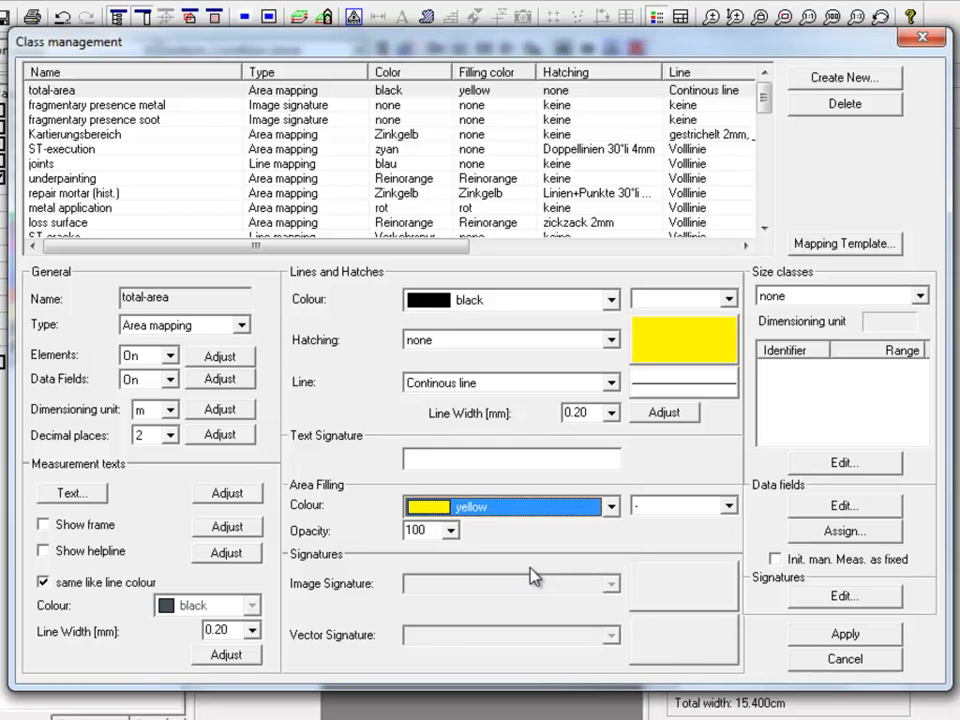
pyautogui.click(448, 530)
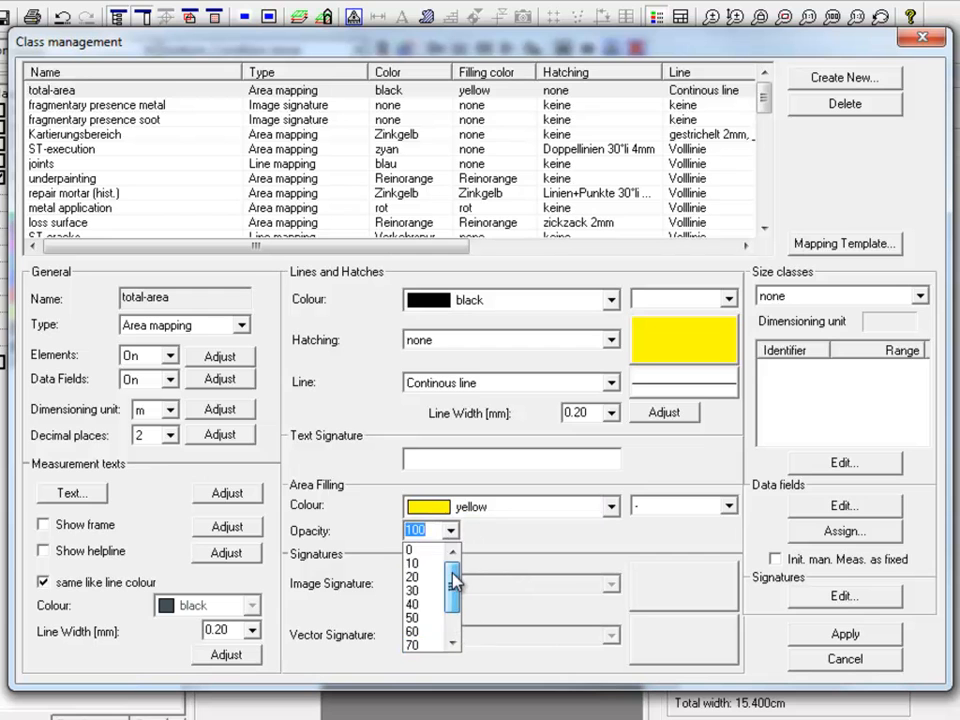
pyautogui.click(411, 563)
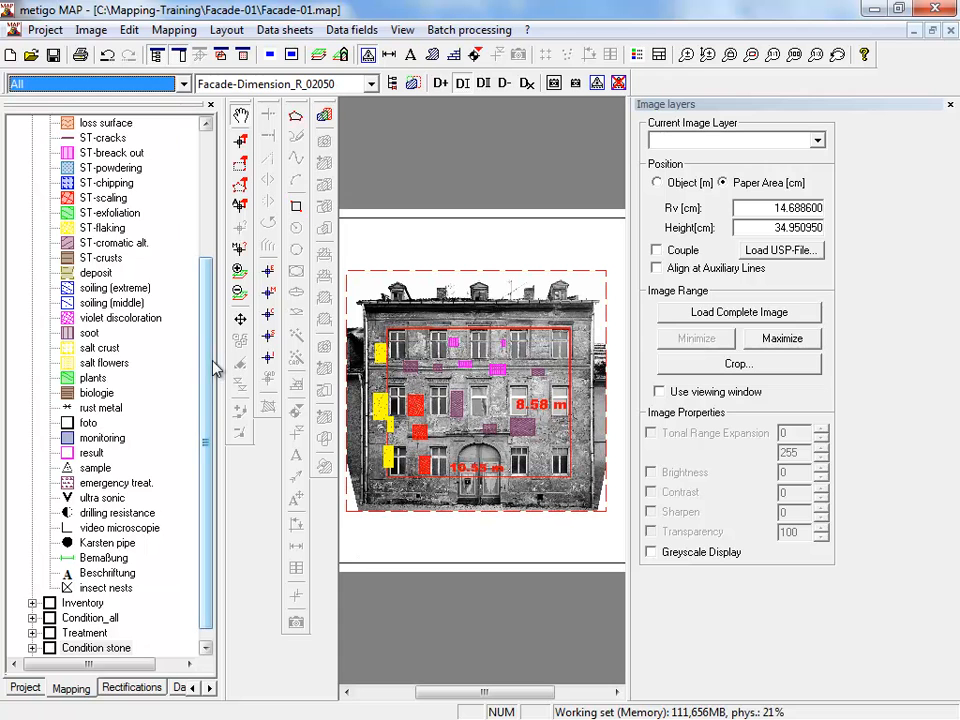
# Make total-area the current area class at the top of the mapping tree
pyautogui.scroll(3)
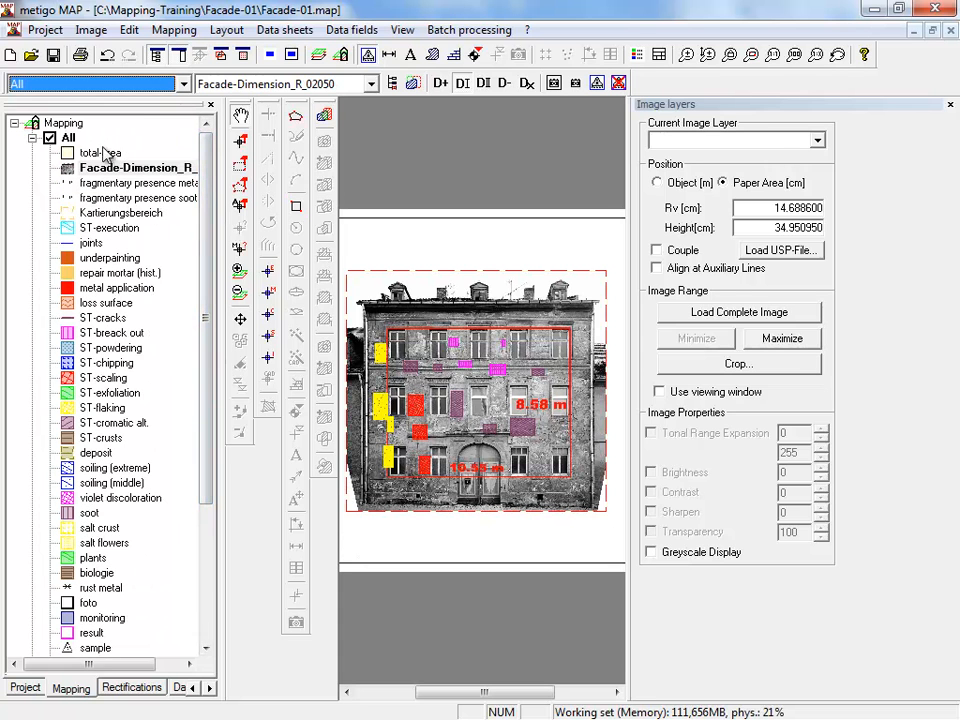
pyautogui.click(99, 152)
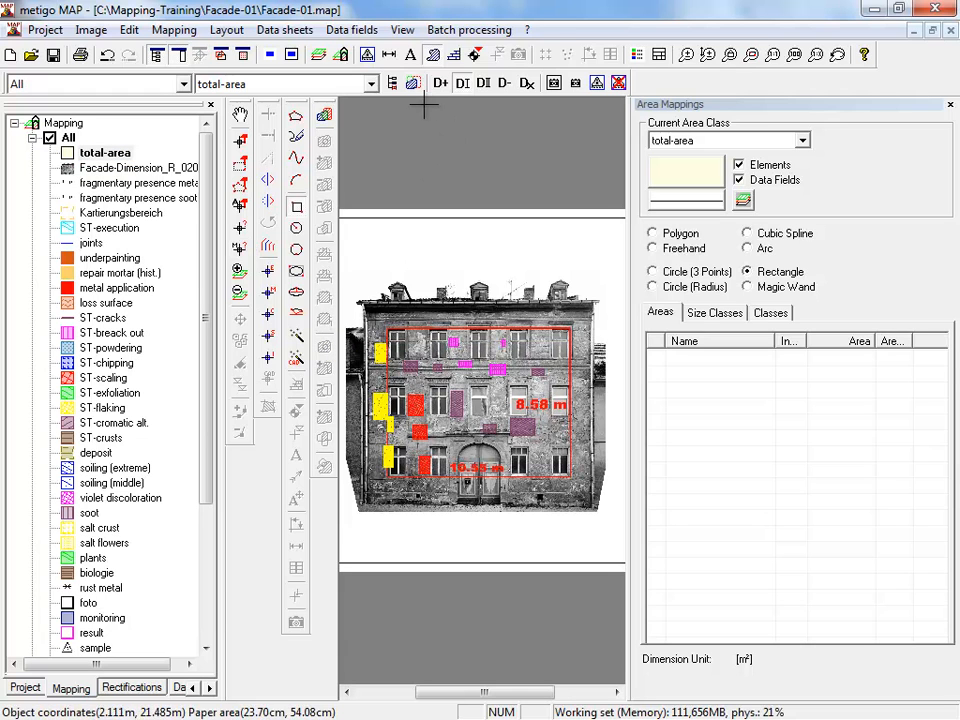
pyautogui.moveTo(412, 82)
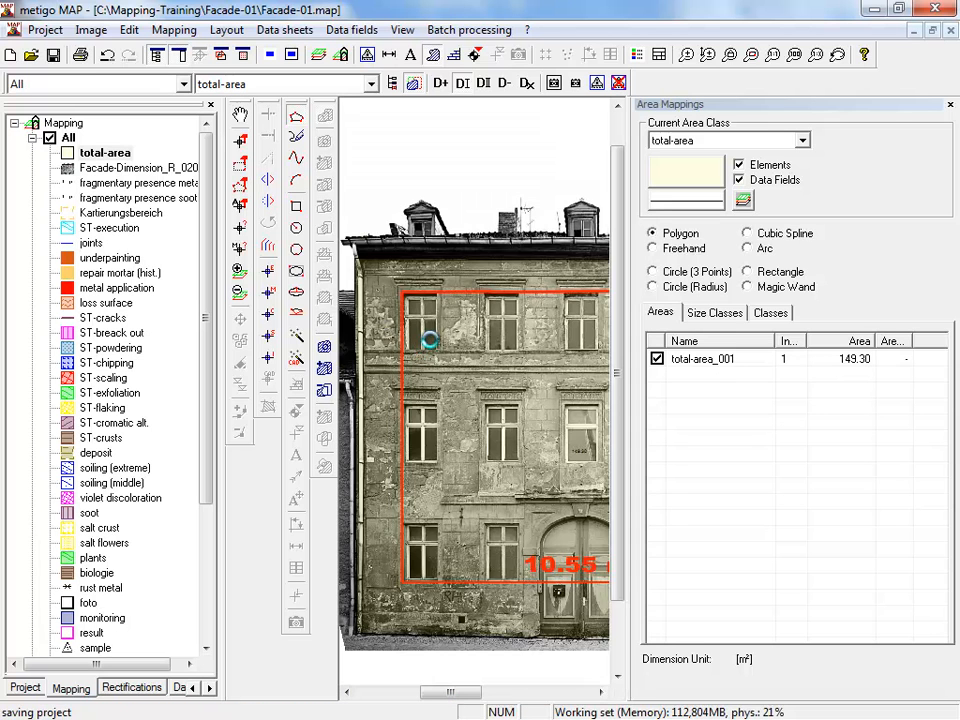
pyautogui.moveTo(358, 318)
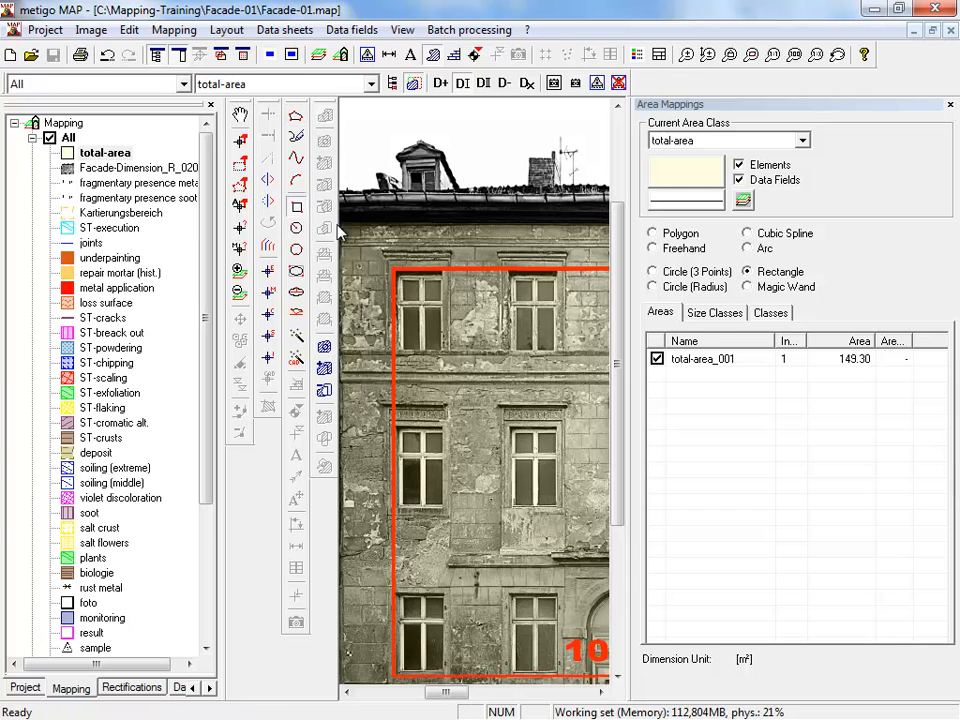
pyautogui.moveTo(324, 118)
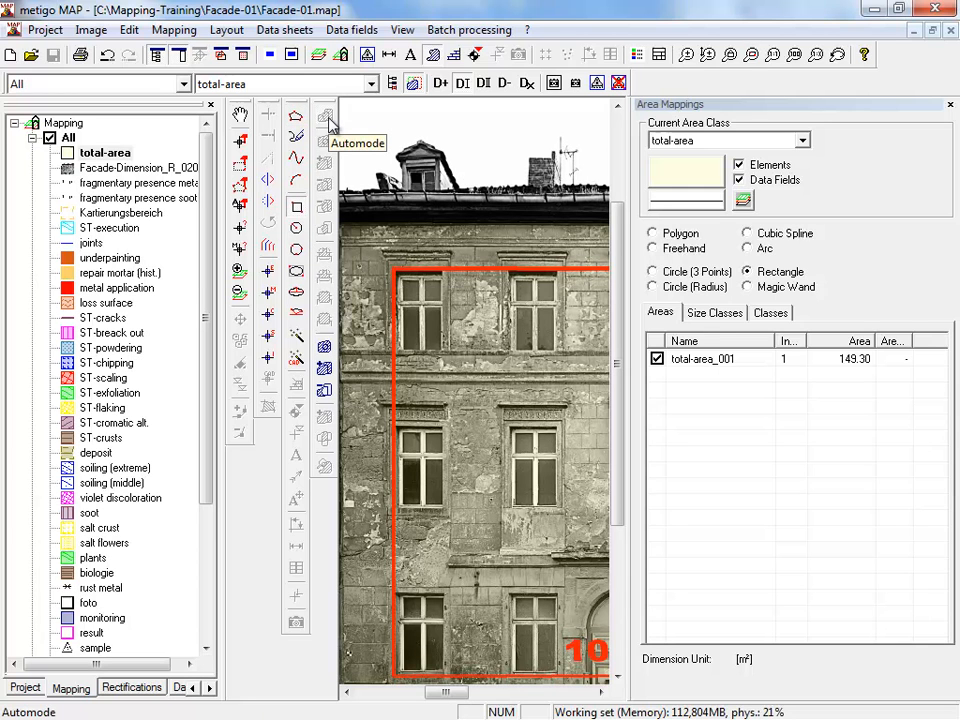
pyautogui.moveTo(376, 116)
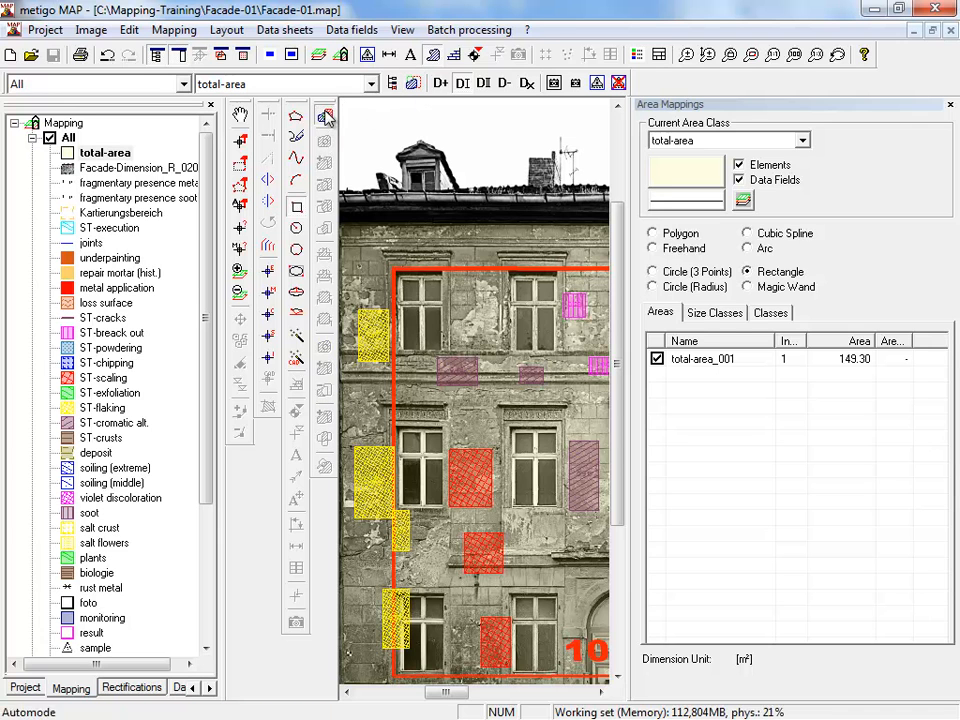
pyautogui.moveTo(413, 83)
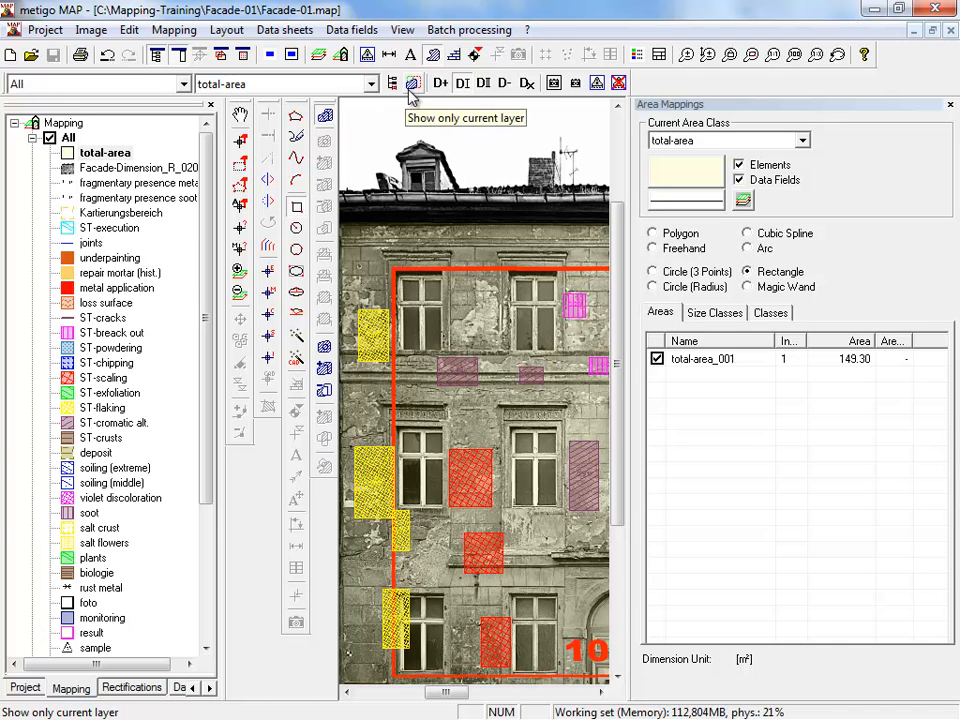
# Cut the window and door openings out of total-area_001, reducing it to 116.09 m²
pyautogui.click(413, 82)
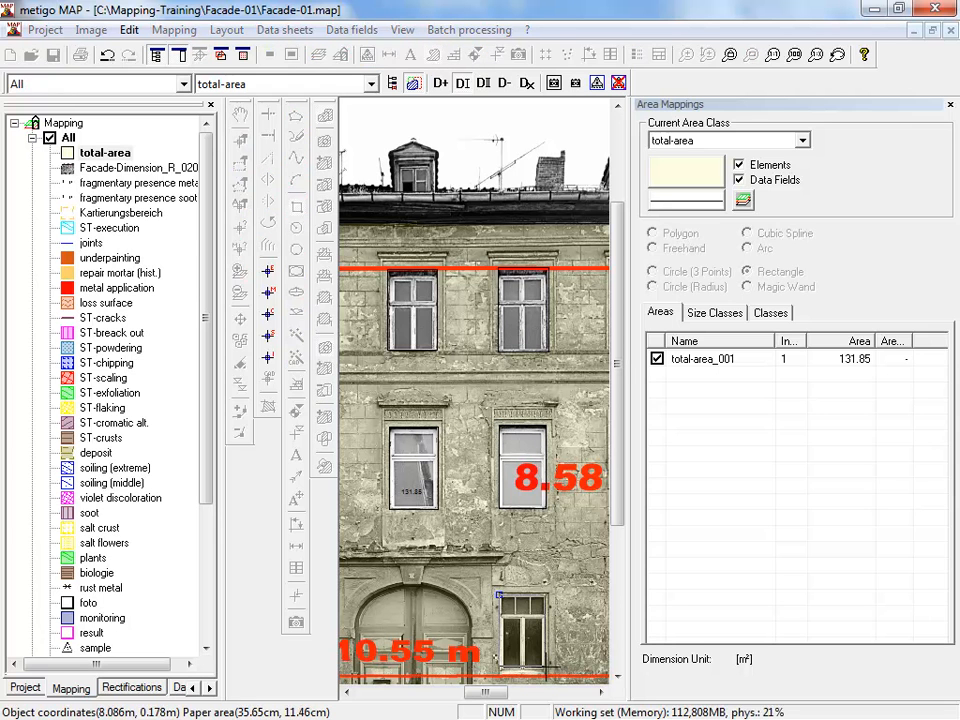
pyautogui.scroll(-3)
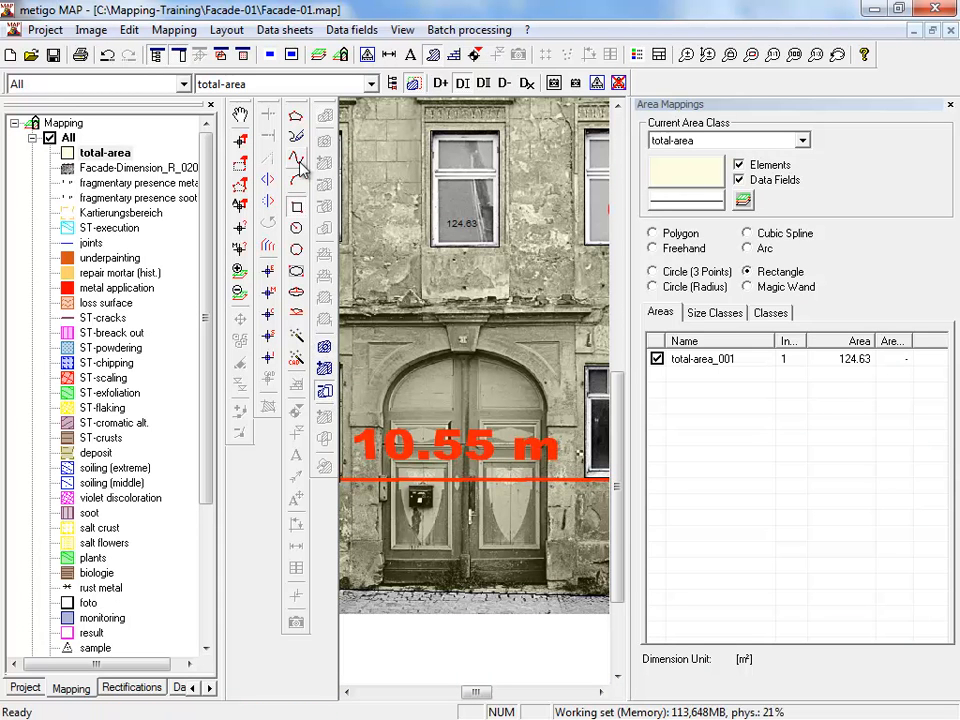
pyautogui.click(653, 233)
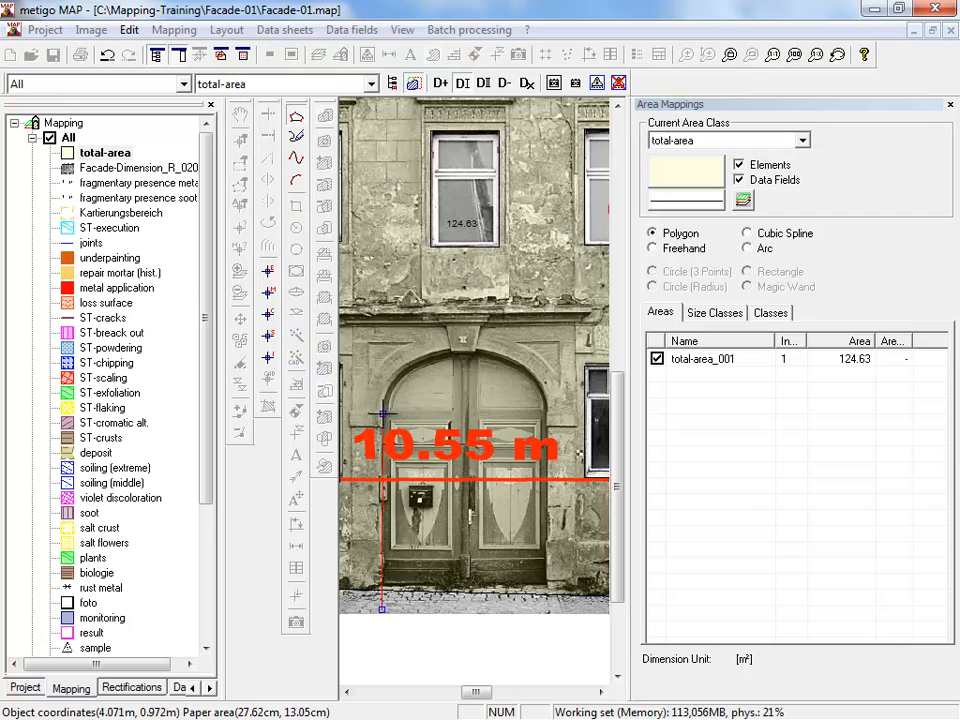
pyautogui.moveTo(383, 385)
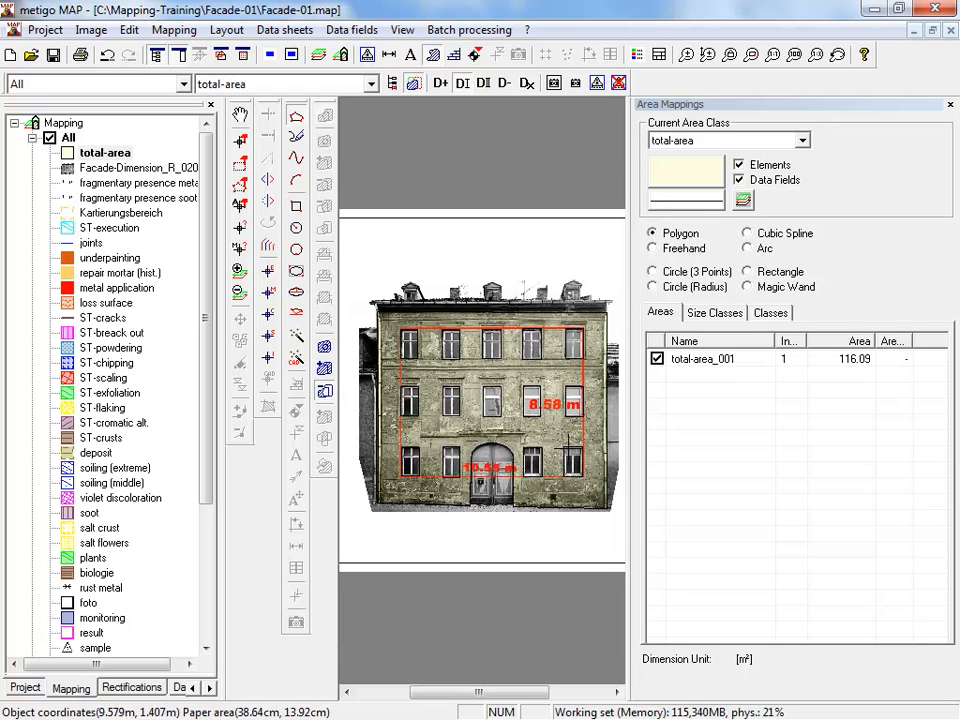
pyautogui.click(701, 358)
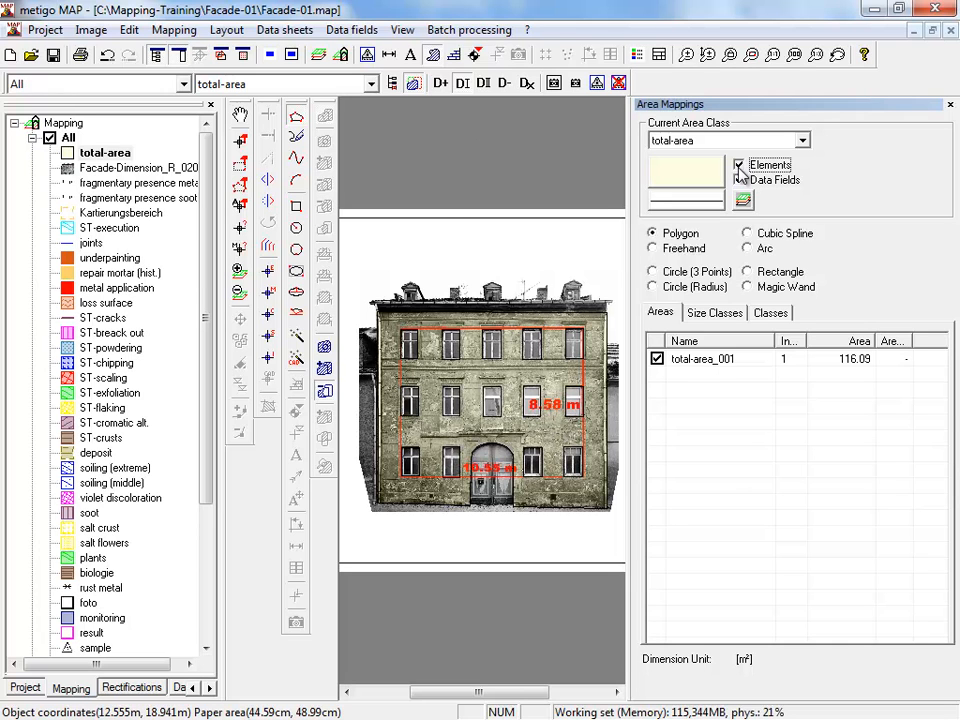
# Assign the total-area class to the 116.09 m² area object and confirm
pyautogui.click(740, 179)
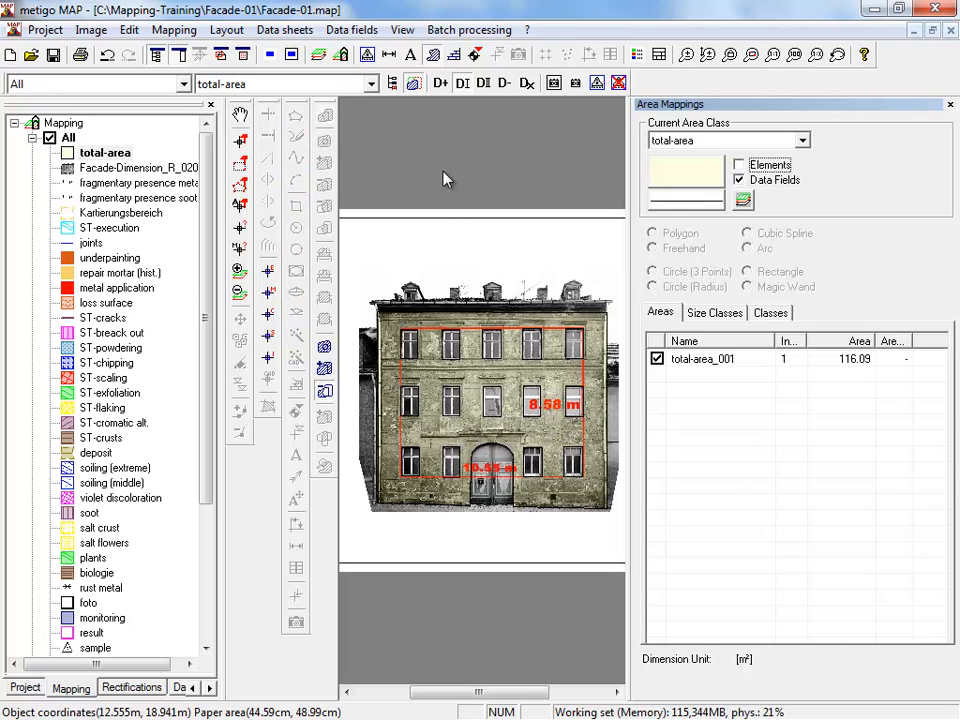
pyautogui.click(138, 167)
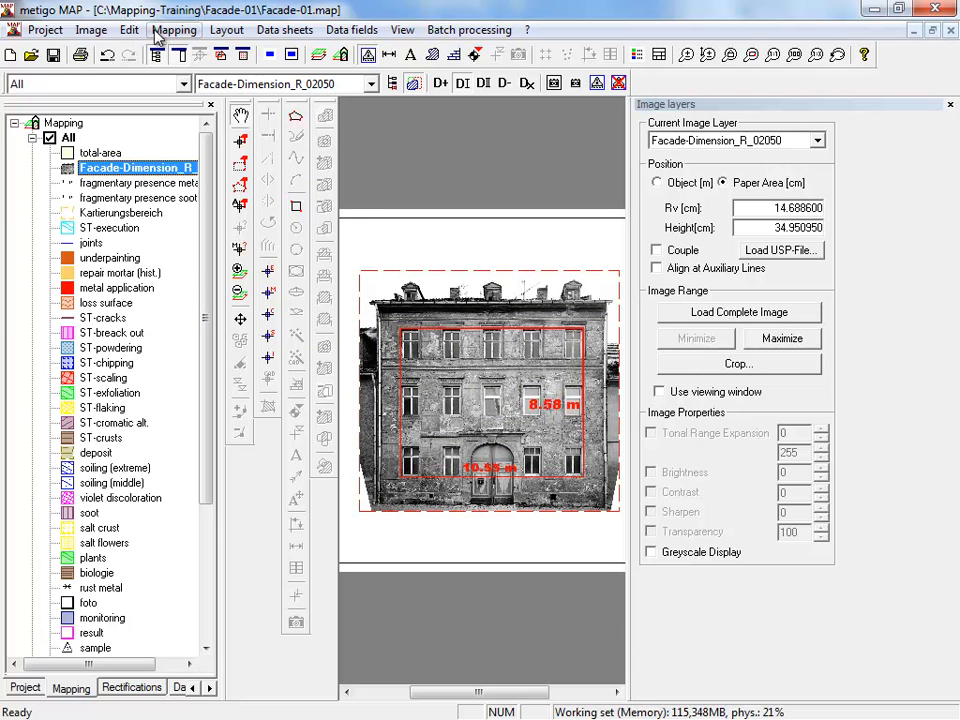
pyautogui.click(173, 29)
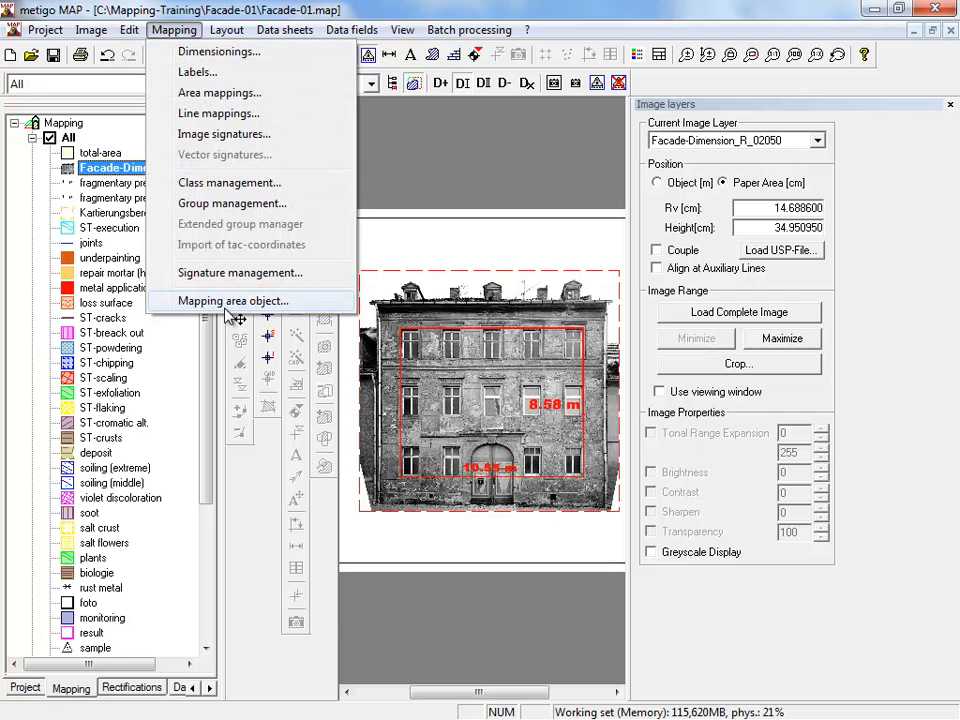
pyautogui.click(234, 300)
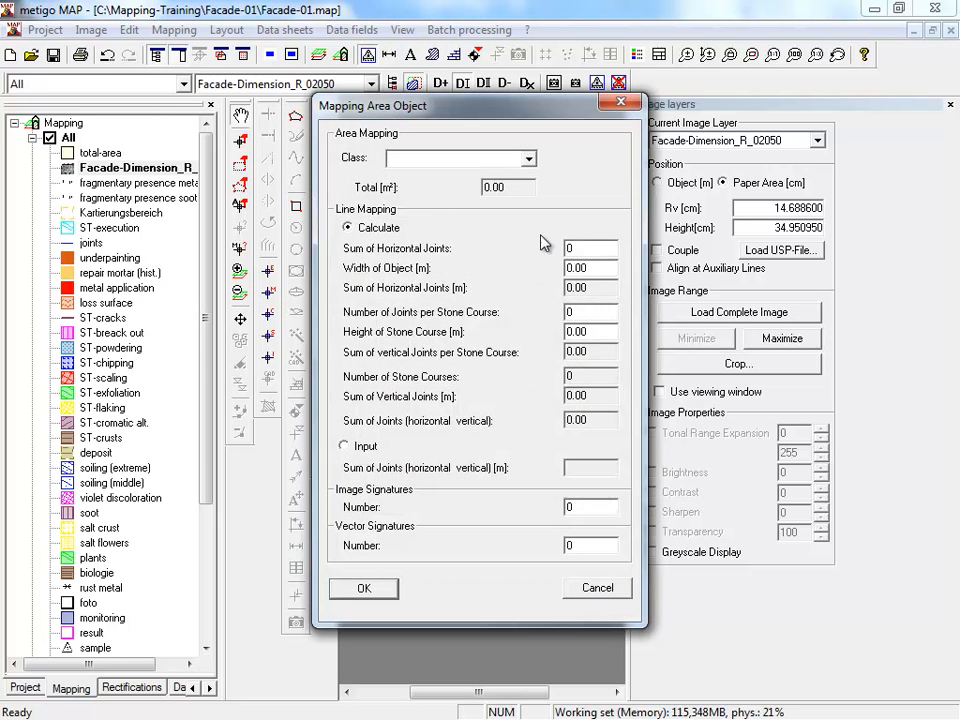
pyautogui.click(531, 158)
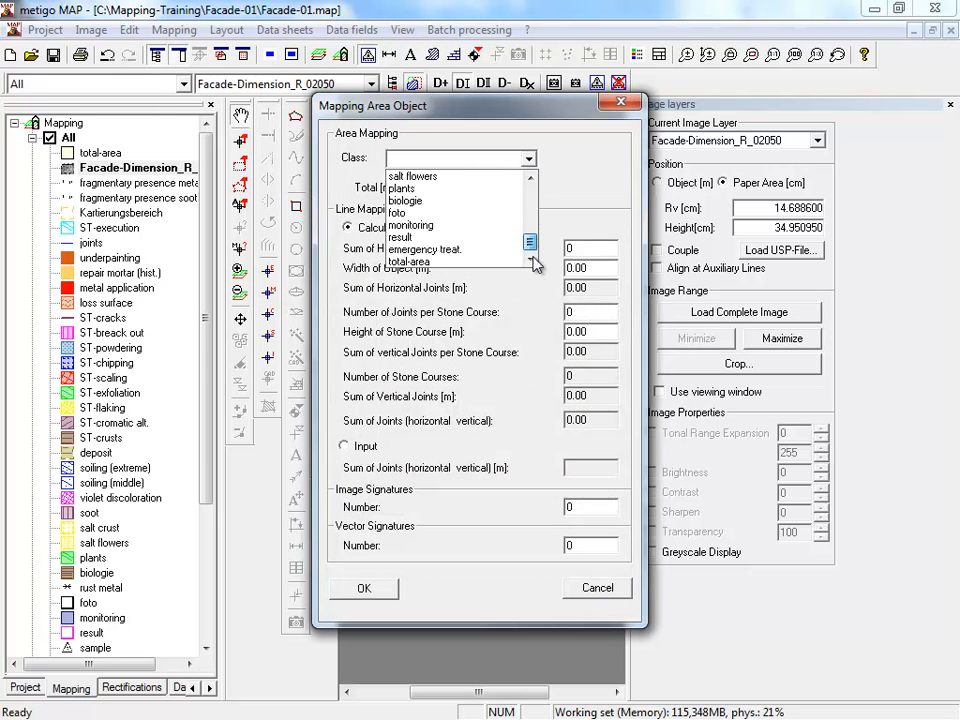
pyautogui.click(408, 261)
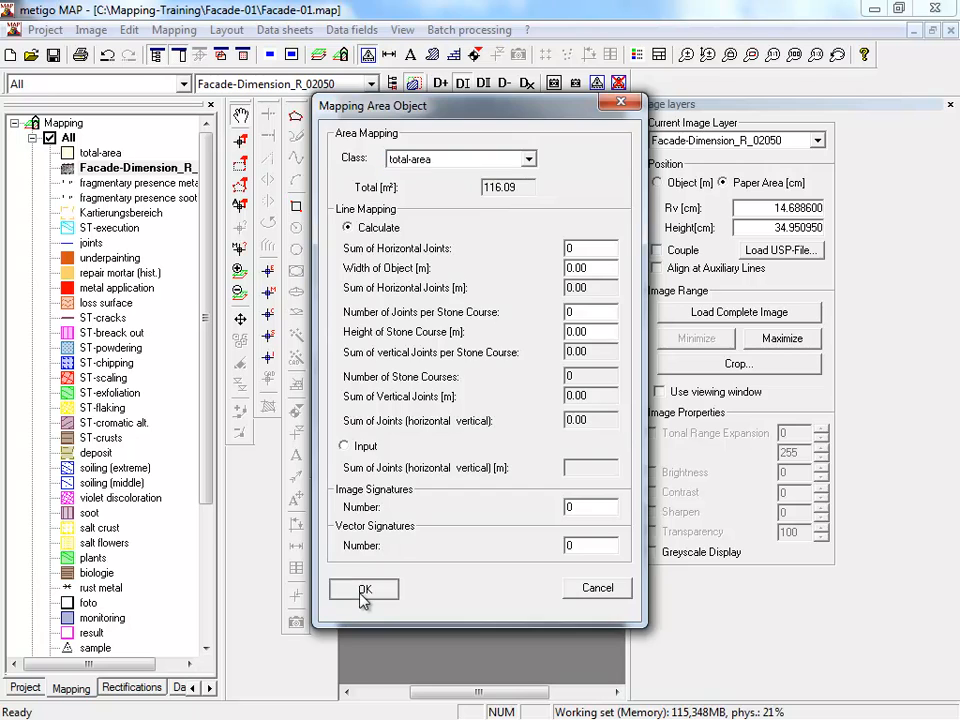
pyautogui.click(364, 589)
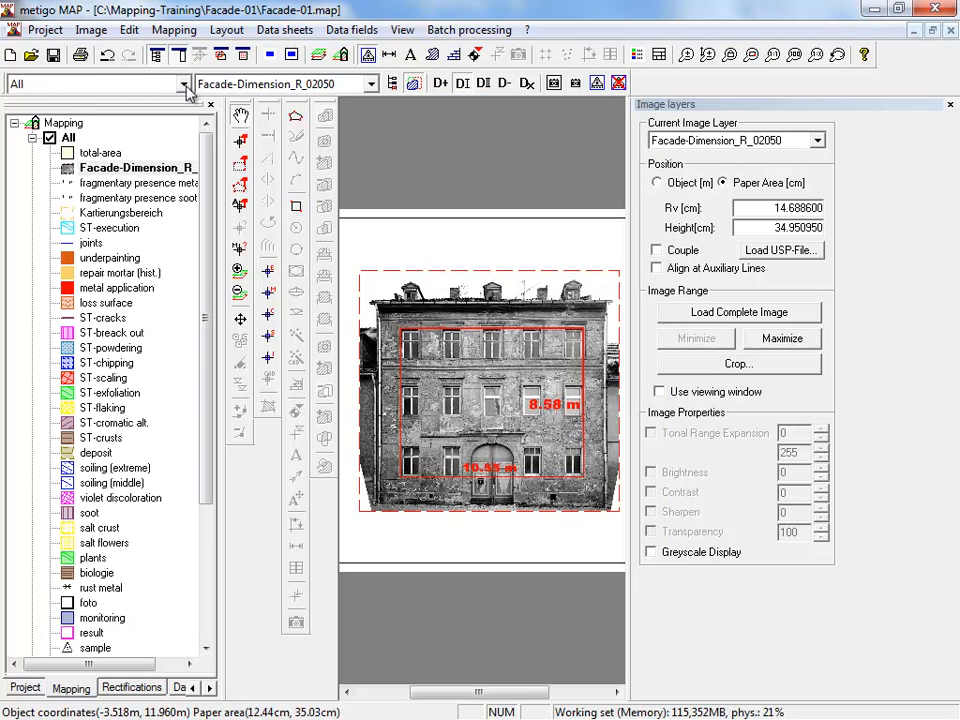
# Switch to the Condition stone group and open the bottom_Condition stone legend's settings
pyautogui.click(183, 84)
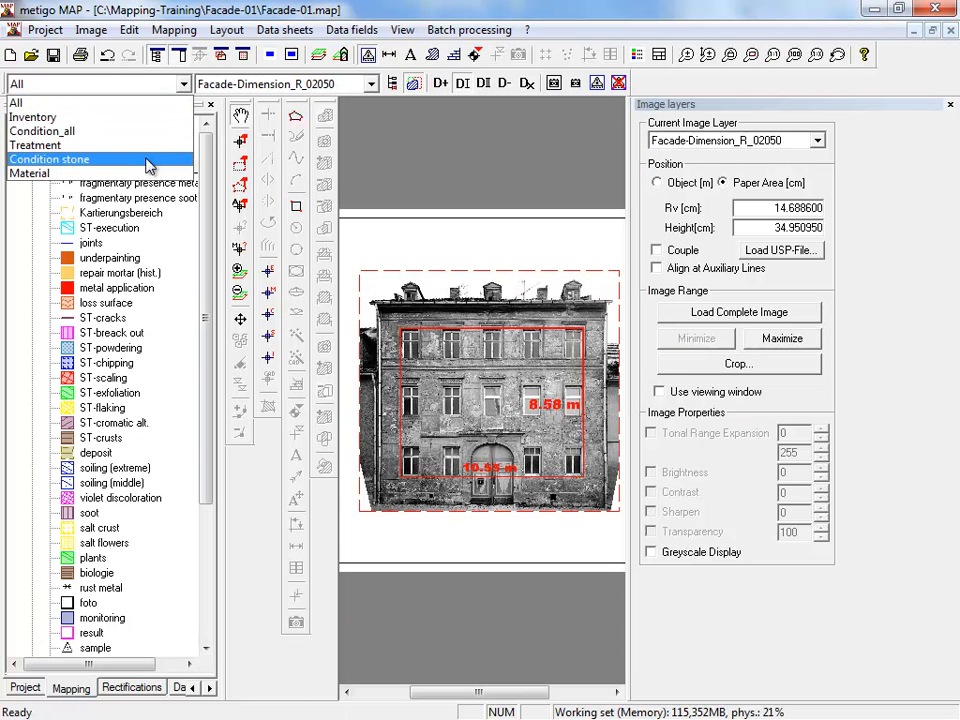
pyautogui.click(48, 159)
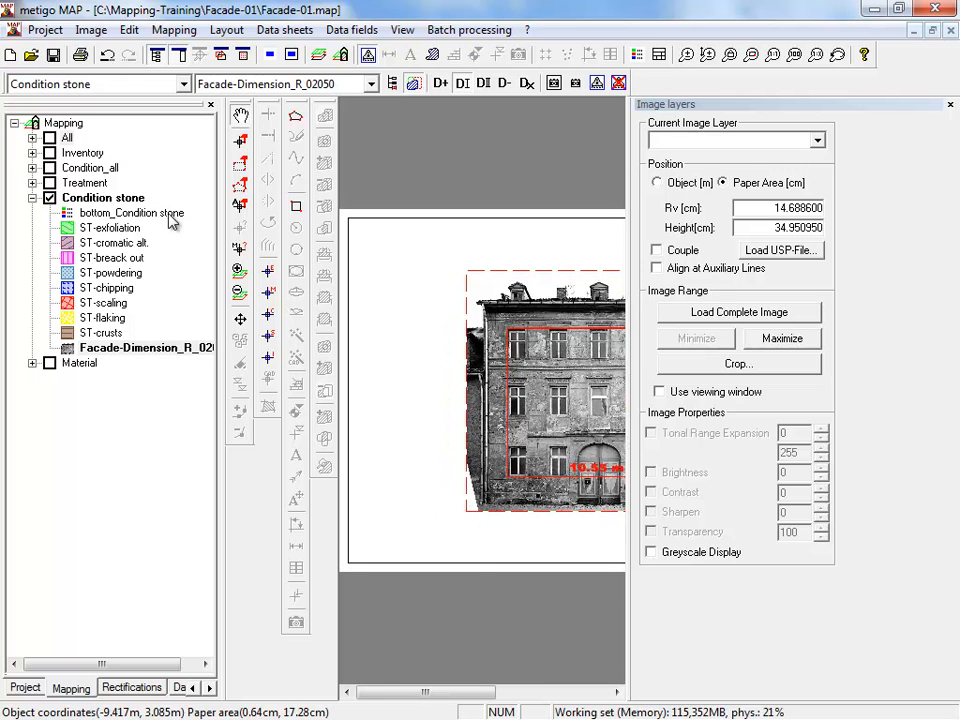
pyautogui.click(131, 212)
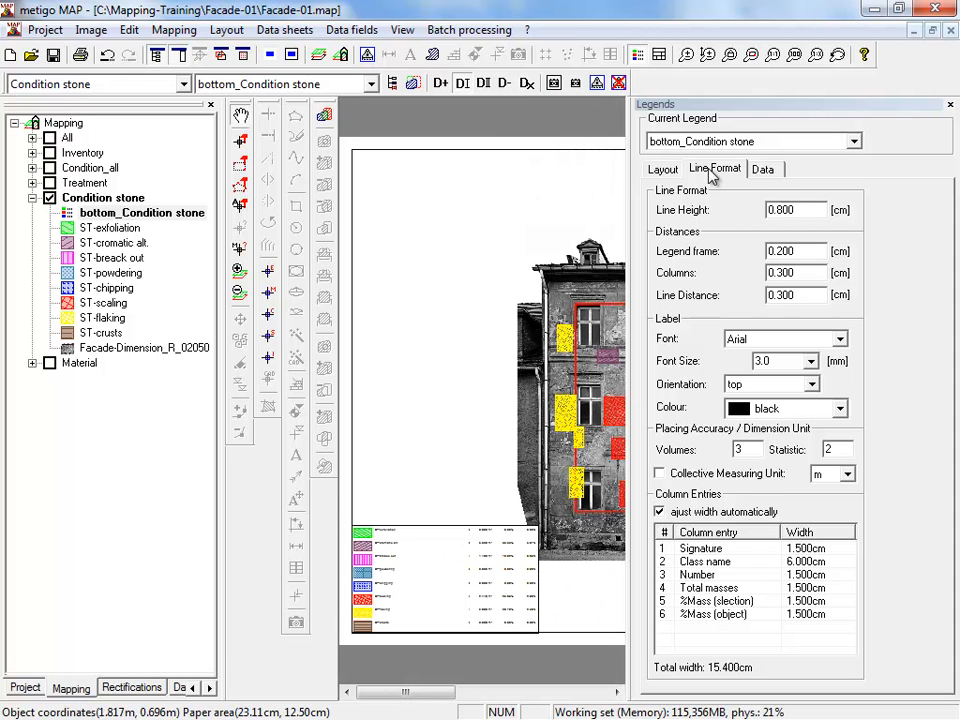
# Move ST-exfoliation down and insert a column break before ST-chipping
pyautogui.click(763, 168)
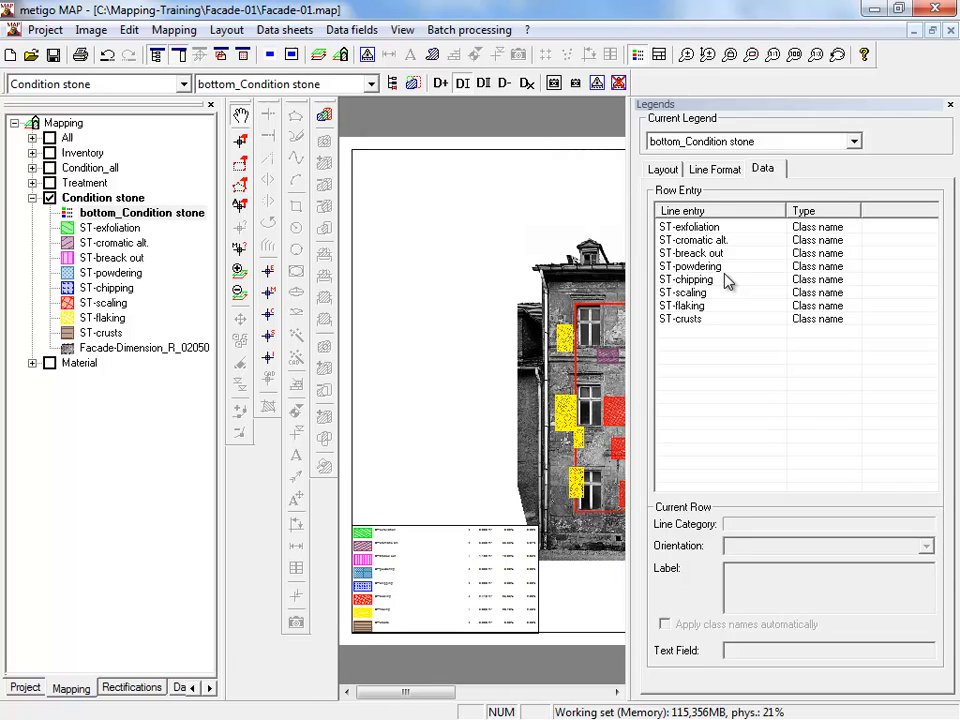
pyautogui.moveTo(708, 234)
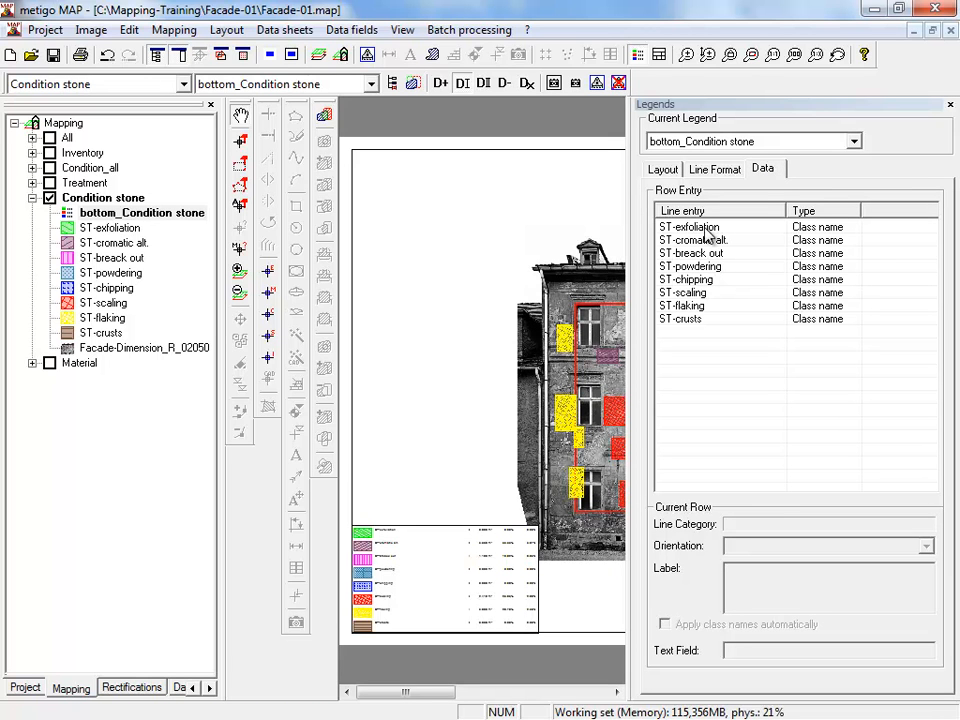
pyautogui.click(690, 226)
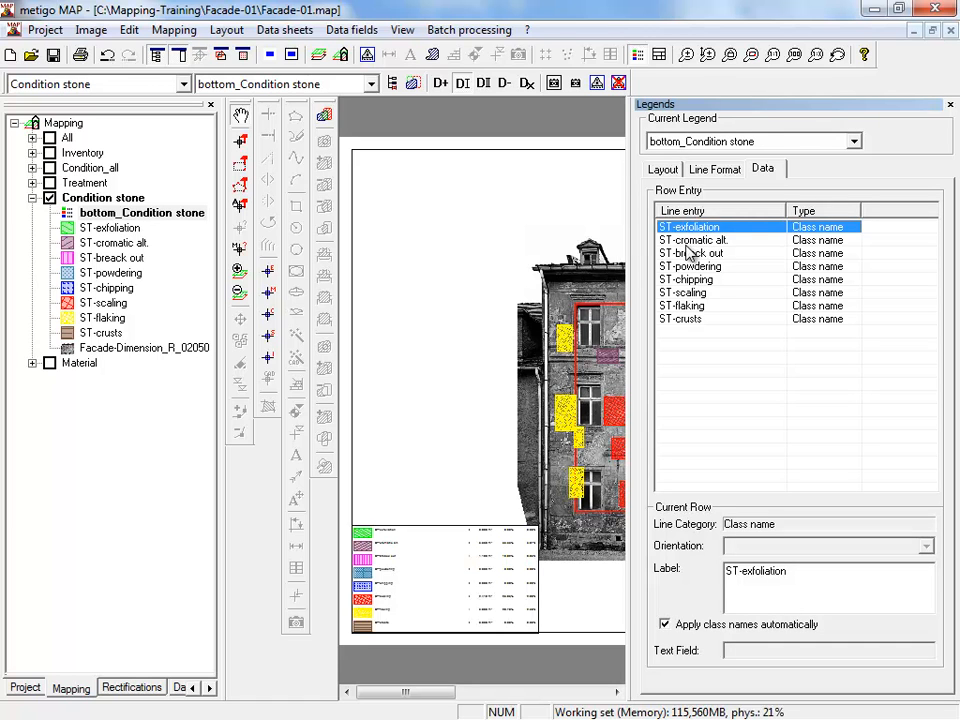
pyautogui.click(690, 240)
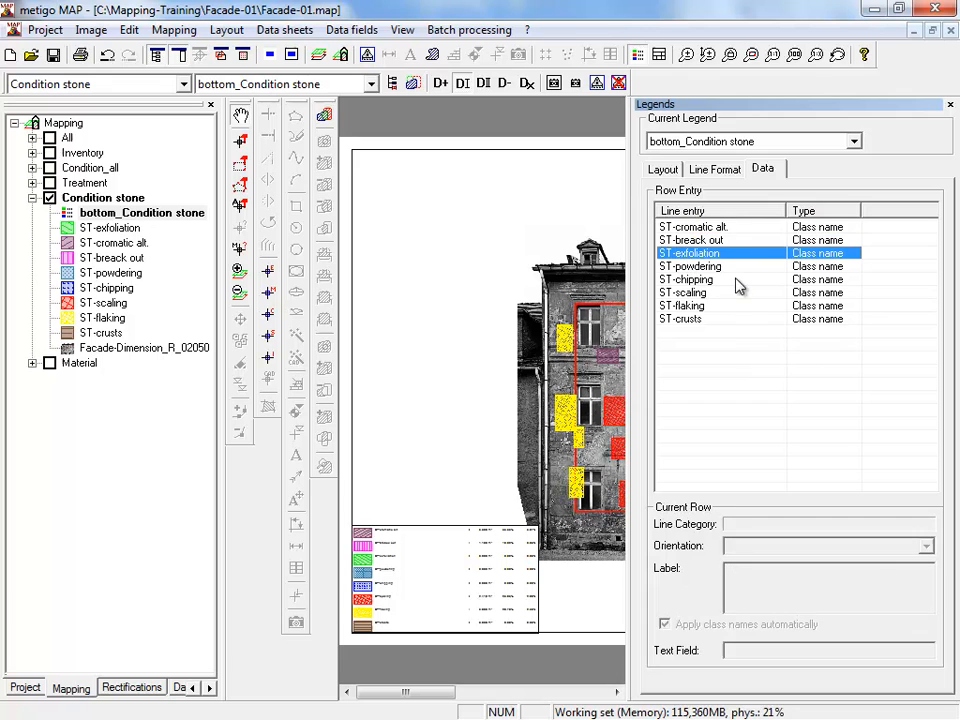
pyautogui.moveTo(700, 288)
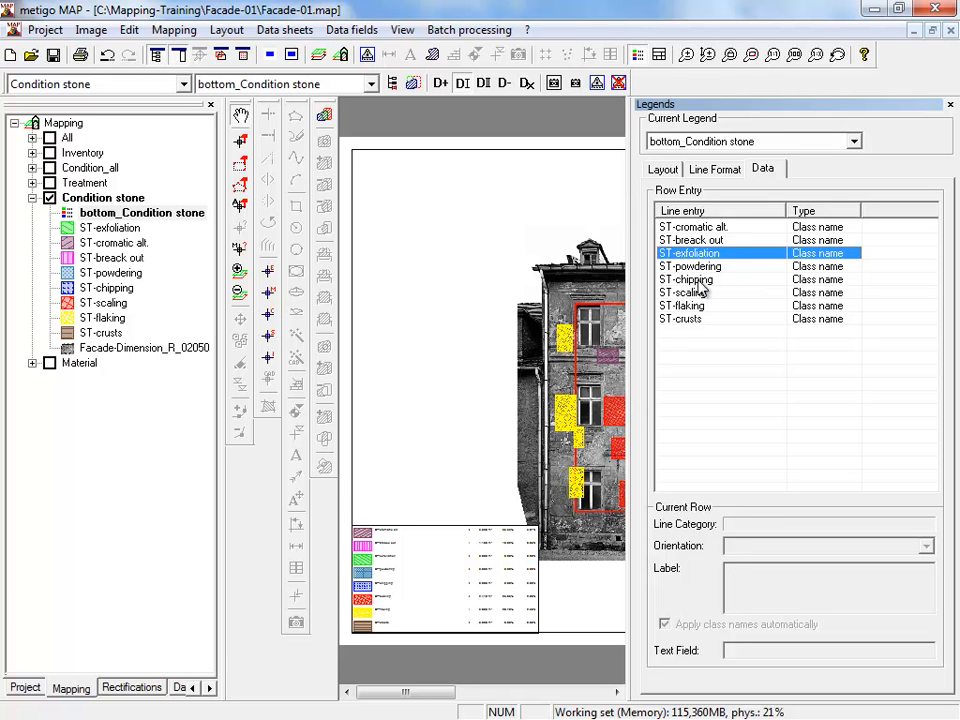
pyautogui.click(687, 279)
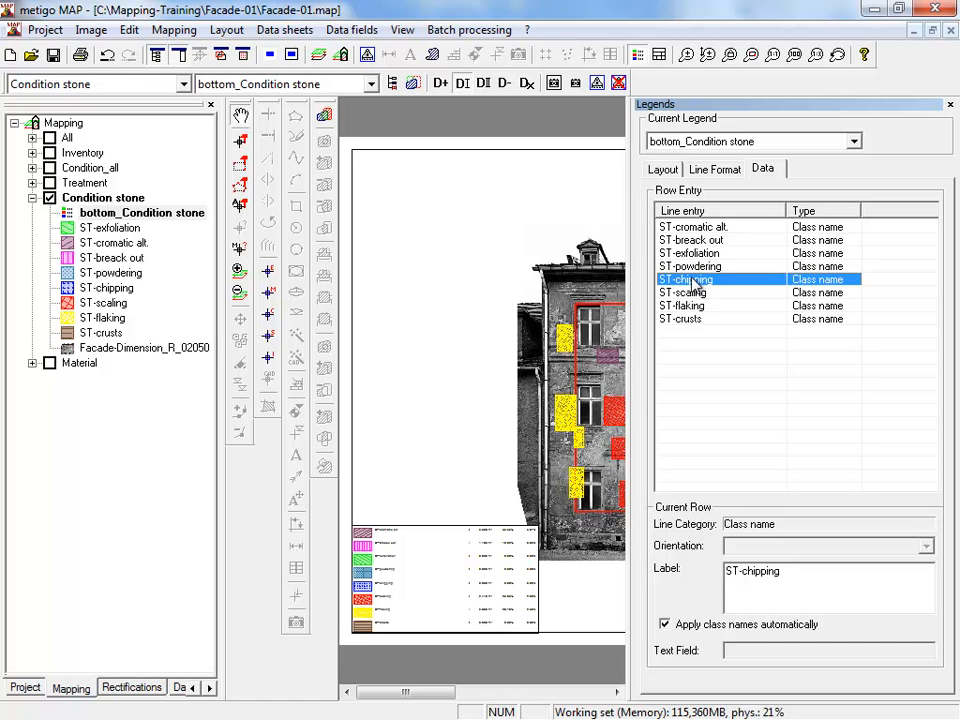
pyautogui.rightClick(685, 279)
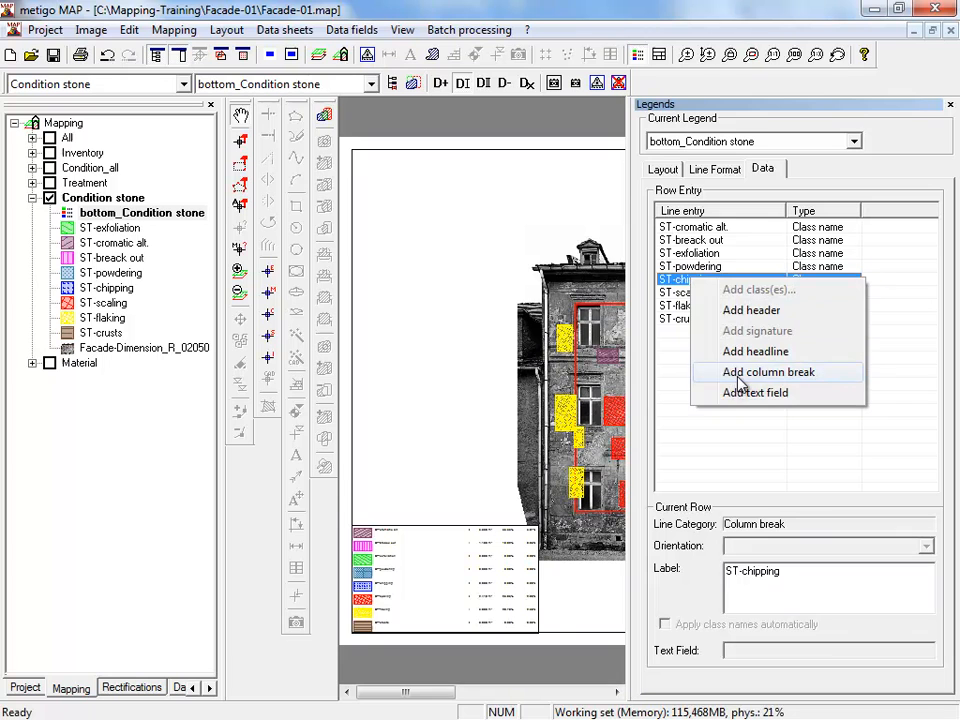
pyautogui.click(768, 371)
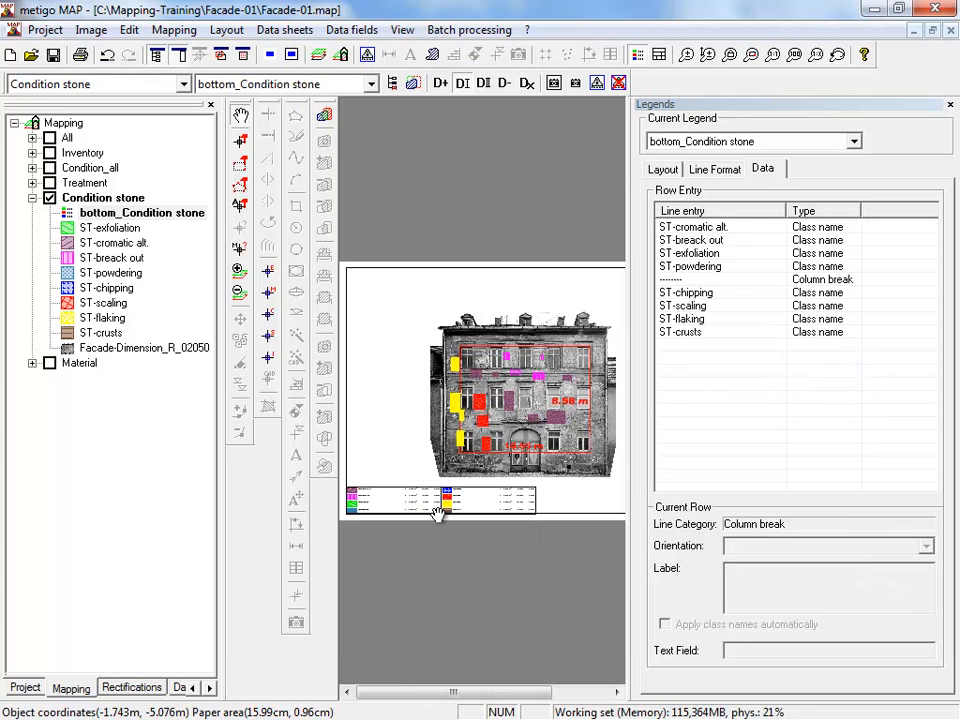
pyautogui.moveTo(478, 500)
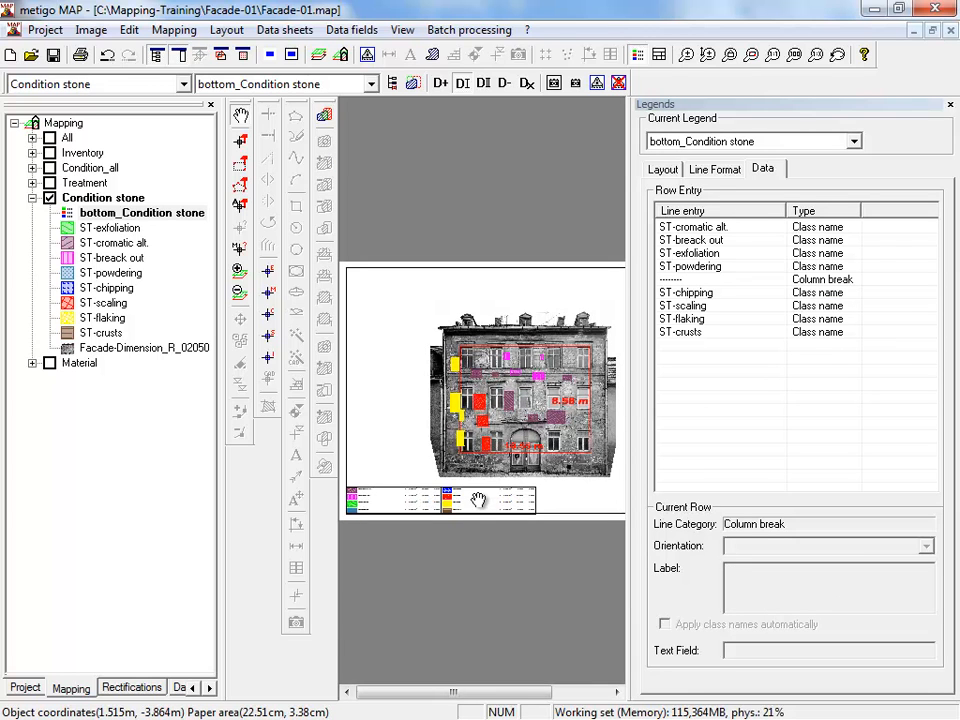
# Add Class name header rows to the top of both legend columns
pyautogui.click(693, 227)
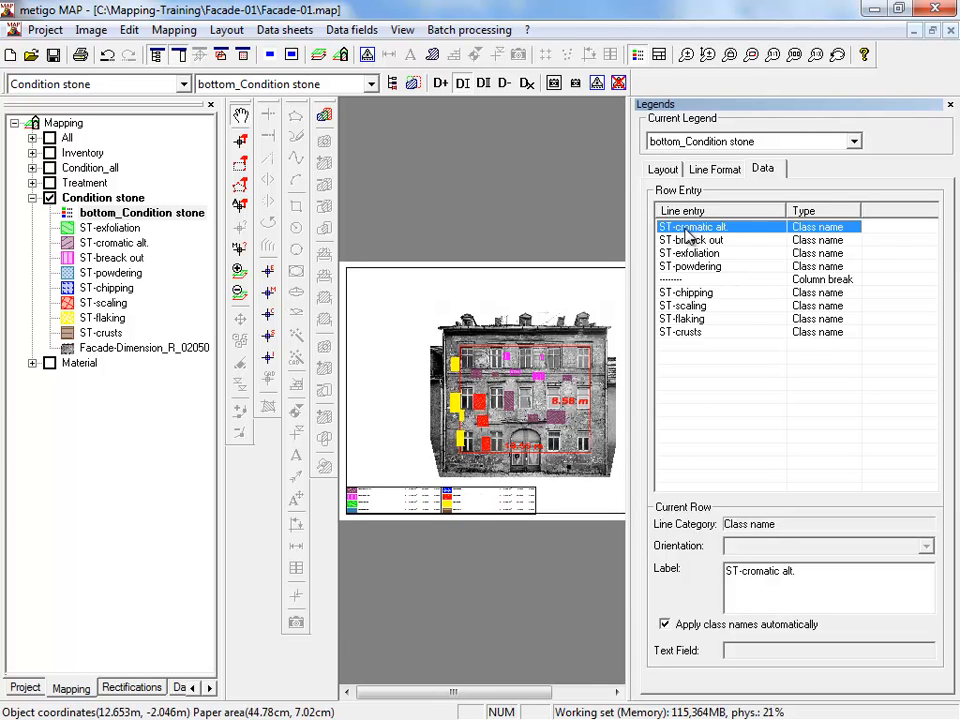
pyautogui.rightClick(693, 226)
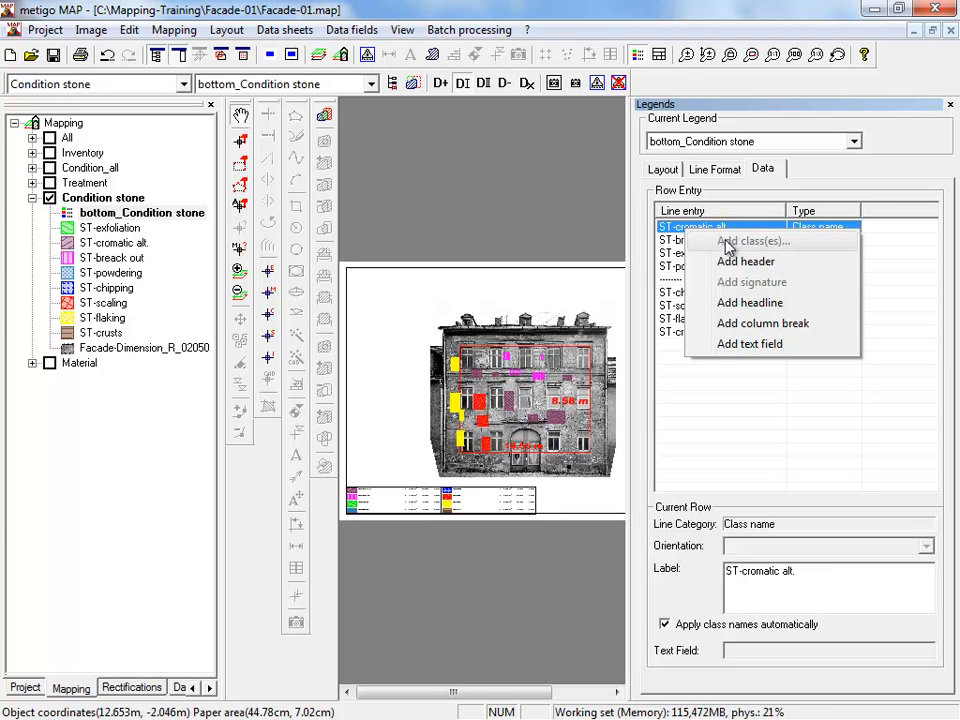
pyautogui.click(746, 261)
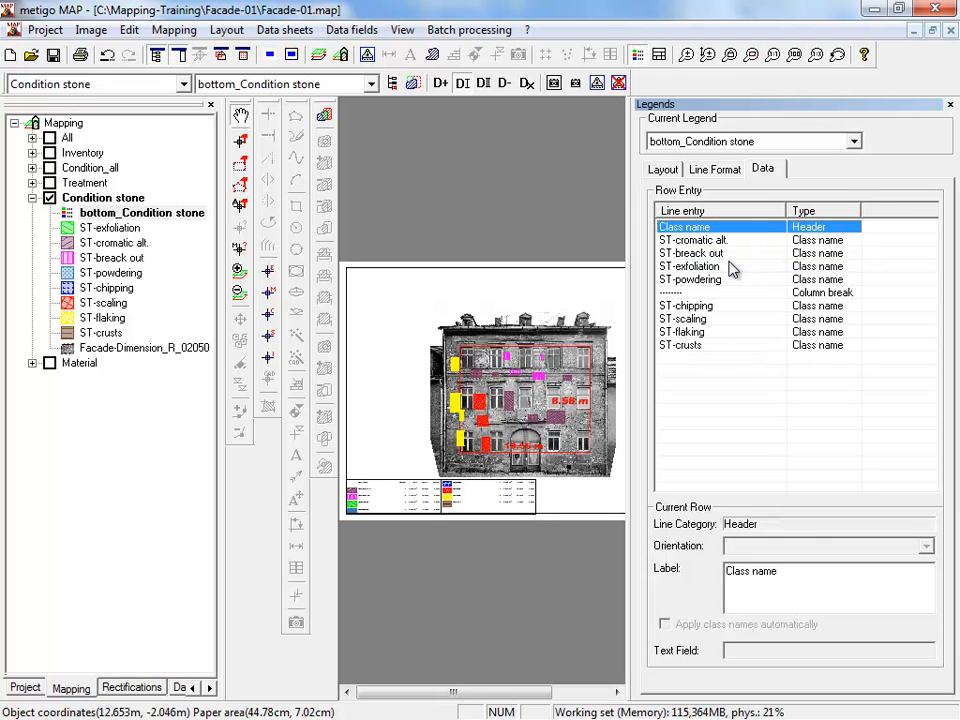
pyautogui.click(686, 305)
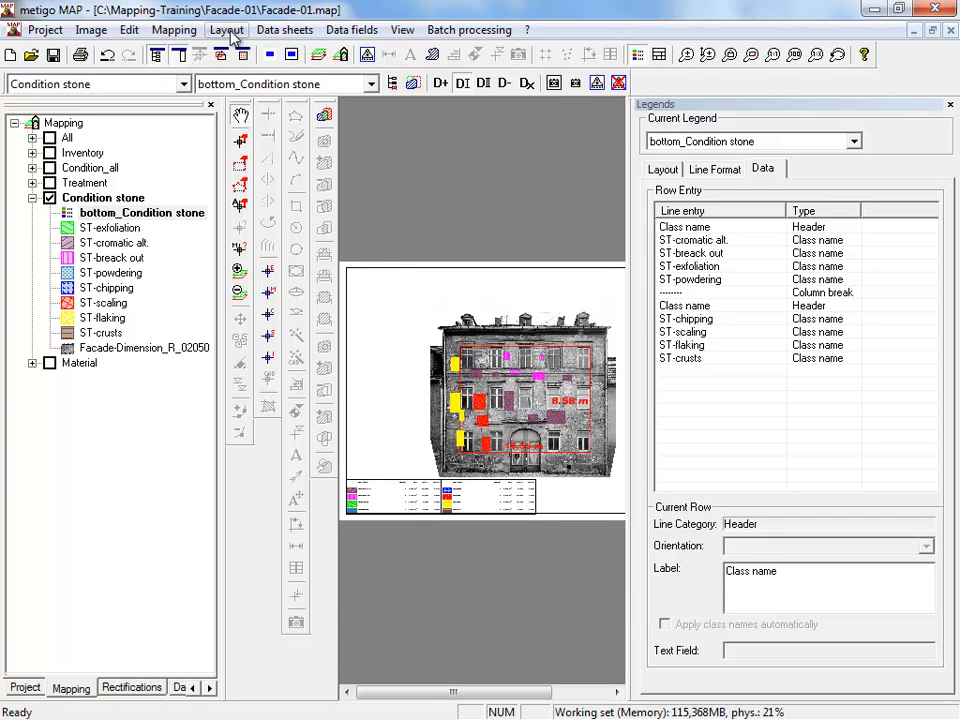
# Review Condition stone's mapping, image and auxiliary layers in Group management, then confirm the new class order
pyautogui.click(174, 29)
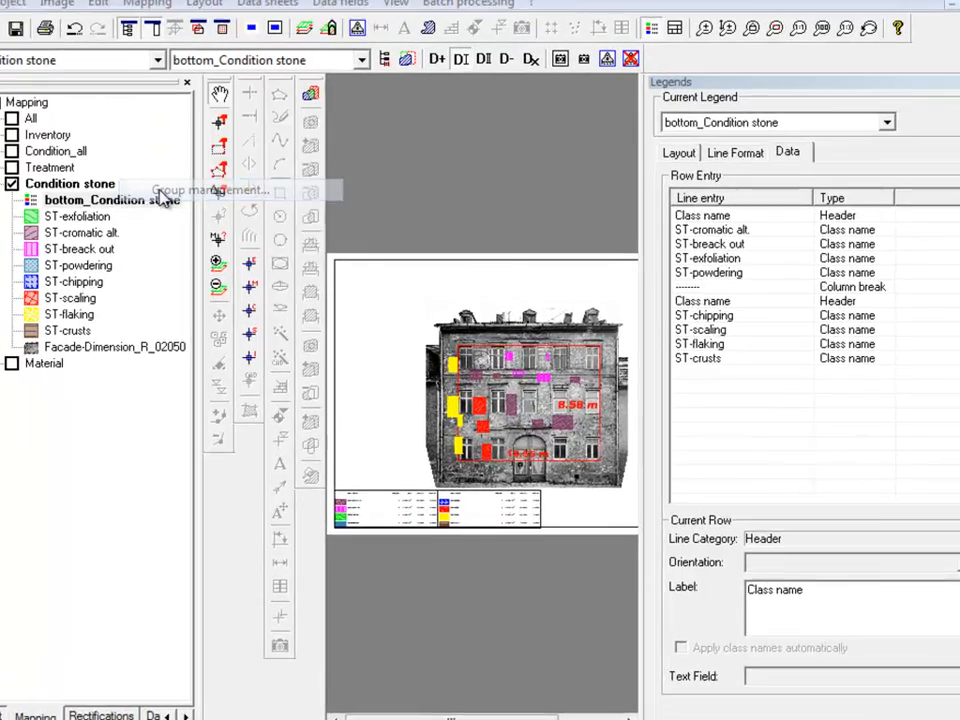
pyautogui.click(208, 190)
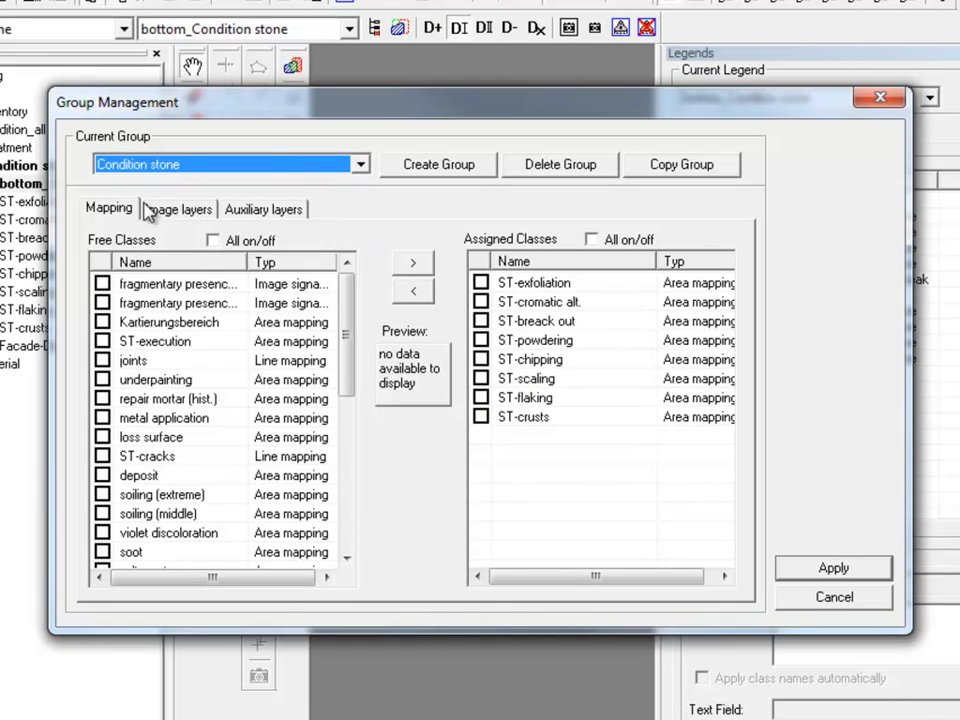
pyautogui.click(178, 209)
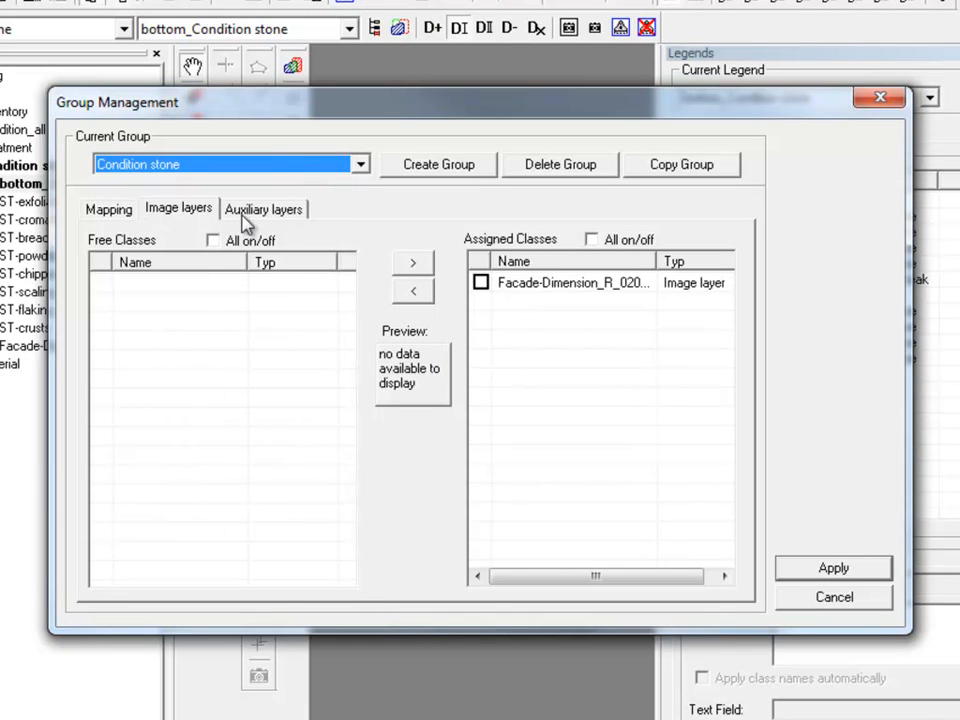
pyautogui.moveTo(262, 222)
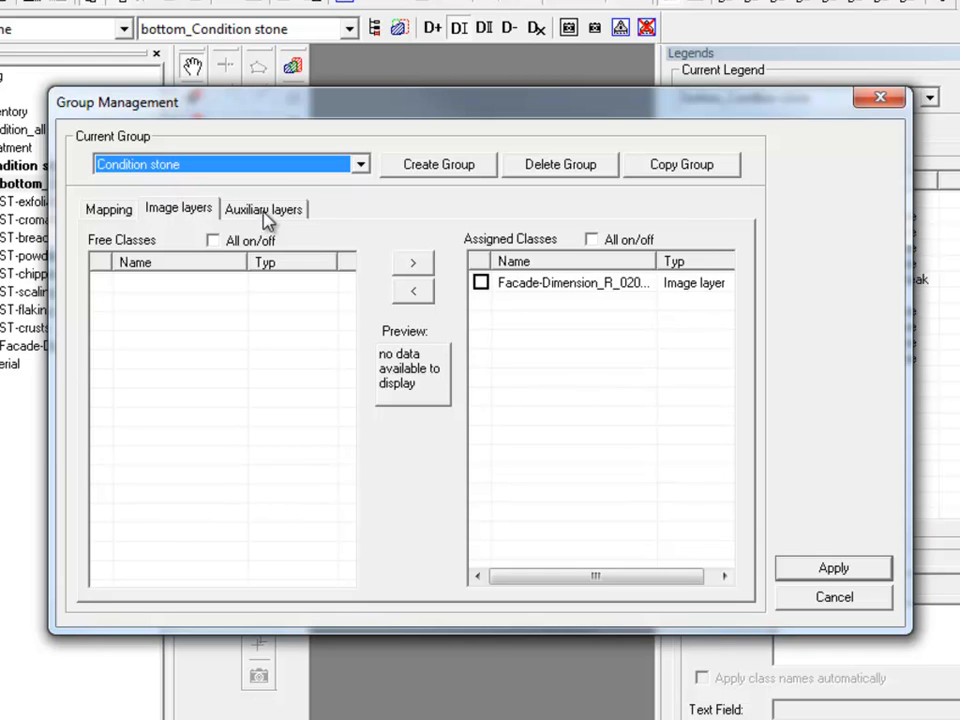
pyautogui.click(263, 208)
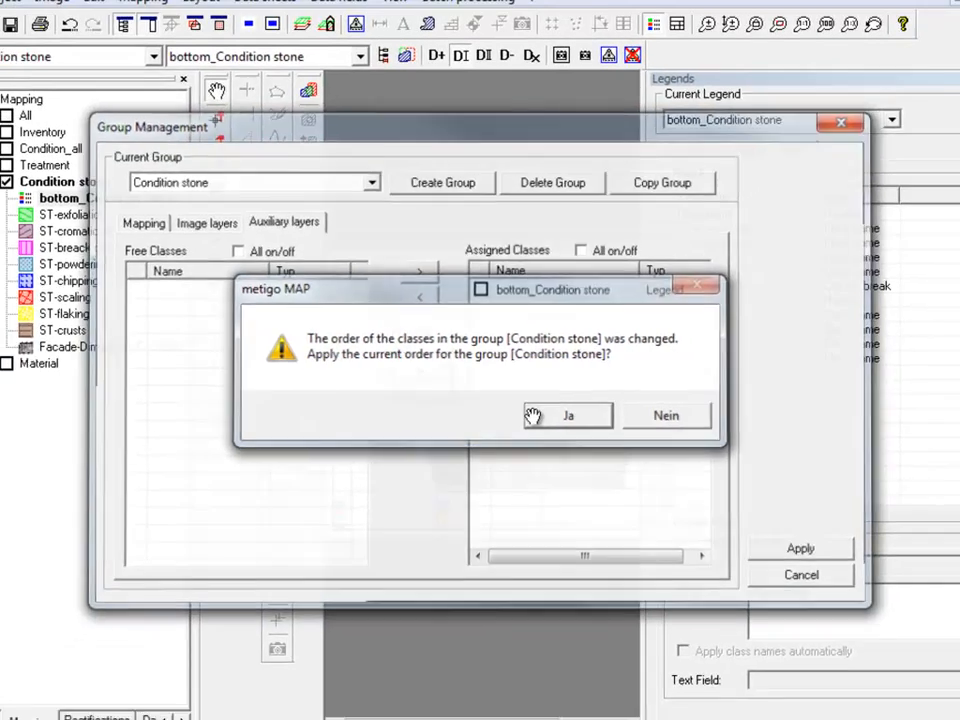
pyautogui.click(567, 415)
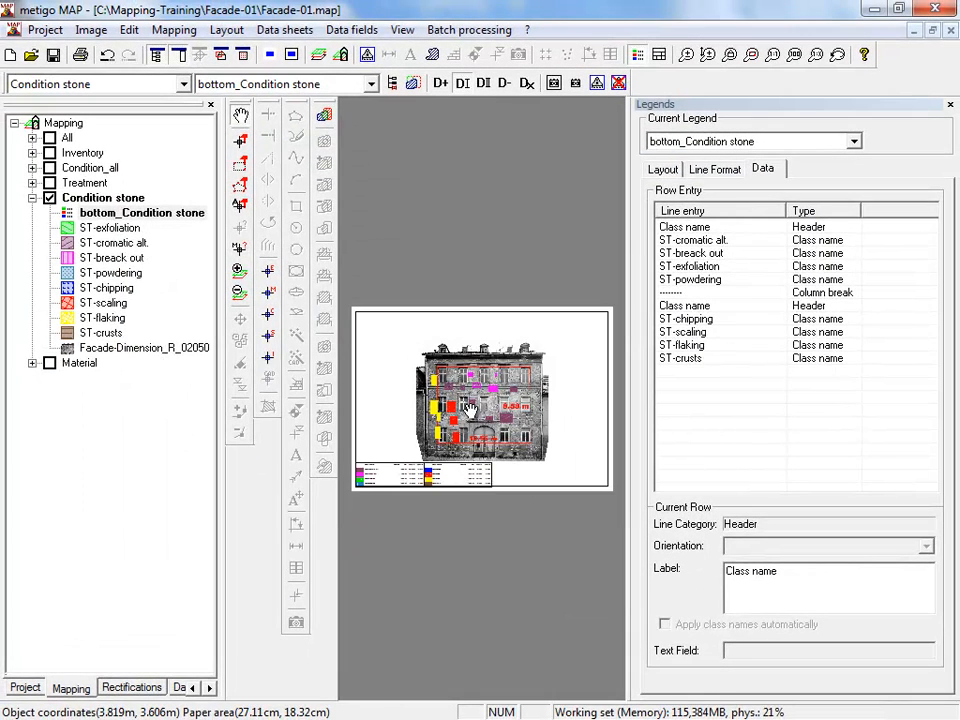